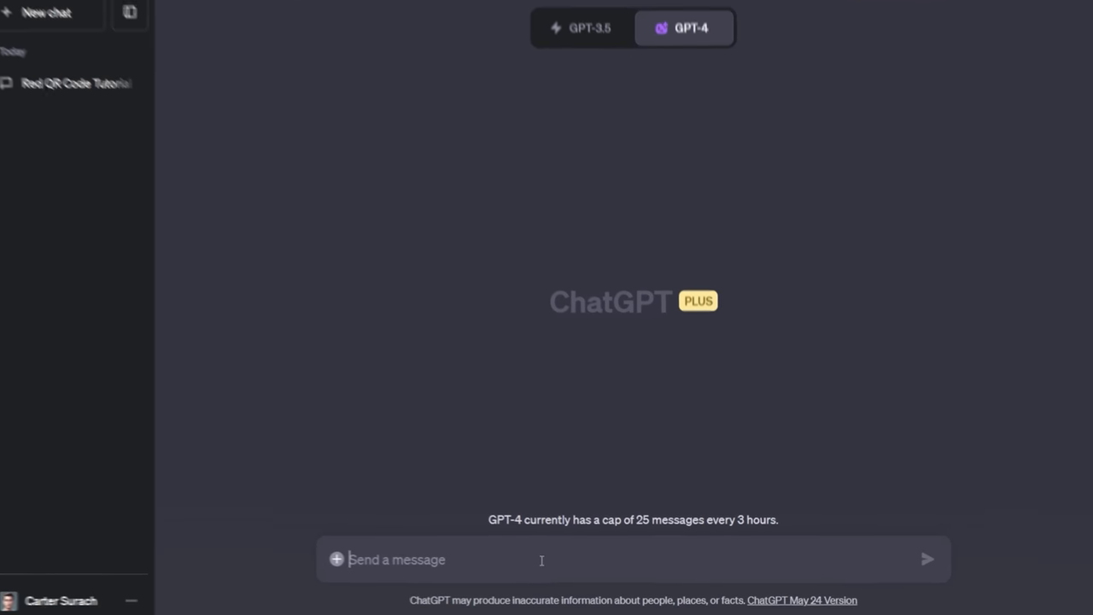
Type a prompt requesting a US zip code population density heatmap scaled blue to red
{"action": "type", "text": "Create a he"}
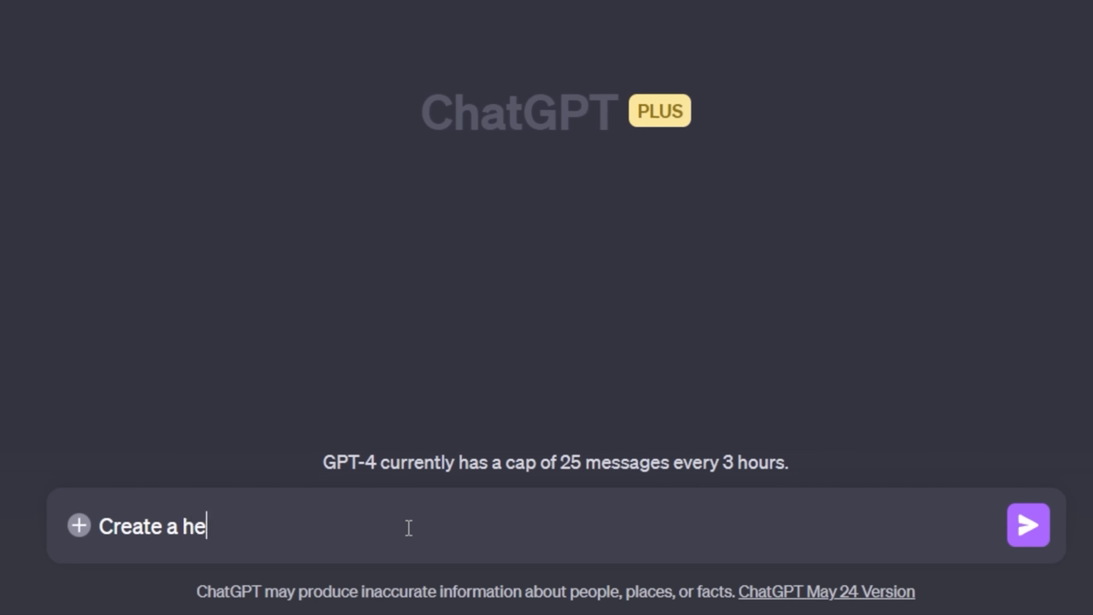
{"action": "type", "text": "atmap of the zip"}
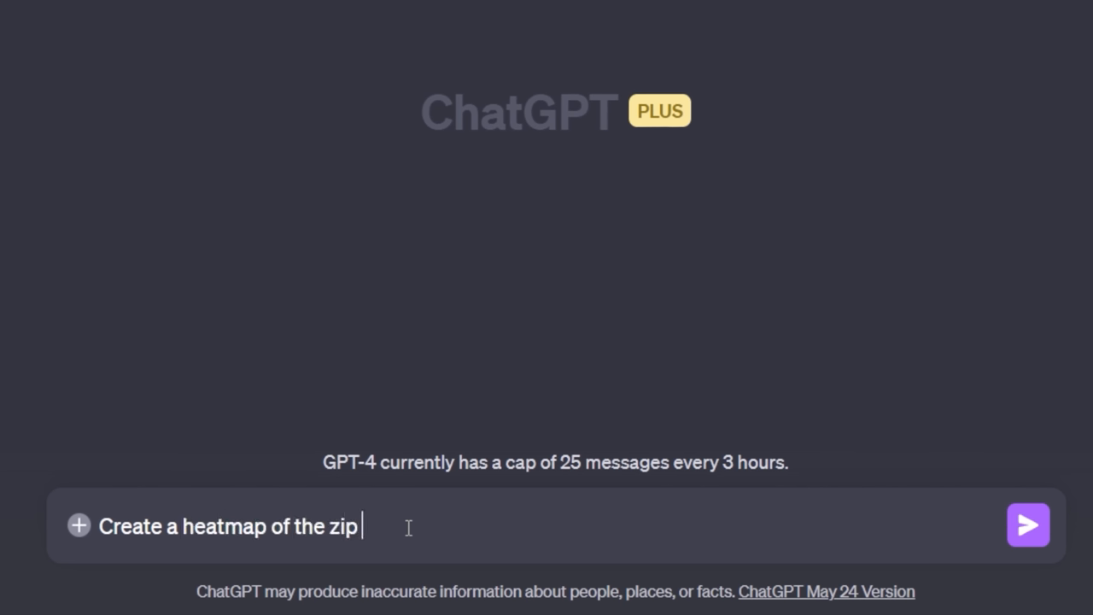
{"action": "type", "text": "codes in the united states by p"}
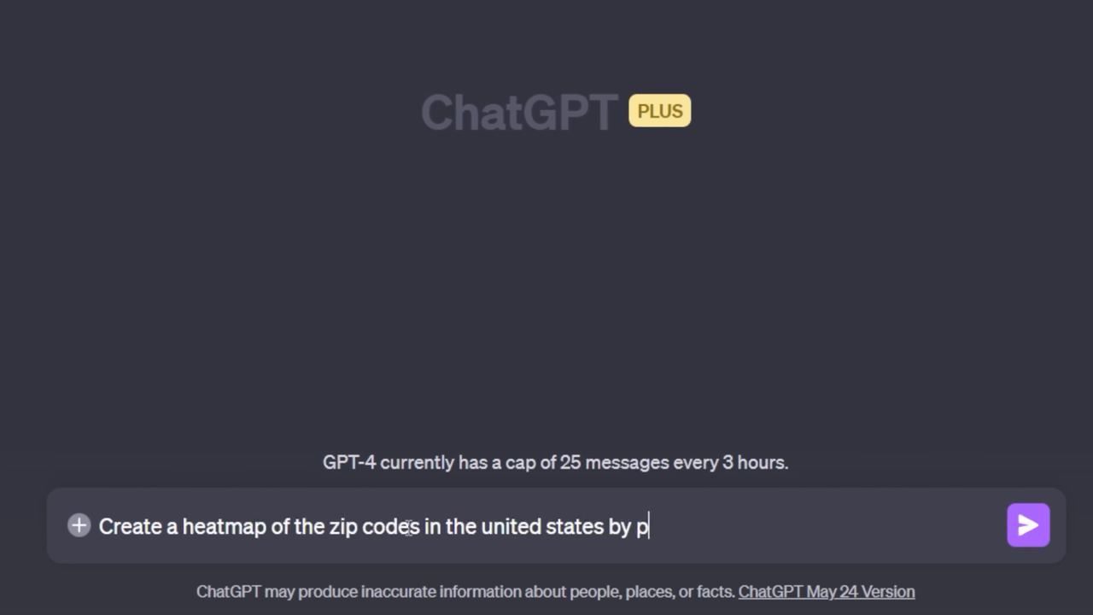
{"action": "type", "text": "opulation density. Use a blue and red"}
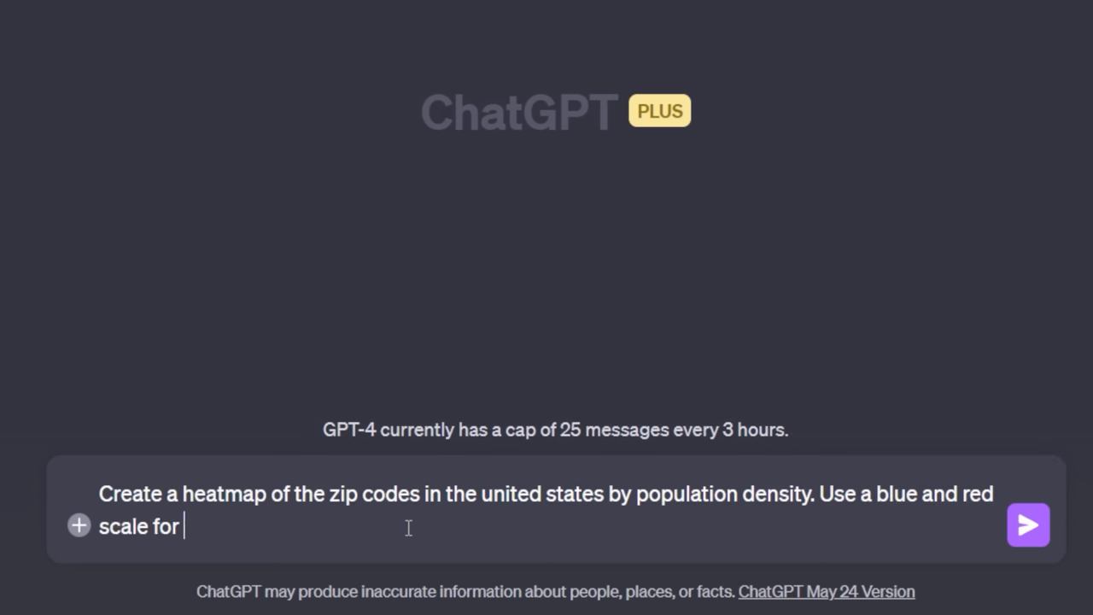
{"action": "type", "text": "this. Blue being low population, red being high population."}
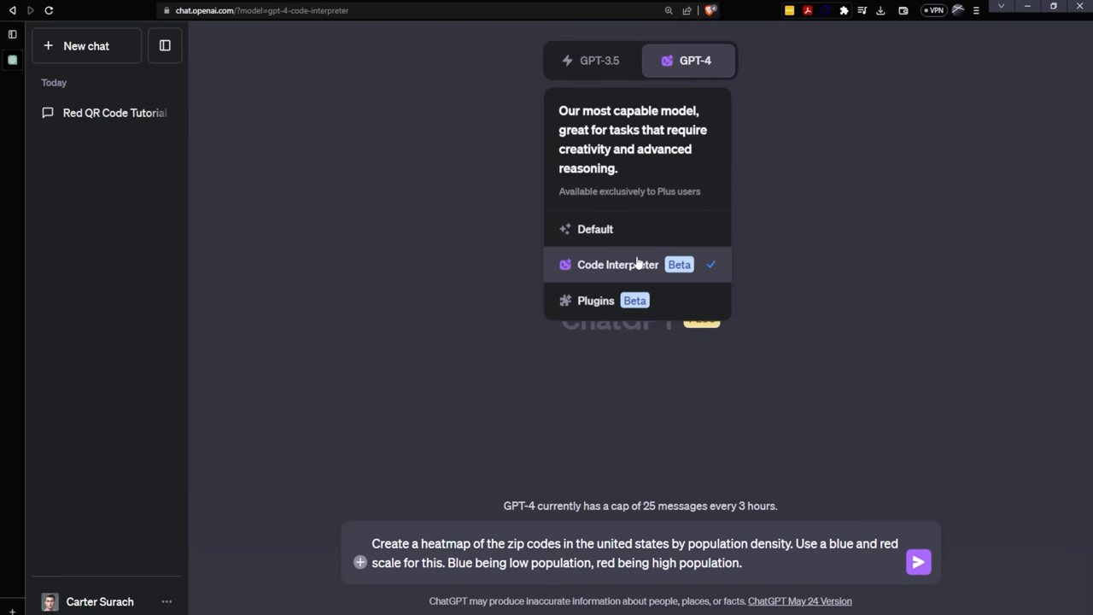
{"action": "mouse_move", "coordinate": [919, 564]}
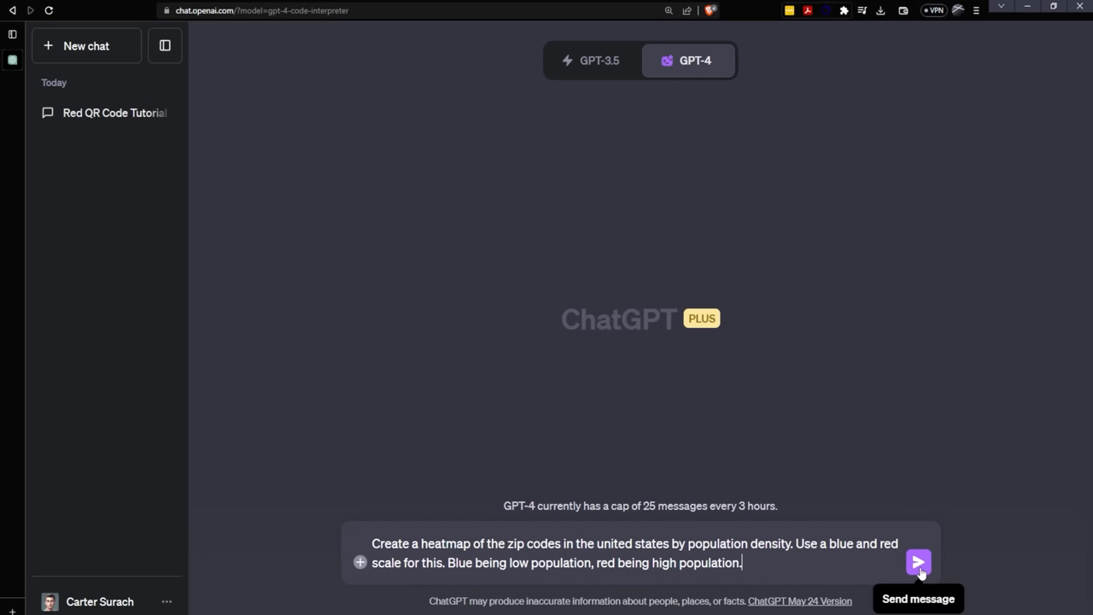
Send the heatmap request and read the reply asking for a zip code density dataset
{"action": "left_click", "coordinate": [917, 561]}
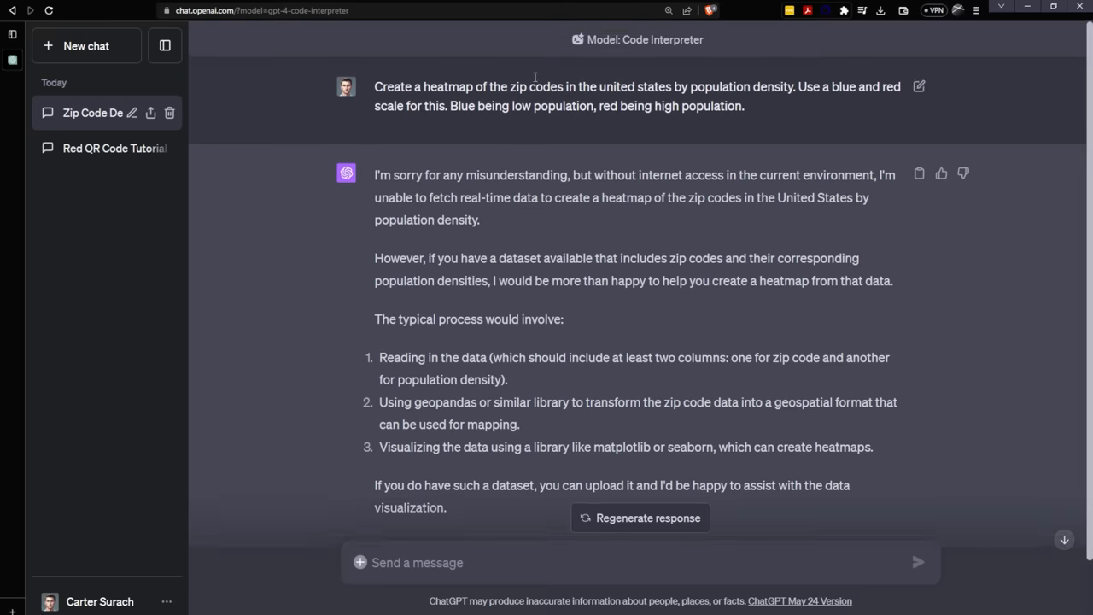
{"action": "scroll", "scroll_direction": "down", "scroll_amount": 3}
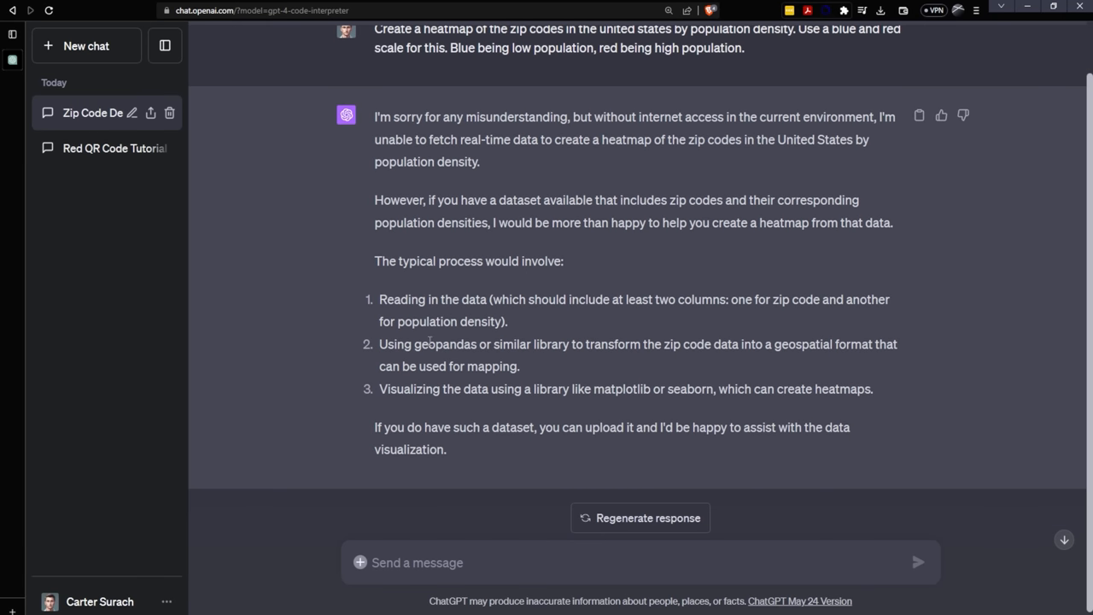
{"action": "mouse_move", "coordinate": [732, 101]}
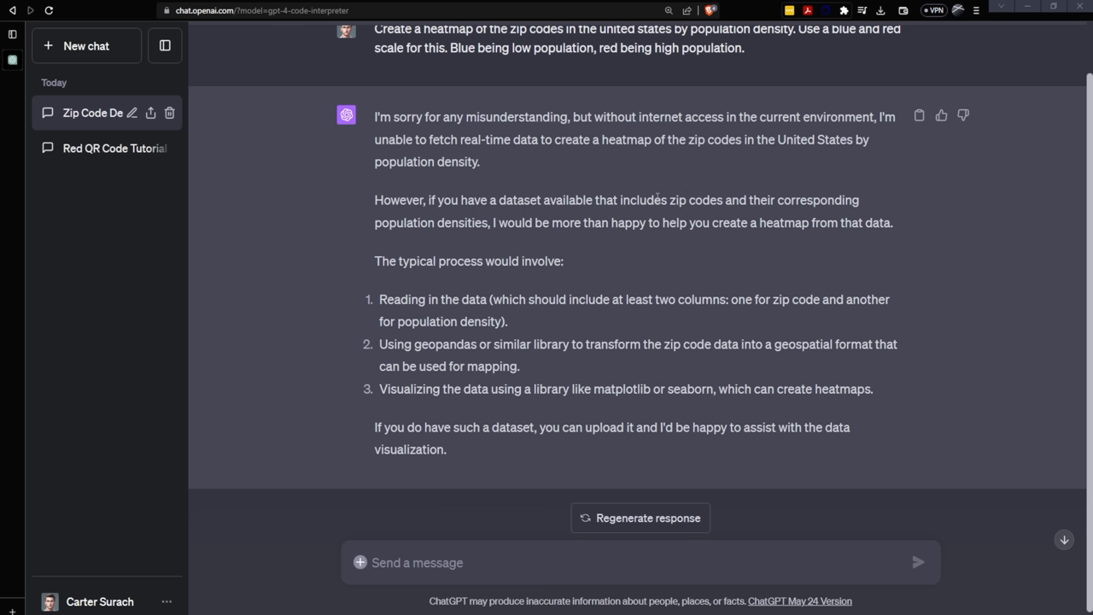
{"action": "mouse_move", "coordinate": [373, 223]}
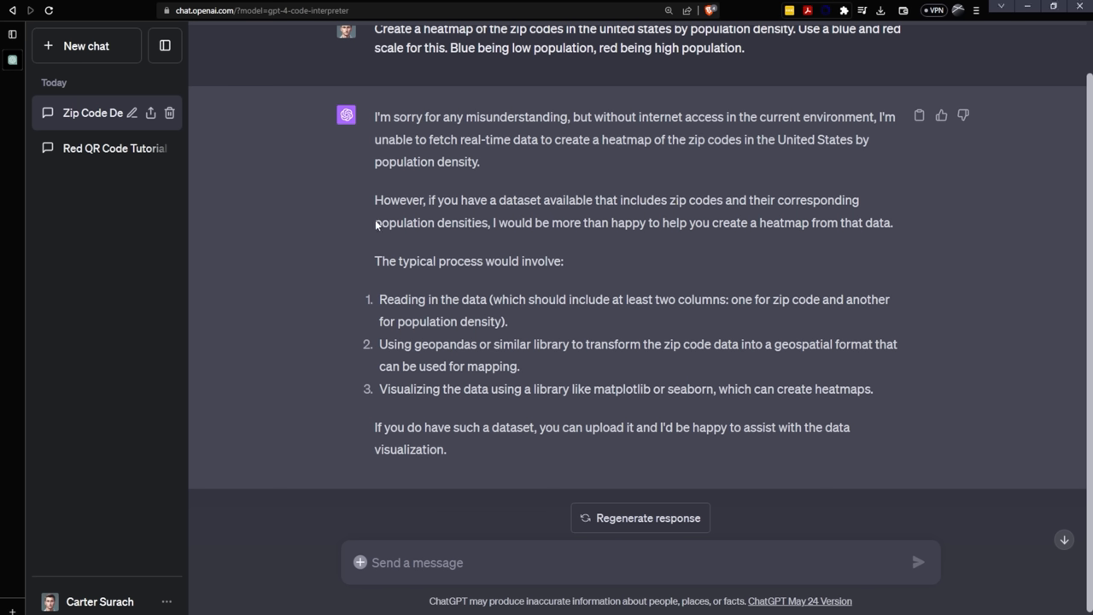
{"action": "mouse_move", "coordinate": [553, 174]}
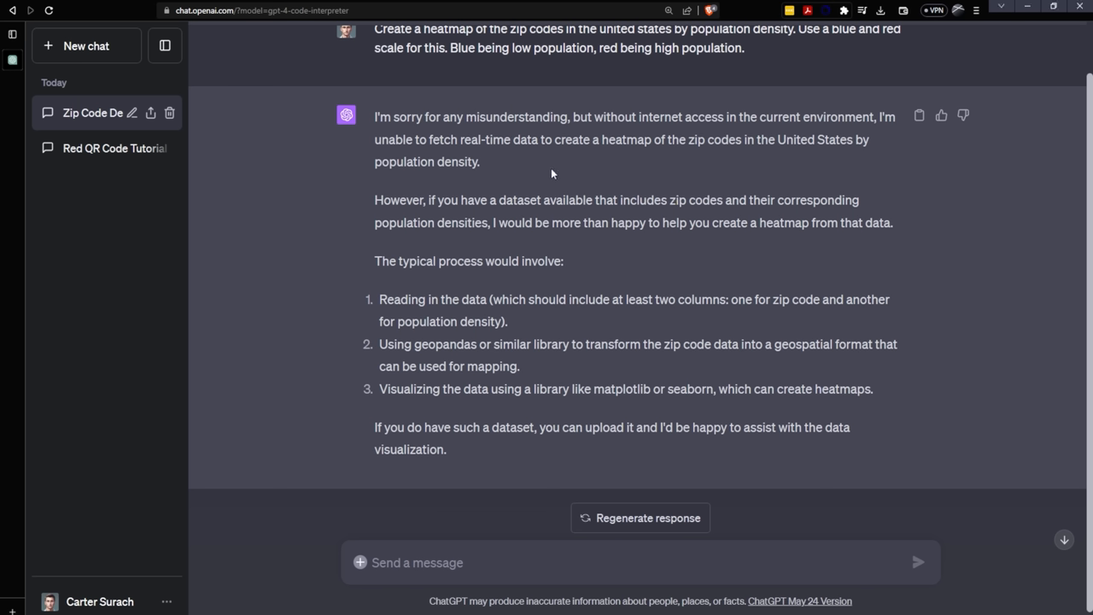
{"action": "mouse_move", "coordinate": [506, 195]}
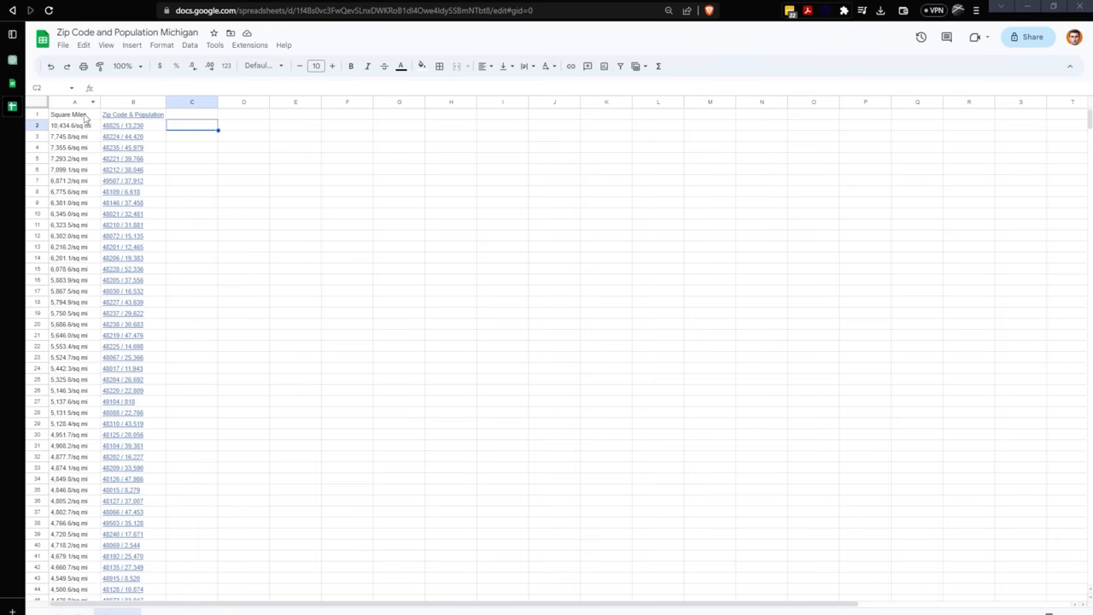
Download the Zip Code and Population Michigan sheet as a .csv file
{"action": "left_click", "coordinate": [347, 291]}
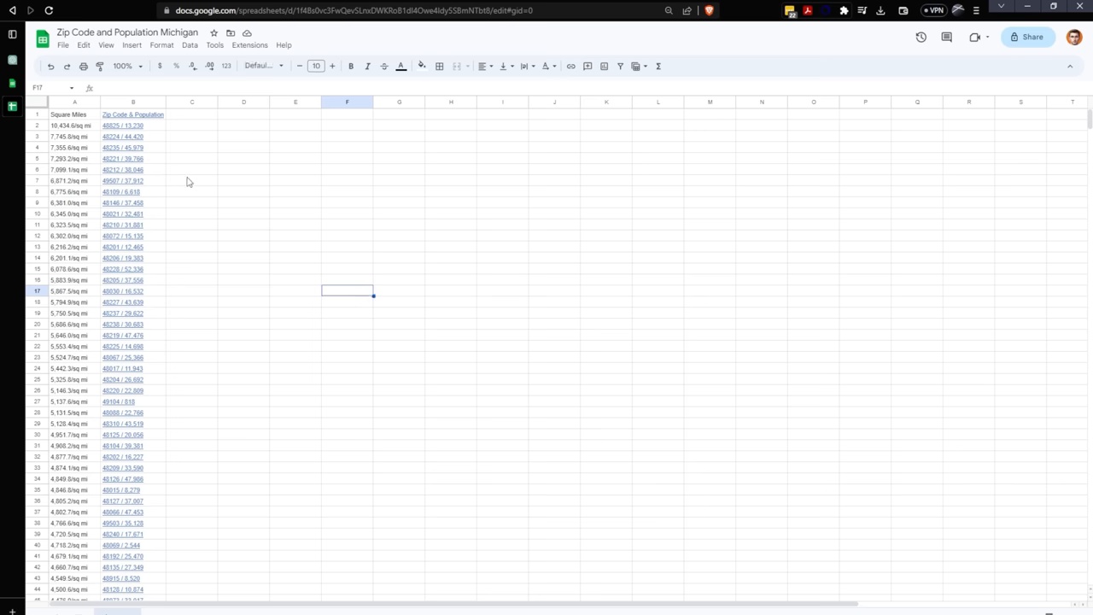
{"action": "mouse_move", "coordinate": [170, 144]}
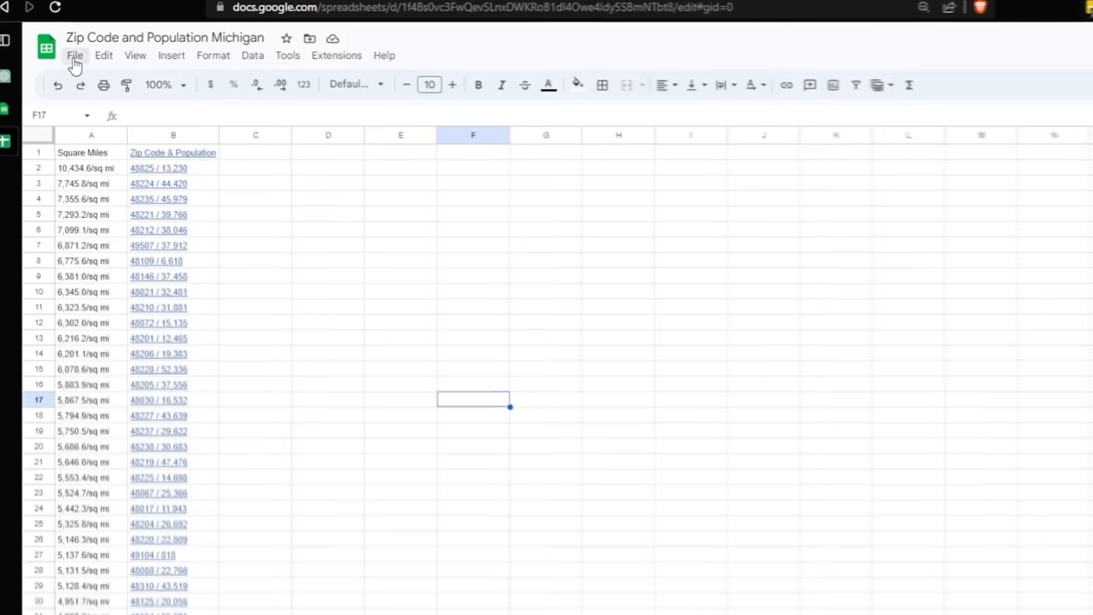
{"action": "left_click", "coordinate": [79, 57]}
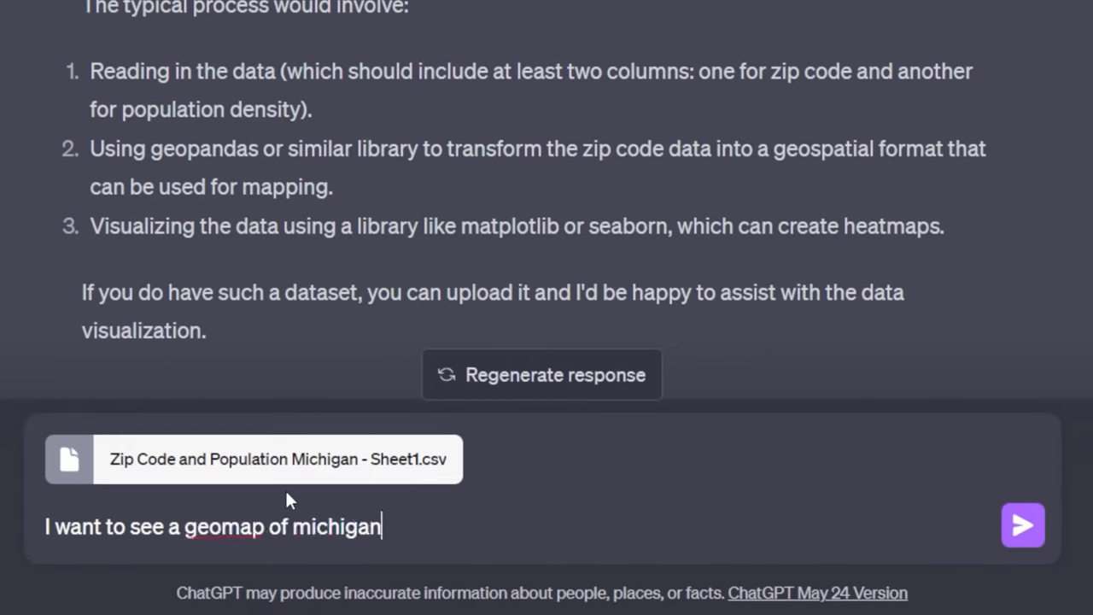
Send Sheet1.csv with a request to map Michigan zip codes in a heatmap as described earlier
{"action": "type", "text": "with the z"}
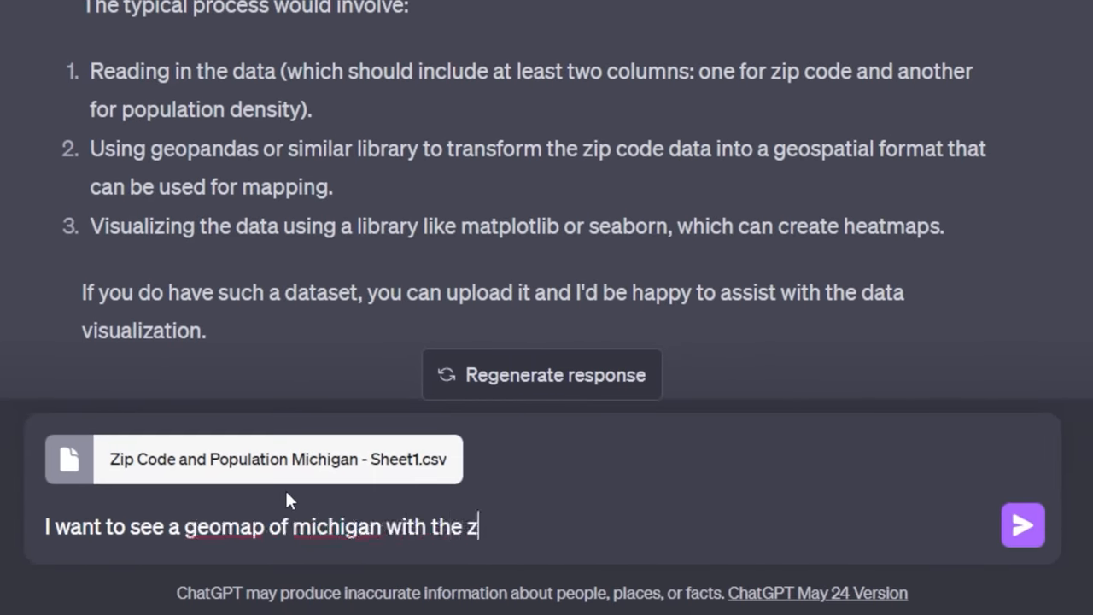
{"action": "type", "text": "ip codes in a heatm"}
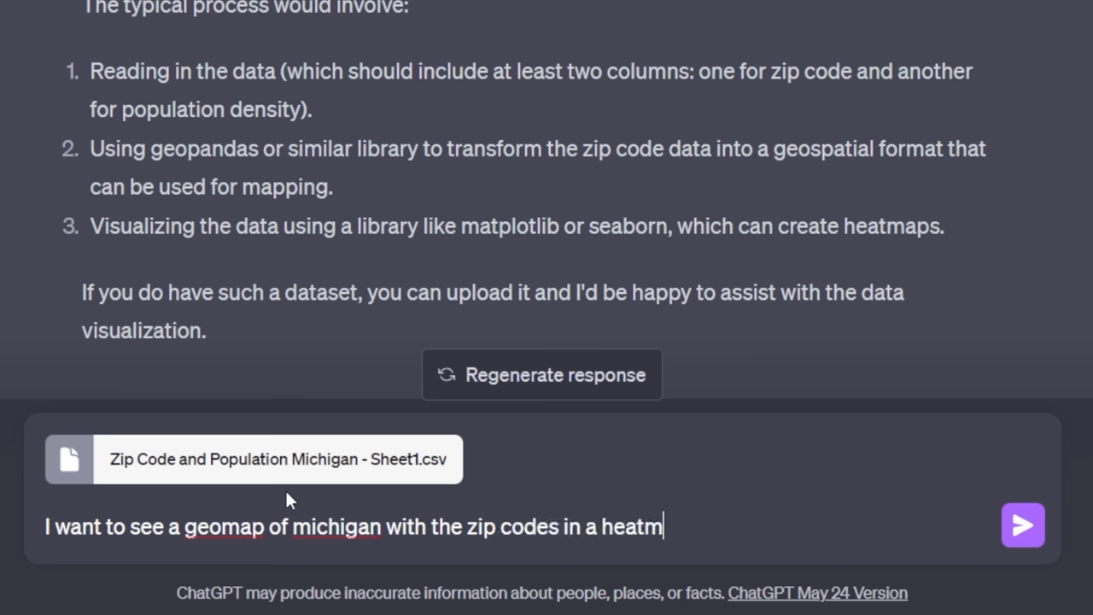
{"action": "type", "text": "ap like I mentioned above. Not the"}
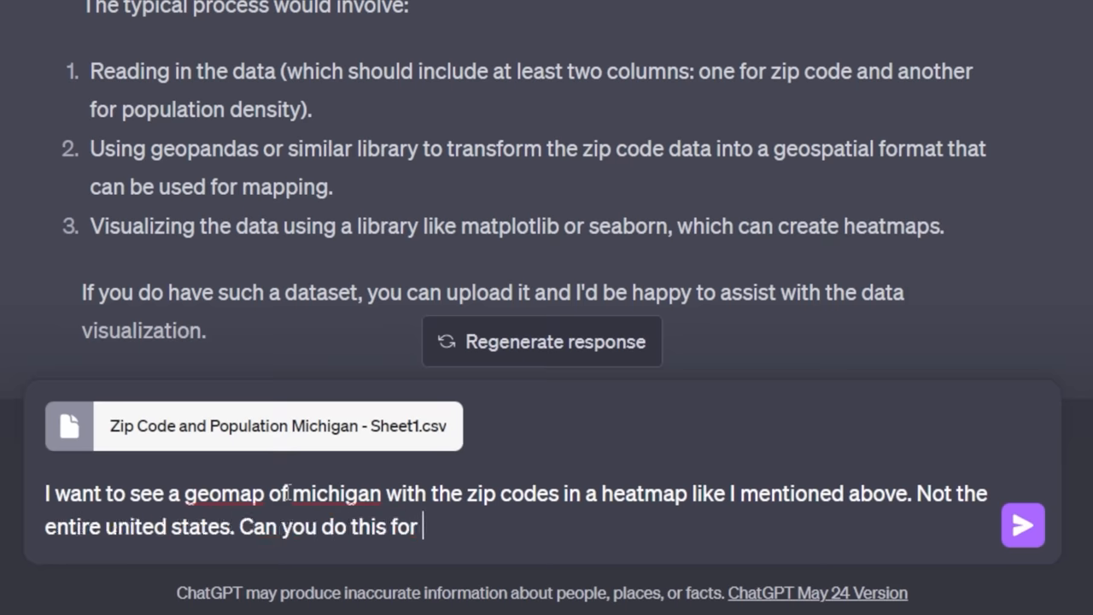
{"action": "left_click", "coordinate": [1018, 536]}
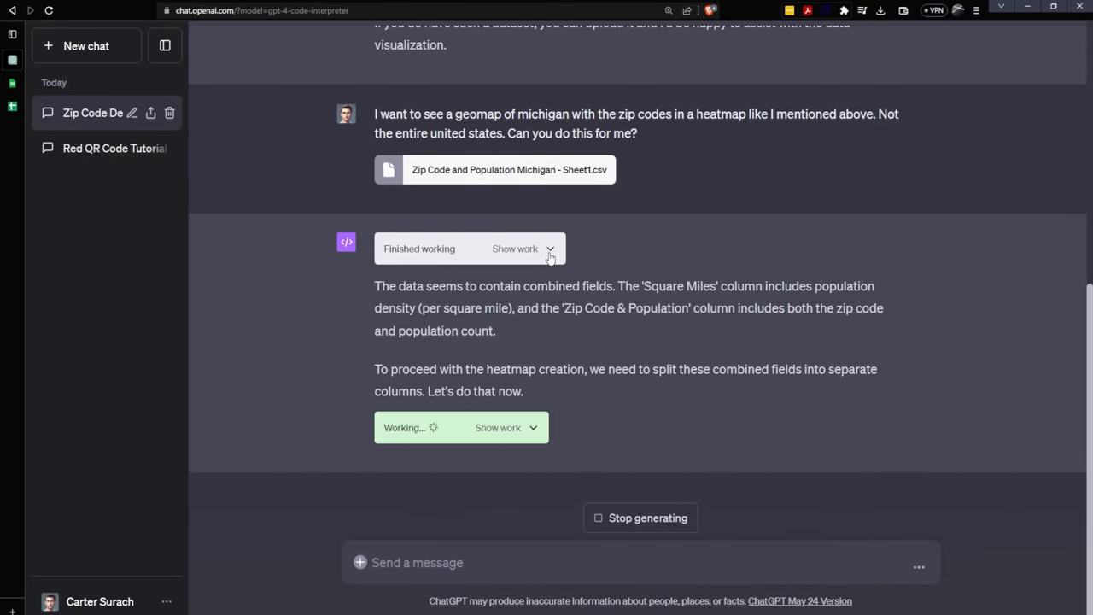
Inspect the analysis code, select the zip code points reply, and scroll to the Michigan heatmap
{"action": "left_click", "coordinate": [548, 249]}
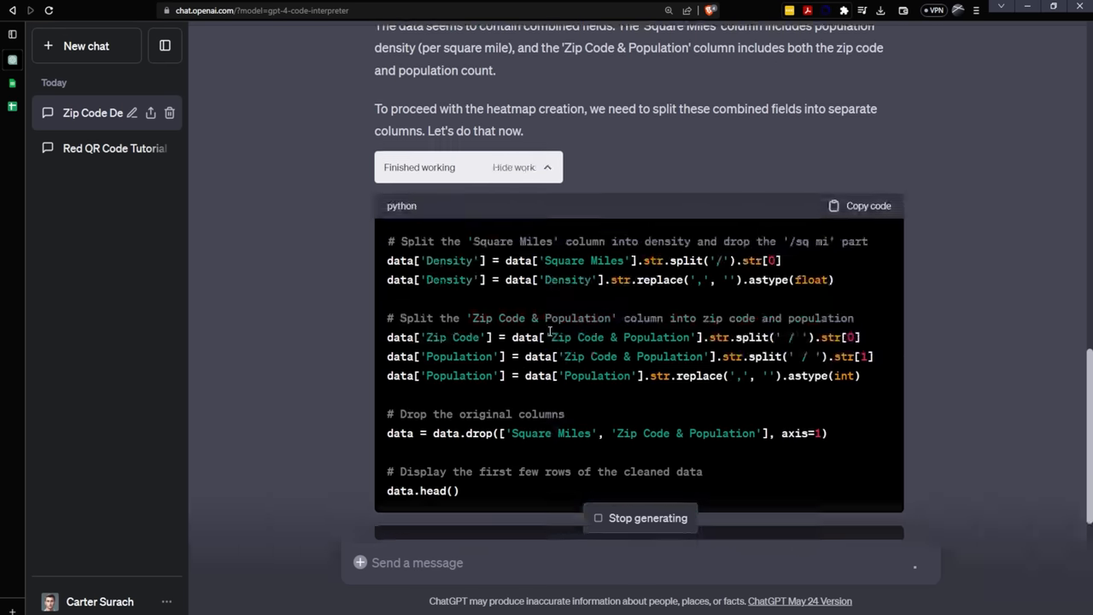
{"action": "scroll", "scroll_direction": "down", "scroll_amount": 3}
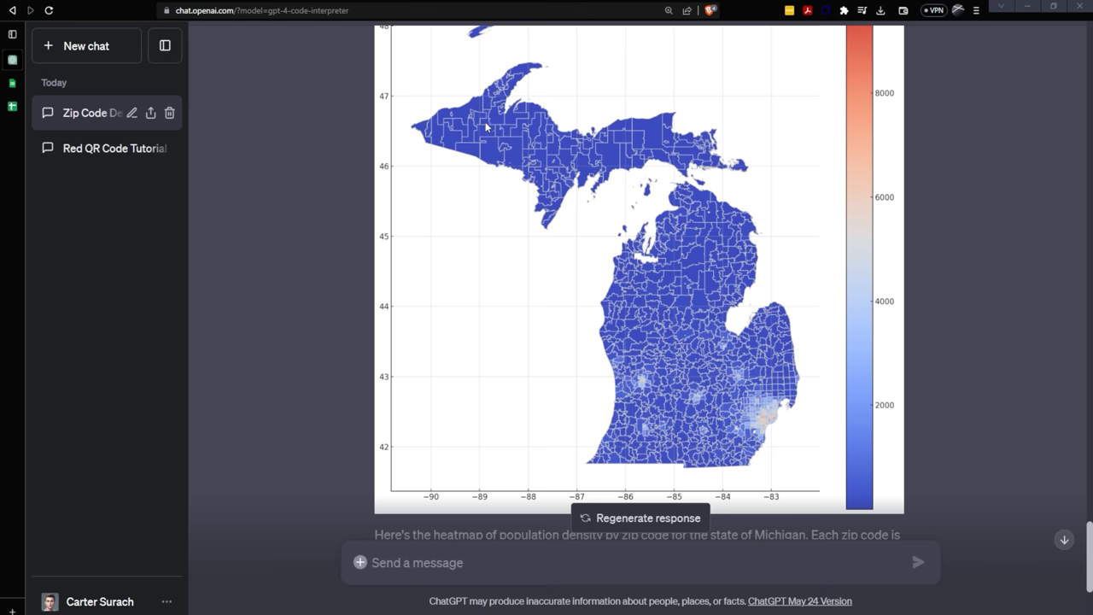
{"action": "mouse_move", "coordinate": [682, 151]}
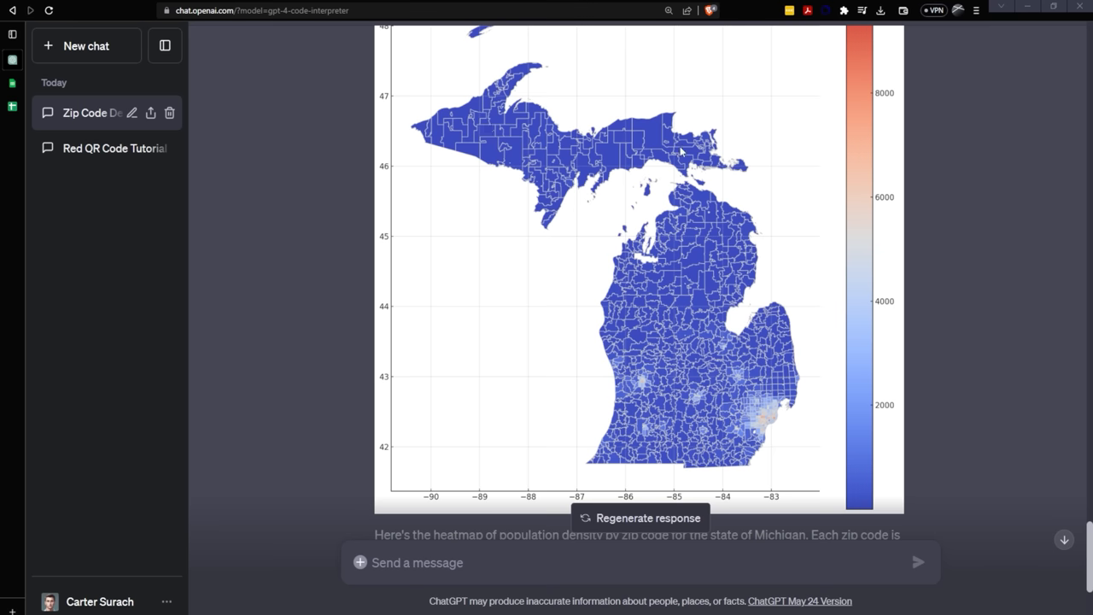
{"action": "mouse_move", "coordinate": [778, 376]}
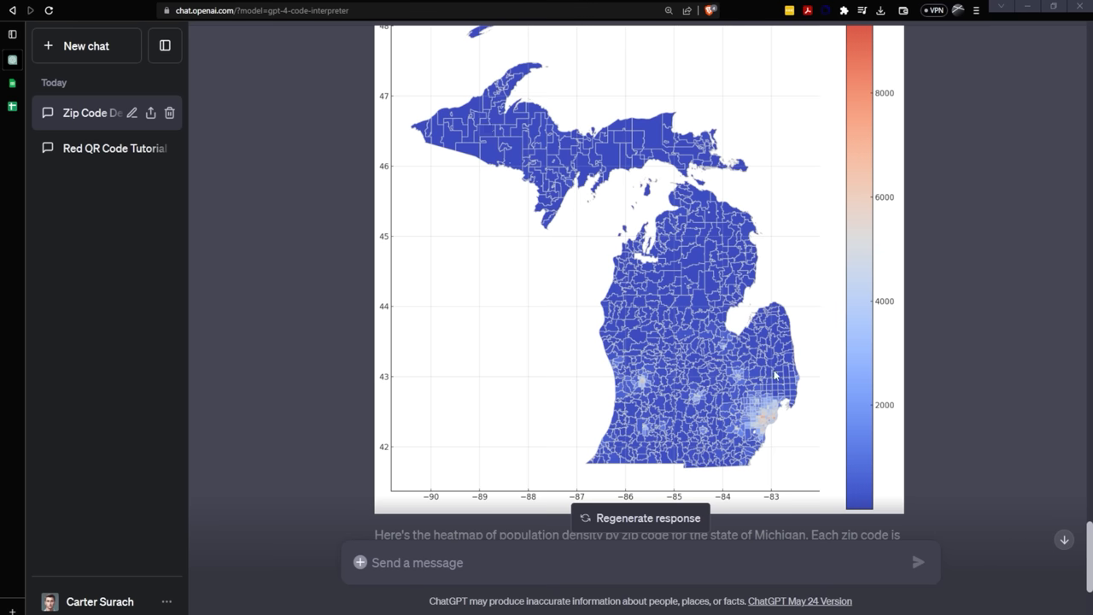
{"action": "scroll", "scroll_direction": "up", "scroll_amount": 3}
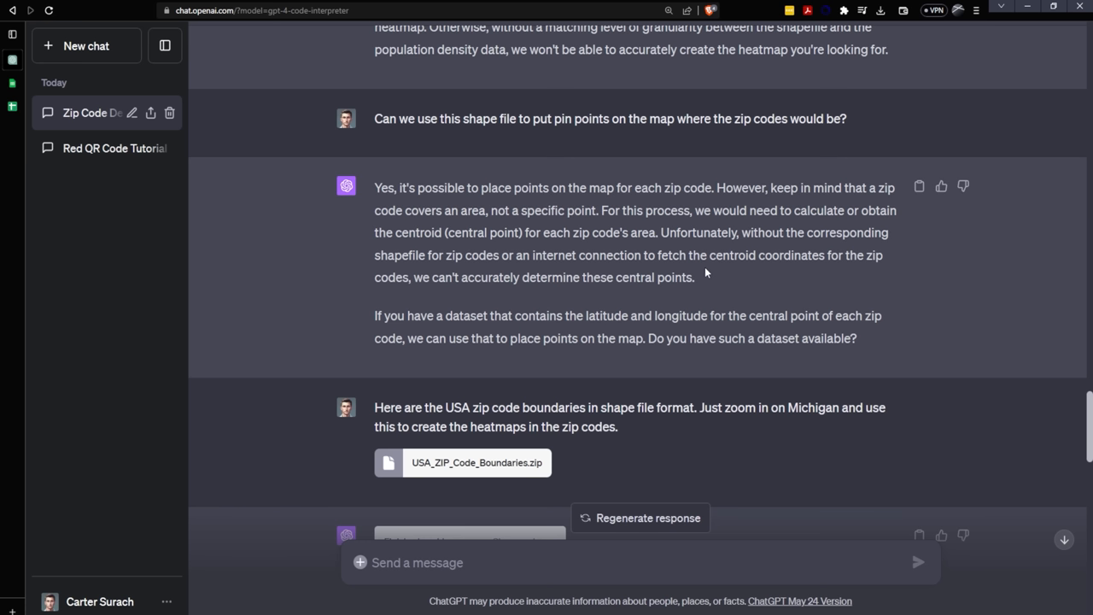
{"action": "left_click_drag", "start_coordinate": [375, 187], "coordinate": [693, 276]}
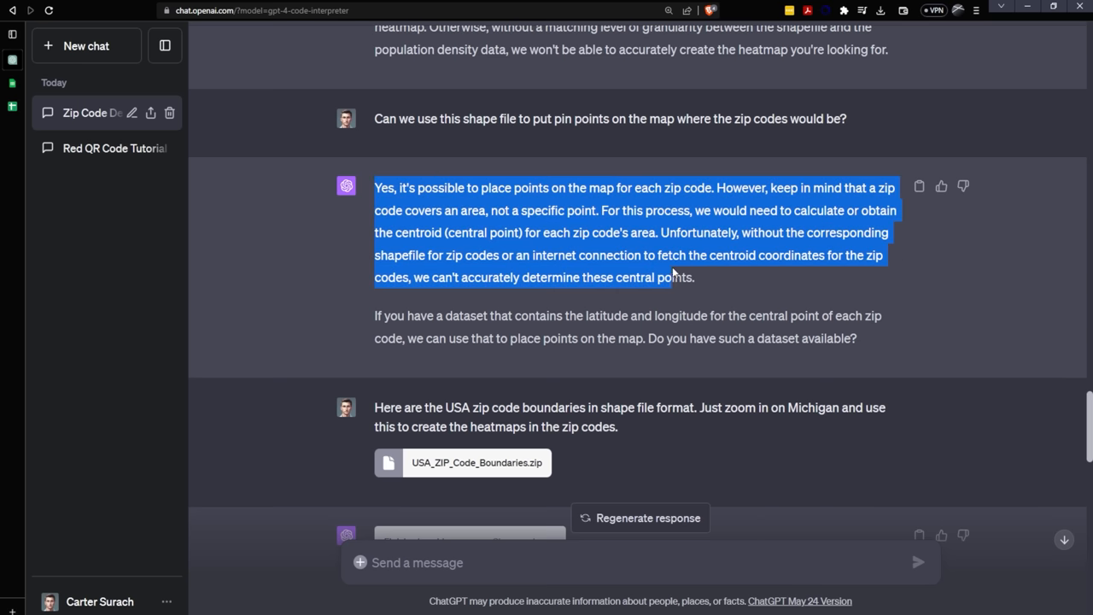
{"action": "left_click_drag", "start_coordinate": [674, 274], "coordinate": [857, 338]}
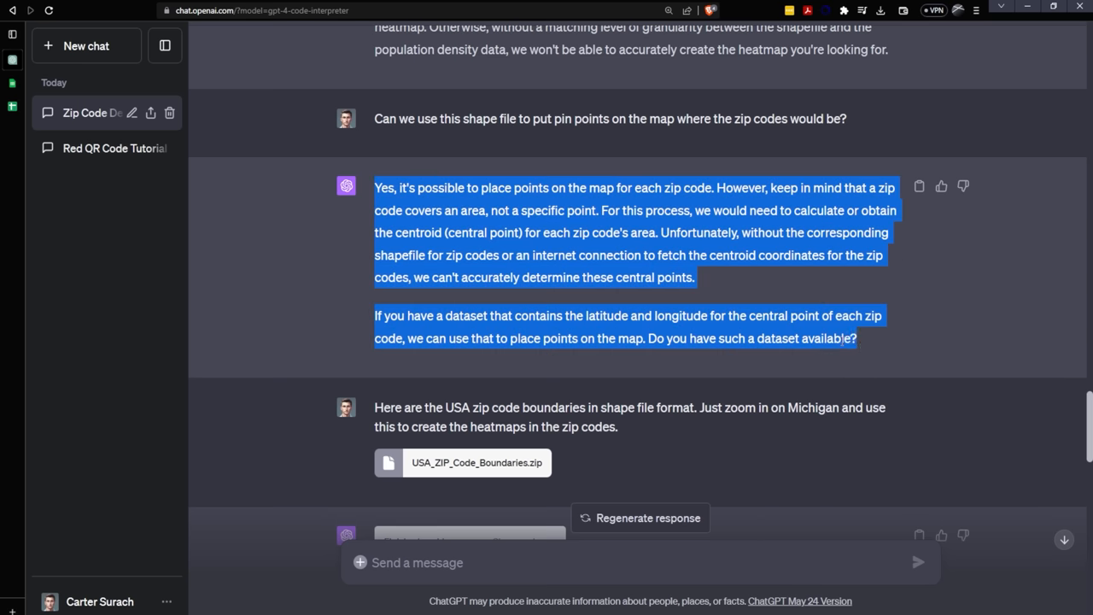
{"action": "scroll", "scroll_direction": "down", "scroll_amount": 3}
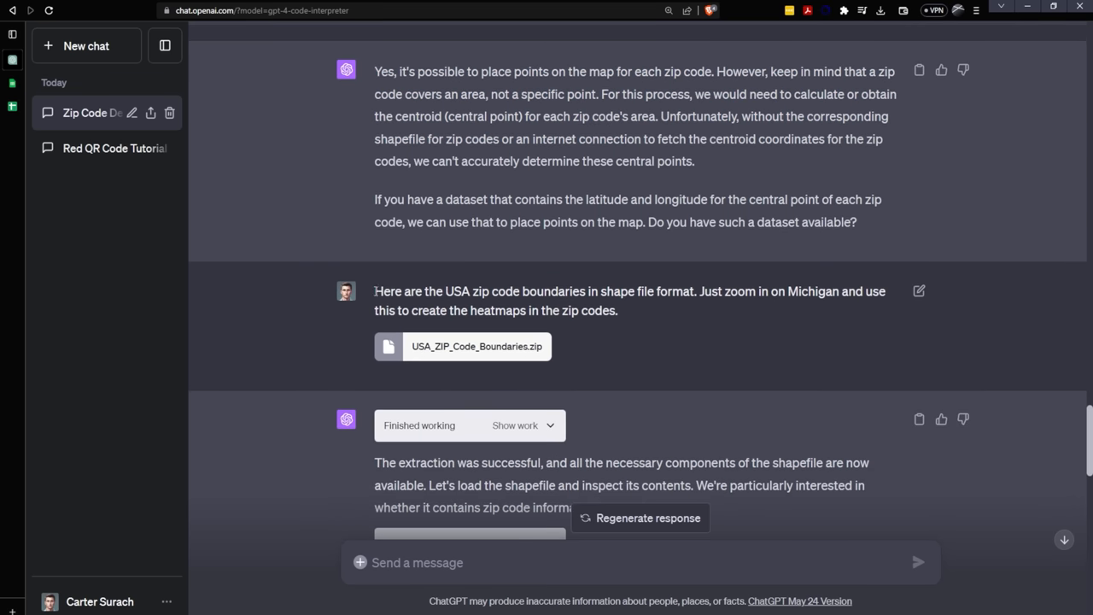
{"action": "scroll", "scroll_direction": "down", "scroll_amount": 3}
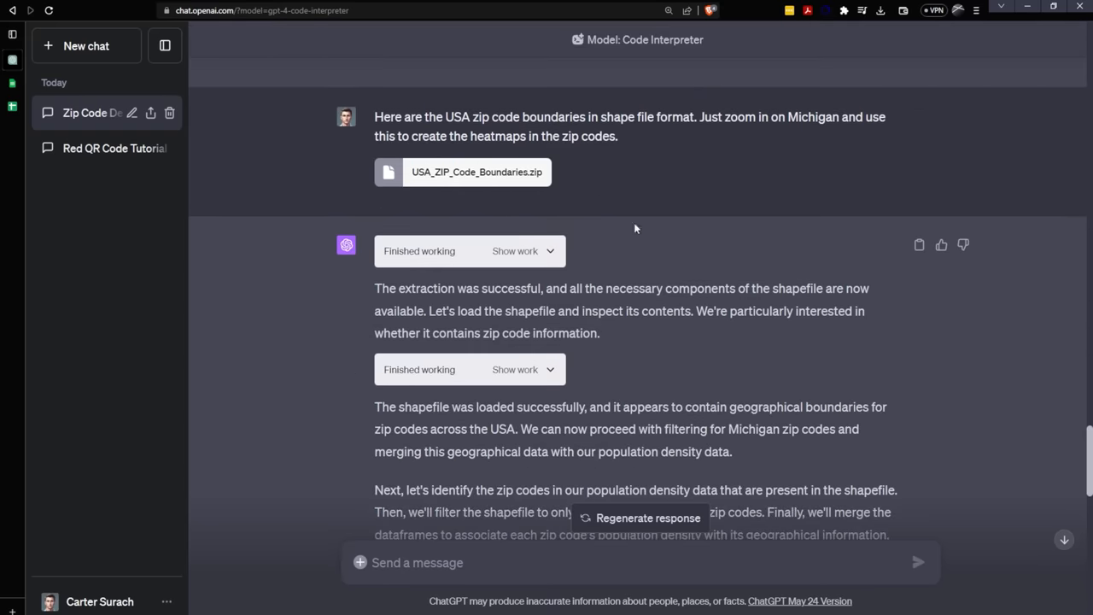
{"action": "scroll", "scroll_direction": "down", "scroll_amount": 3}
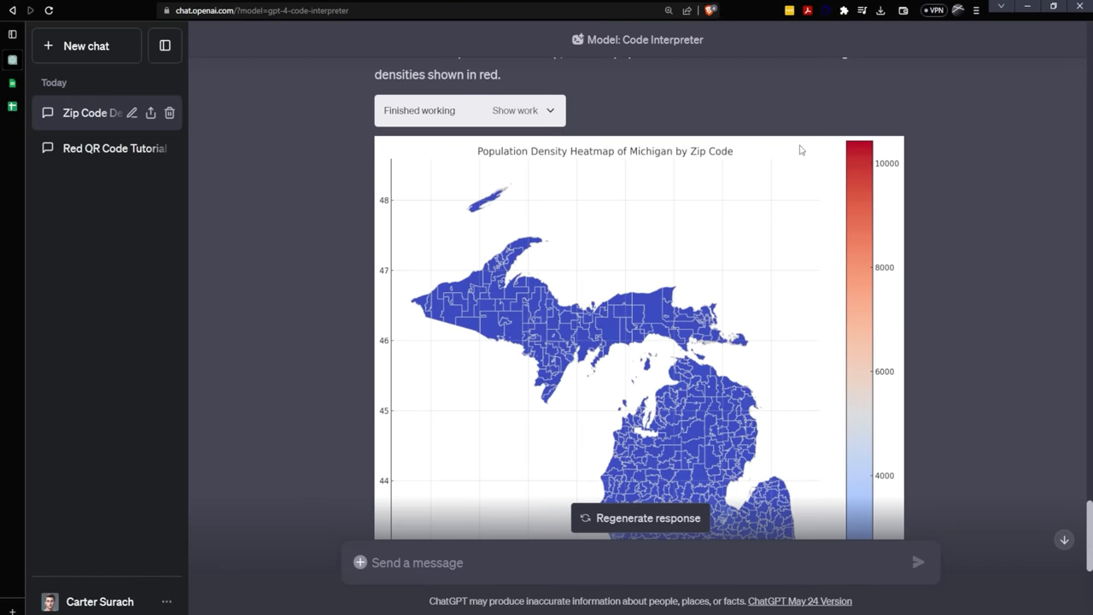
{"action": "scroll", "scroll_direction": "down", "scroll_amount": 3}
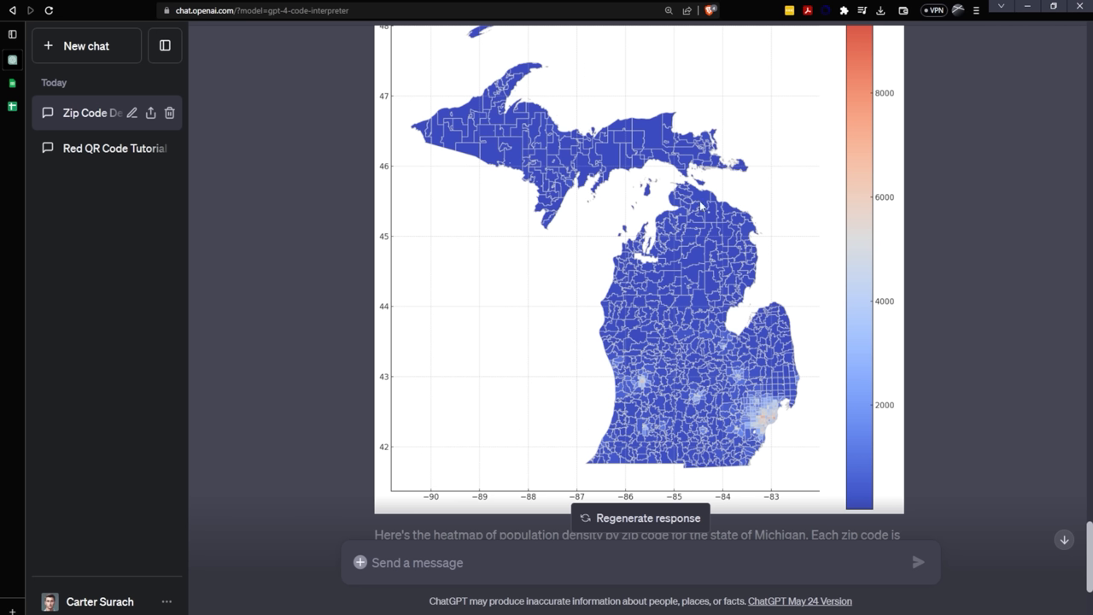
{"action": "mouse_move", "coordinate": [812, 247]}
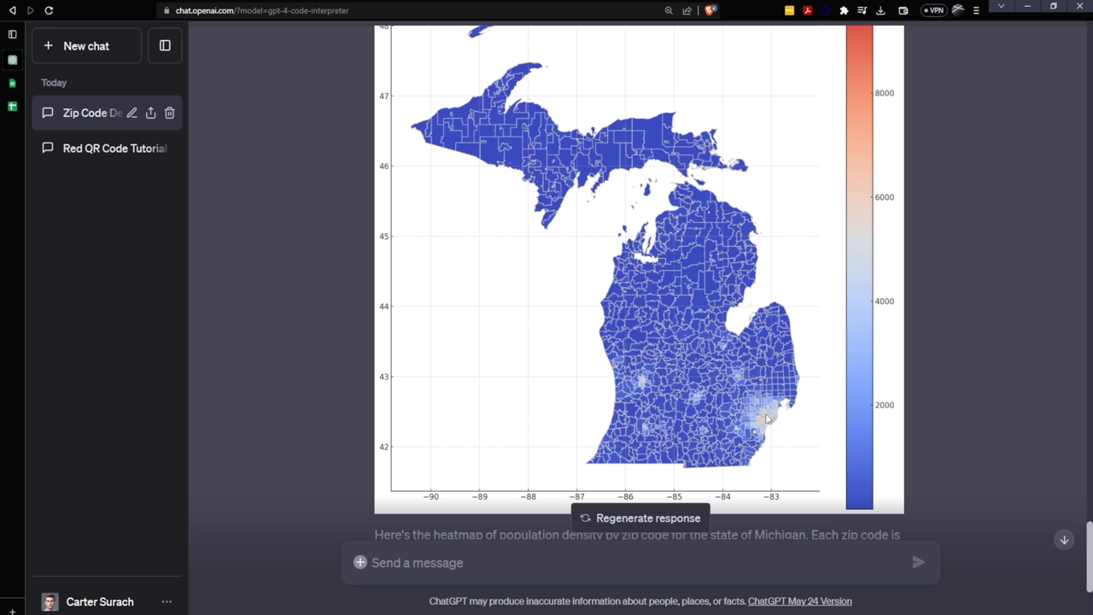
{"action": "mouse_move", "coordinate": [870, 205]}
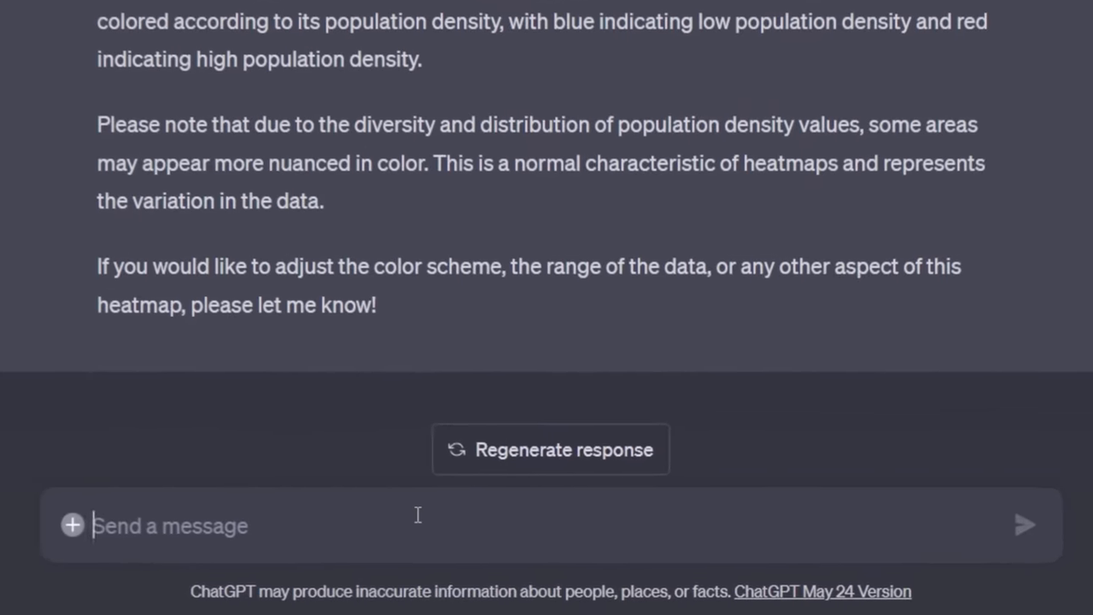
Ask for a light red scale midpoint and a smaller colour range so more red appears
{"action": "type", "text": "Turn the middle of the scale to red as well but lighter and make the scale"}
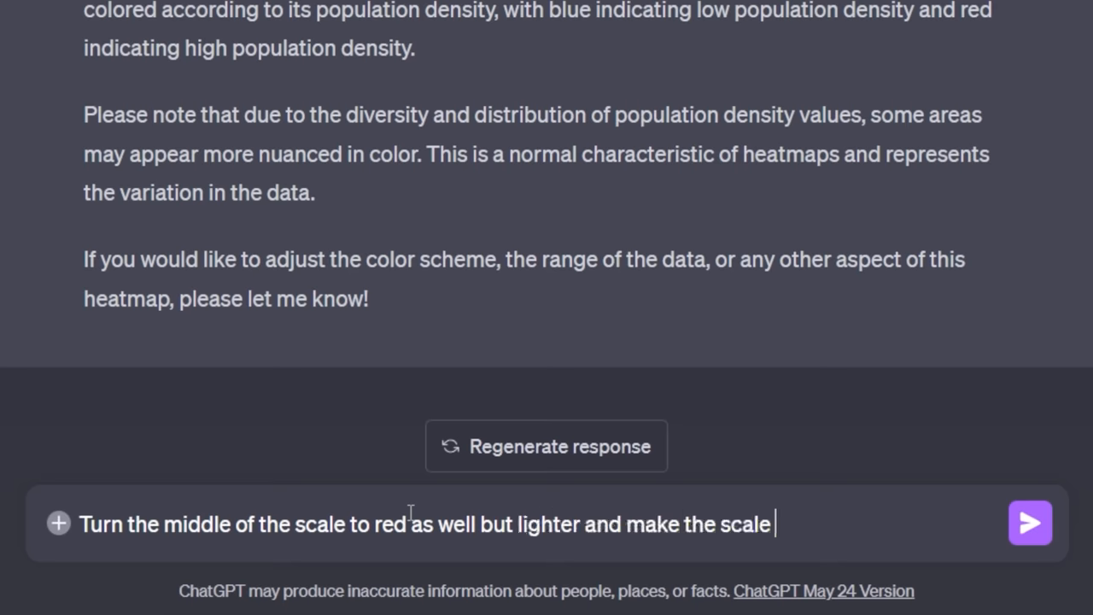
{"action": "type", "text": "smaller so that more red shows u"}
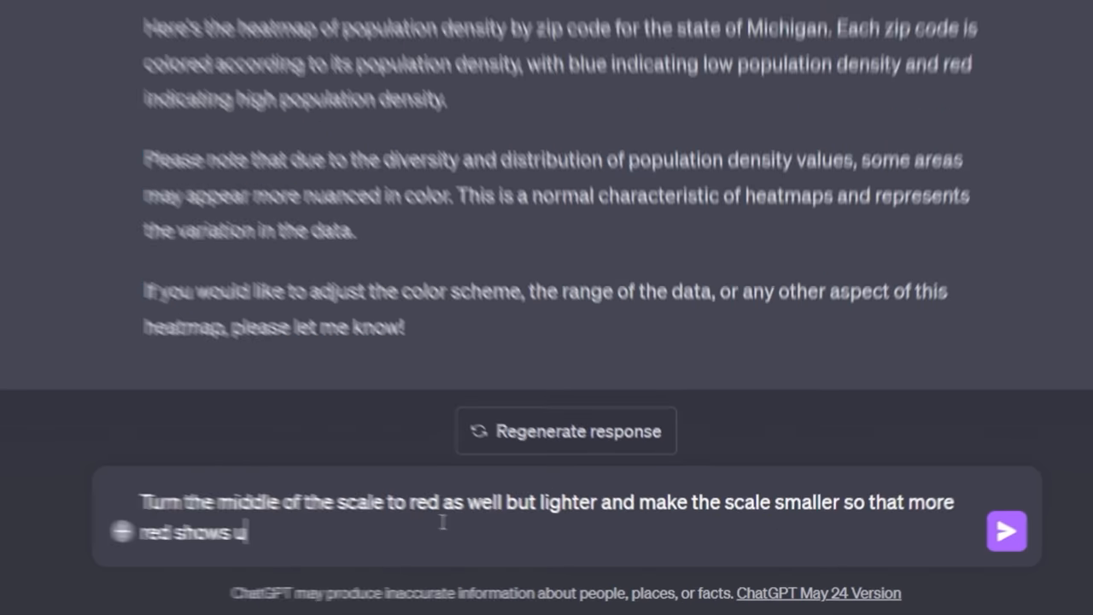
{"action": "left_click", "coordinate": [1006, 531]}
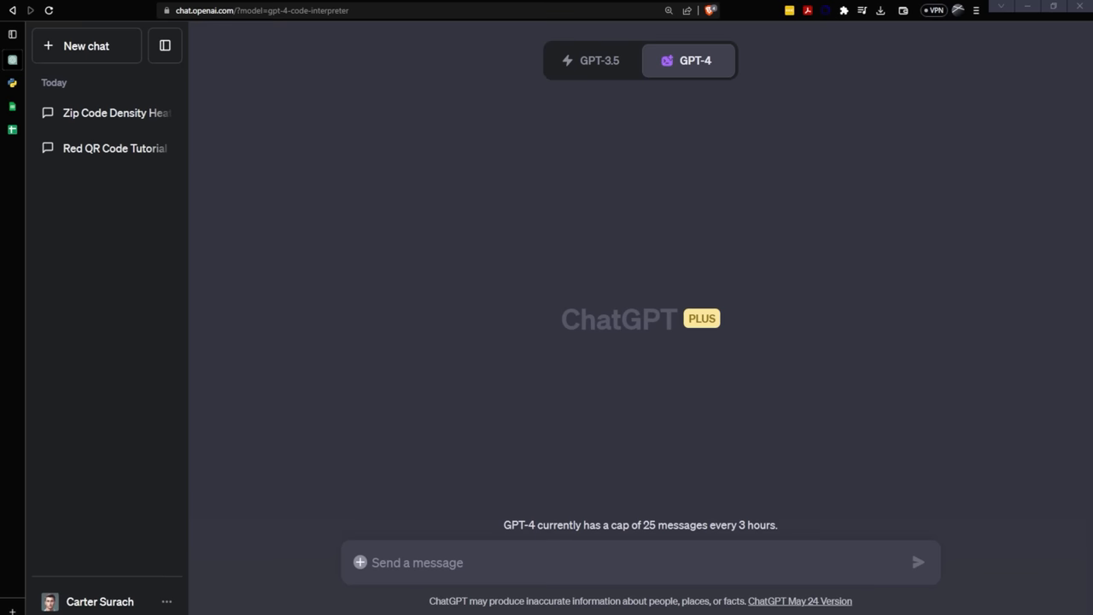
Type a prompt for a lofi fireworks animation exploding on click, red/white/blue, on a 250x250 grid
{"action": "left_click", "coordinate": [581, 562]}
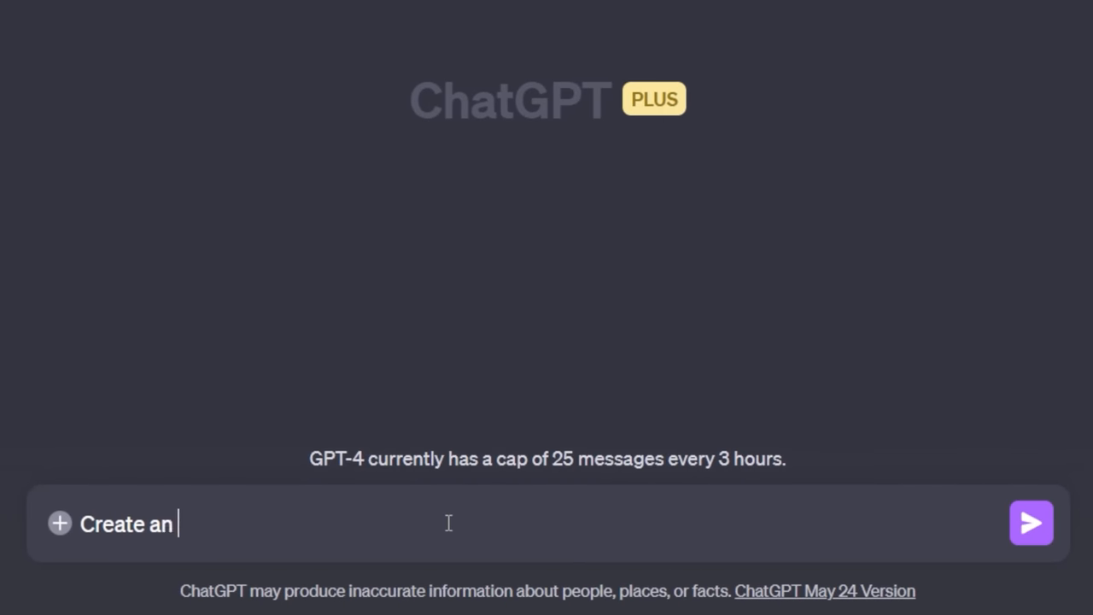
{"action": "type", "text": "animation in lofi grid style of fireworks e"}
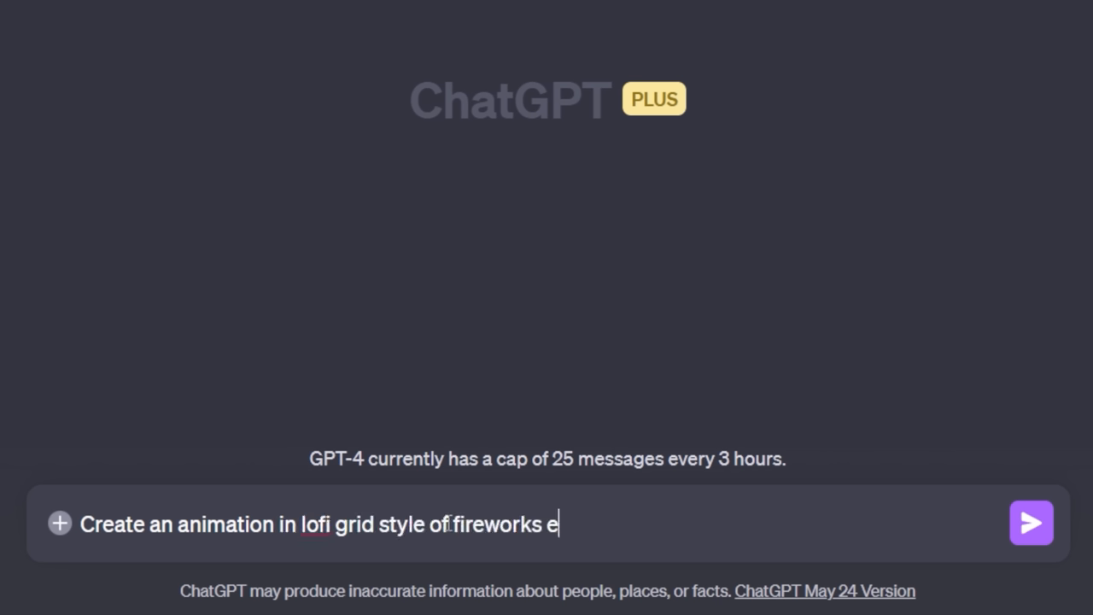
{"action": "type", "text": "xploding on clikc"}
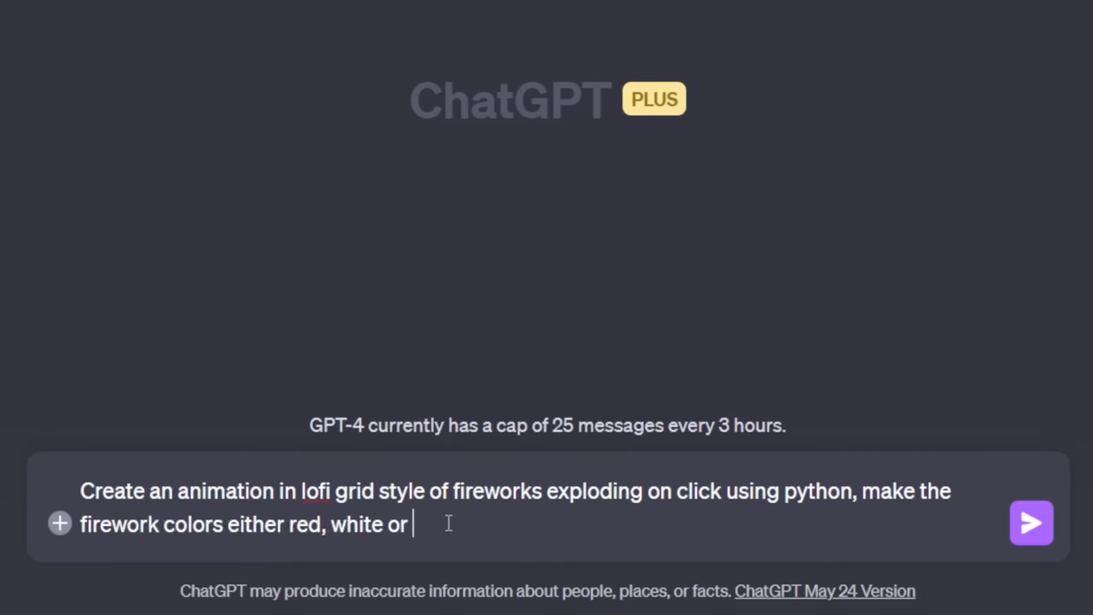
{"action": "type", "text": "blue, do this on"}
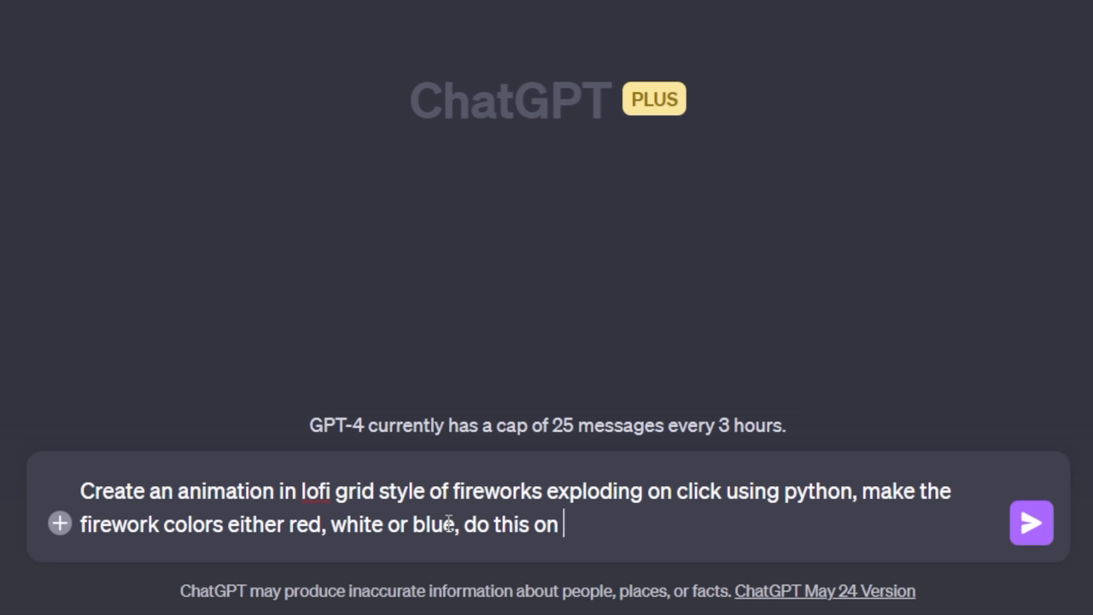
{"action": "type", "text": "a 250 x"}
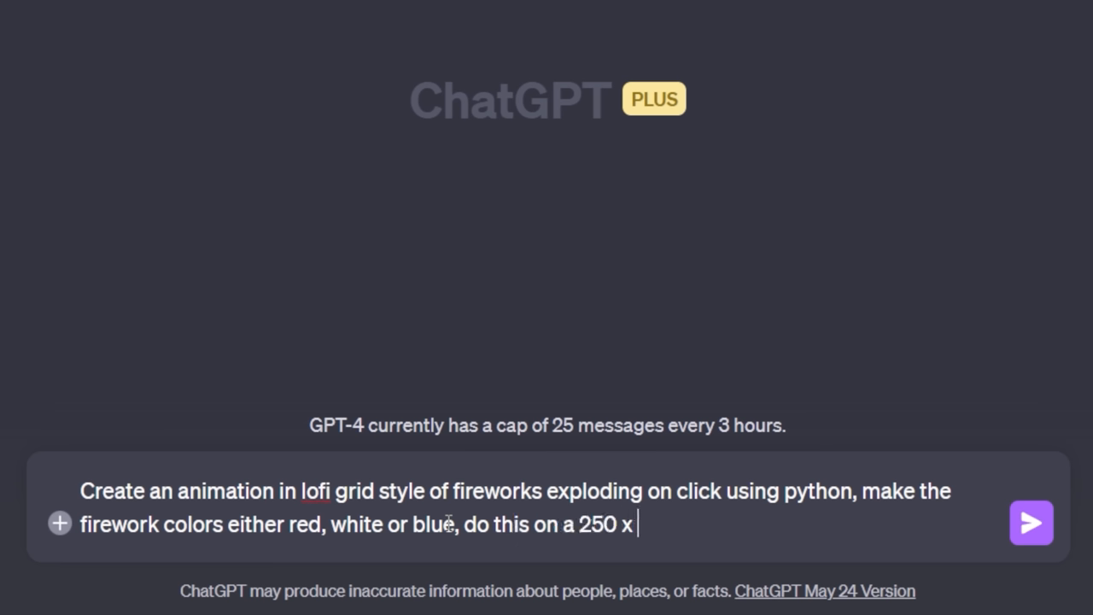
{"action": "type", "text": "250 grid"}
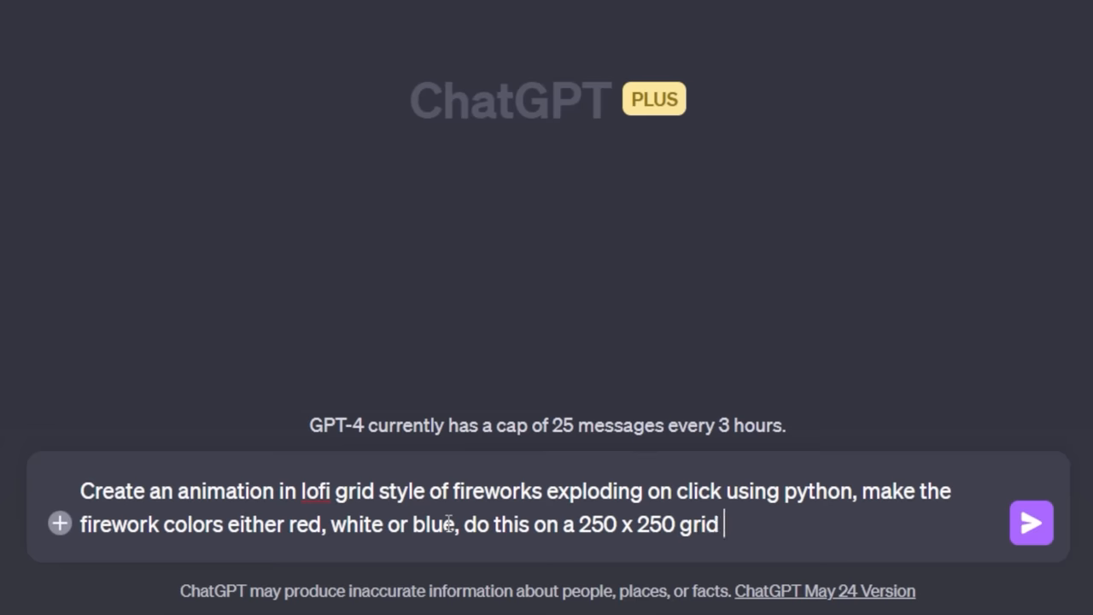
{"action": "type", "text": "window. Make sure that"}
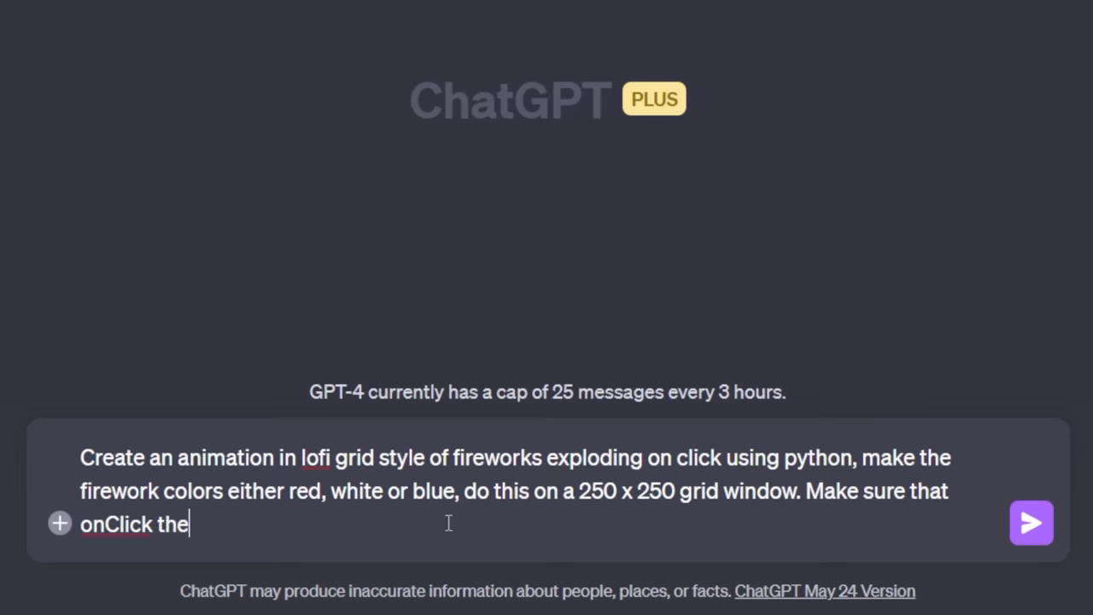
{"action": "type", "text": "location careate"}
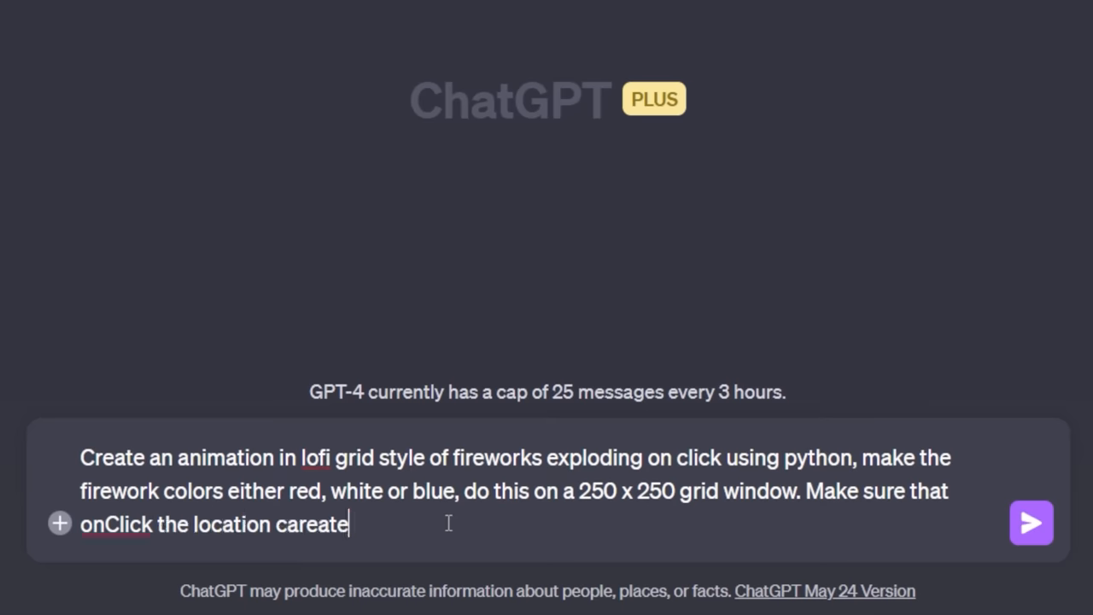
{"action": "type", "text": "creates a simple firework animation."}
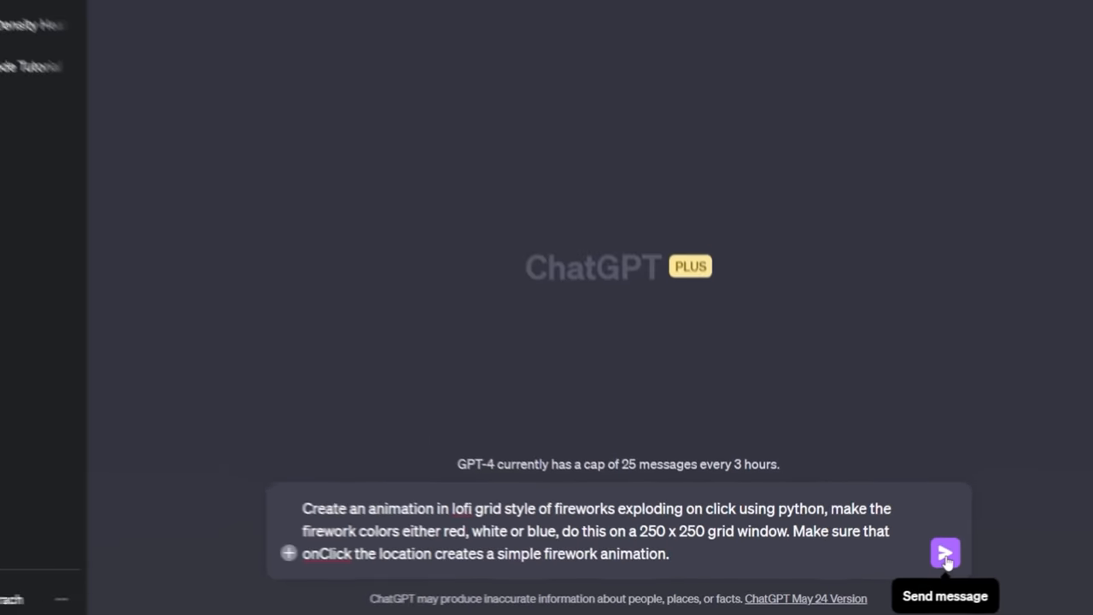
Send the fireworks request, review the Pygame code, and run 'pip install pygame'
{"action": "left_click", "coordinate": [941, 565]}
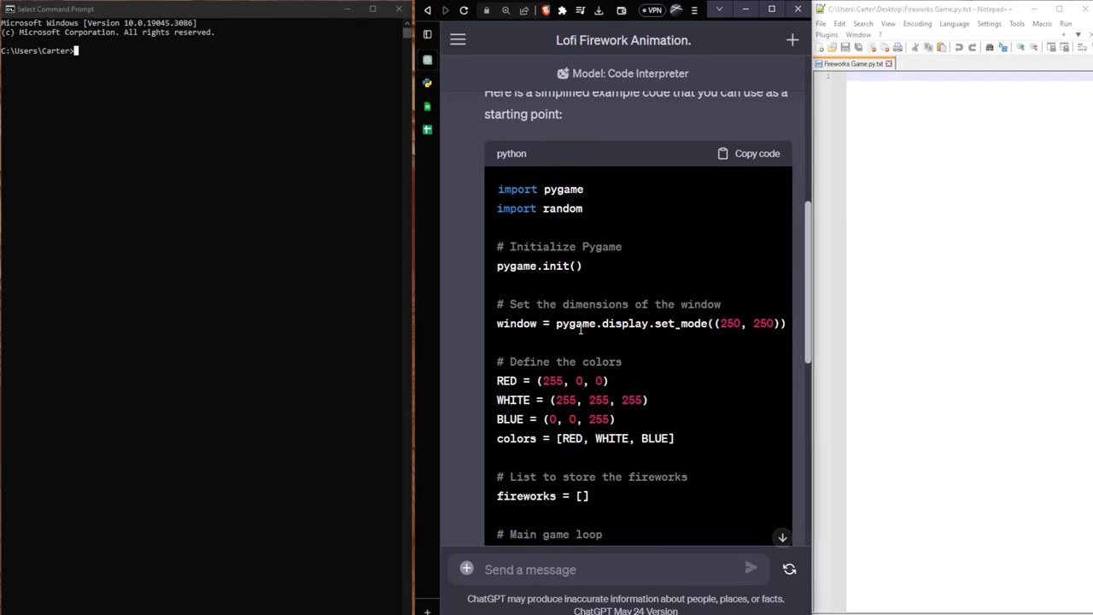
{"action": "scroll", "scroll_direction": "down", "scroll_amount": 3}
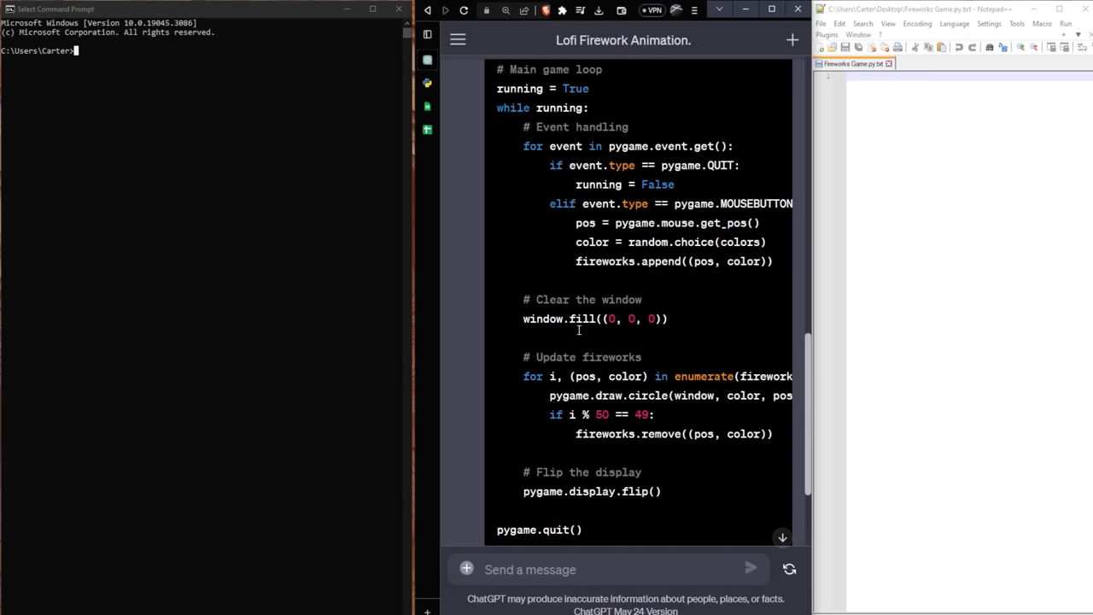
{"action": "scroll", "scroll_direction": "down", "scroll_amount": 3}
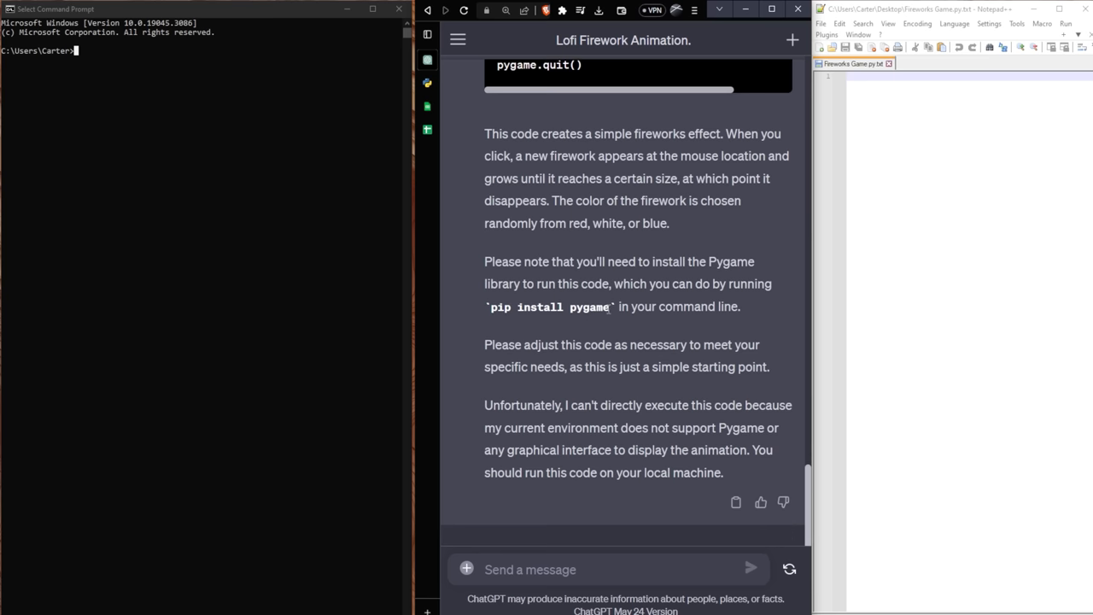
{"action": "double_click", "coordinate": [548, 307]}
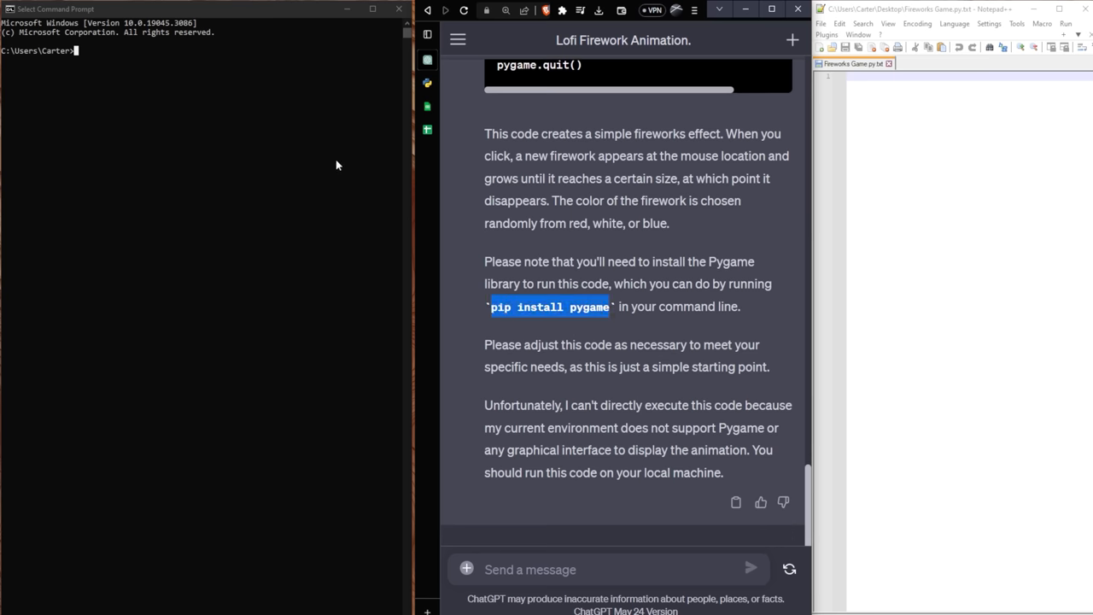
{"action": "type", "text": "pip install pygame"}
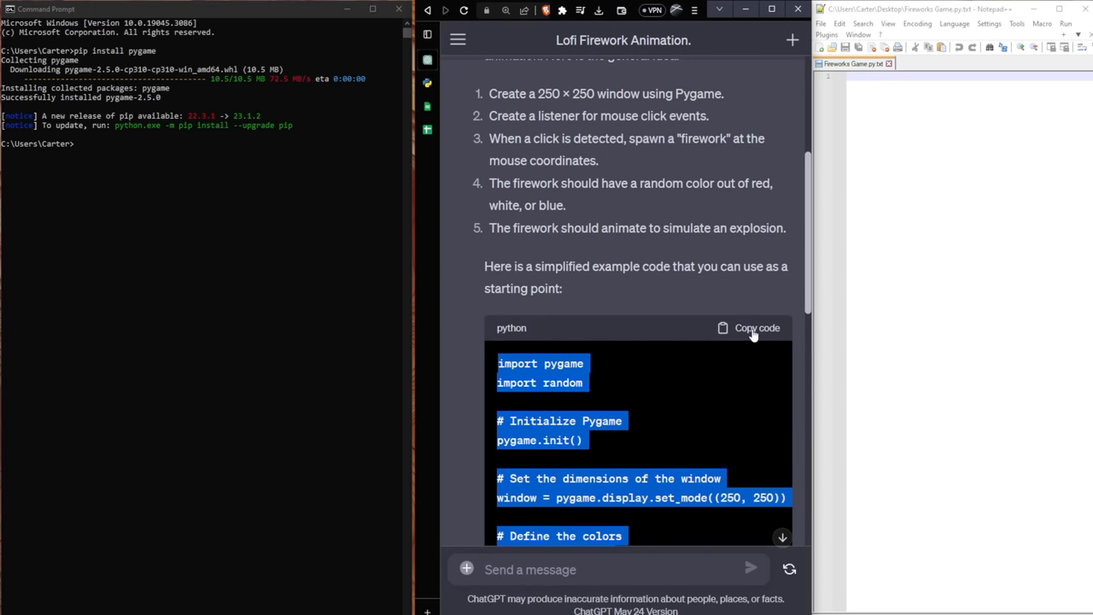
Copy the fireworks Pygame code from the reply and bring up the command window
{"action": "left_click", "coordinate": [755, 328]}
{"action": "type", "text": "\"fireworks_game.py\""}
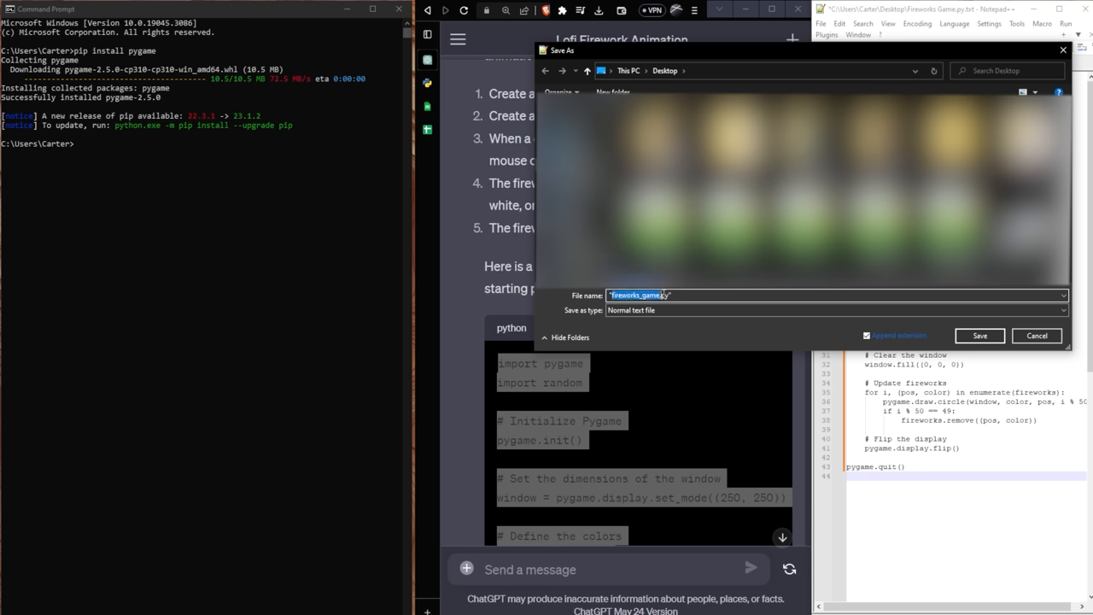
{"action": "left_click", "coordinate": [979, 336]}
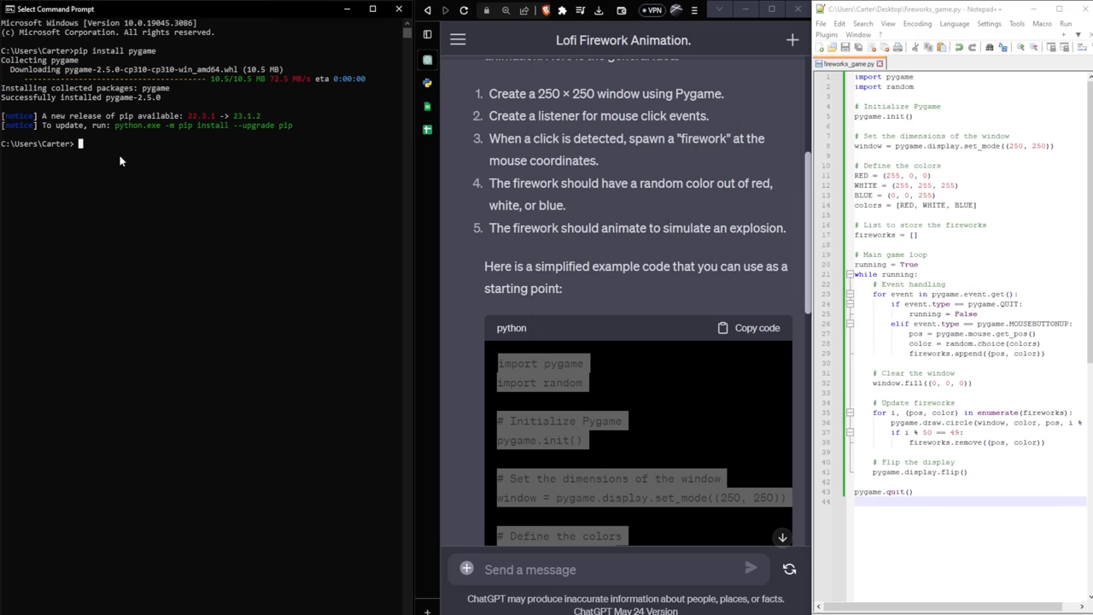
Change to the Desktop folder, then ask 'how do i run the fireworks game?' and read the answer
{"action": "type", "text": "cd Desktop"}
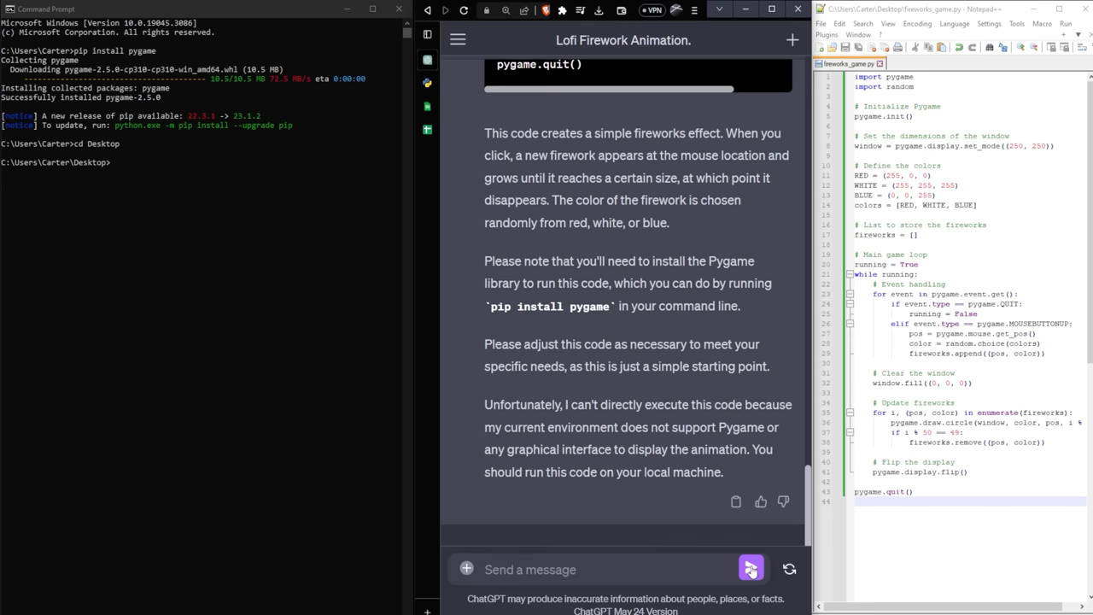
{"action": "type", "text": "how do i run the fireworks game?"}
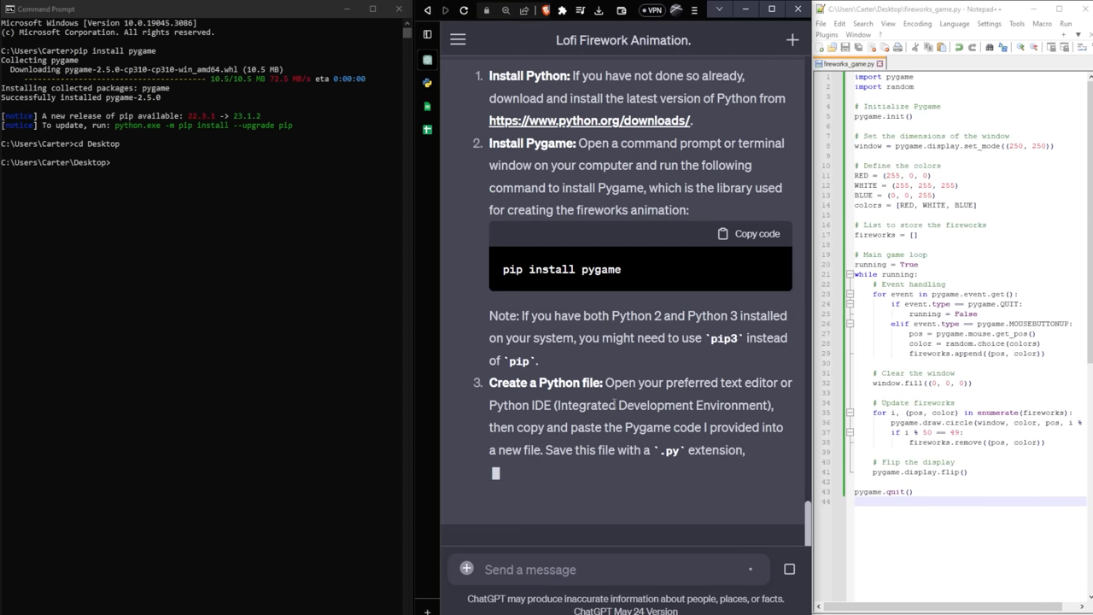
{"action": "scroll", "scroll_direction": "down", "scroll_amount": 3}
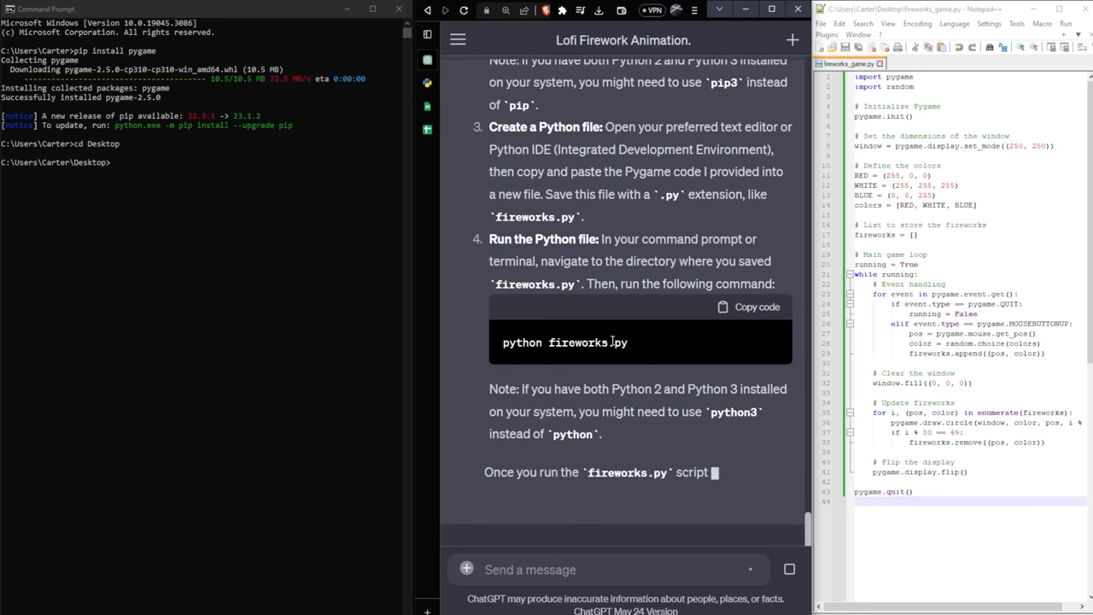
{"action": "scroll", "scroll_direction": "down", "scroll_amount": 3}
{"action": "type", "text": "python"}
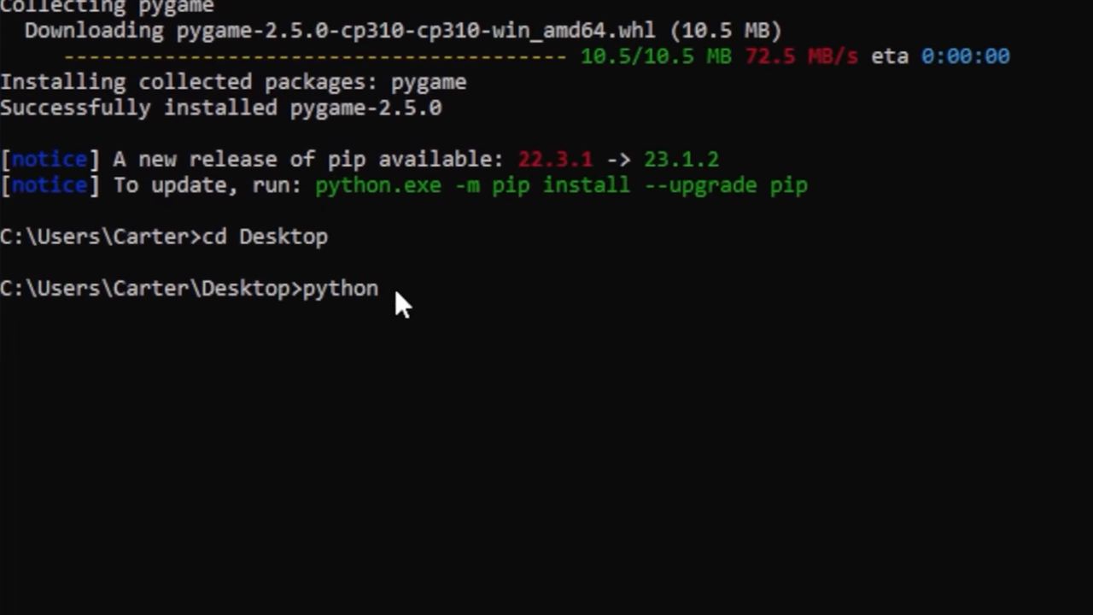
Run 'python fireworks_game.py' in Command Prompt to launch the fireworks game
{"action": "type", "text": "fireworks_game.py"}
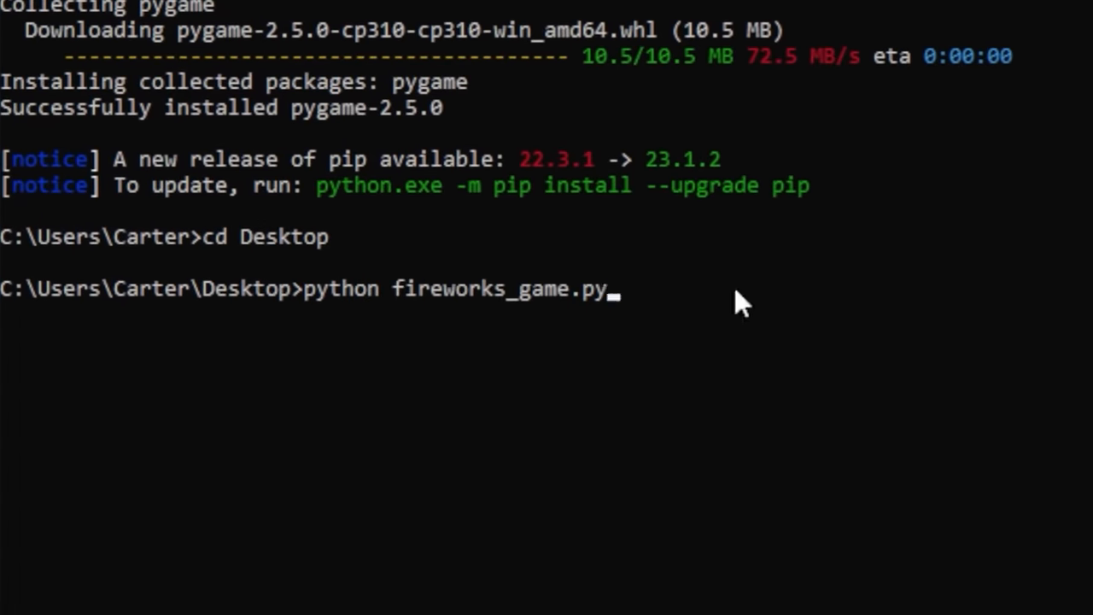
{"action": "key", "text": "Enter"}
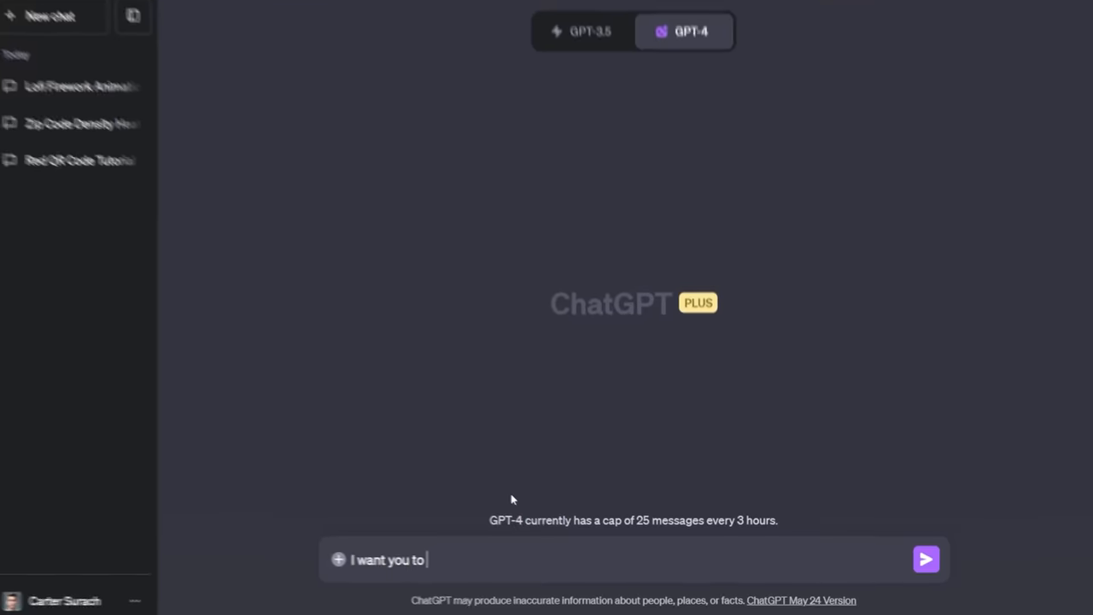
Attach the photo and send the 'turn this' black-and-white conversion request
{"action": "type", "text": "turn this photo black and"}
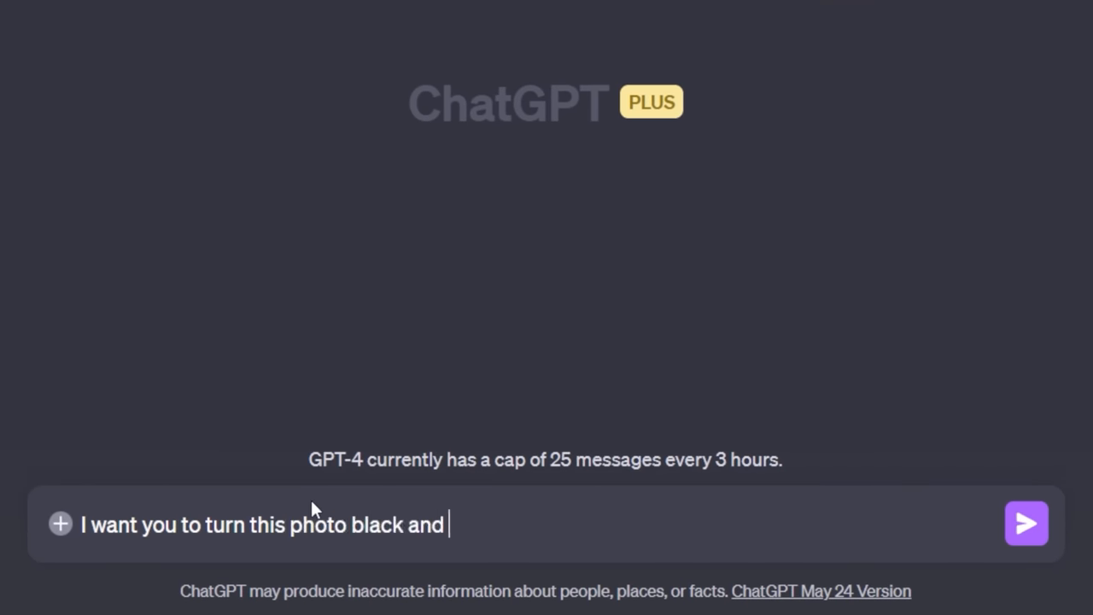
{"action": "left_click", "coordinate": [59, 523]}
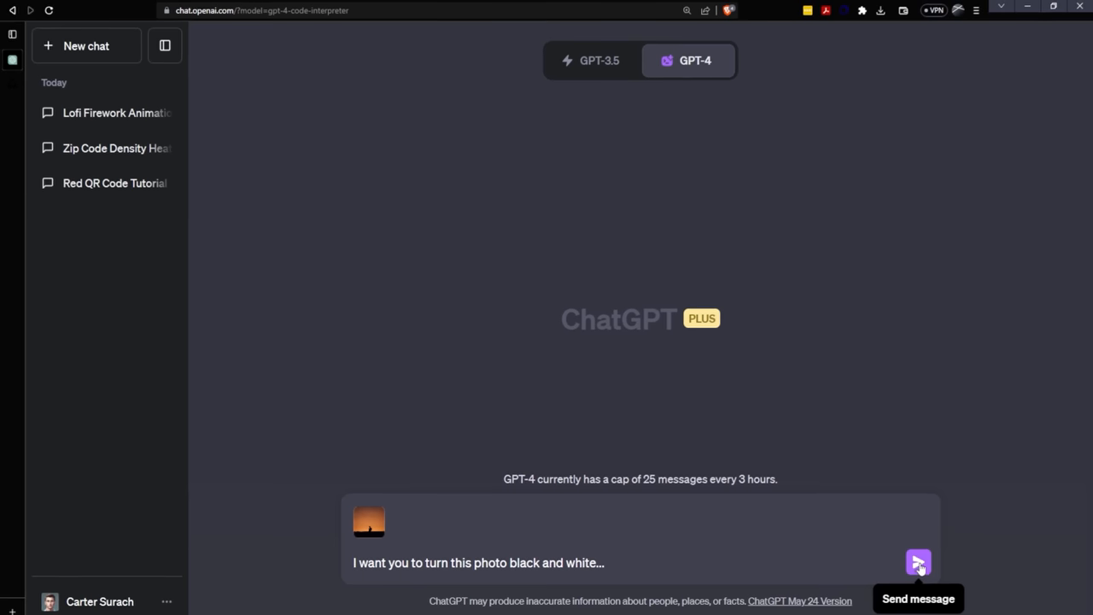
{"action": "left_click", "coordinate": [916, 559]}
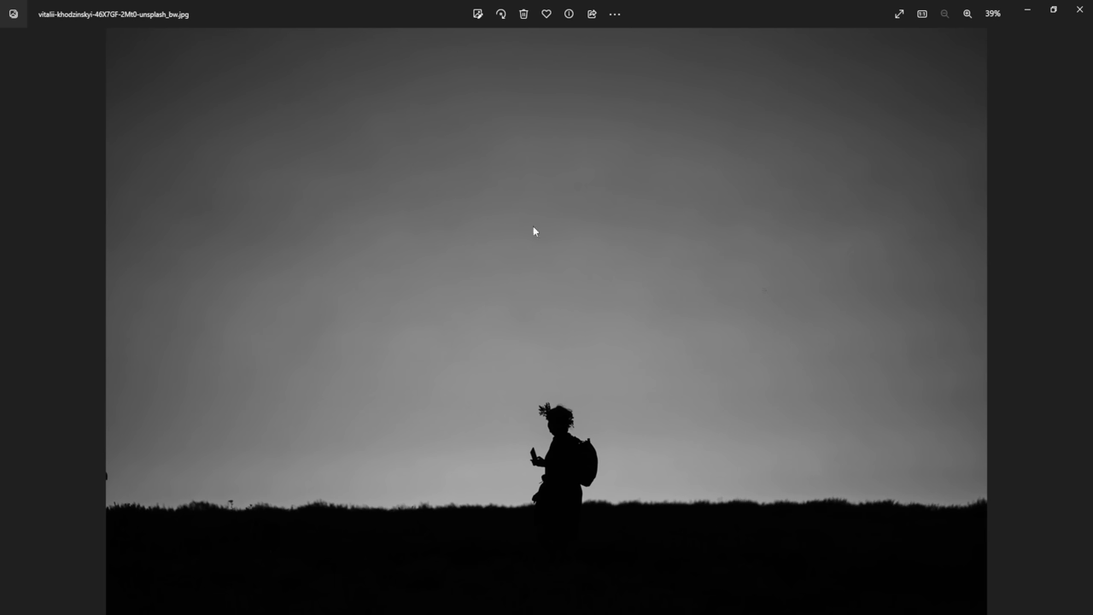
{"action": "mouse_move", "coordinate": [787, 255]}
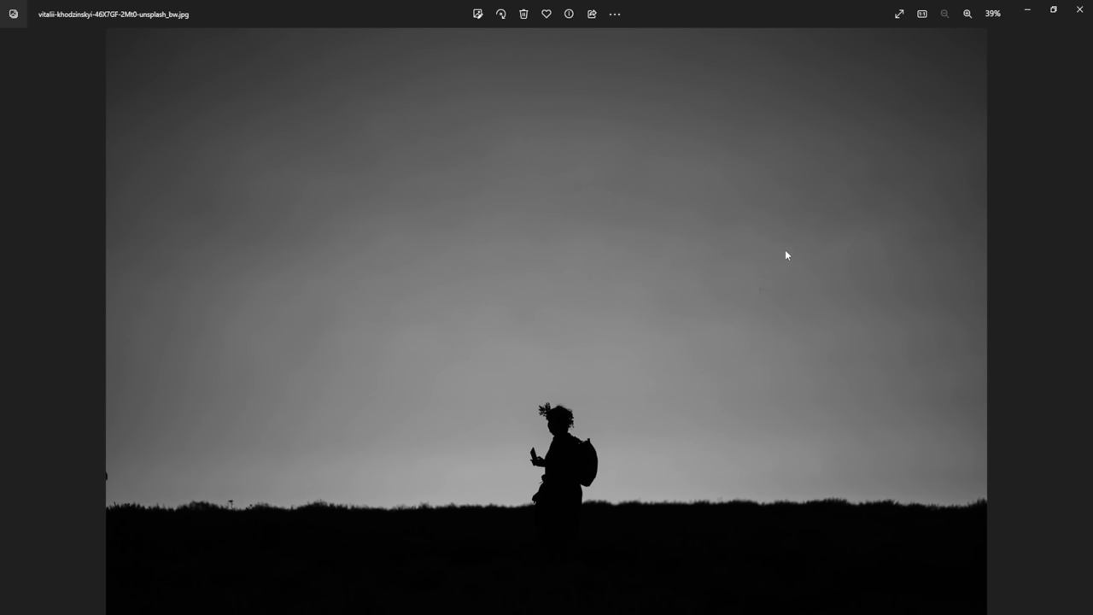
{"action": "mouse_move", "coordinate": [686, 126]}
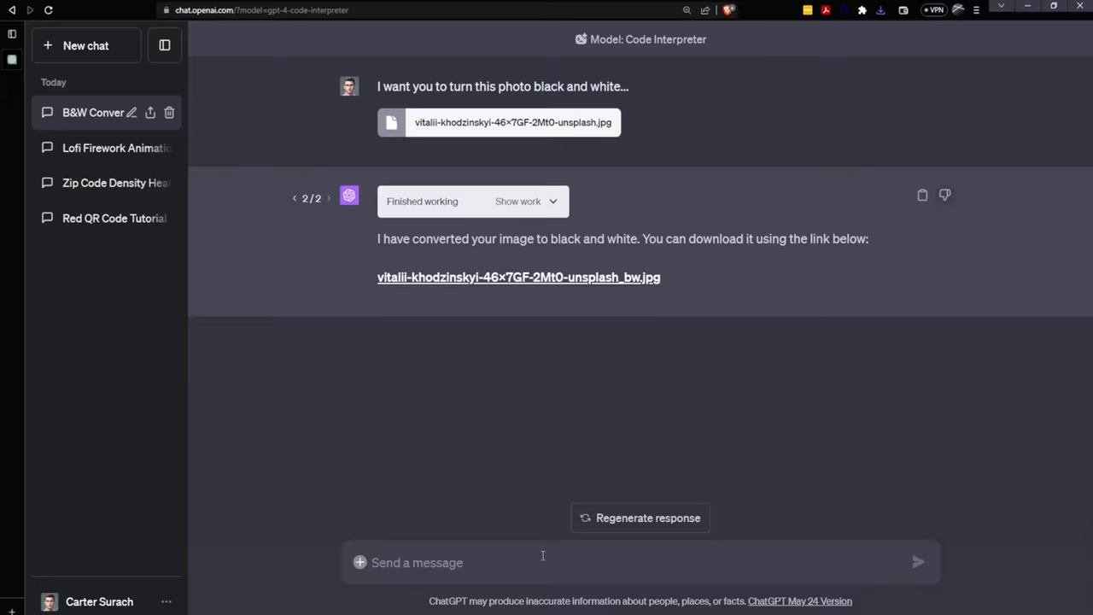
Request a 10-frame GIF slowly zooming into the image, which hits the GPT-4 cap
{"action": "type", "text": "Use this image to create a"}
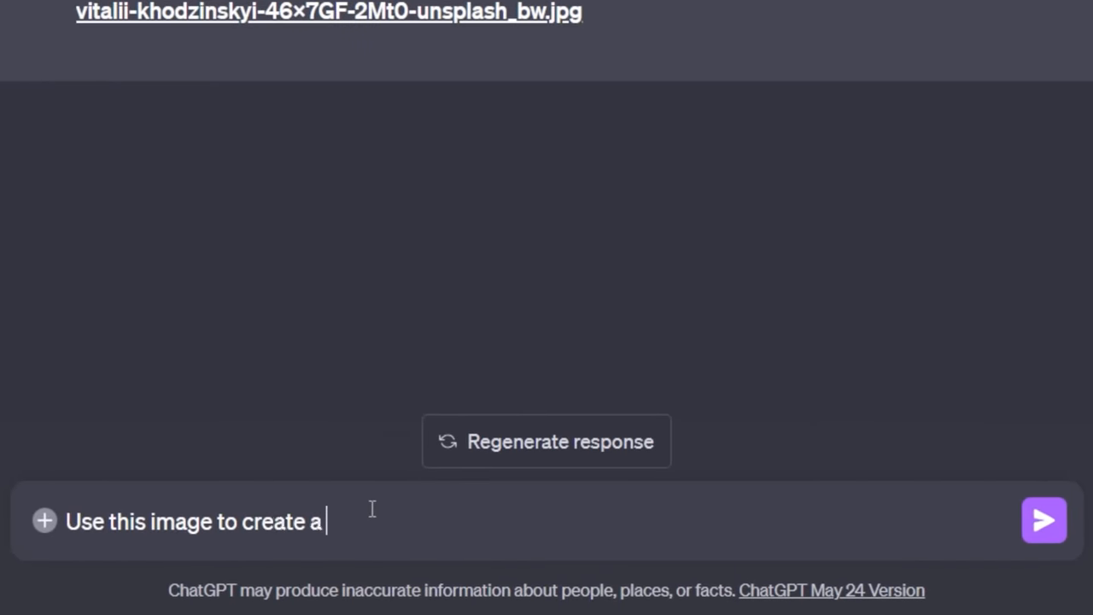
{"action": "type", "text": "gif that it"}
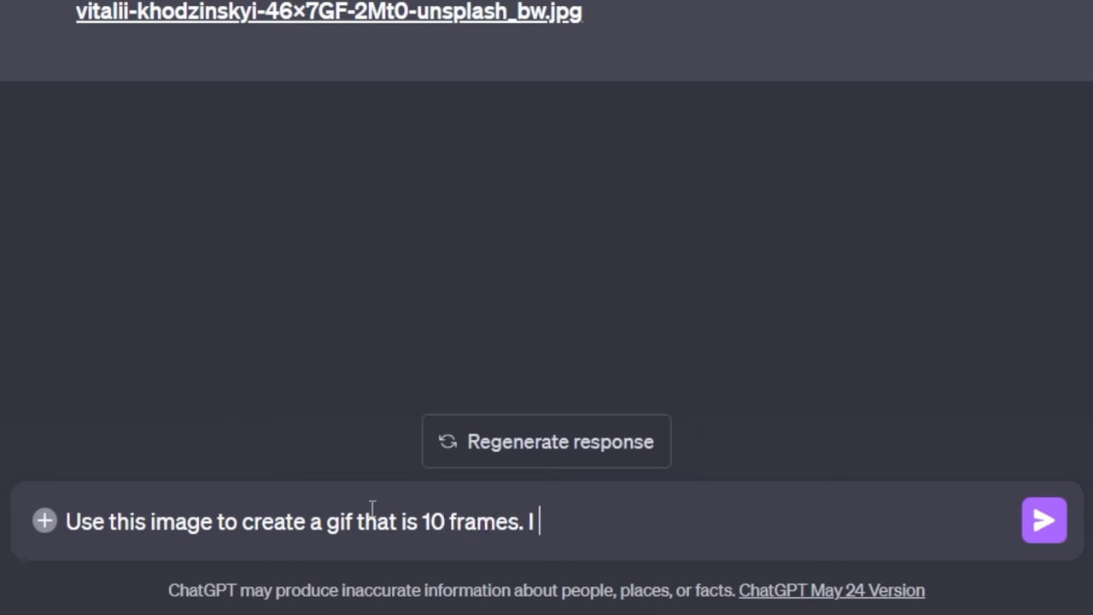
{"action": "type", "text": "want it to slo"}
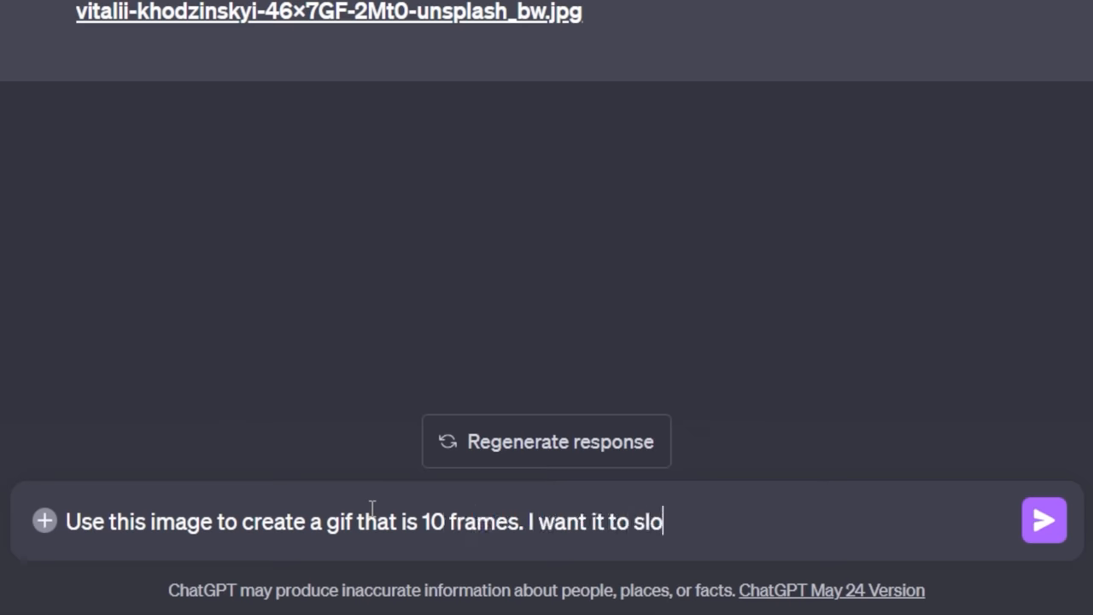
{"action": "left_click", "coordinate": [1044, 520]}
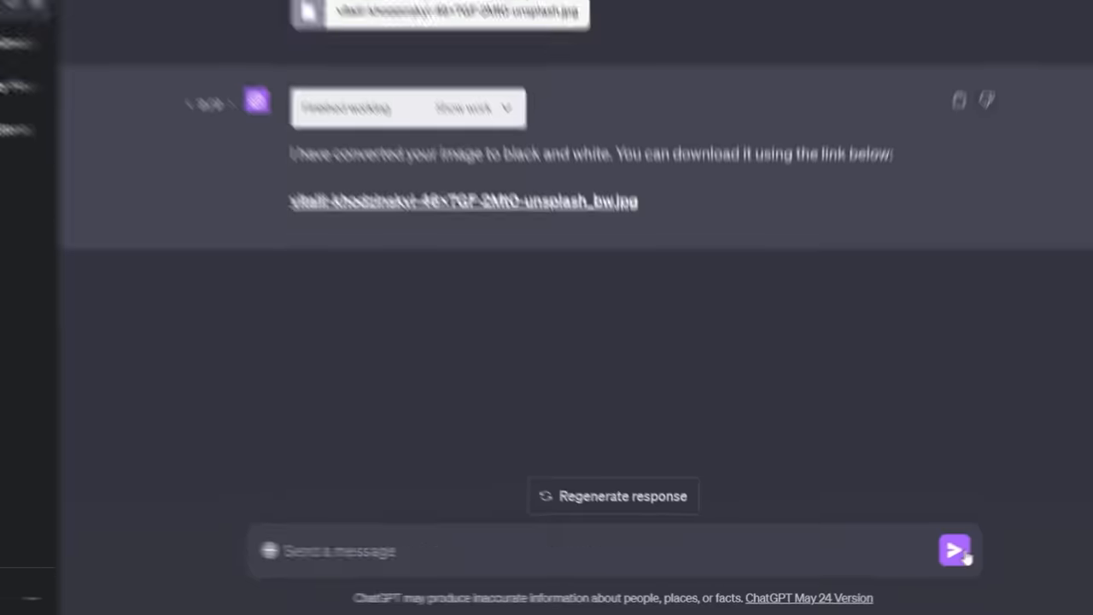
{"action": "left_click", "coordinate": [956, 551]}
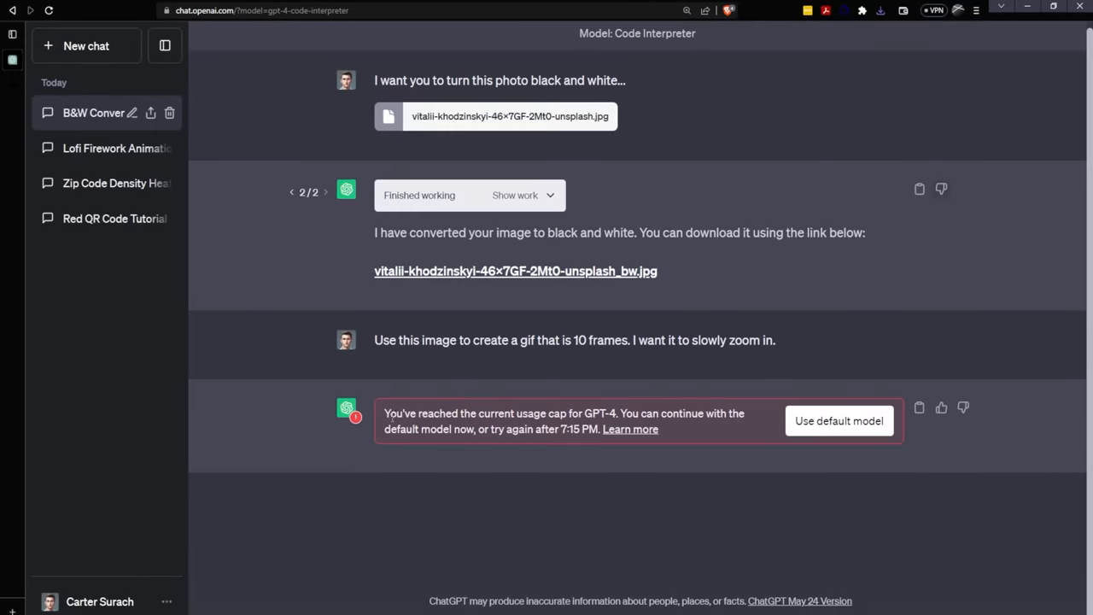
{"action": "left_click_drag", "start_coordinate": [384, 412], "coordinate": [530, 429]}
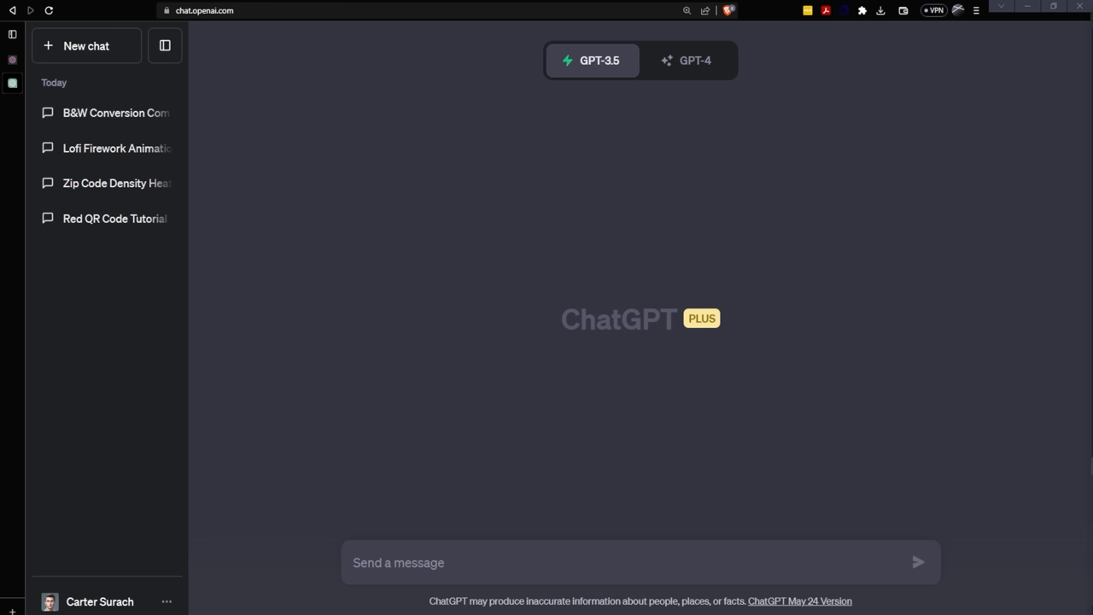
Switch to GPT-4 Code Interpreter and send the wood image with a lower-resolution panning GIF prompt
{"action": "left_click", "coordinate": [700, 60]}
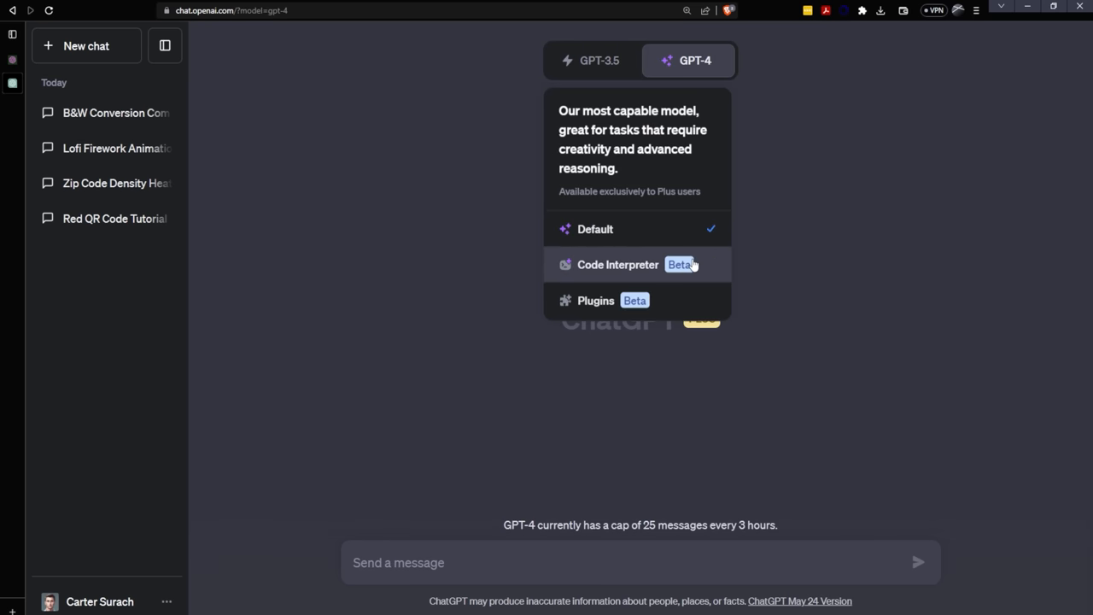
{"action": "left_click", "coordinate": [618, 264]}
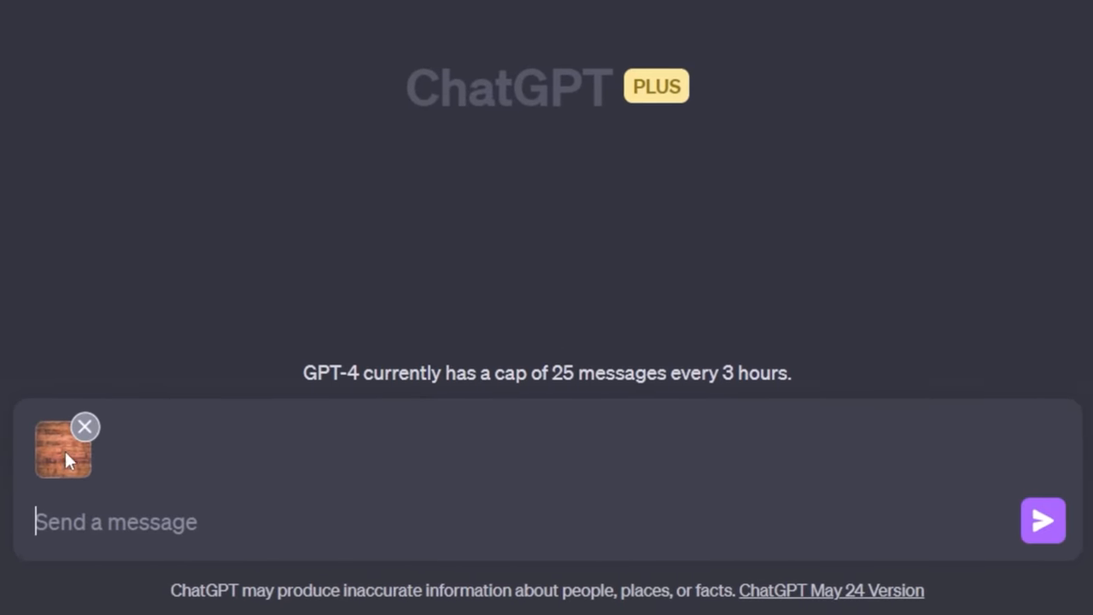
{"action": "type", "text": "Tu"}
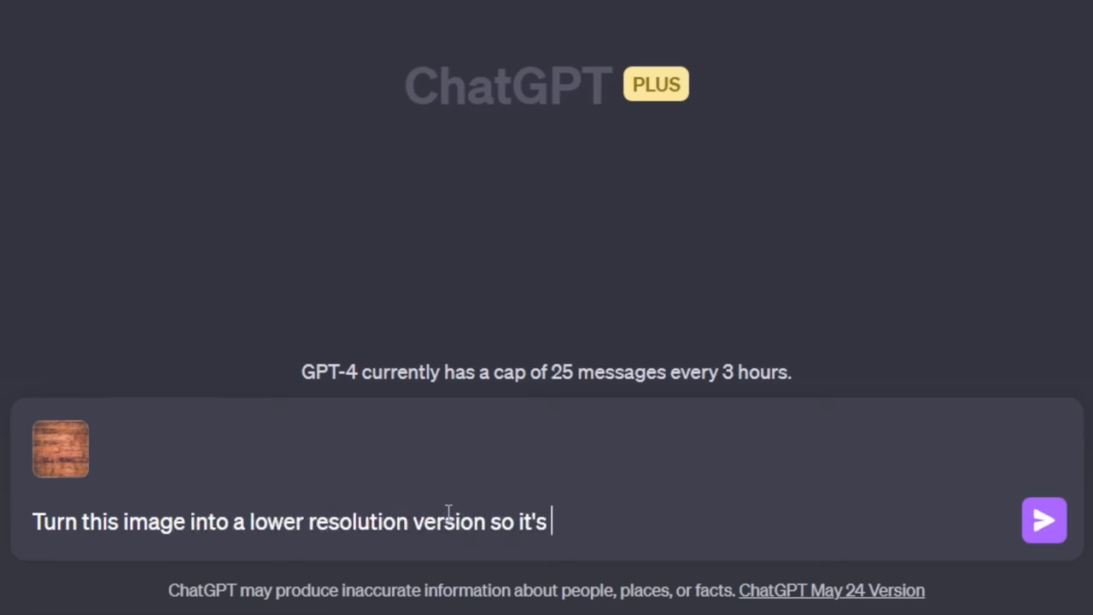
{"action": "type", "text": "easier to process."}
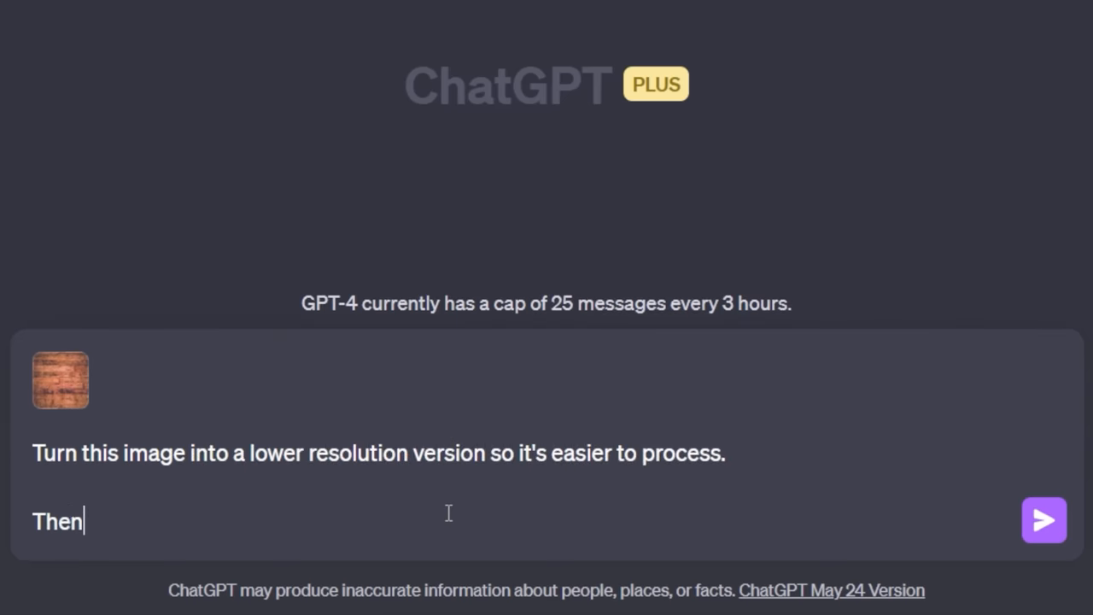
{"action": "type", "text": "start zoomed in on the left side and pan to"}
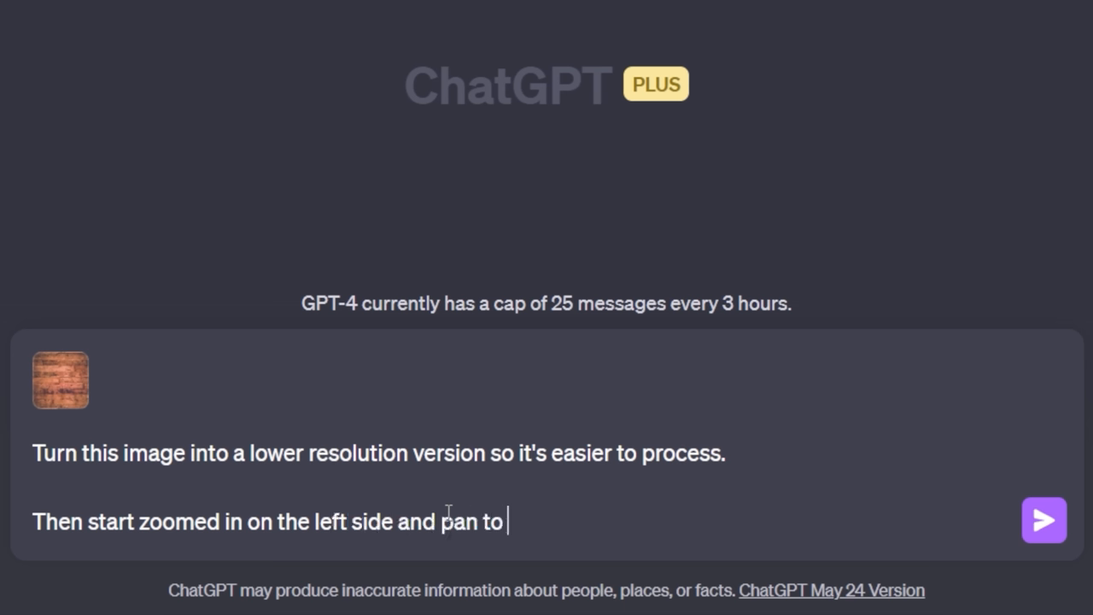
{"action": "type", "text": "the right side of the image."}
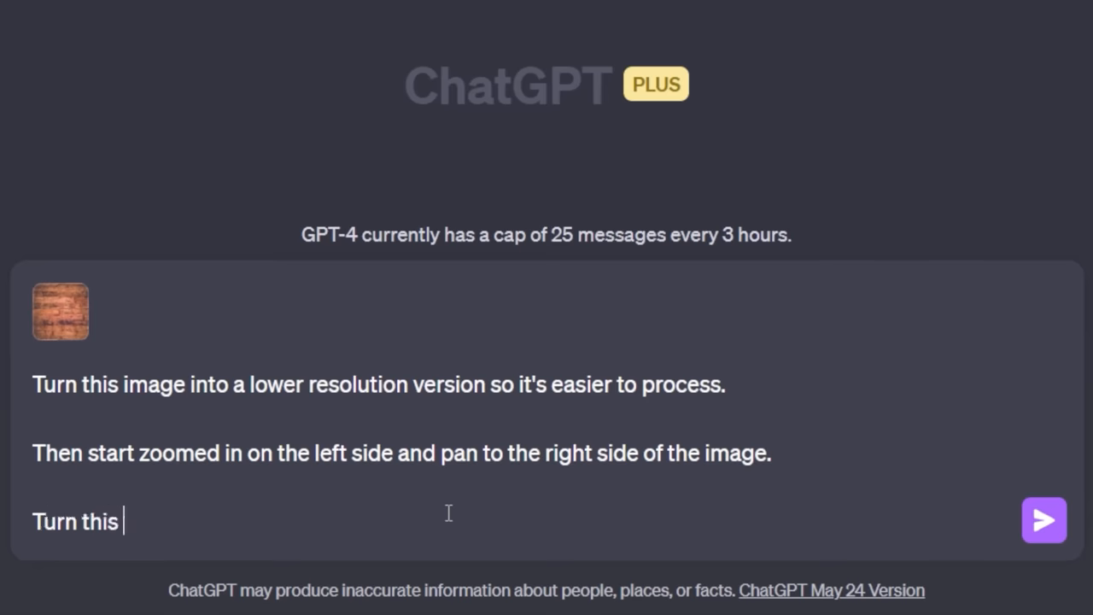
{"action": "type", "text": "into a .gif"}
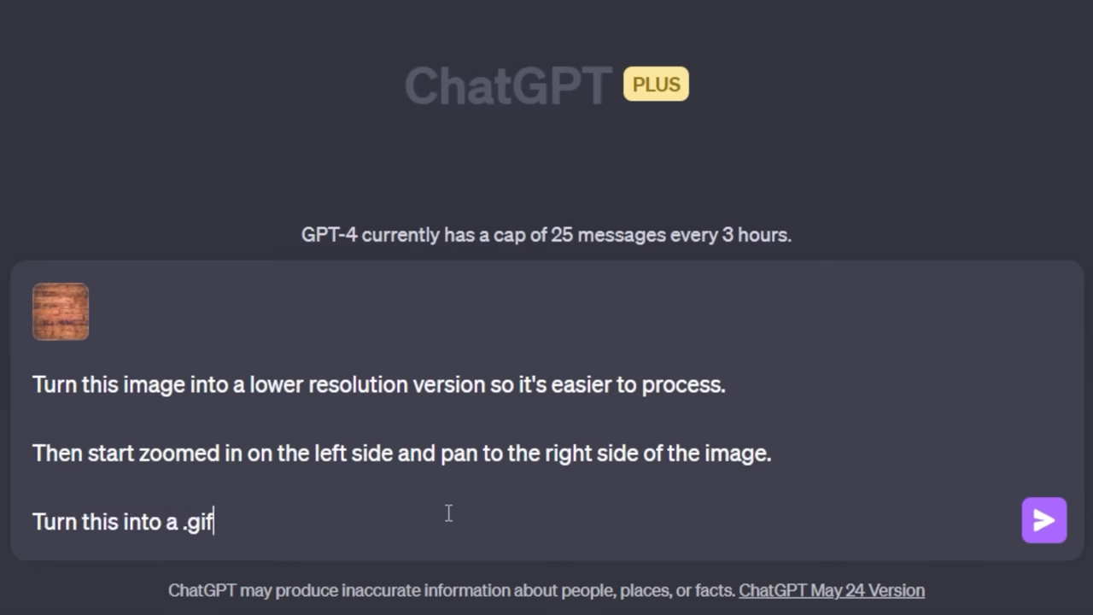
{"action": "type", "text": "and allow"}
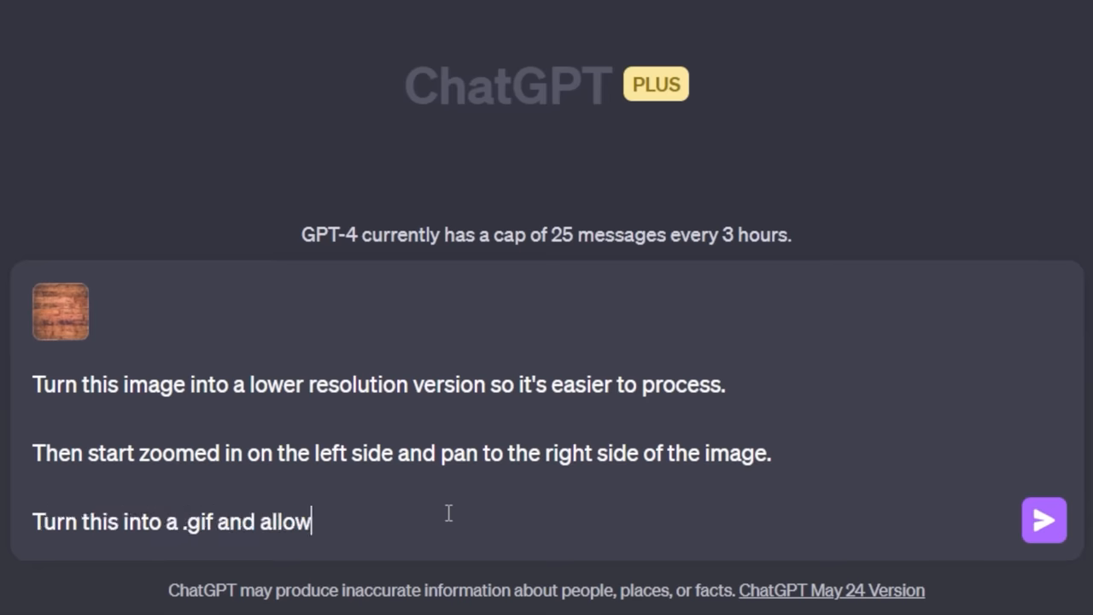
{"action": "left_click", "coordinate": [1044, 522]}
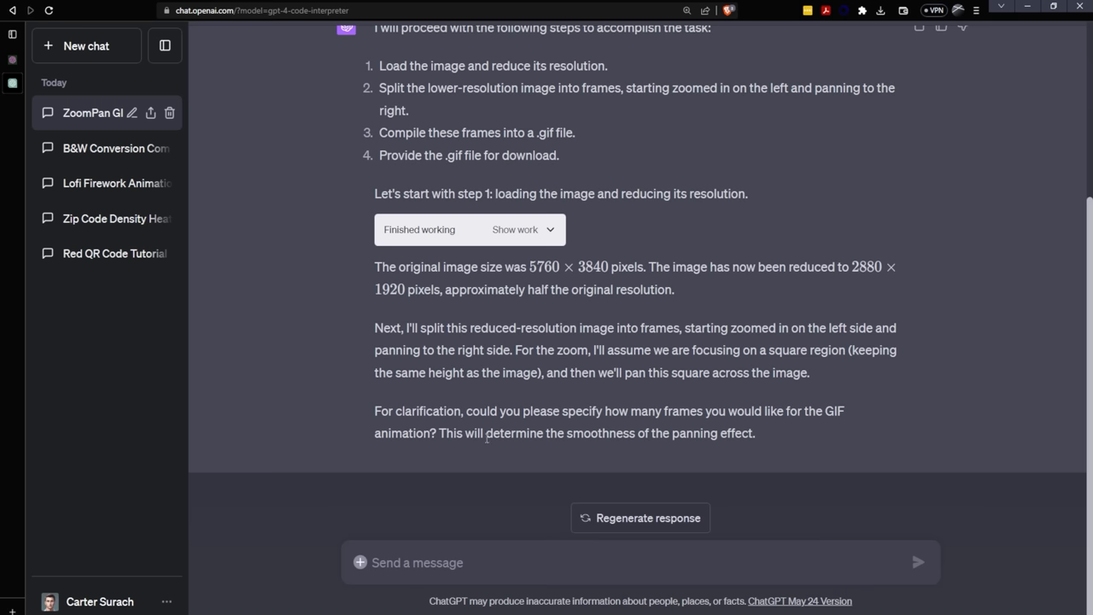
Answer 15 frames and scroll down to the 'Download the GIF' link
{"action": "type", "text": "15"}
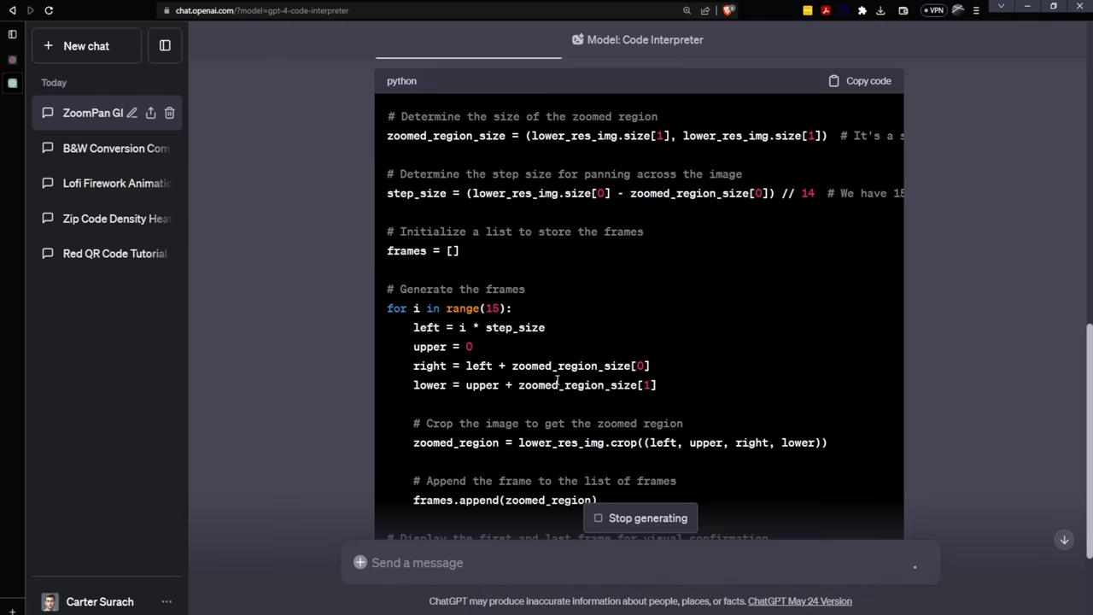
{"action": "scroll", "scroll_direction": "down", "scroll_amount": 3}
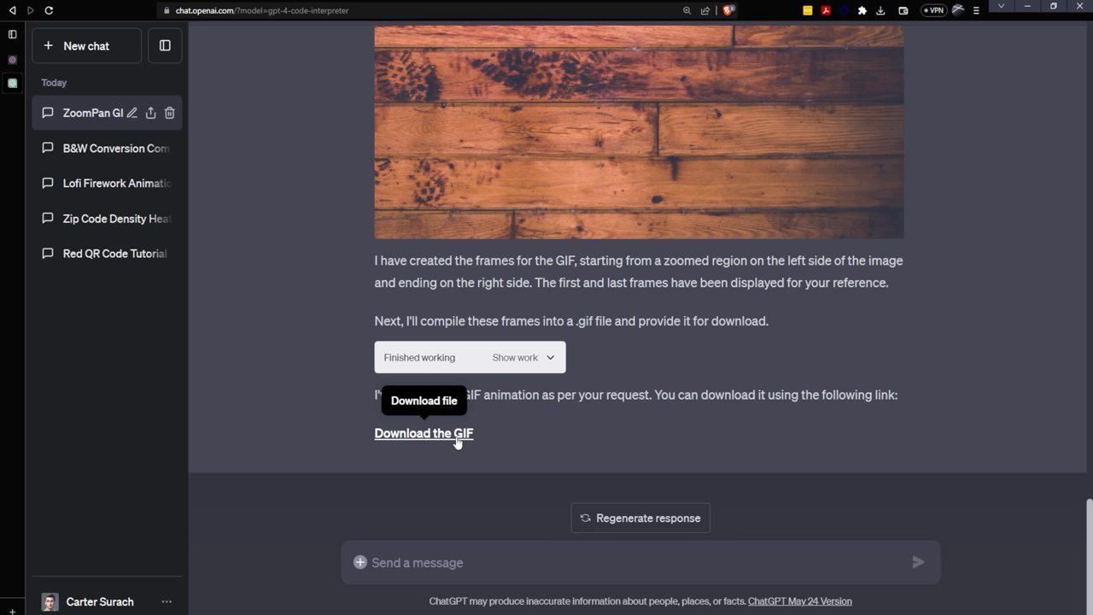
{"action": "left_click", "coordinate": [424, 434]}
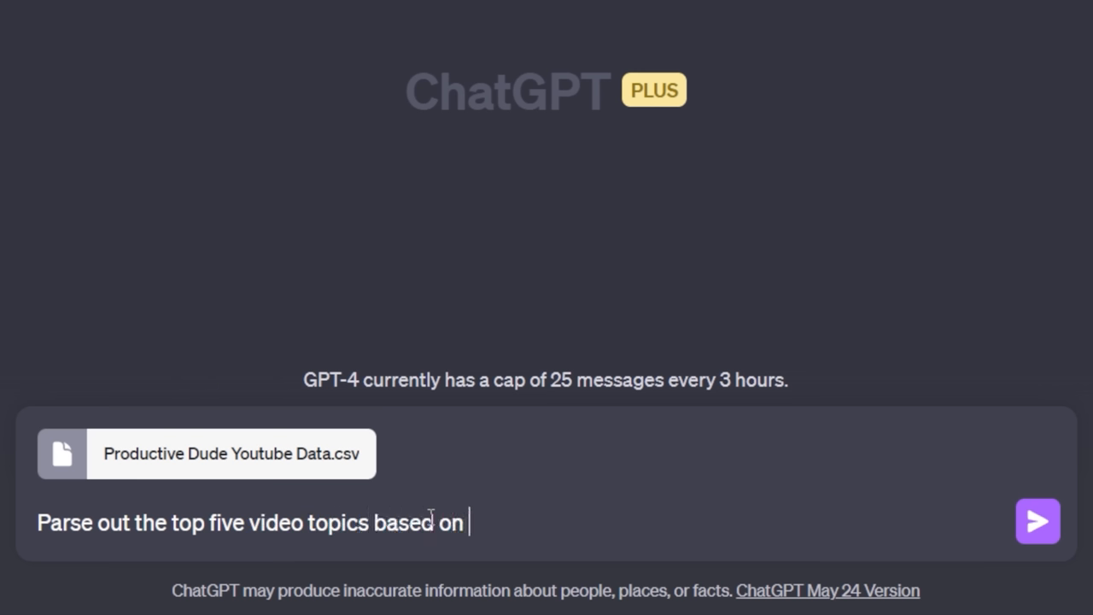
Draft a prompt to bucket videos into 5 software topics, totaling views, watch time, subscribers, revenue, clickthrough
{"action": "type", "text": "the video titles. I want to"}
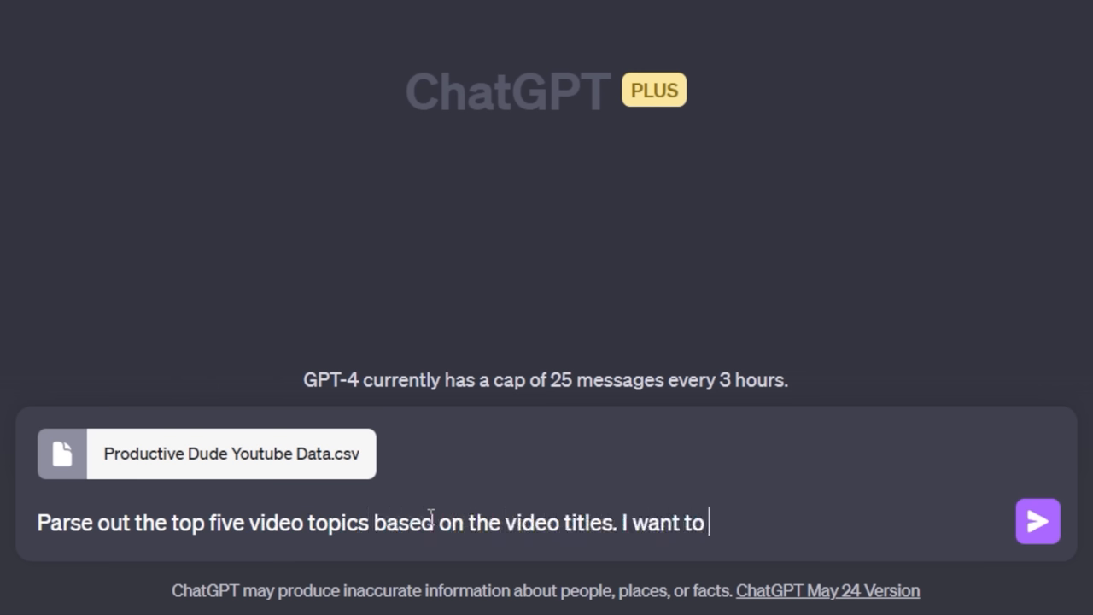
{"action": "type", "text": "put these videos i"}
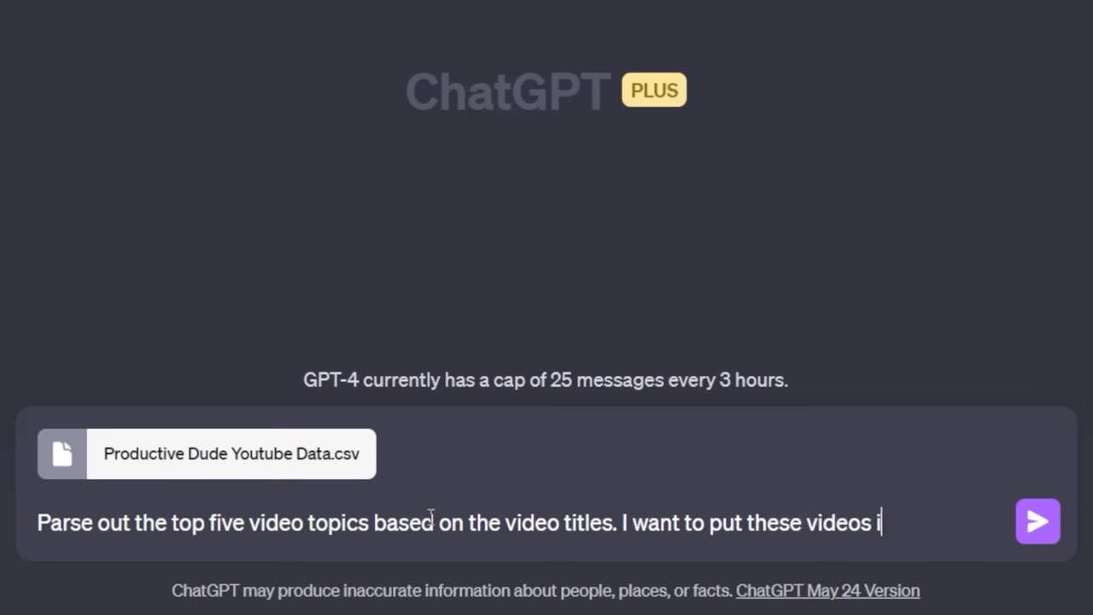
{"action": "type", "text": "nto 5 buckets"}
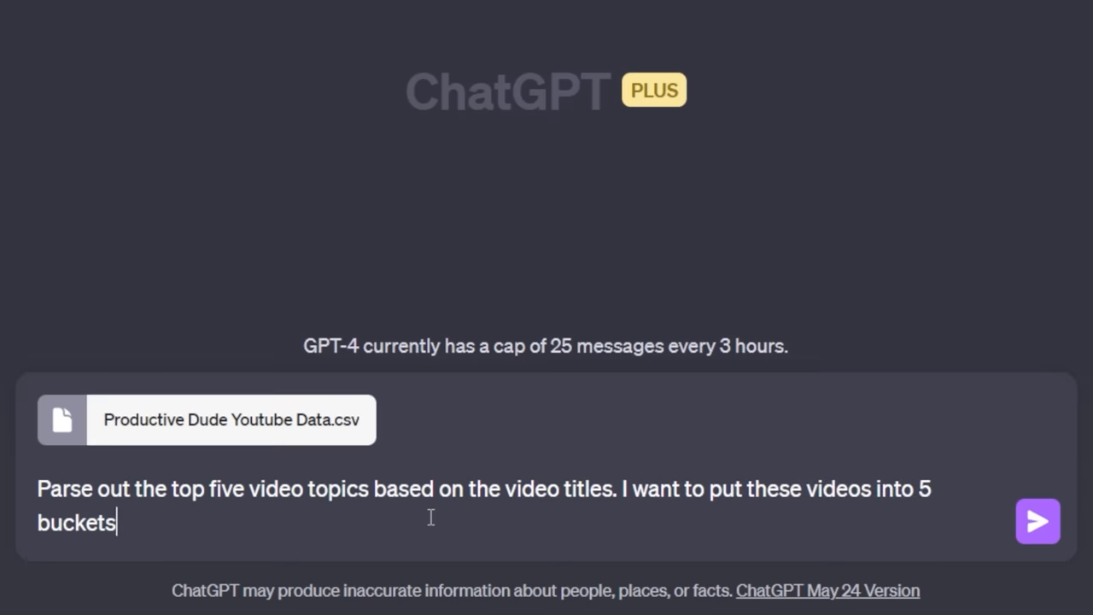
{"action": "type", "text": ", mainly based on the software"}
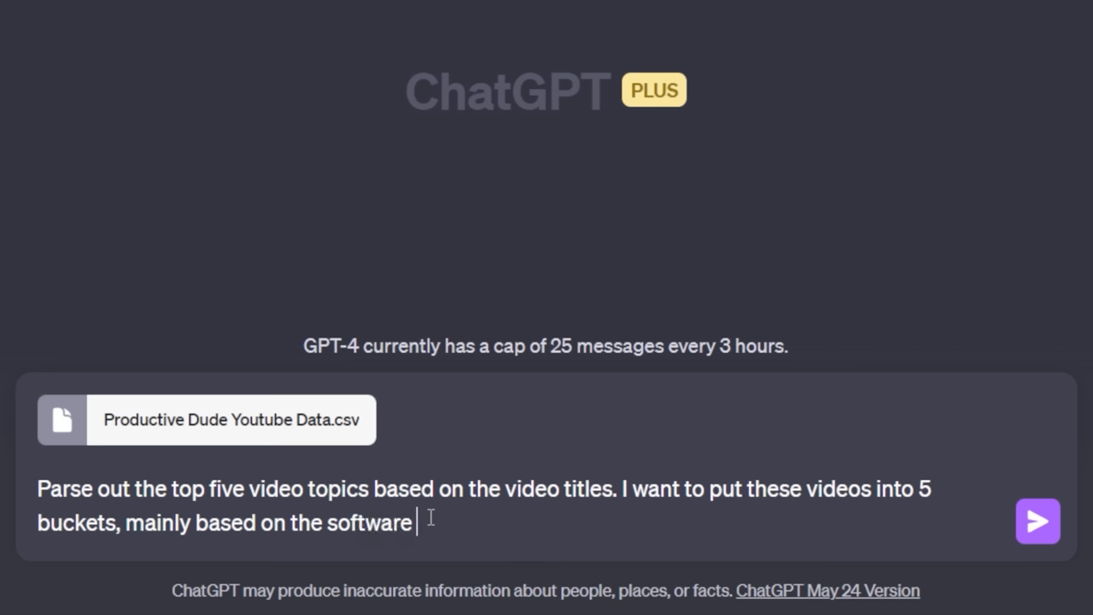
{"action": "type", "text": "being used. T"}
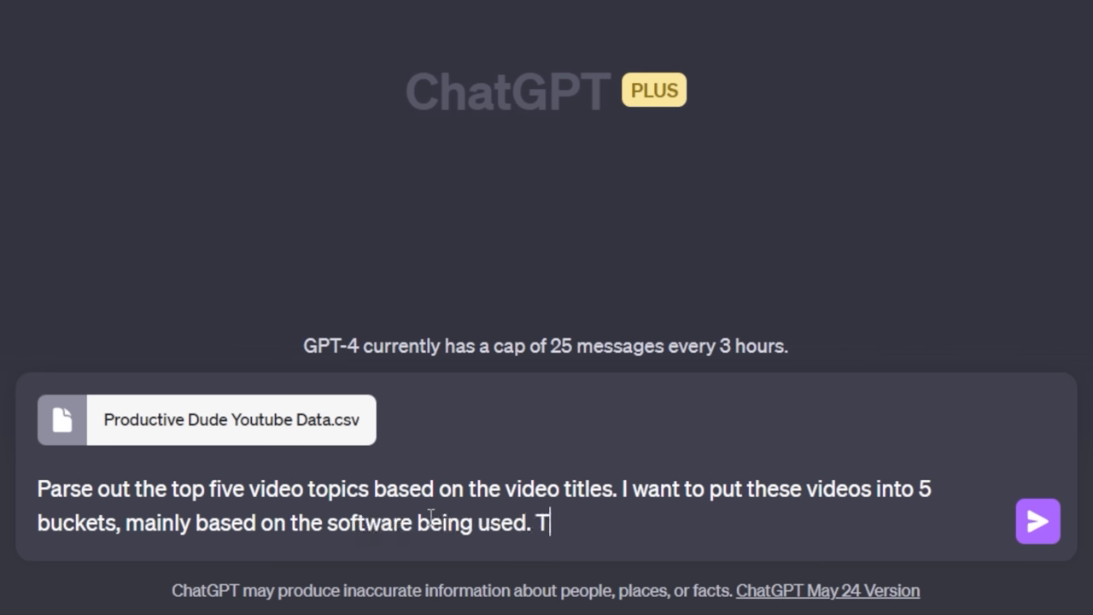
{"action": "type", "text": "hen total up"}
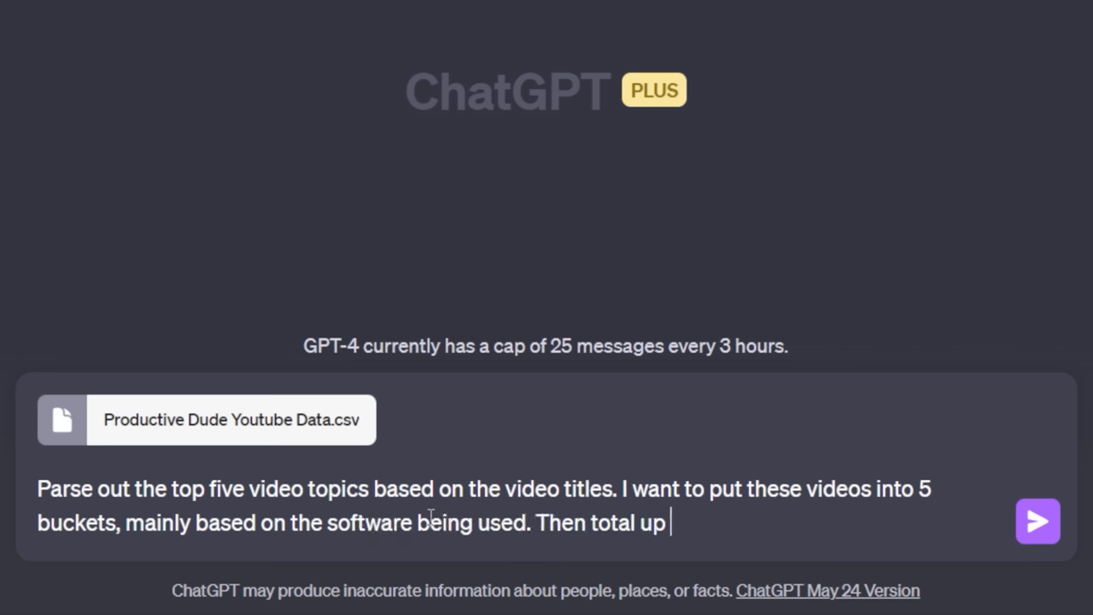
{"action": "type", "text": "views, watch time"}
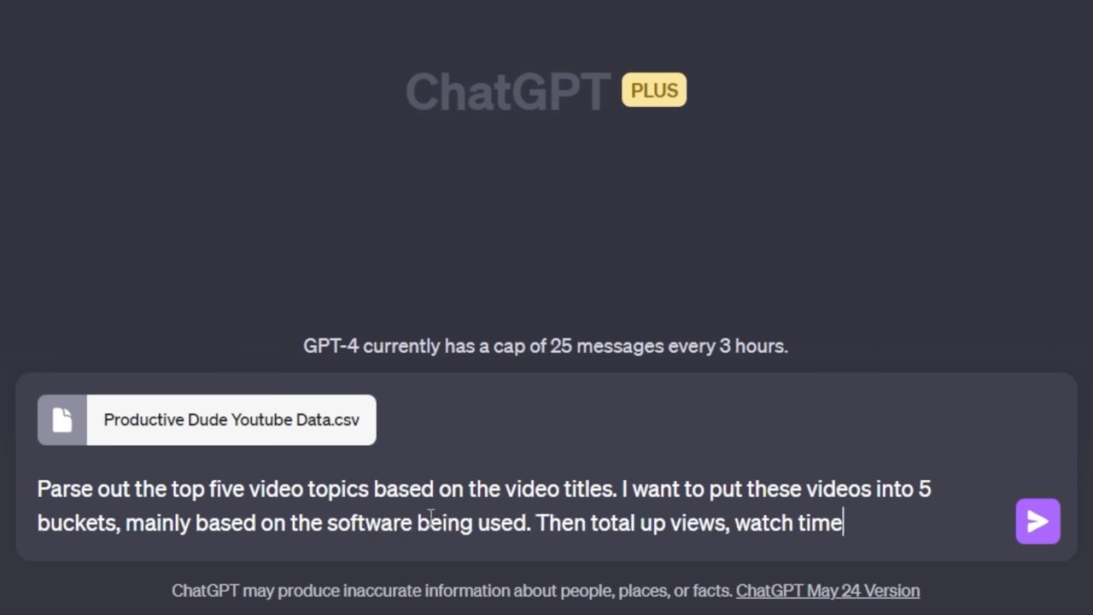
{"action": "type", "text": ", subscribers, estimate"}
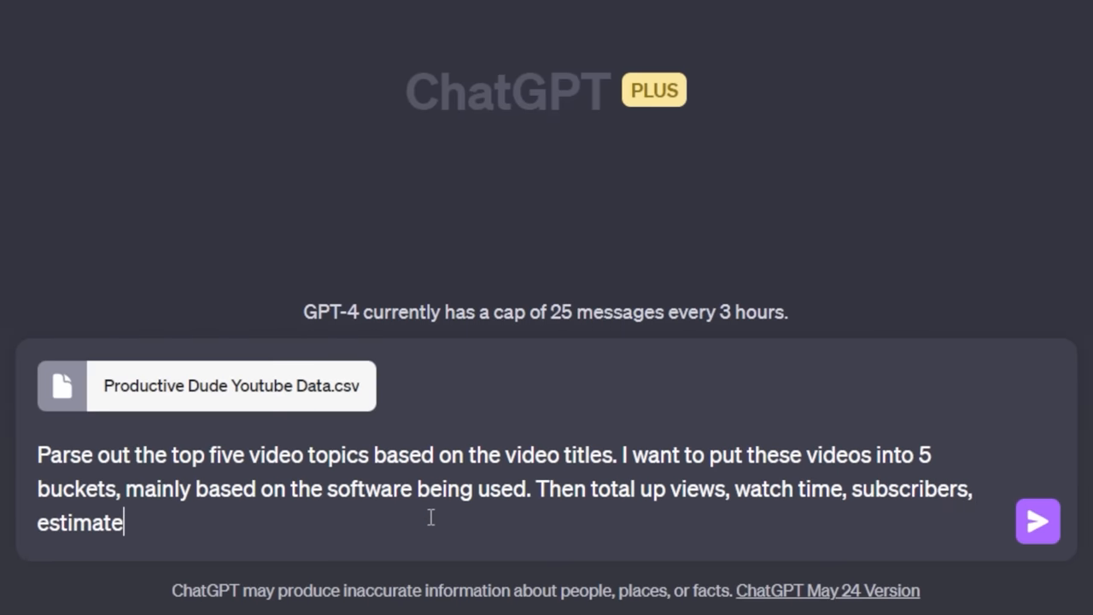
{"action": "type", "text": "d revenue, and clickthrough rate for each"}
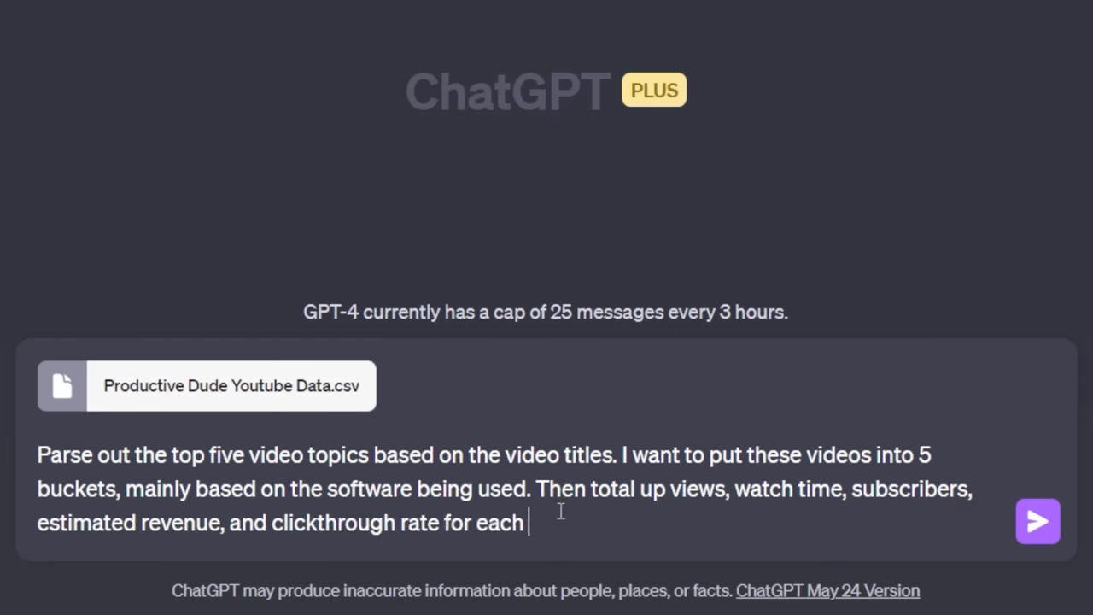
{"action": "type", "text": "bucket/topic. After that put"}
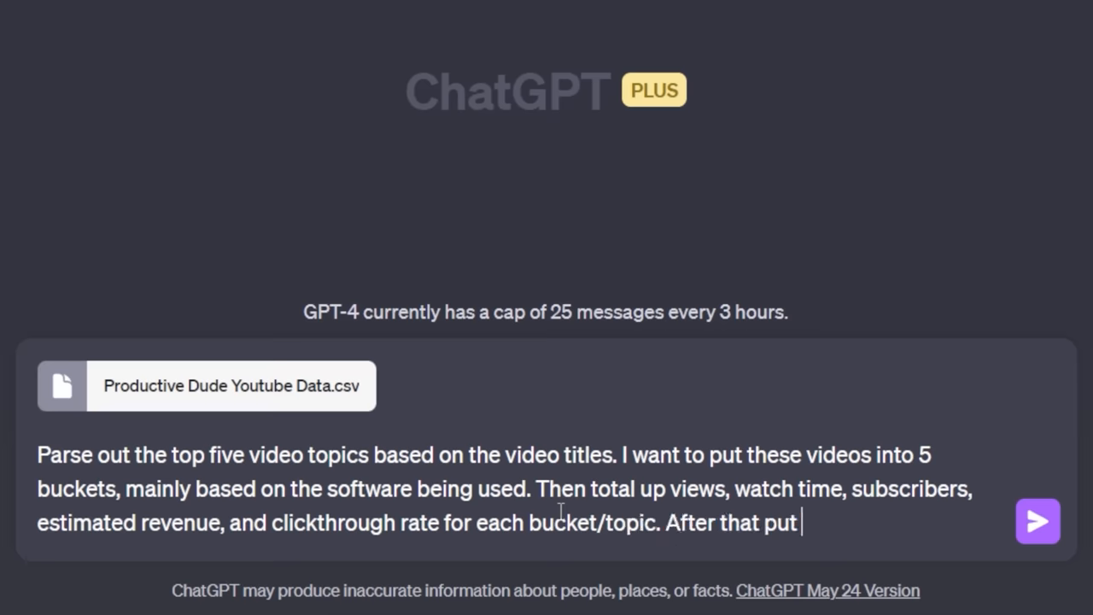
Add the request for separate top-5 radar charts per metric and send it with the CSV
{"action": "type", "text": "each die"}
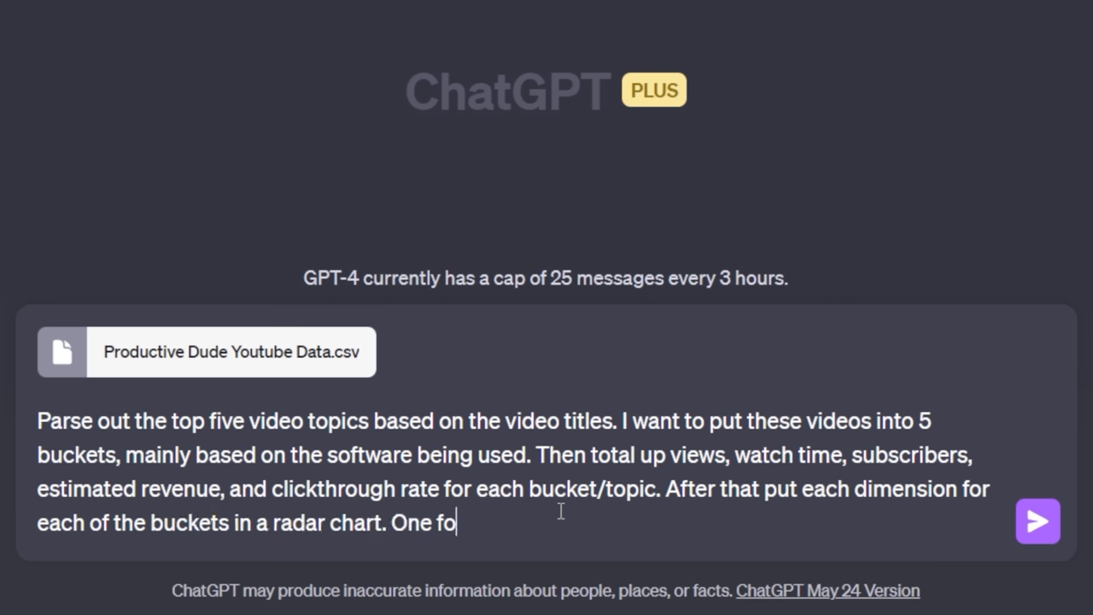
{"action": "type", "text": "r clickthrough, one for"}
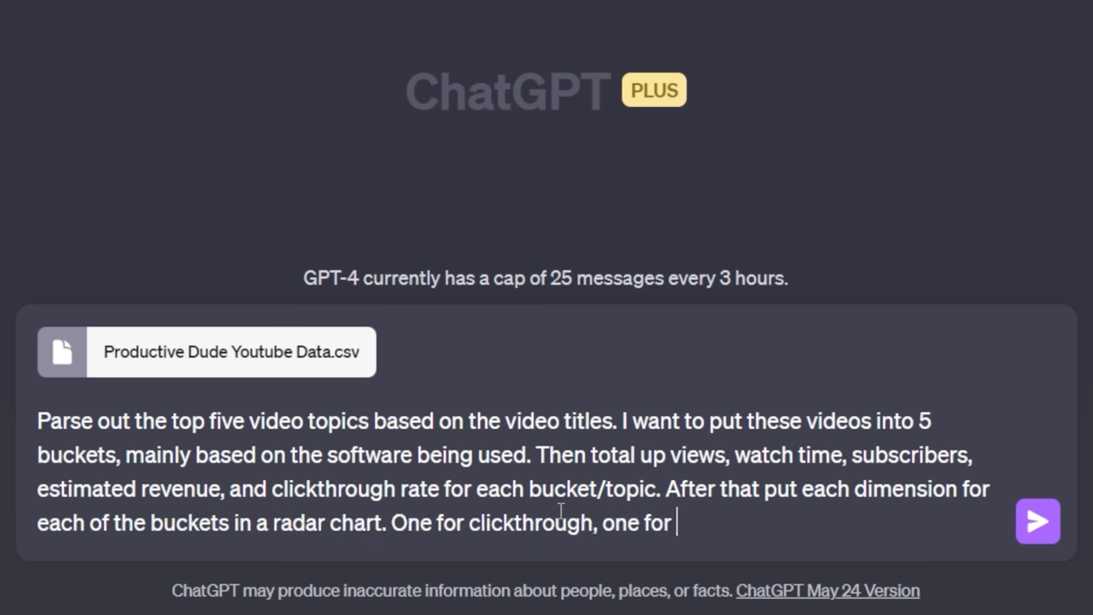
{"action": "type", "text": "estimated revenue, one fo"}
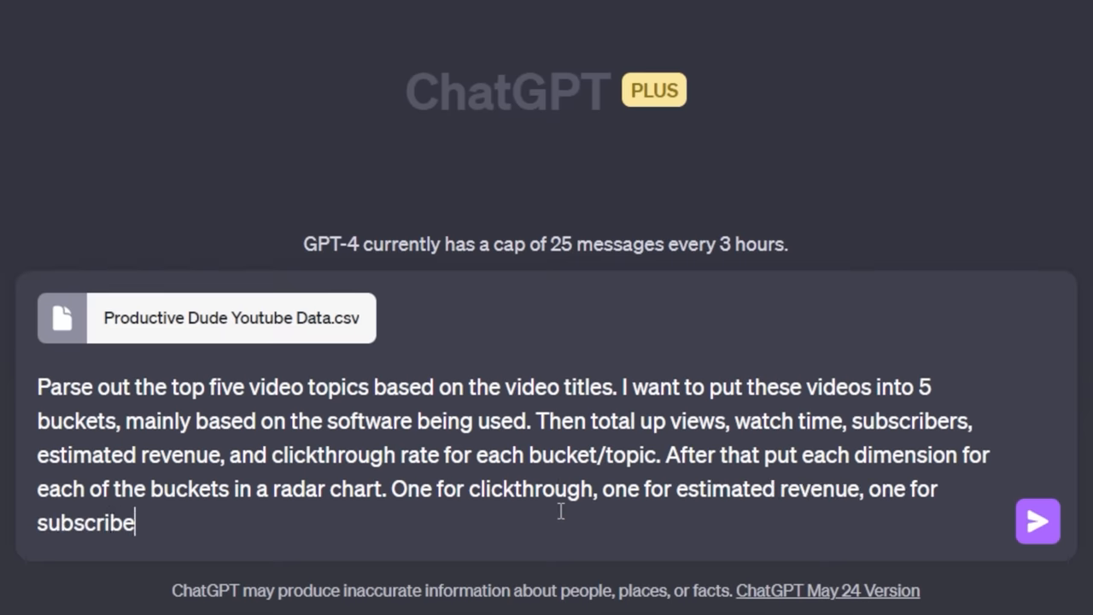
{"action": "type", "text": "rs, watch time and"}
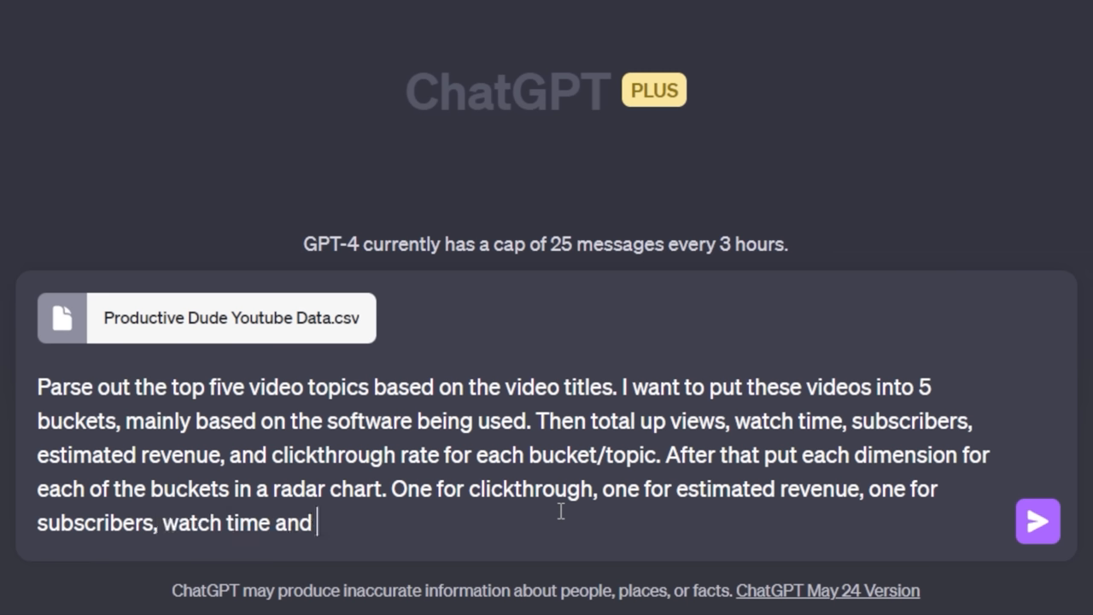
{"action": "type", "text": "views. Each metric will compare"}
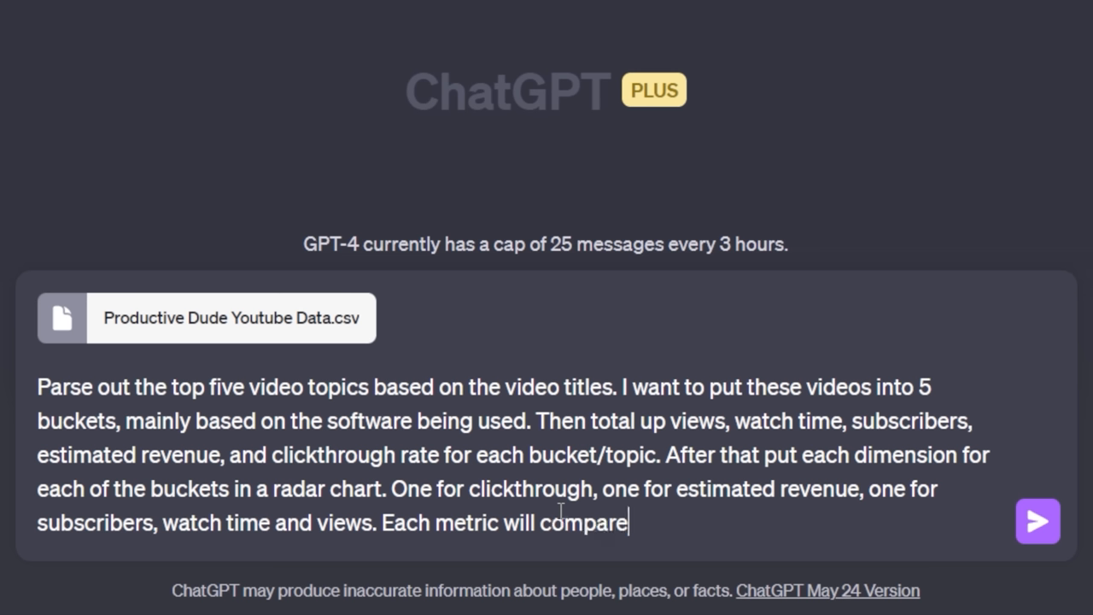
{"action": "type", "text": "the top 5 buckets on thier"}
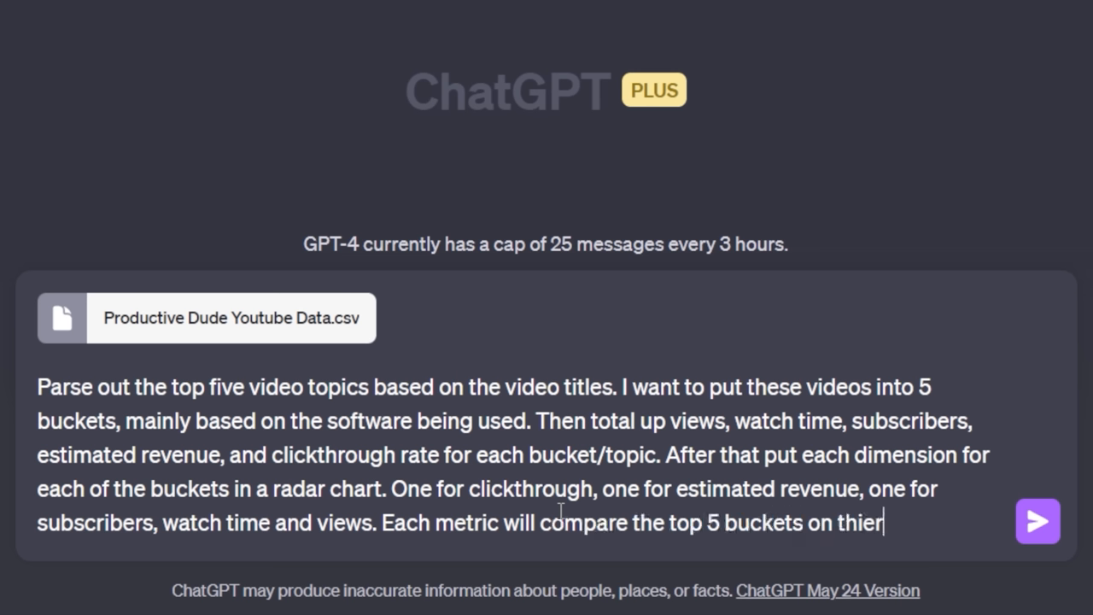
{"action": "type", "text": "totals using radar charts."}
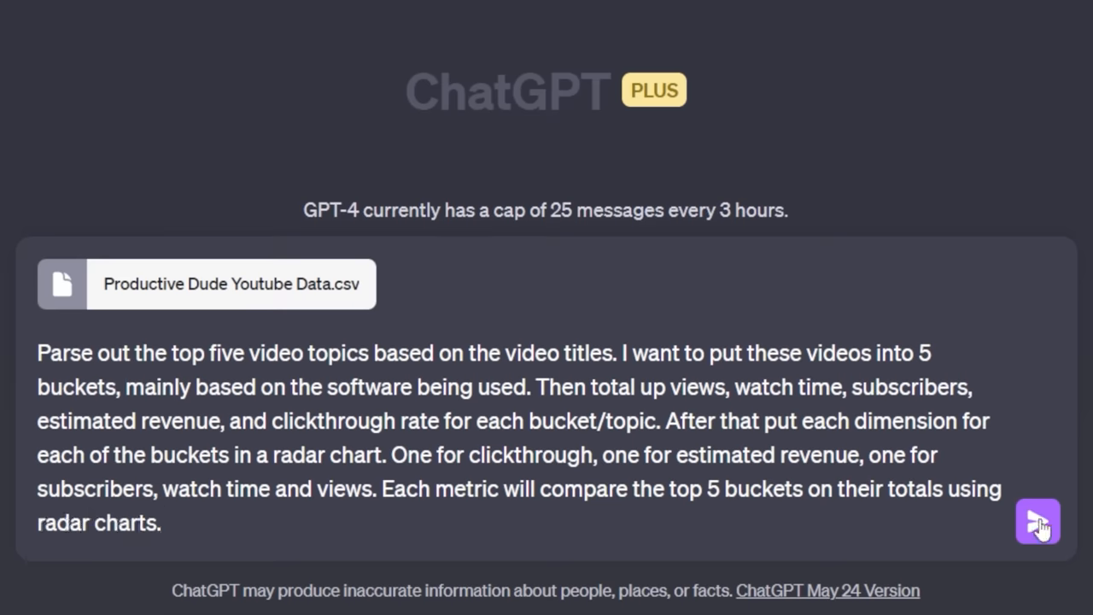
{"action": "mouse_move", "coordinate": [1039, 524]}
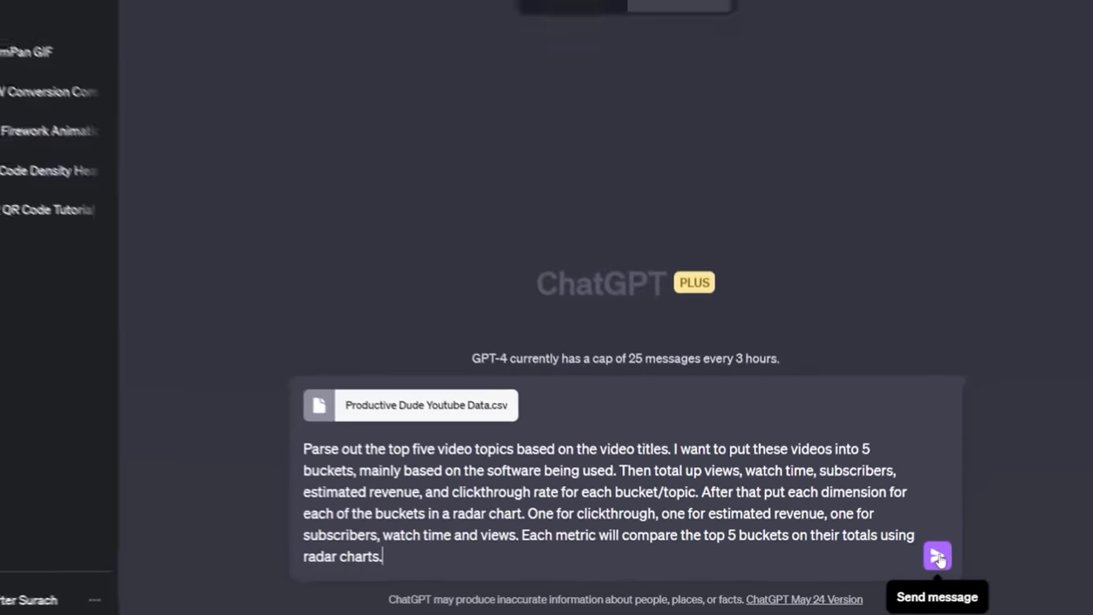
{"action": "left_click", "coordinate": [937, 558]}
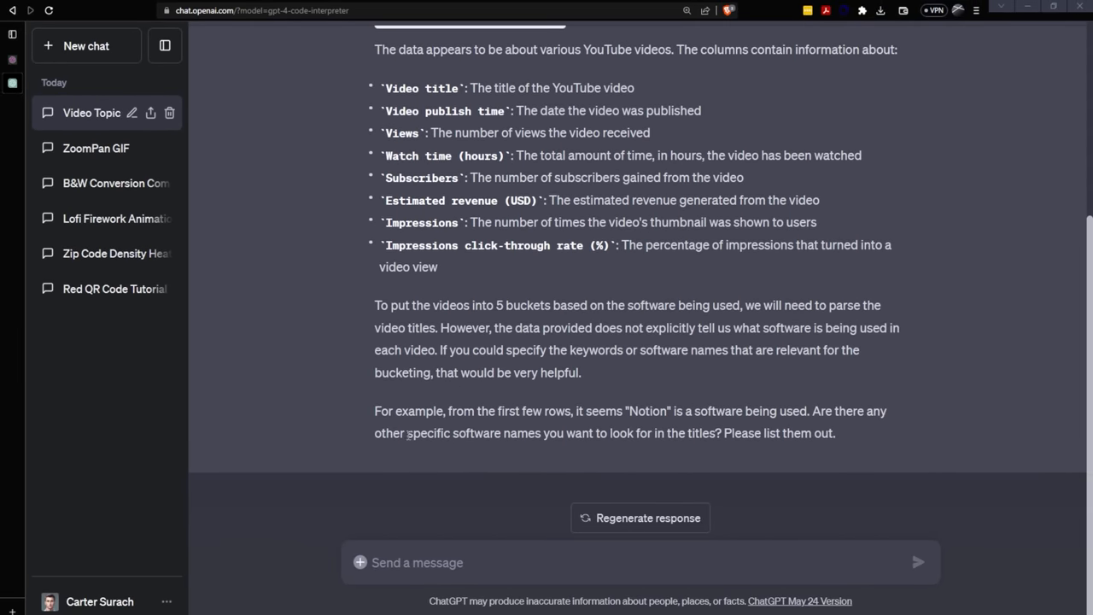
{"action": "mouse_move", "coordinate": [640, 517]}
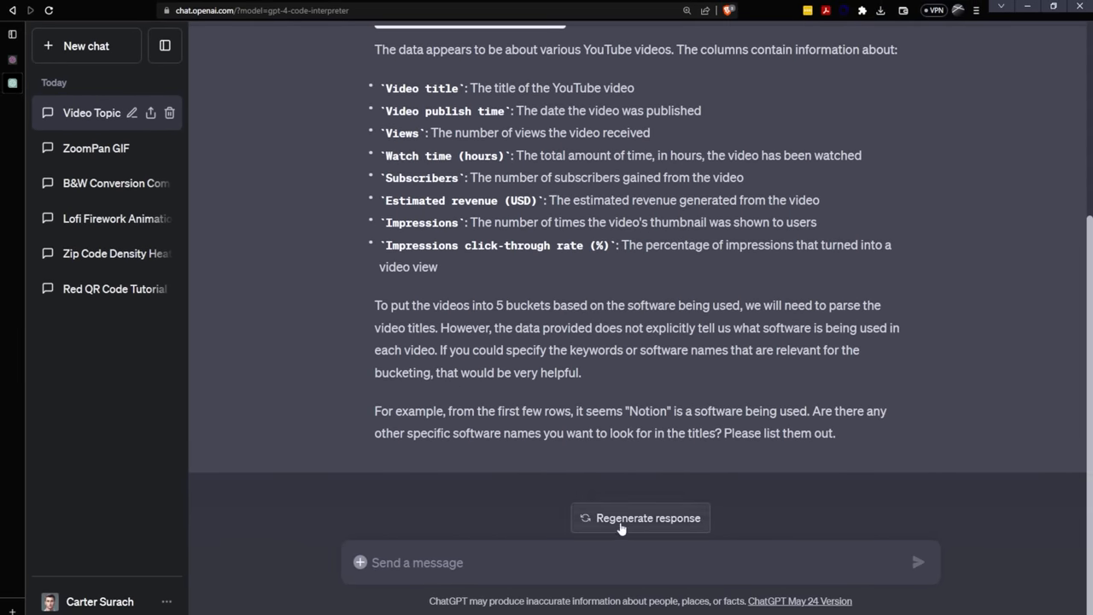
Reply with the software names Miro, MidJourney, Trello, Notion, Coda and ClickUp
{"action": "type", "text": "Miro,"}
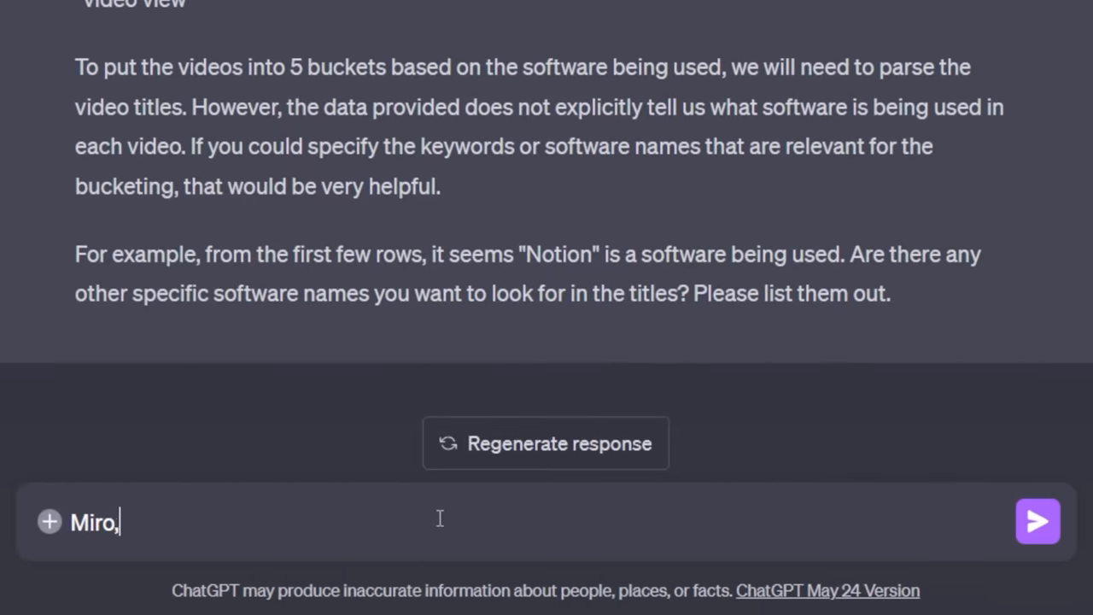
{"action": "type", "text": "MidJourney, Trello,"}
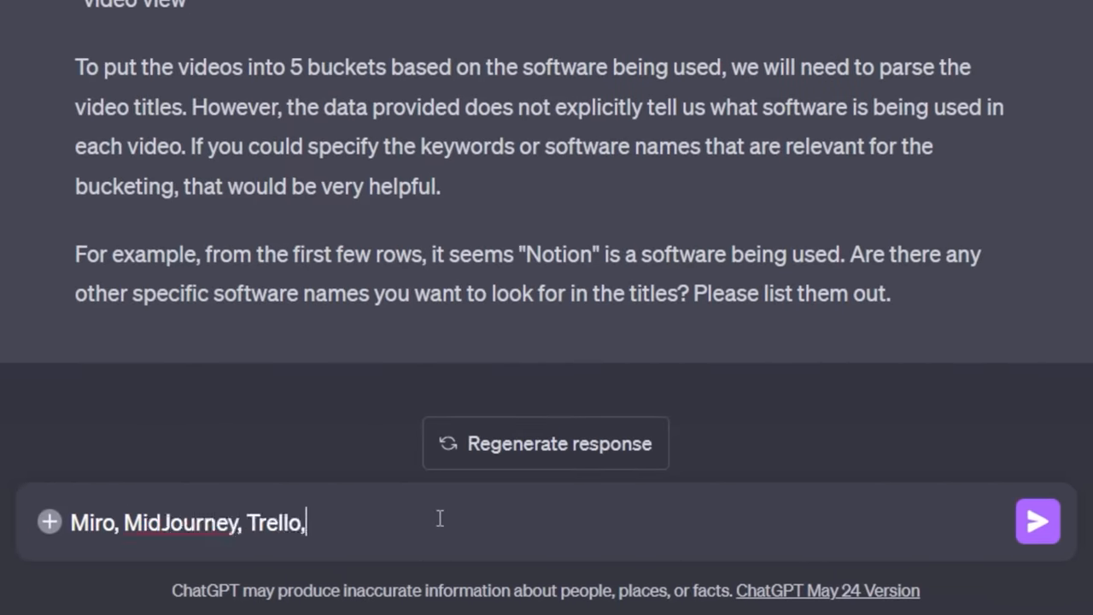
{"action": "type", "text": "Notion, Coda"}
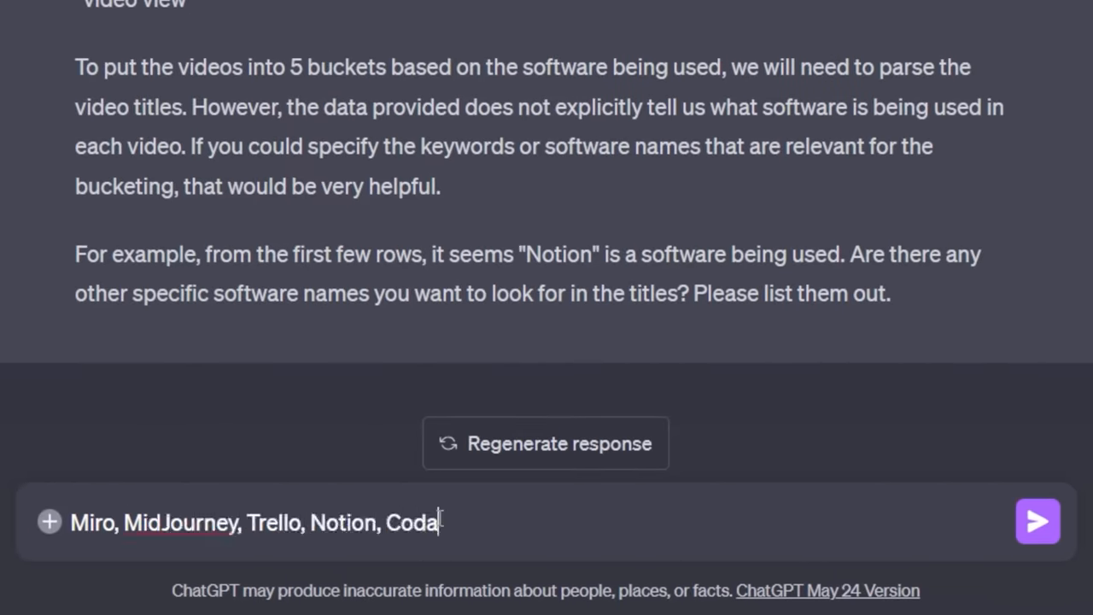
{"action": "type", "text": ", ClickUp"}
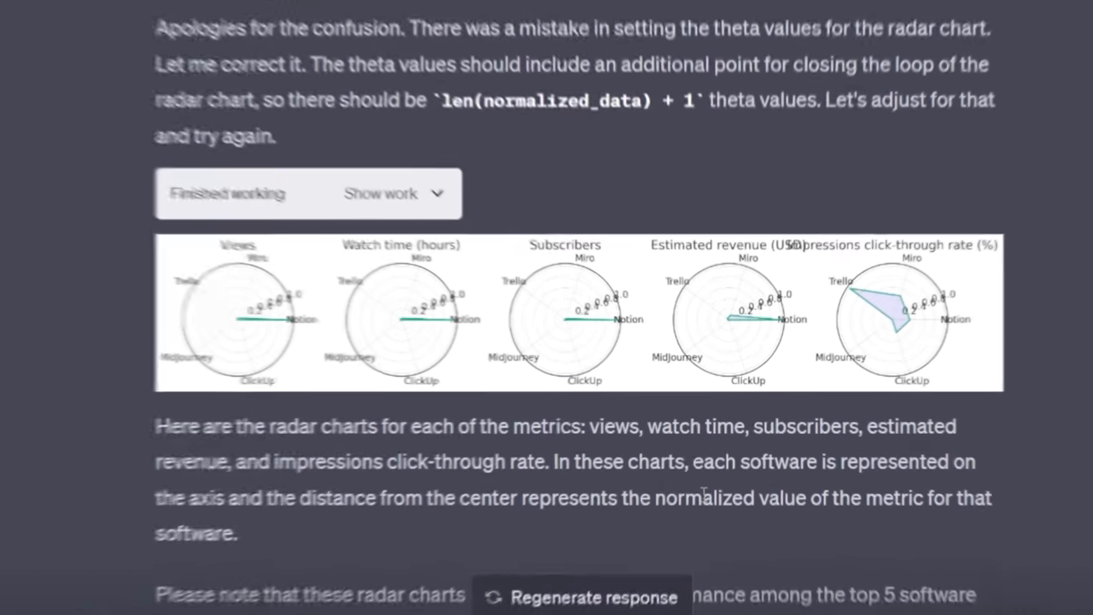
{"action": "scroll", "scroll_direction": "down", "scroll_amount": 3}
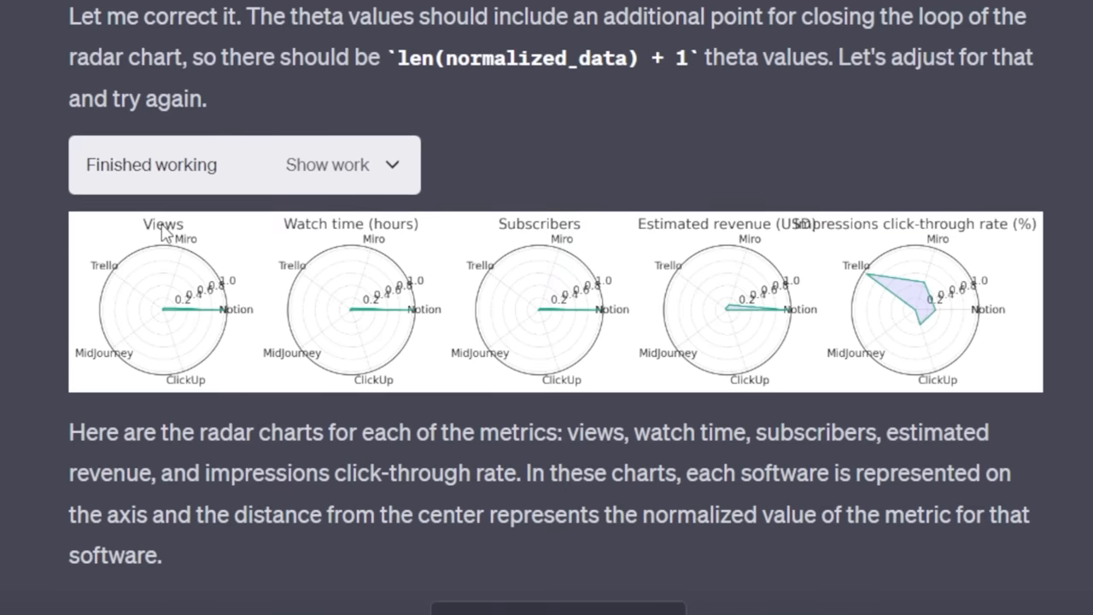
{"action": "mouse_move", "coordinate": [620, 257]}
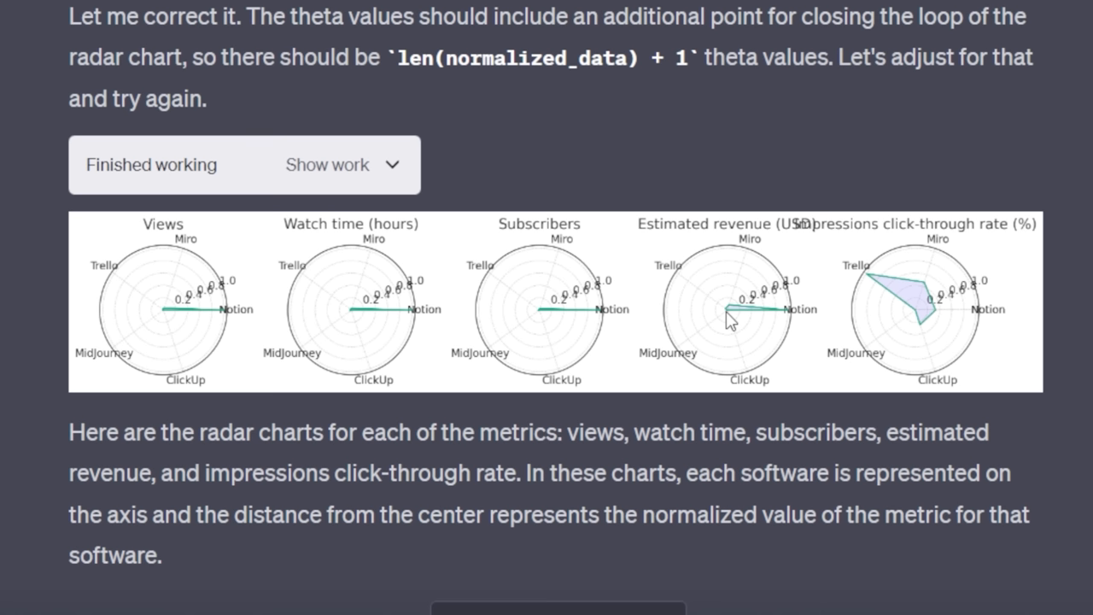
{"action": "mouse_move", "coordinate": [714, 269]}
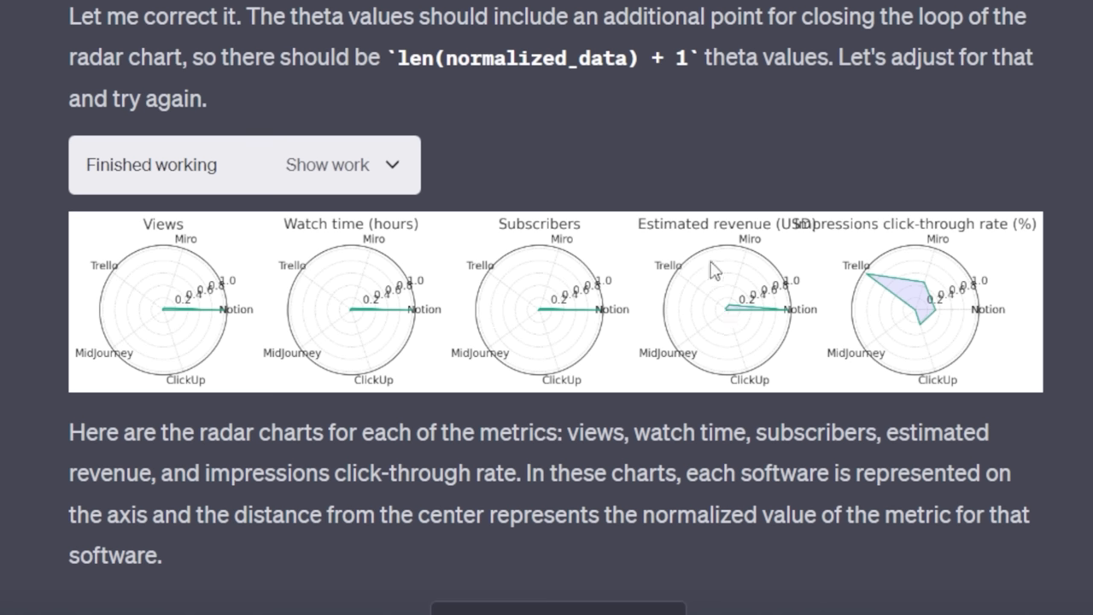
{"action": "mouse_move", "coordinate": [178, 256]}
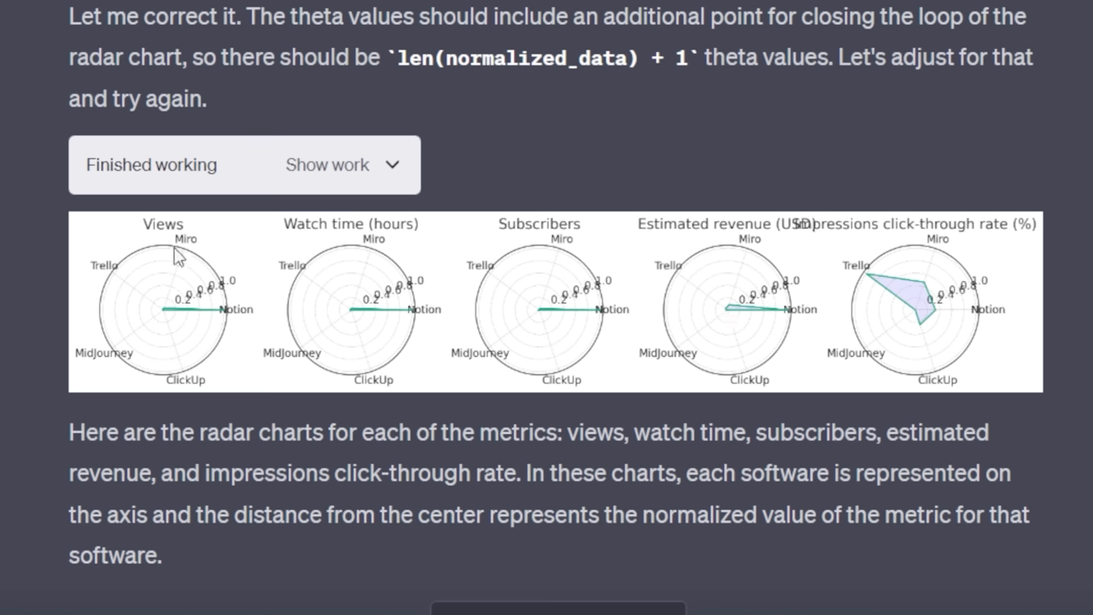
{"action": "mouse_move", "coordinate": [697, 247]}
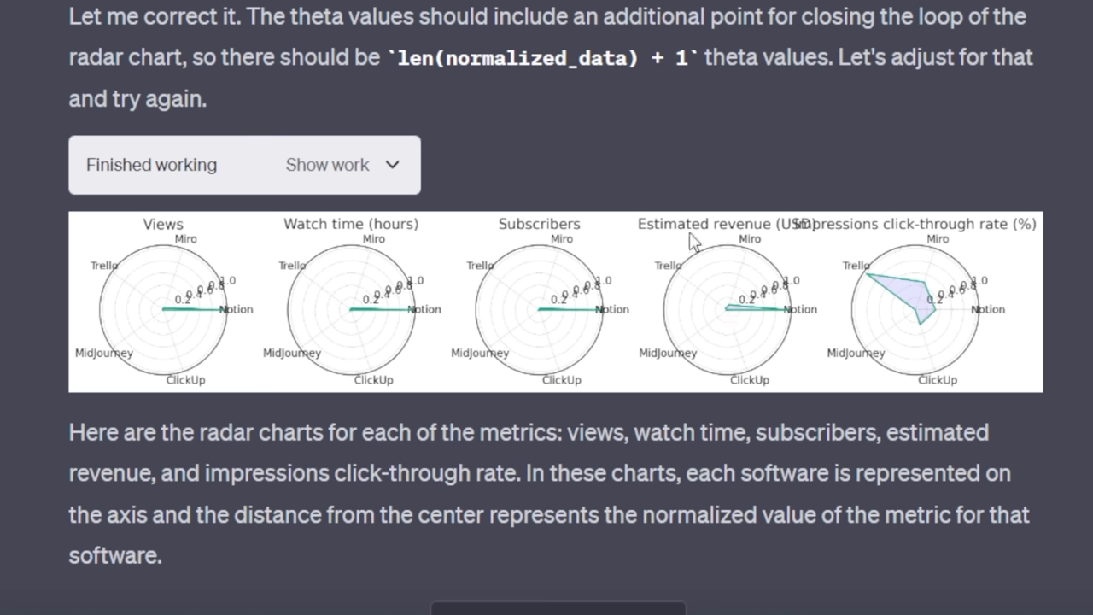
{"action": "mouse_move", "coordinate": [235, 338]}
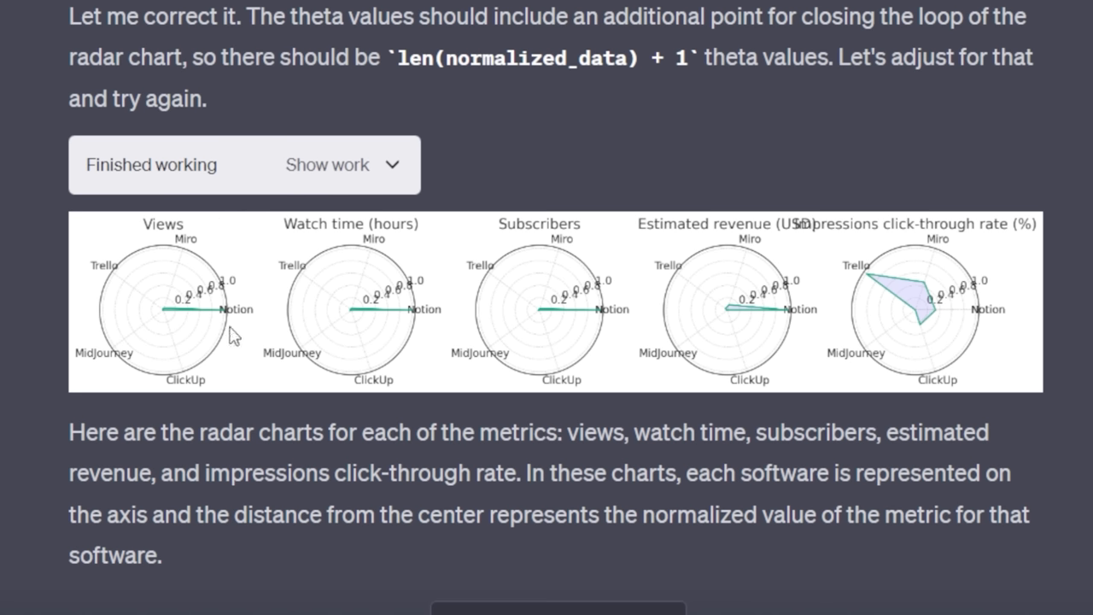
{"action": "mouse_move", "coordinate": [267, 312]}
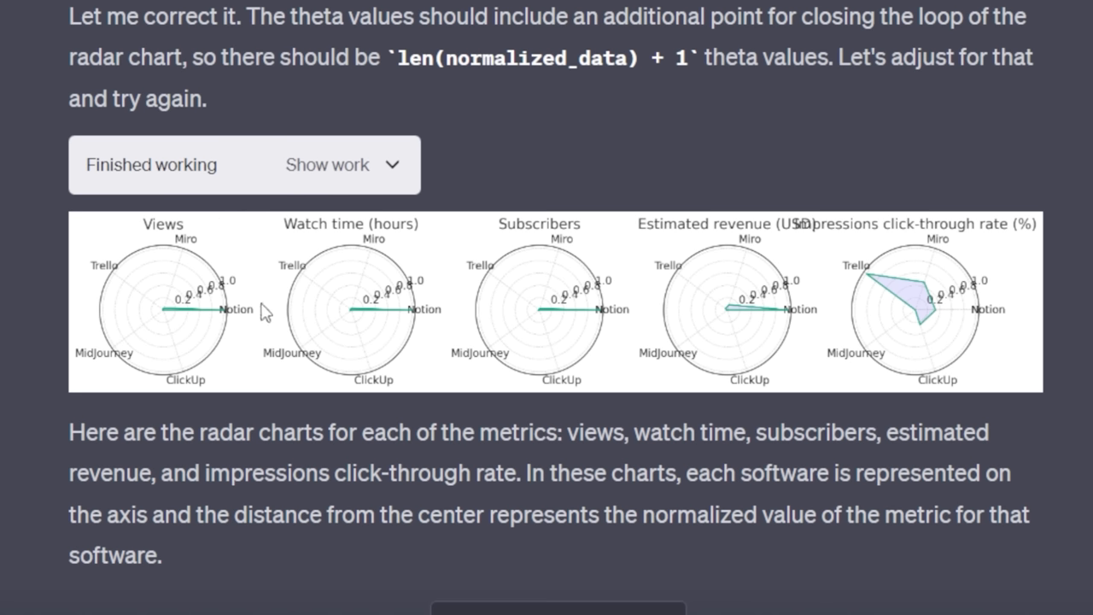
{"action": "mouse_move", "coordinate": [359, 246]}
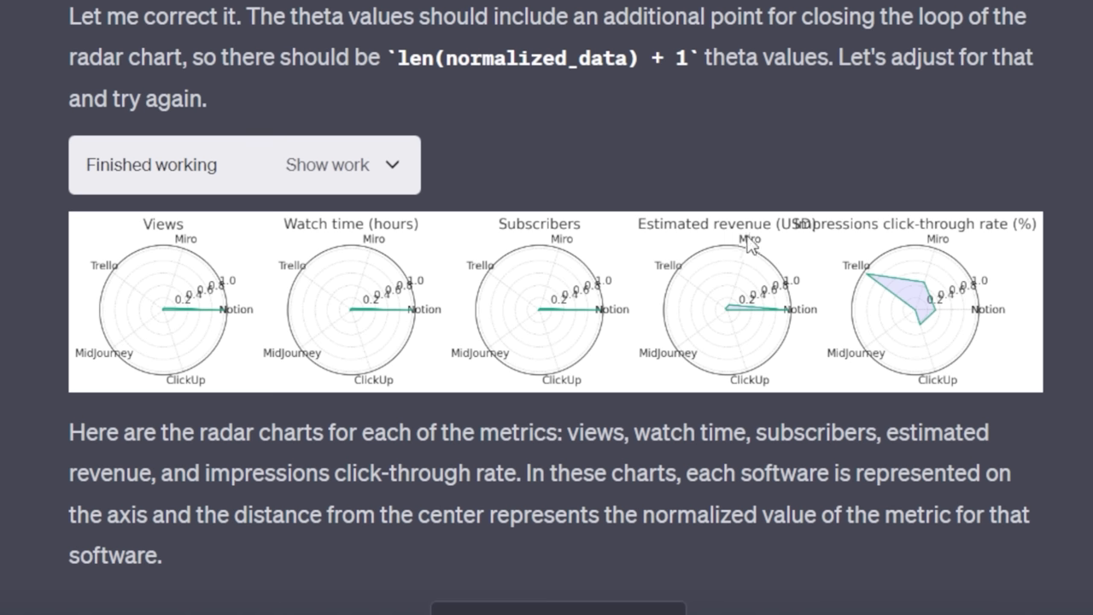
{"action": "mouse_move", "coordinate": [884, 256]}
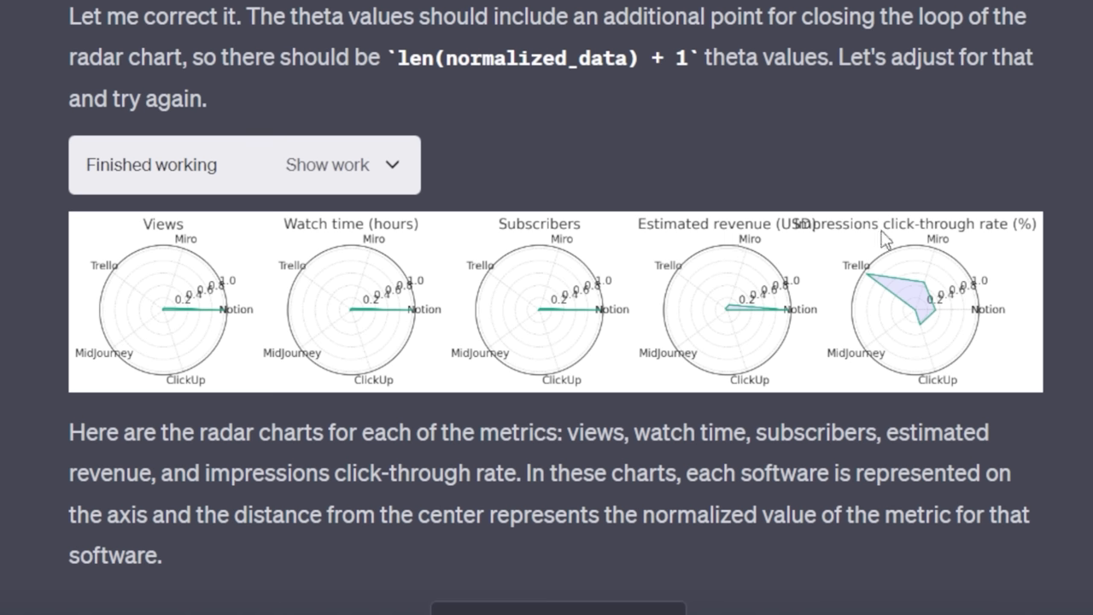
{"action": "mouse_move", "coordinate": [865, 246]}
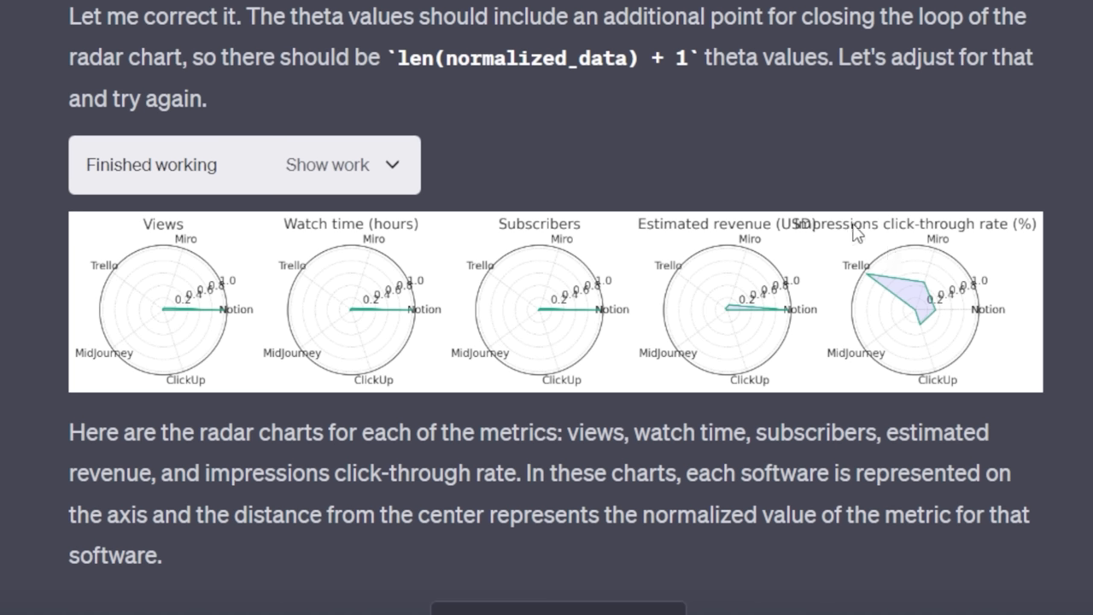
{"action": "mouse_move", "coordinate": [884, 295]}
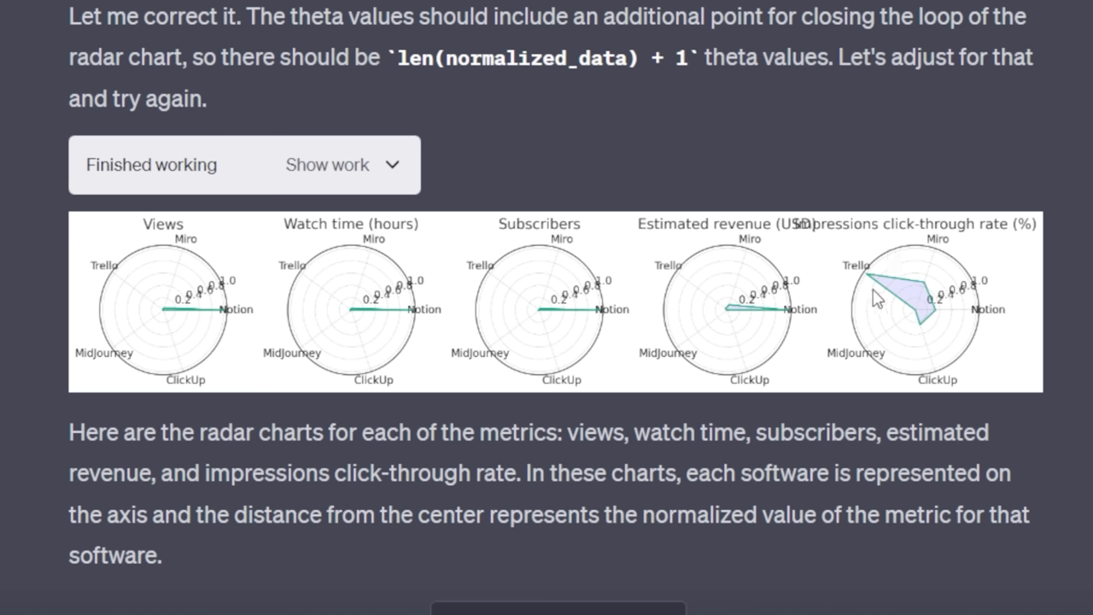
{"action": "mouse_move", "coordinate": [964, 297]}
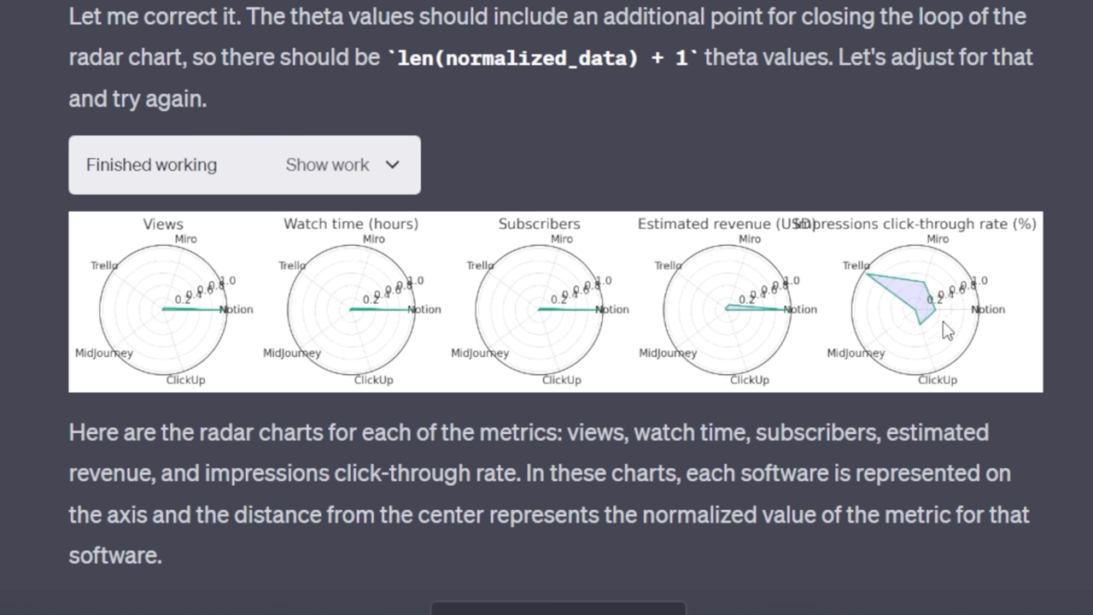
{"action": "mouse_move", "coordinate": [939, 323]}
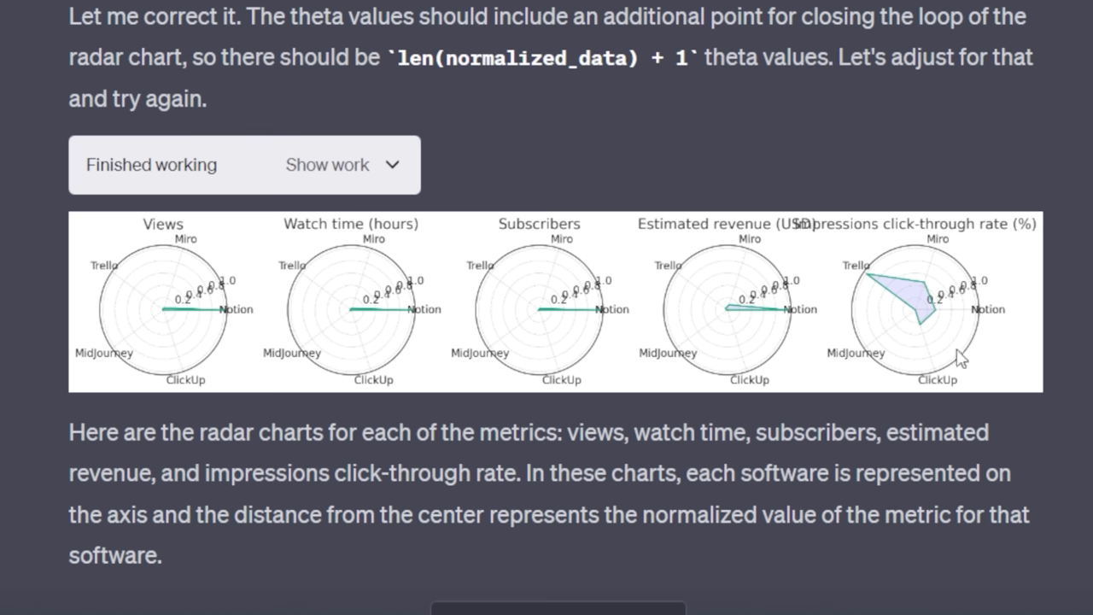
{"action": "scroll", "scroll_direction": "down", "scroll_amount": 3}
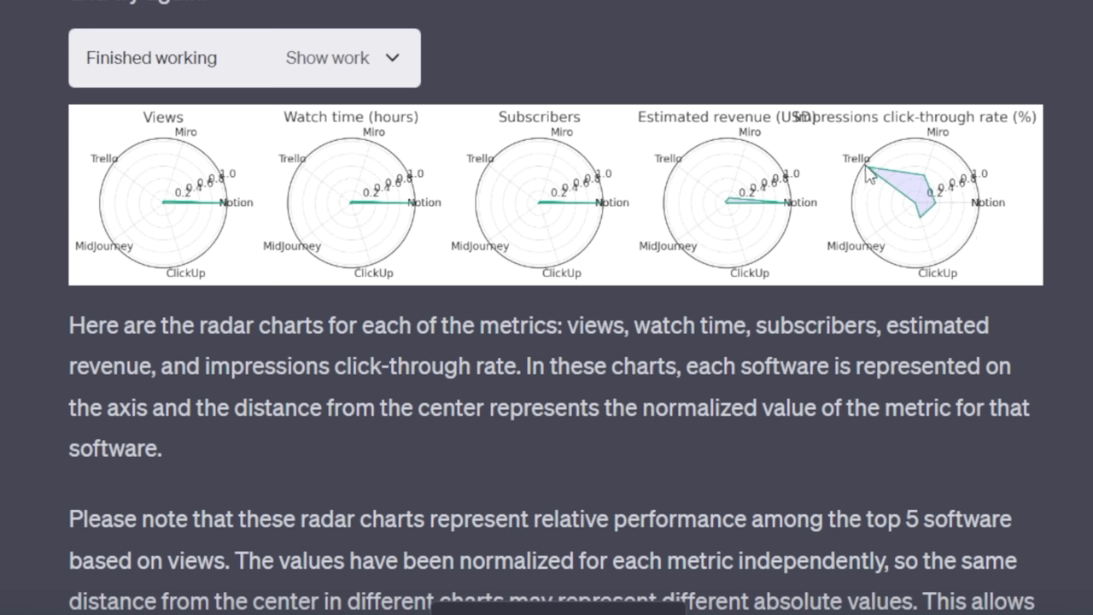
{"action": "mouse_move", "coordinate": [923, 194]}
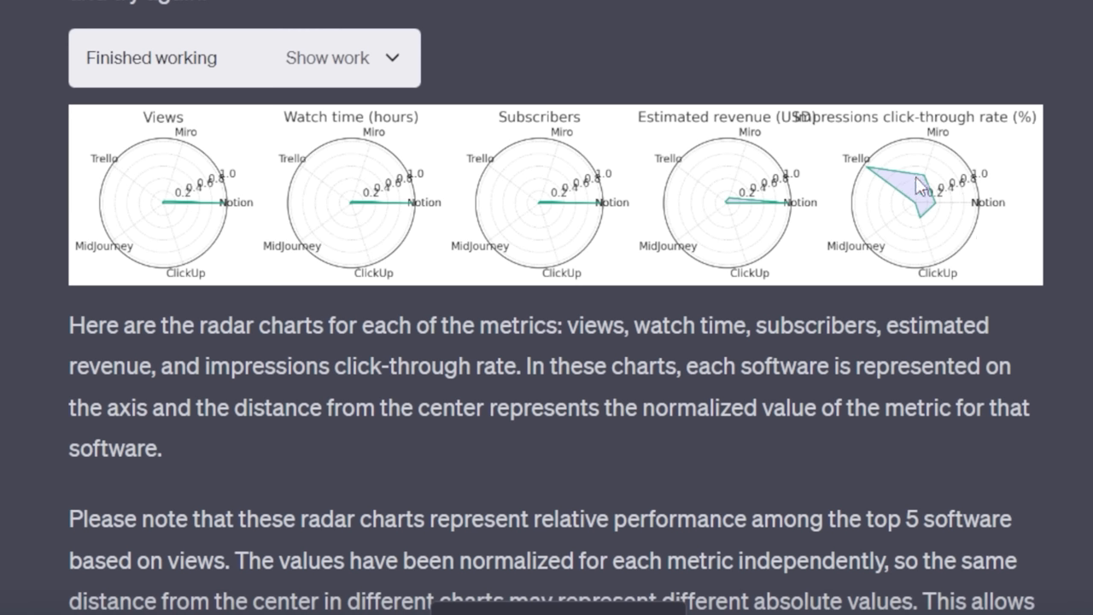
{"action": "mouse_move", "coordinate": [931, 231]}
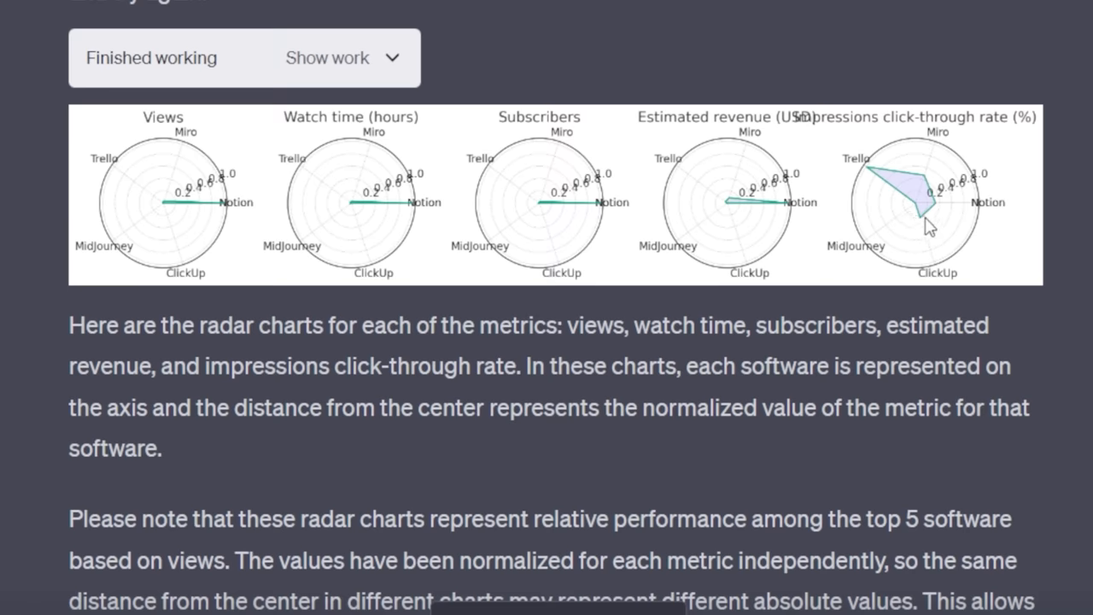
{"action": "scroll", "scroll_direction": "down", "scroll_amount": 3}
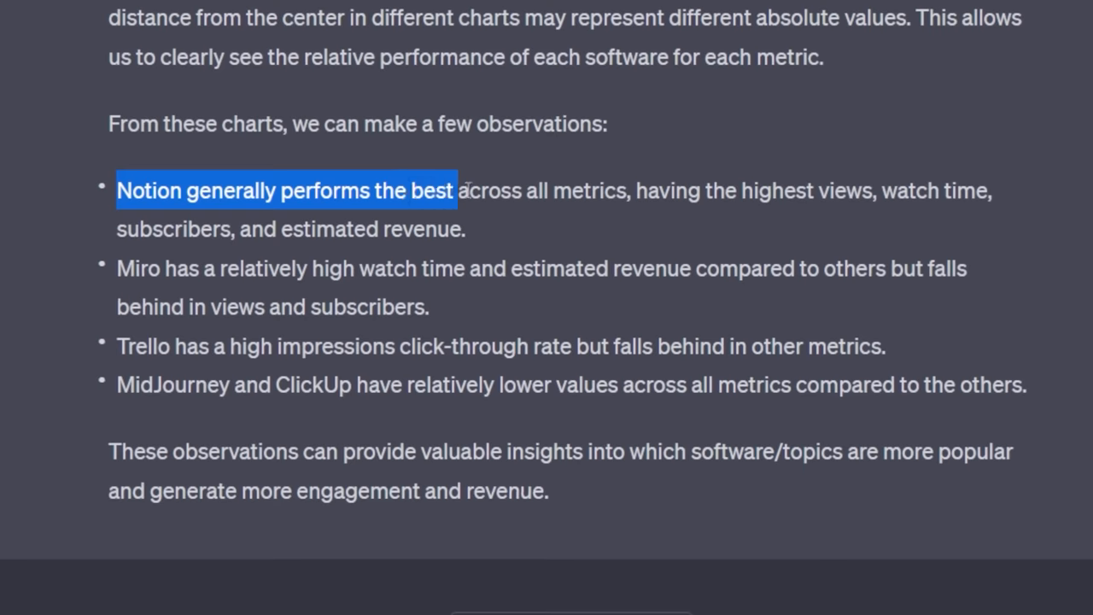
{"action": "left_click", "coordinate": [223, 269]}
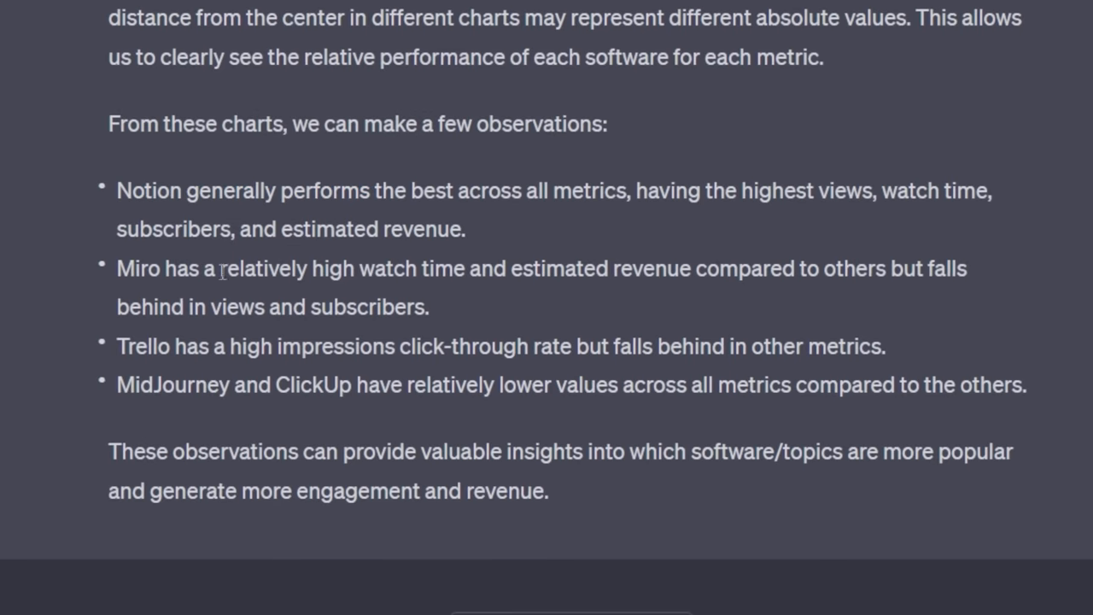
{"action": "left_click_drag", "start_coordinate": [194, 268], "coordinate": [774, 268]}
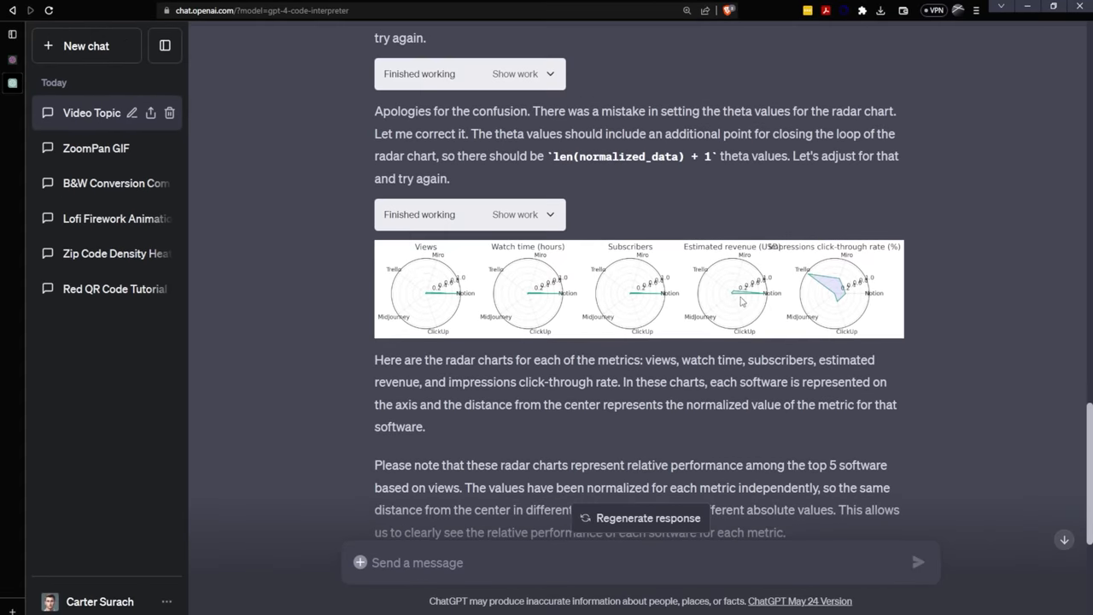
{"action": "mouse_move", "coordinate": [529, 297]}
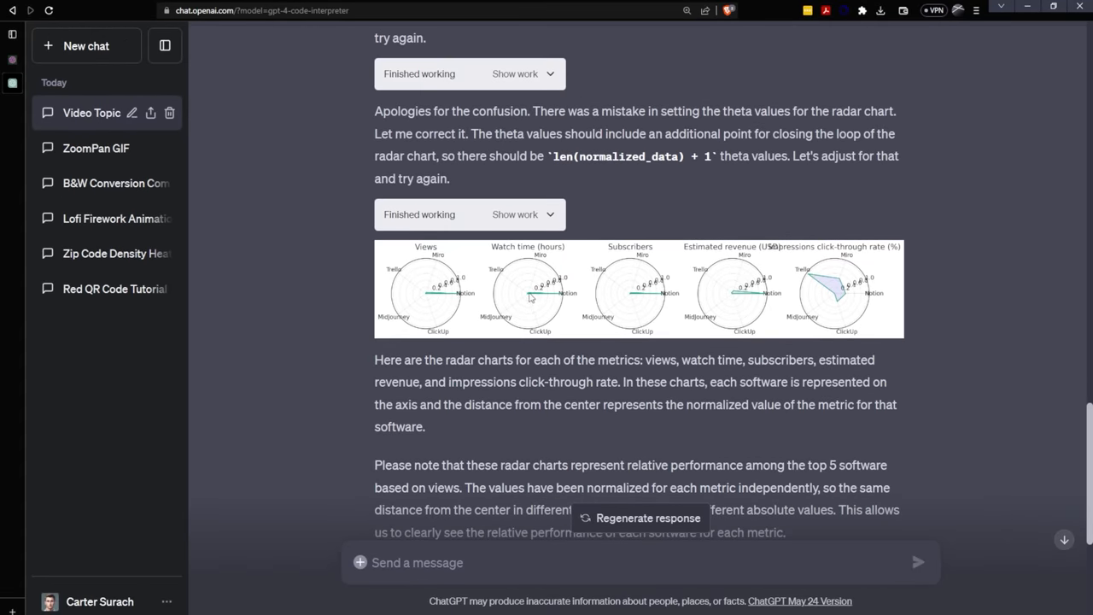
{"action": "mouse_move", "coordinate": [596, 261]}
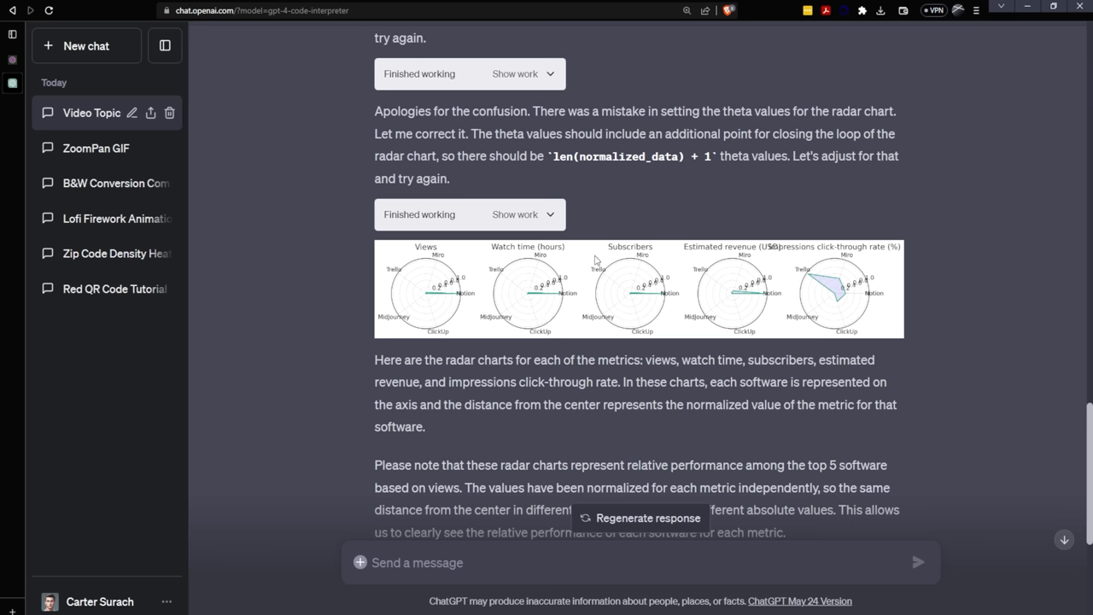
{"action": "mouse_move", "coordinate": [564, 299]}
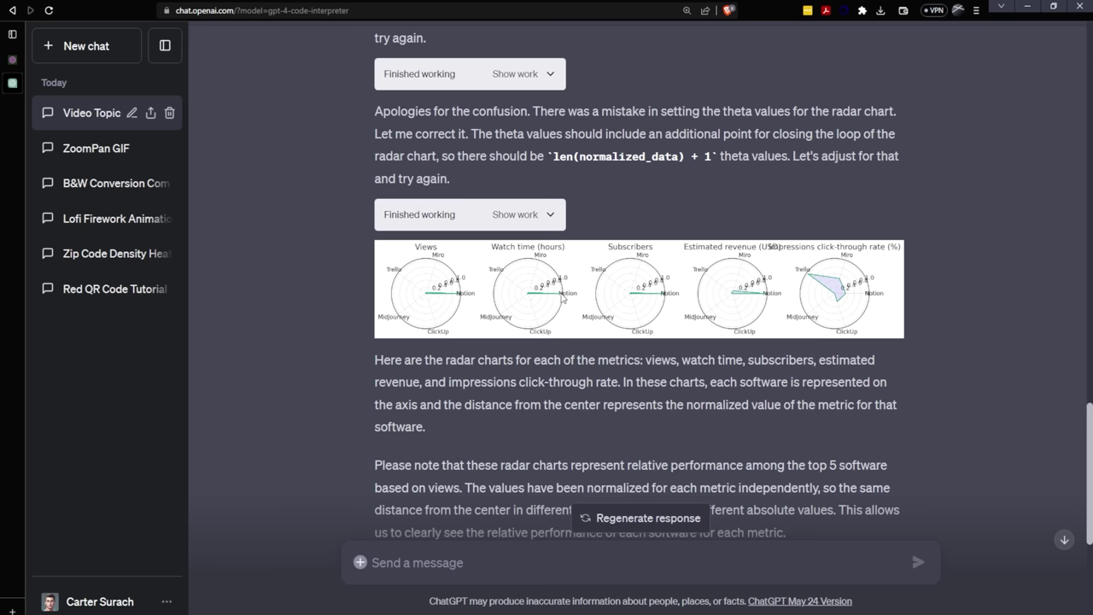
{"action": "mouse_move", "coordinate": [528, 298]}
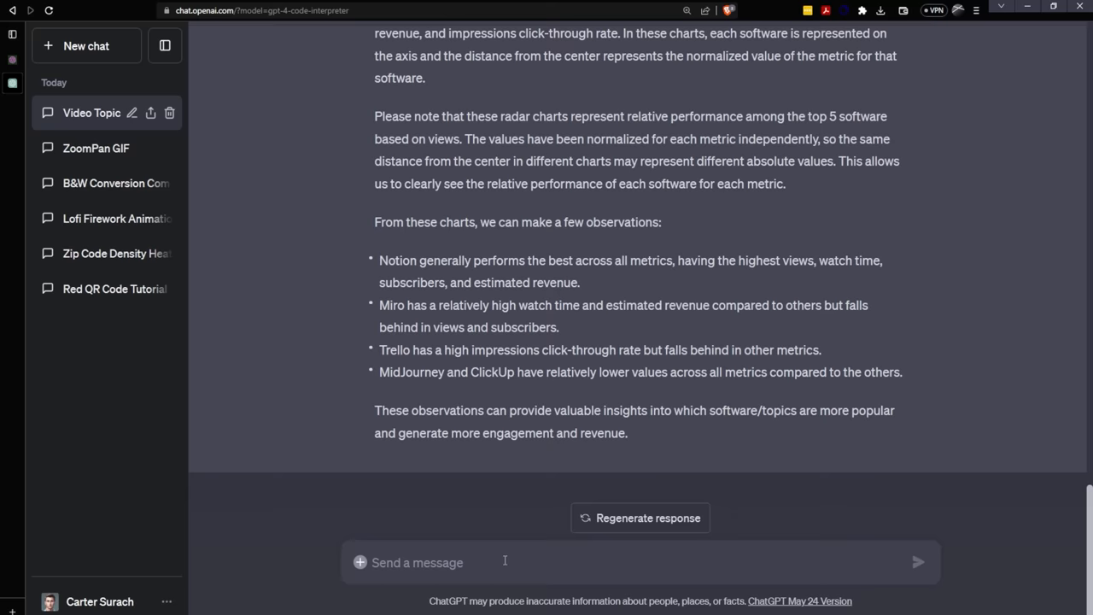
Ask to regenerate all metric radar charts excluding Notion and MidJourney
{"action": "type", "text": "Let's re"}
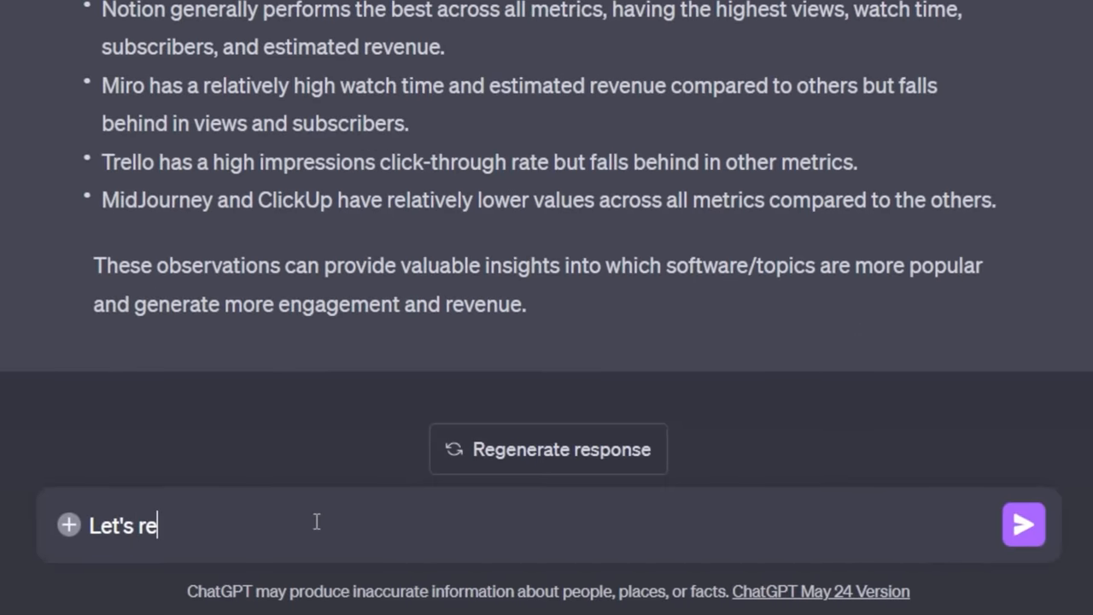
{"action": "type", "text": "generate all of these categories, but e"}
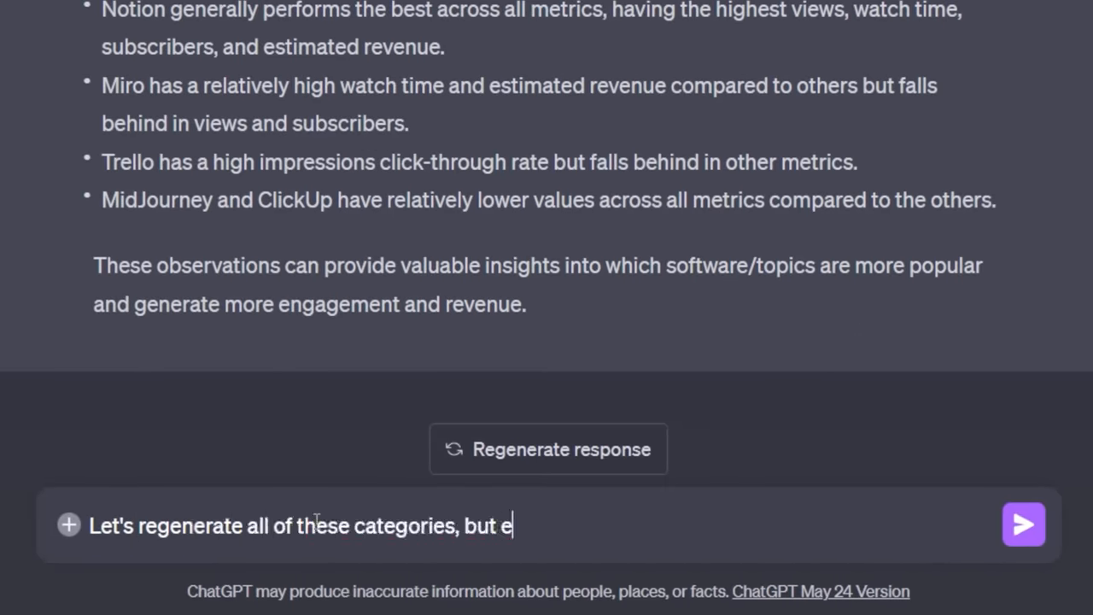
{"action": "type", "text": "xclude Notion, and"}
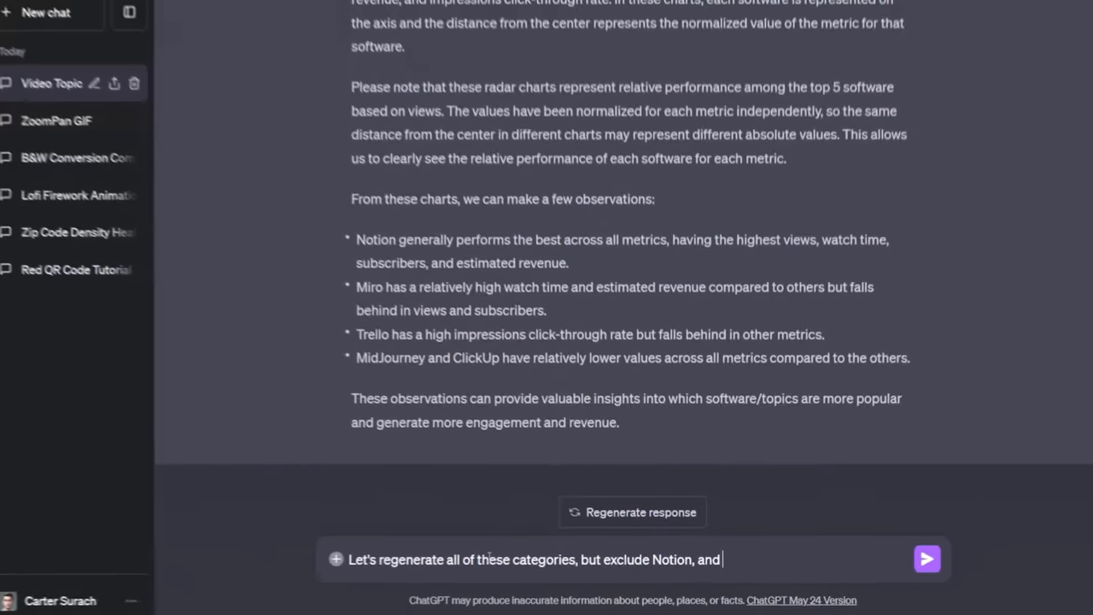
{"action": "left_click", "coordinate": [927, 558]}
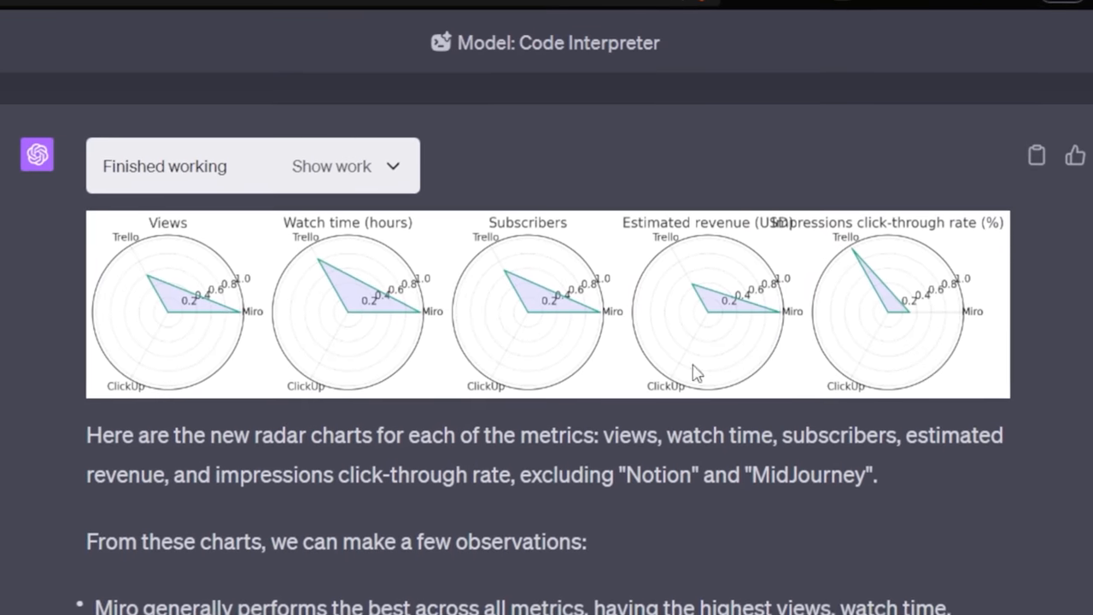
{"action": "mouse_move", "coordinate": [201, 352]}
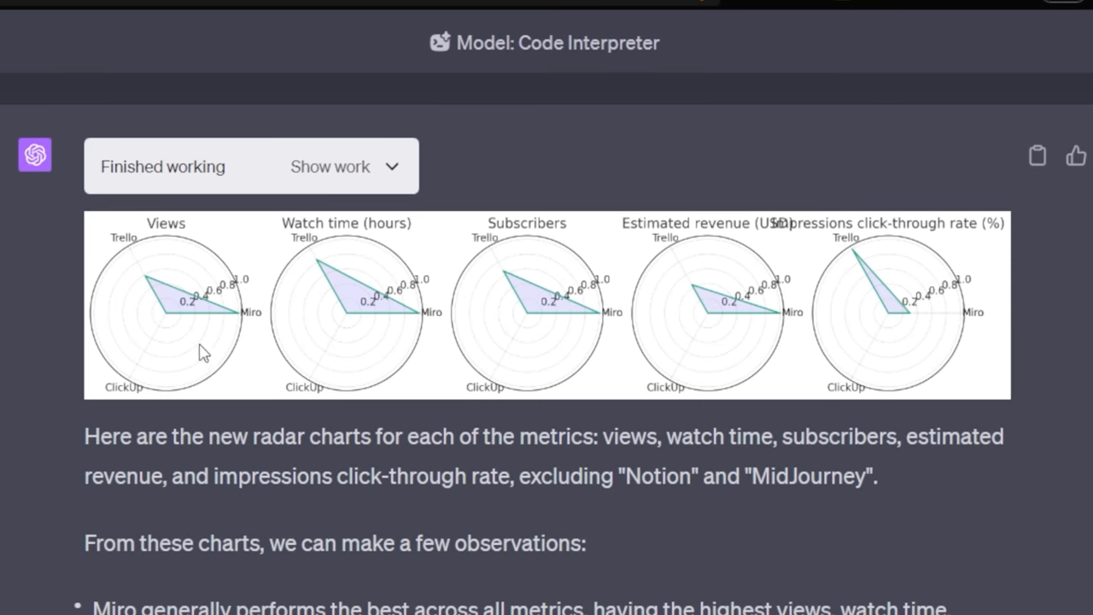
{"action": "mouse_move", "coordinate": [128, 238]}
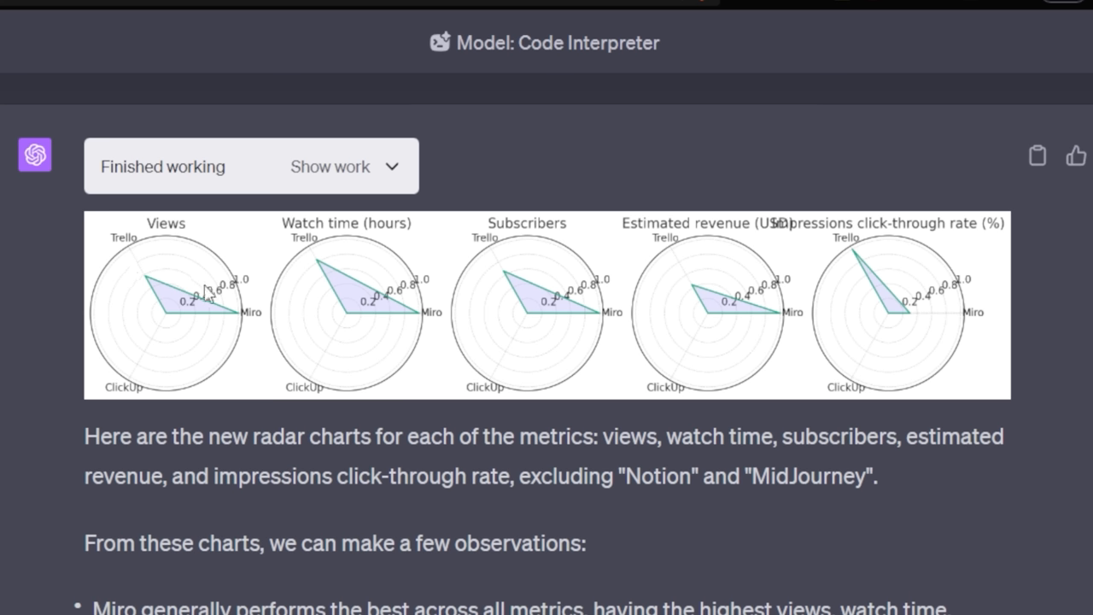
{"action": "mouse_move", "coordinate": [218, 289]}
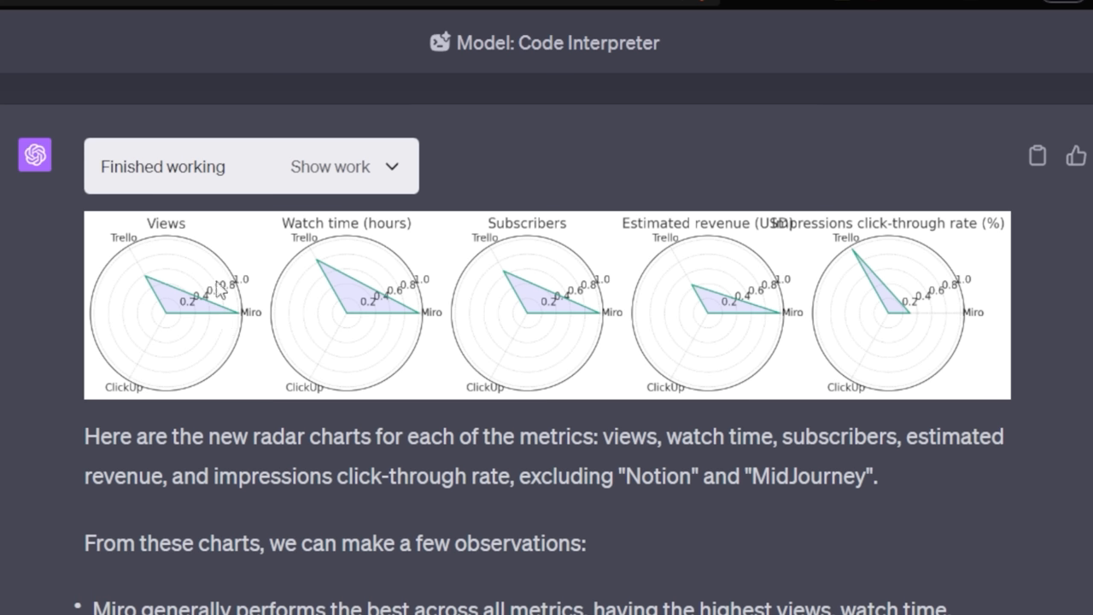
{"action": "mouse_move", "coordinate": [166, 275]}
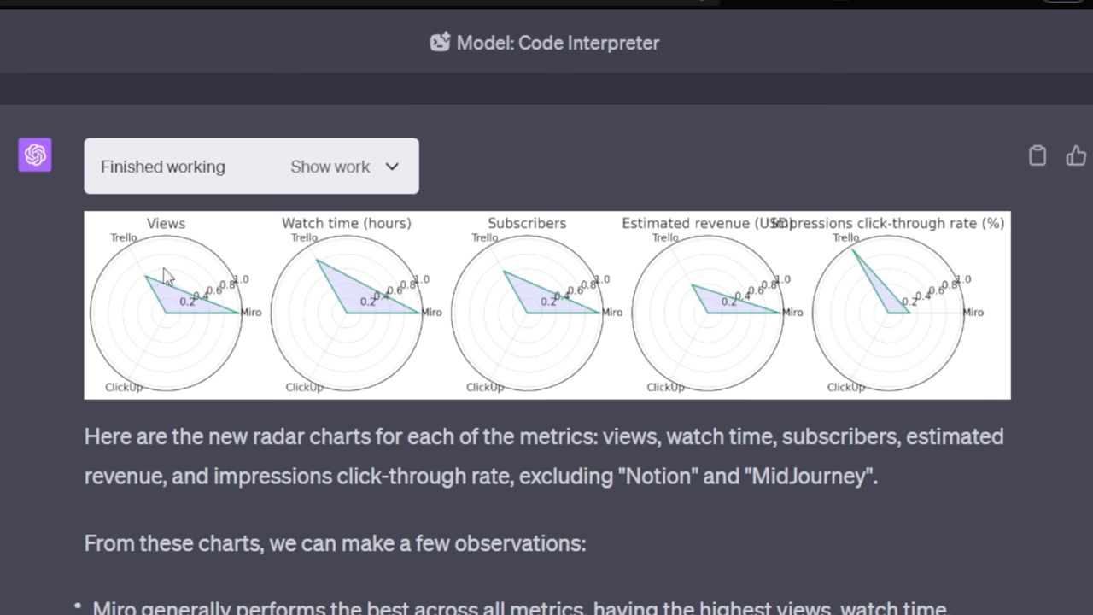
{"action": "mouse_move", "coordinate": [171, 331]}
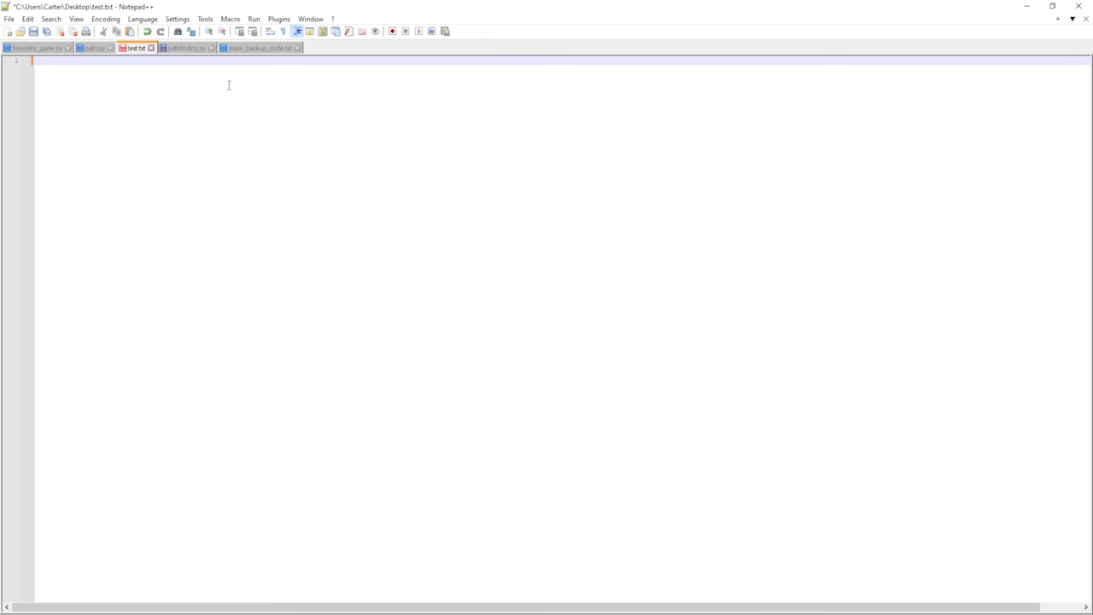
Open the Notepad++ File menu and choose one of its commands
{"action": "left_click", "coordinate": [7, 21]}
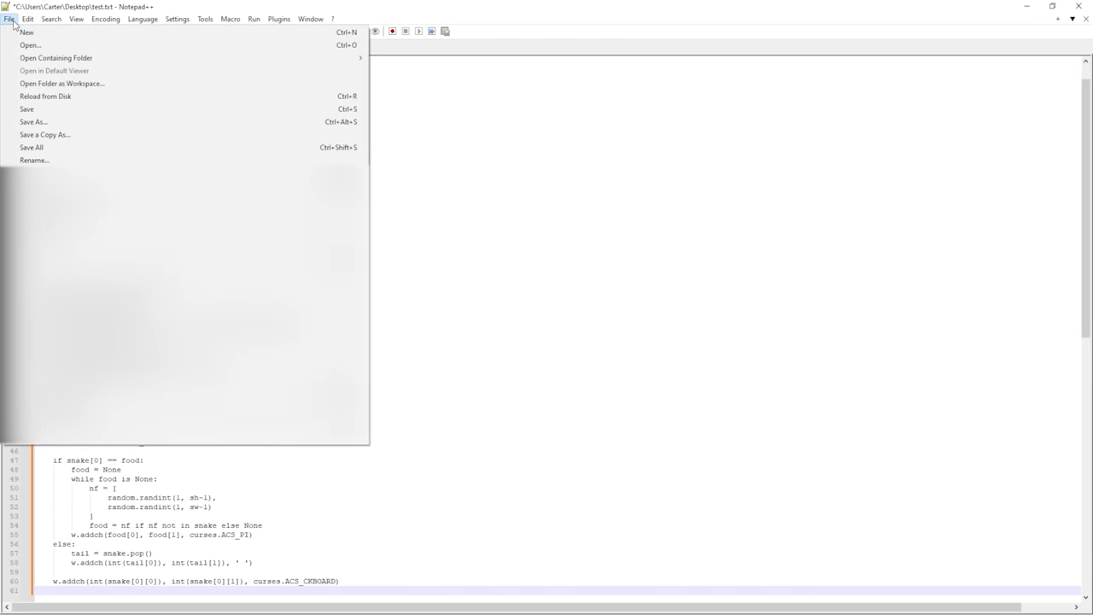
{"action": "left_click", "coordinate": [32, 121]}
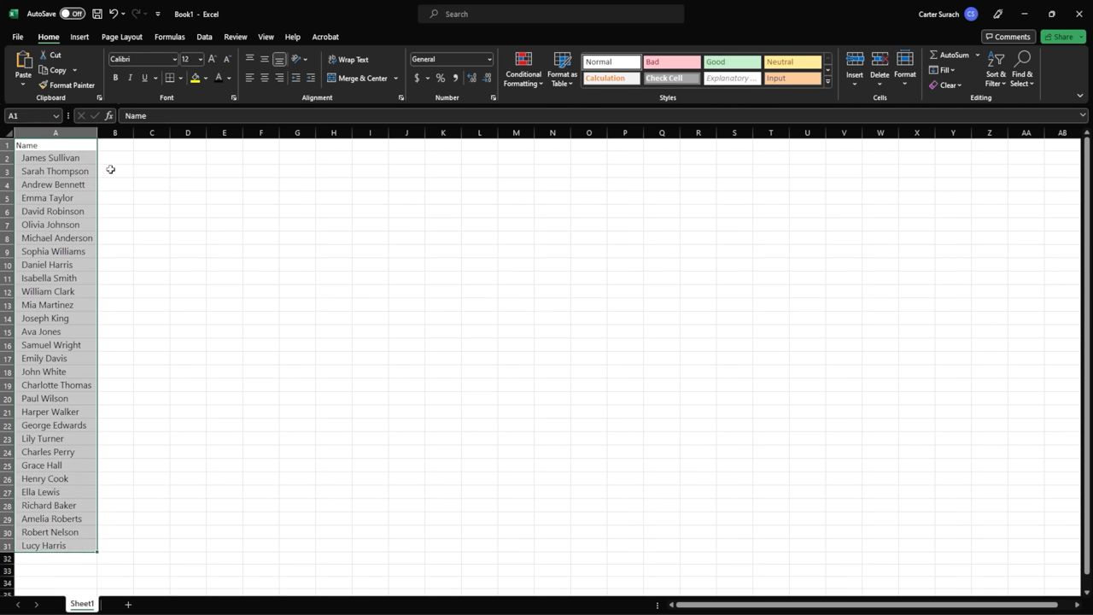
{"action": "left_click_drag", "start_coordinate": [54, 157], "coordinate": [54, 478]}
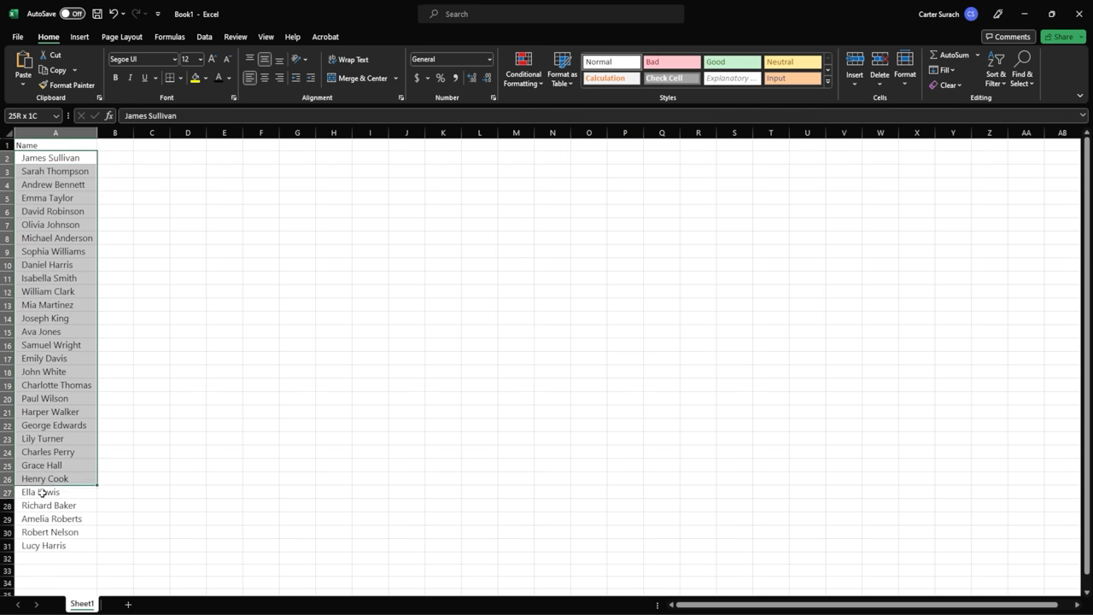
{"action": "left_click", "coordinate": [15, 38]}
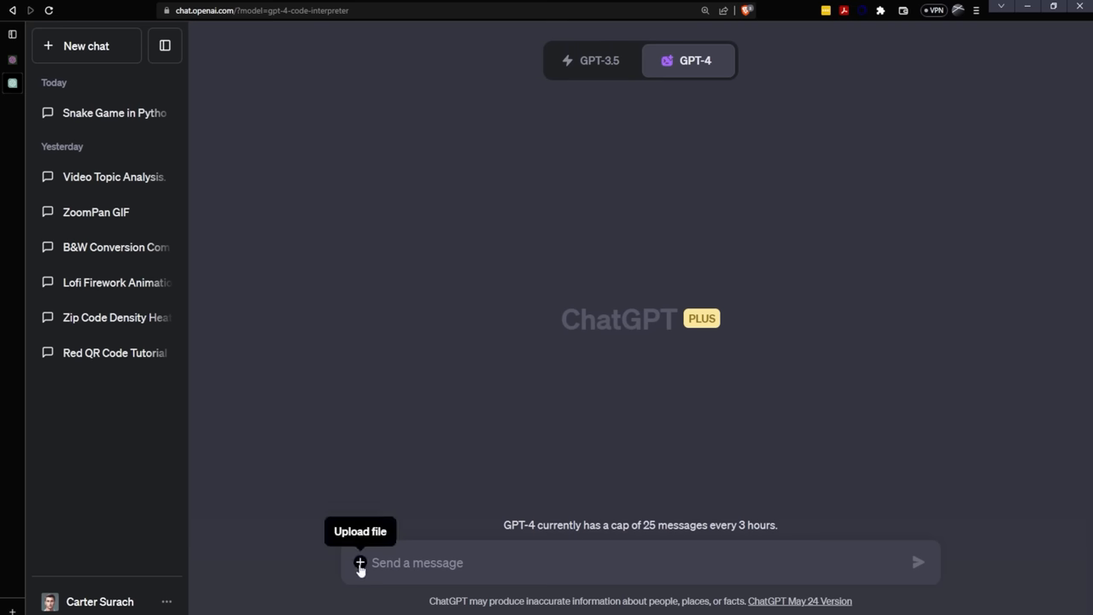
Upload the Names file, request first/last name splitting, then ask for a downloadable CSV of all names
{"action": "left_click", "coordinate": [360, 563]}
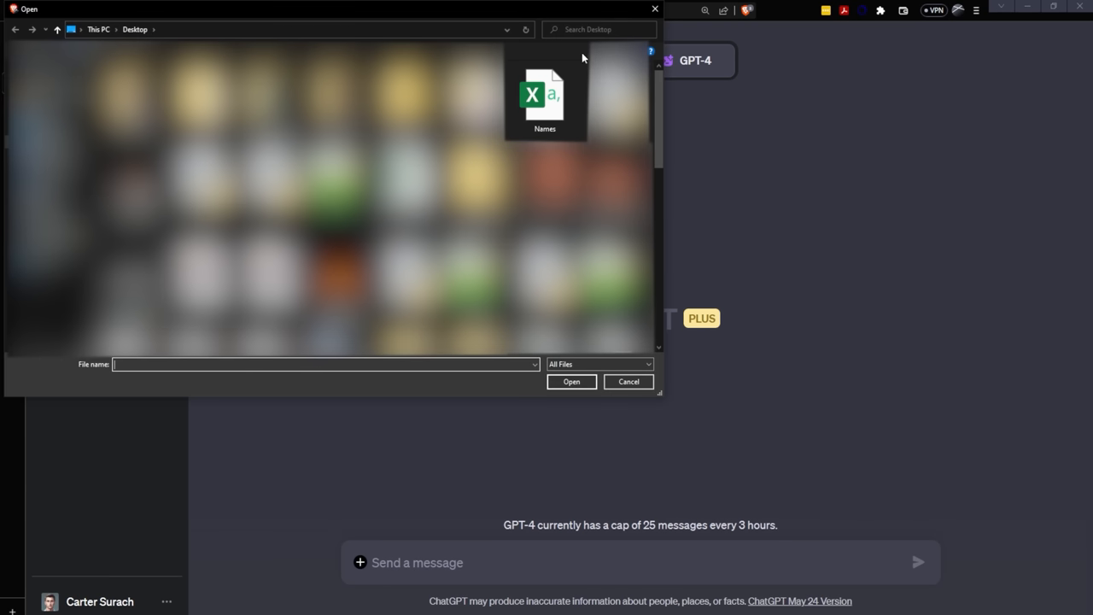
{"action": "double_click", "coordinate": [541, 94]}
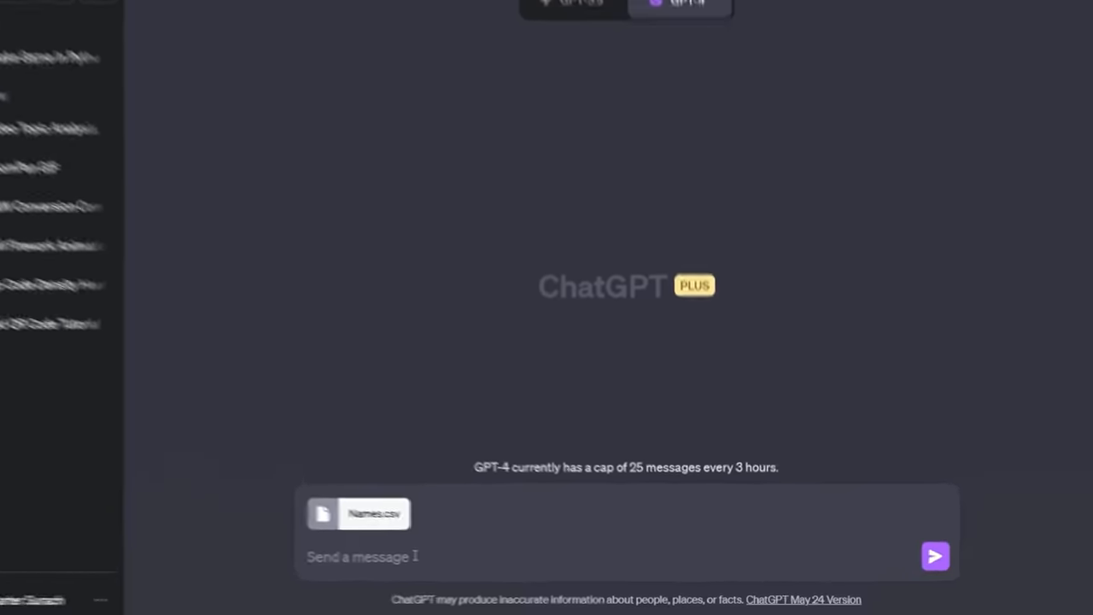
{"action": "type", "text": "Split the nam"}
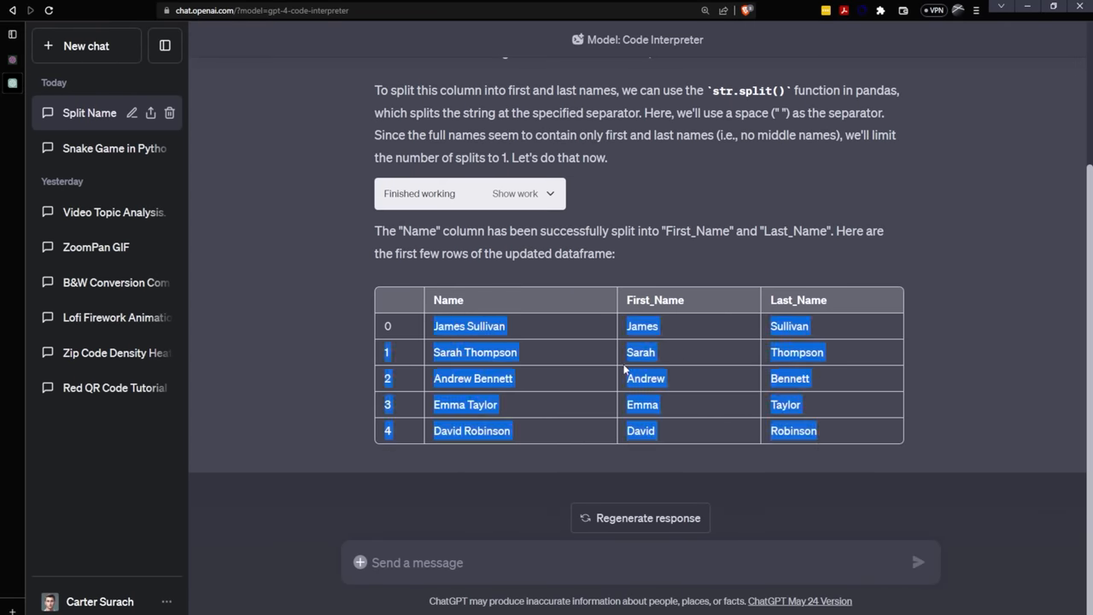
{"action": "scroll", "scroll_direction": "up", "scroll_amount": 3}
{"action": "type", "text": "Finish all of the names and then allow me to"}
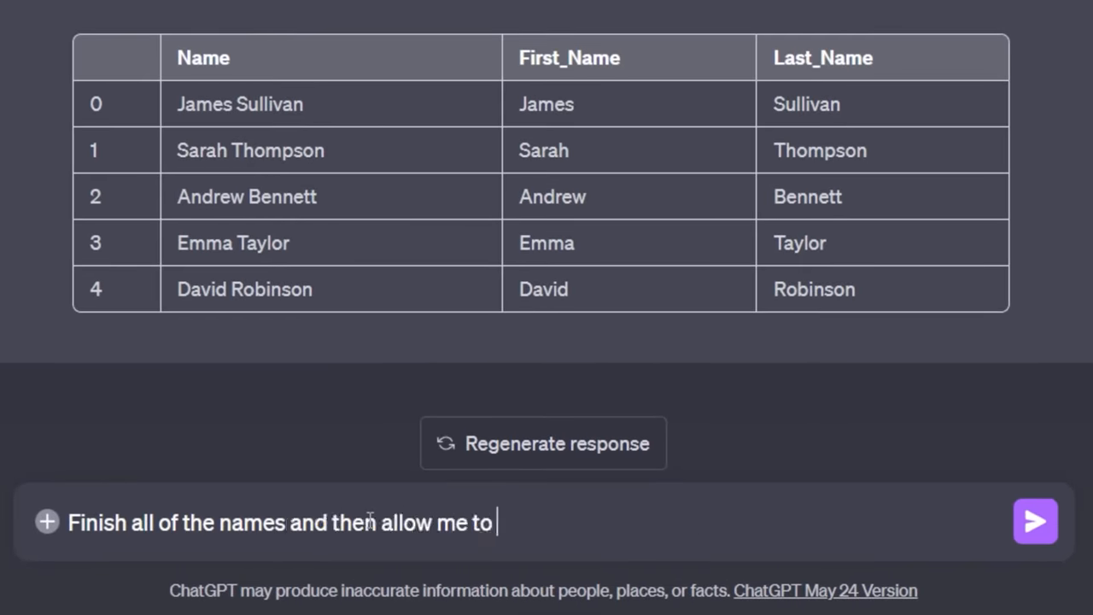
{"action": "type", "text": "download csv w"}
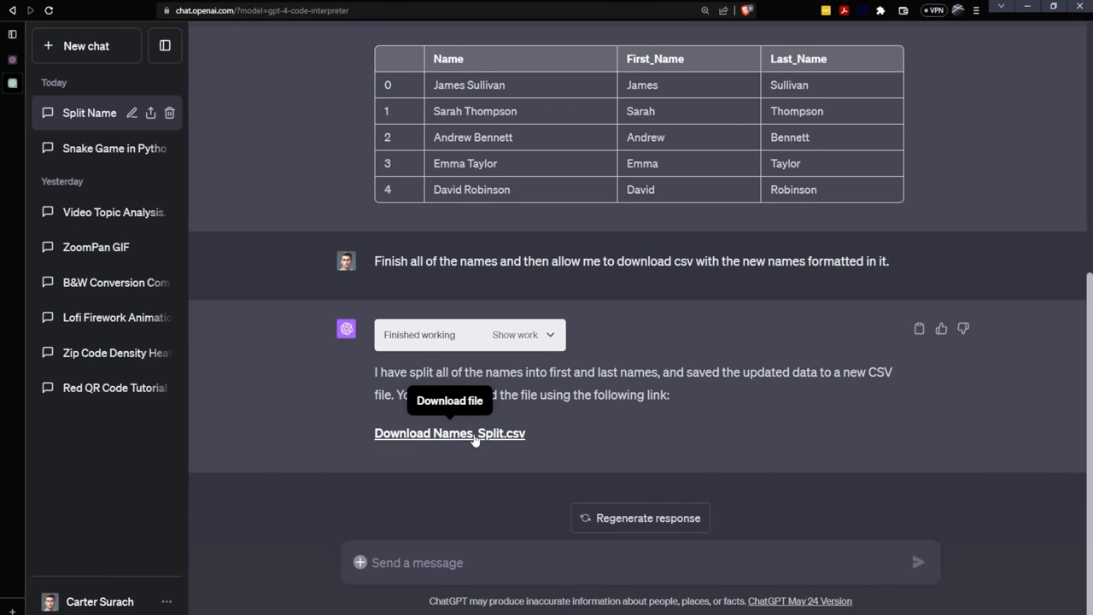
Download Names_Split.csv and open it in Excel with its First_Name and Last_Name columns
{"action": "left_click", "coordinate": [450, 433]}
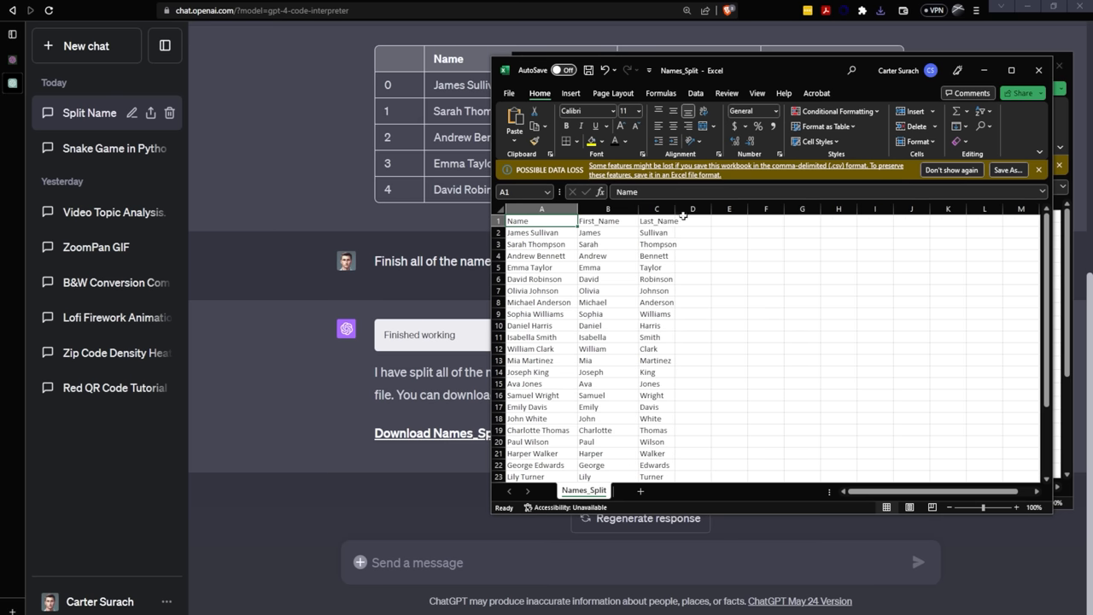
{"action": "left_click", "coordinate": [608, 220]}
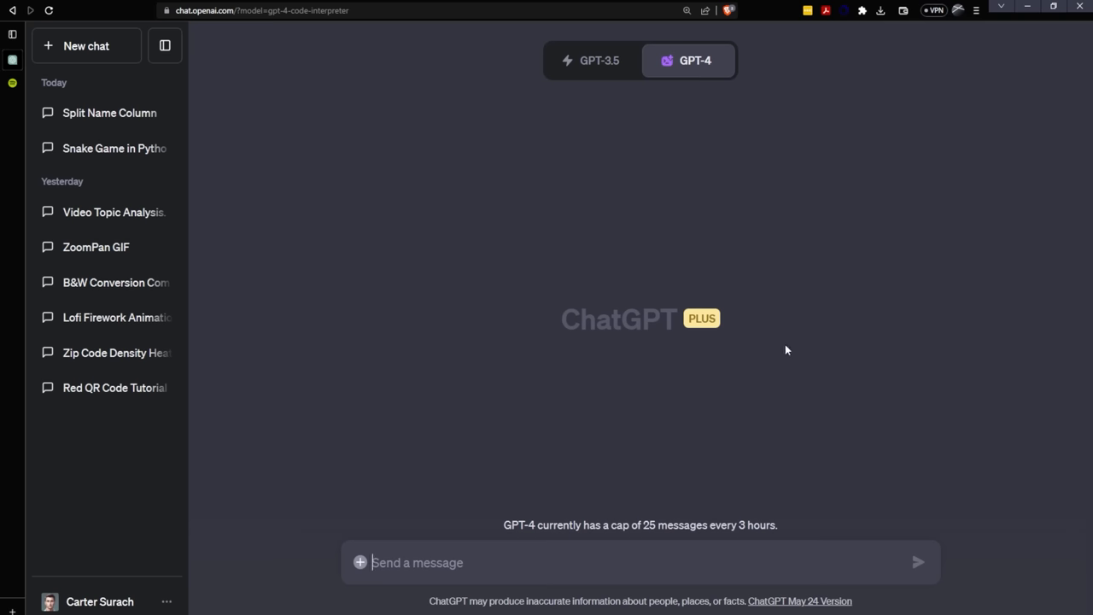
Type the prompt about uploading 2017–2022 top songs files, replying 'Upload Next', then 10 visualizations
{"action": "type", "text": "I'm going to be uploading my"}
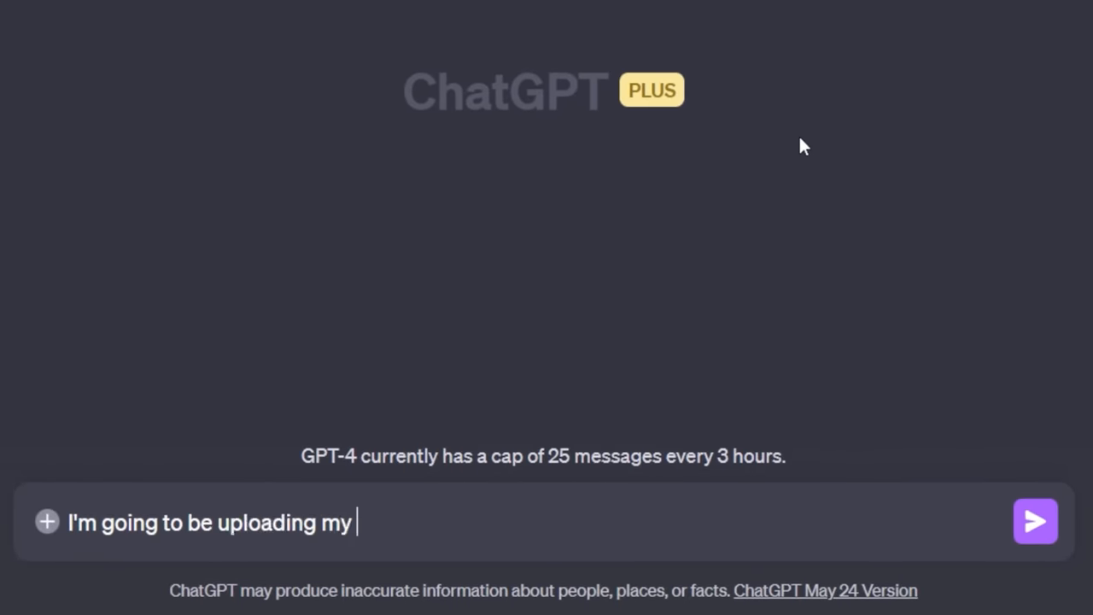
{"action": "type", "text": "top songs from"}
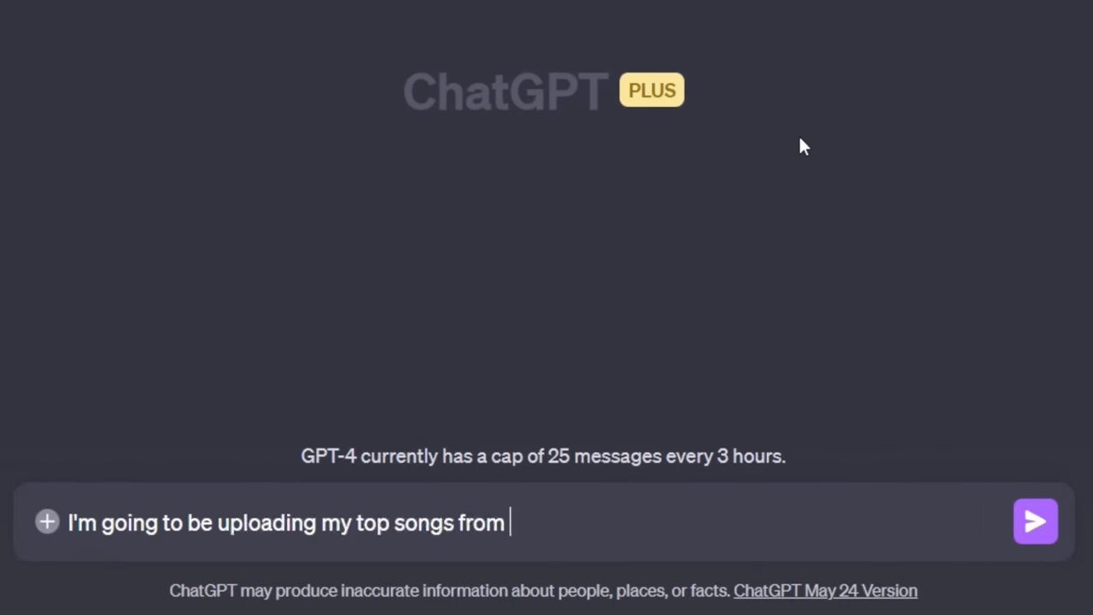
{"action": "type", "text": "2017, 2018"}
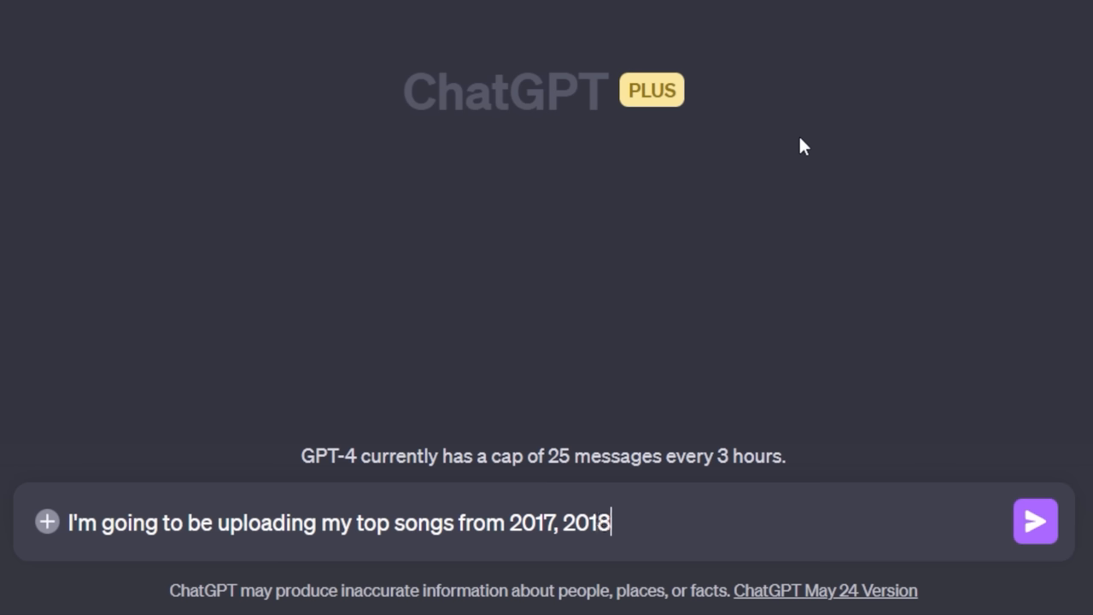
{"action": "type", "text": ", 2019, 2020, 2021 and 2022 along with some useful data related to them."}
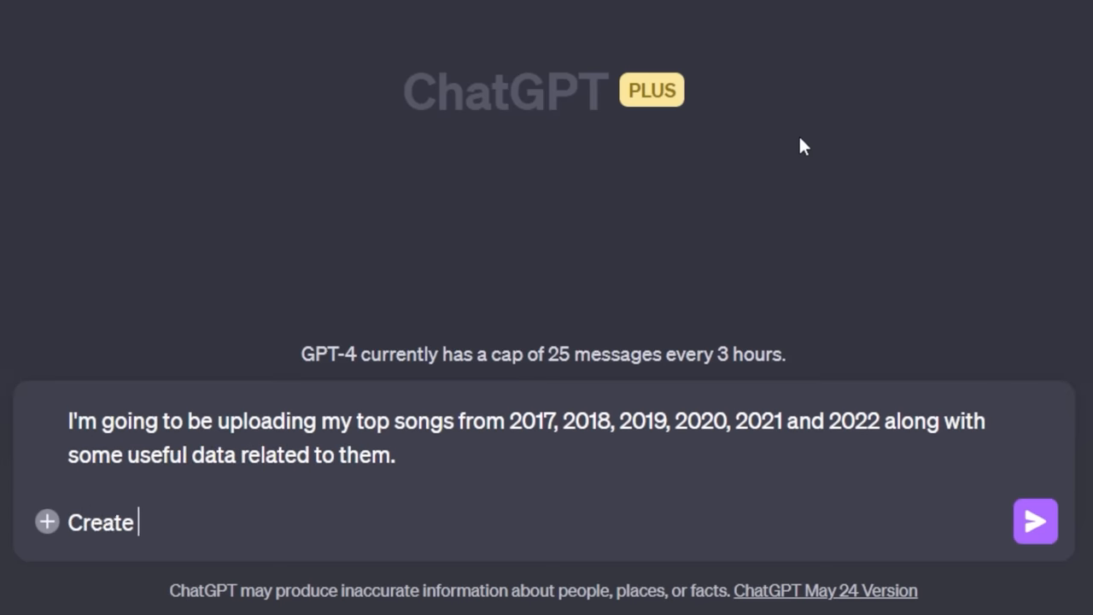
{"action": "type", "text": "10 interested data visual"}
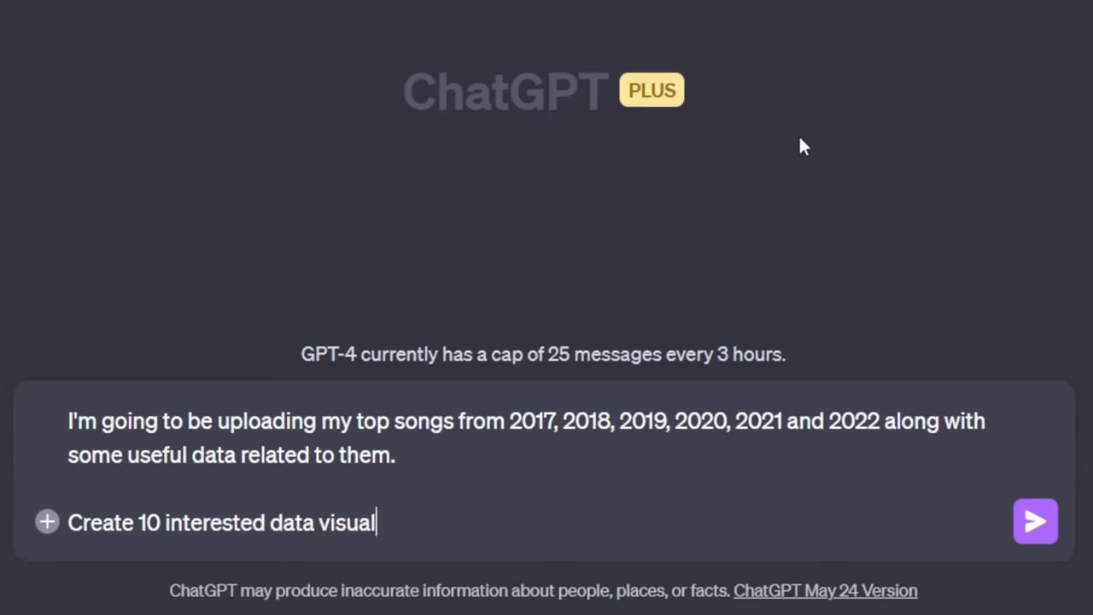
{"action": "type", "text": "izations with the"}
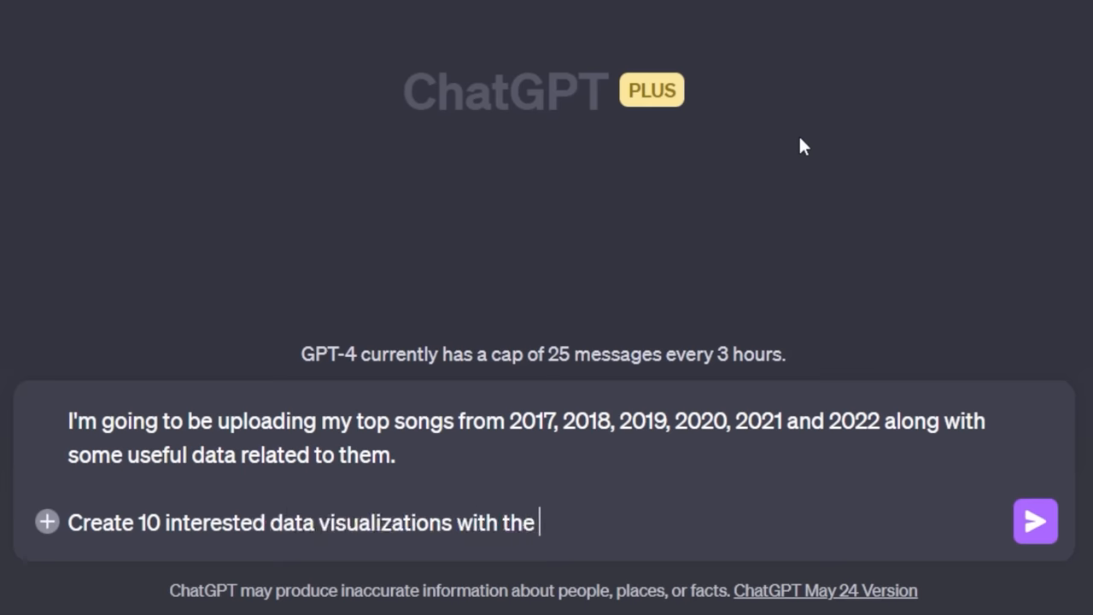
{"action": "type", "text": "data inside."}
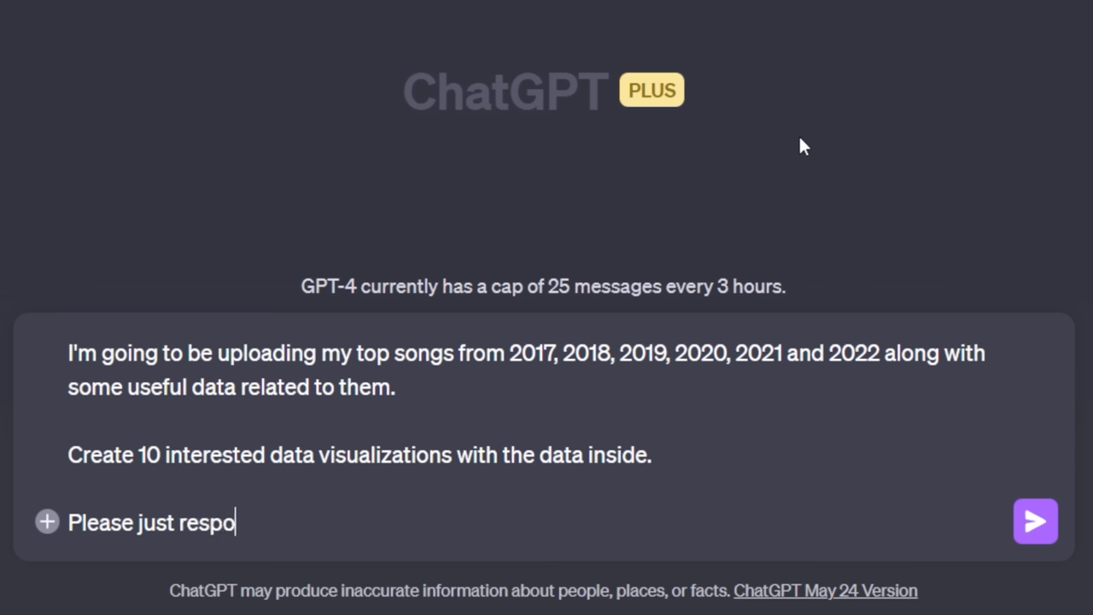
{"action": "type", "text": "nd with 'Upload Ne"}
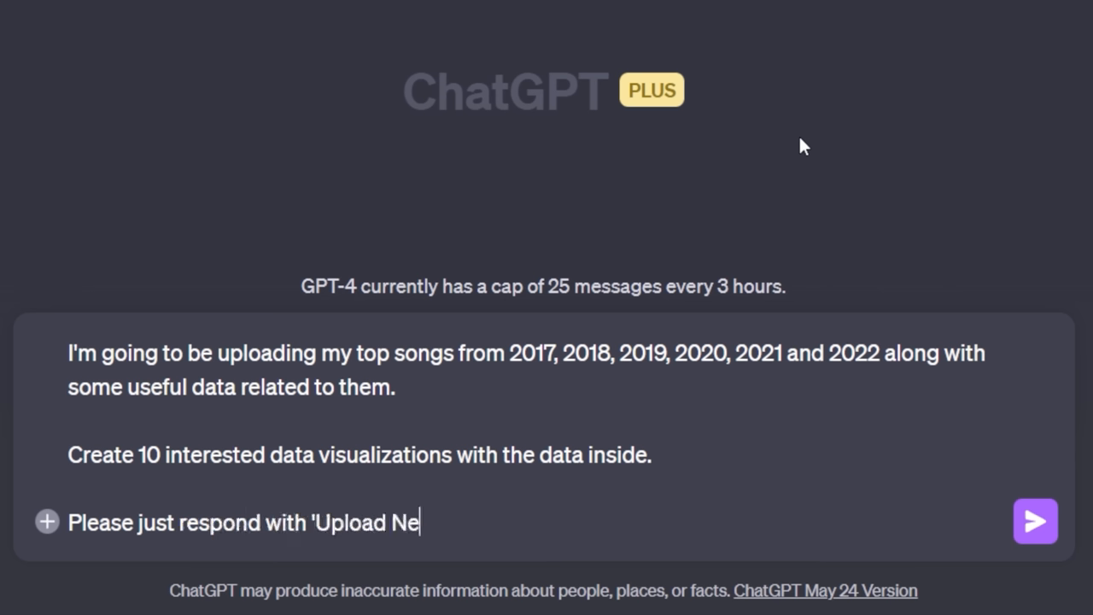
{"action": "type", "text": "xt' until you"}
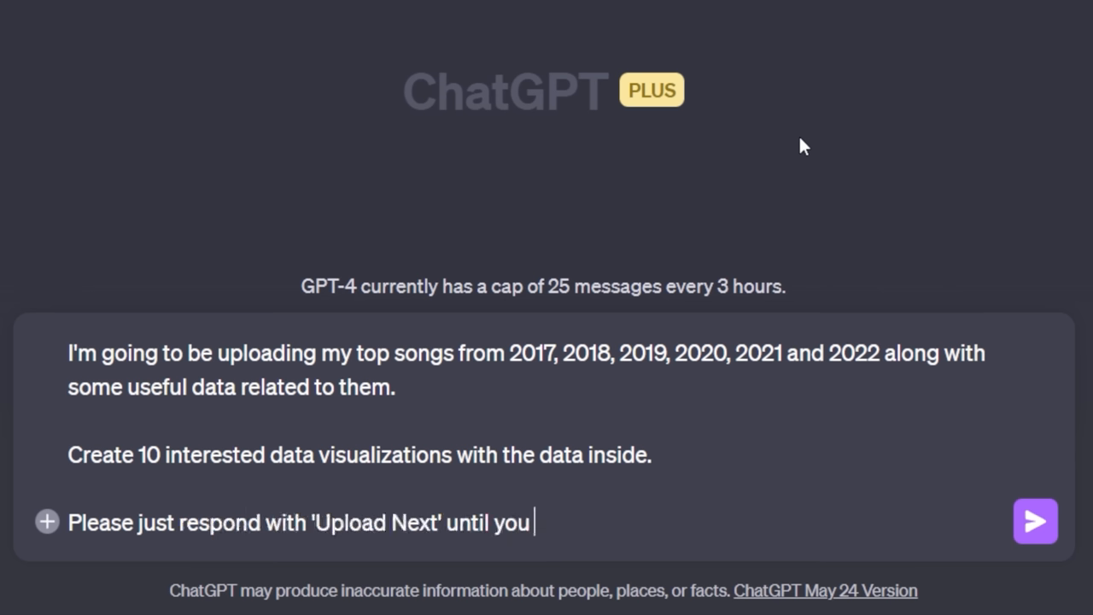
{"action": "type", "text": "have all of the sheets."}
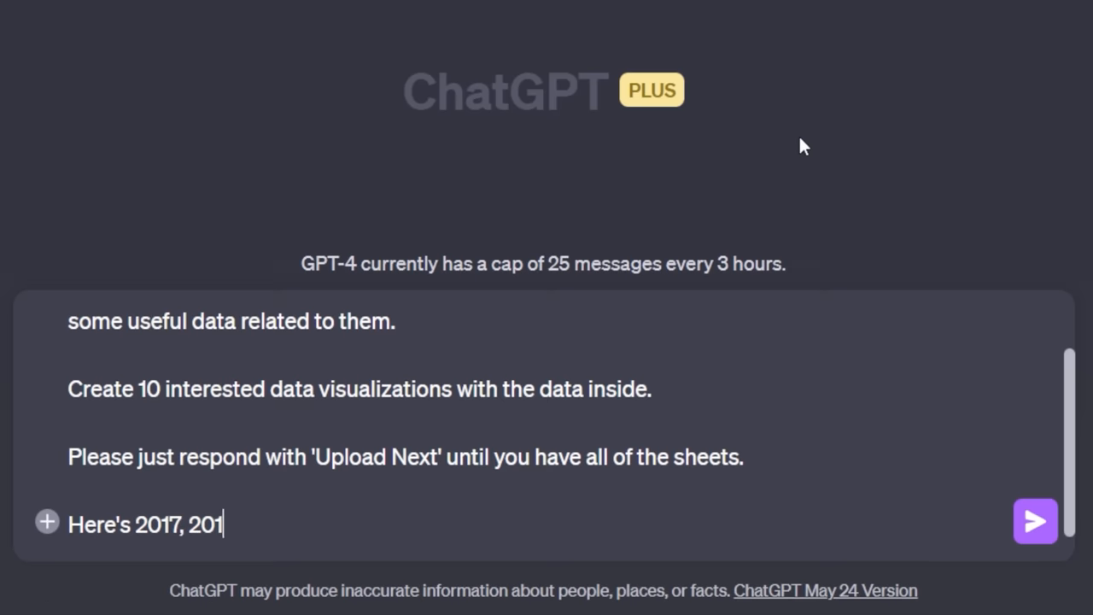
{"action": "type", "text": "8 will follow"}
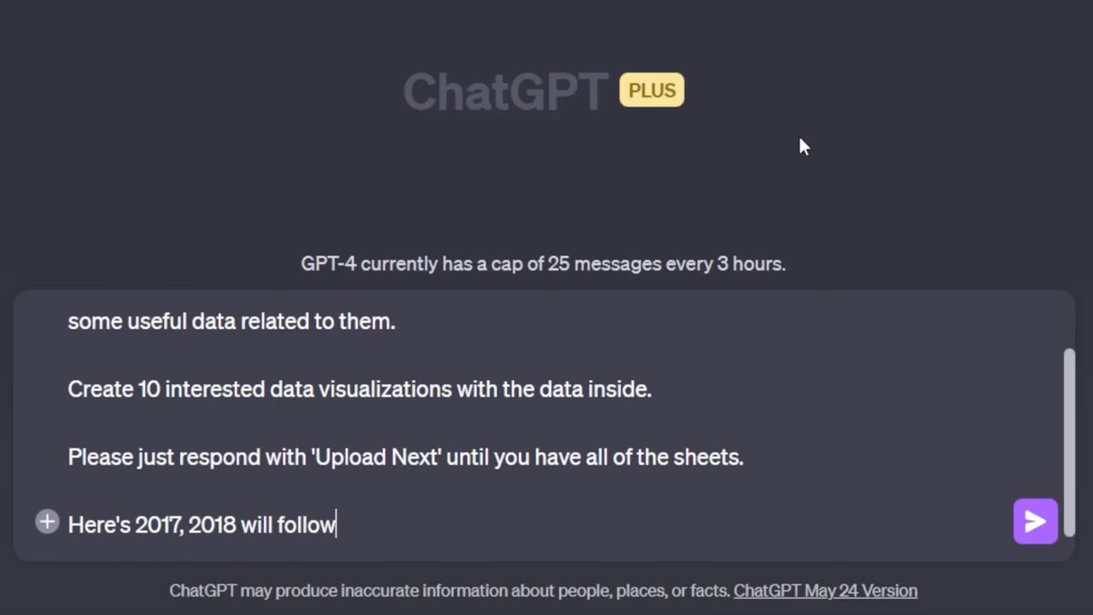
{"action": "type", "text": ", and when I get to"}
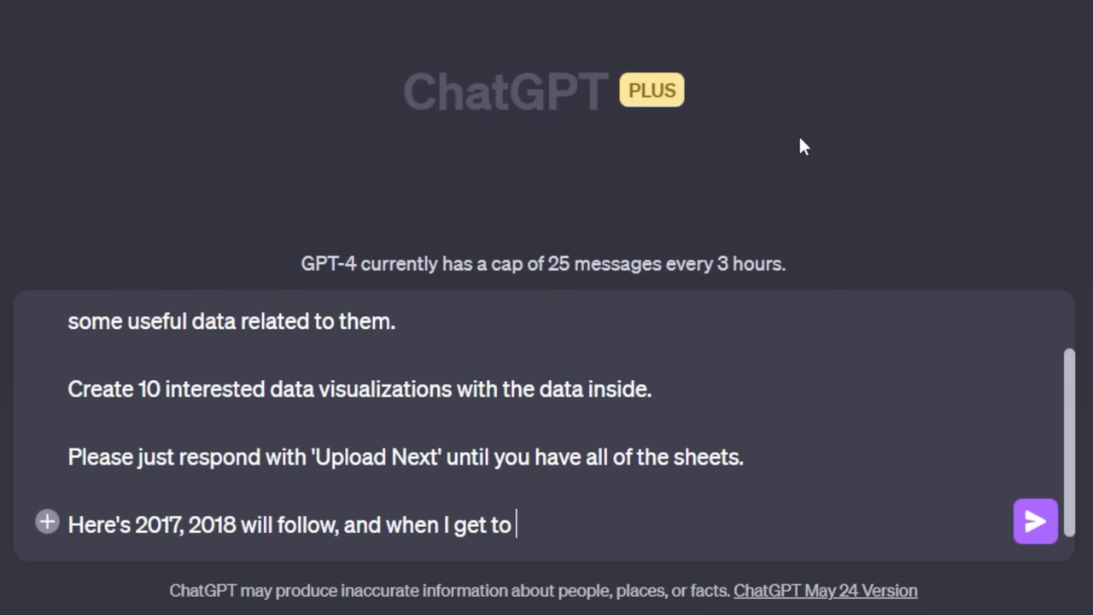
{"action": "type", "text": "2022 start generating the"}
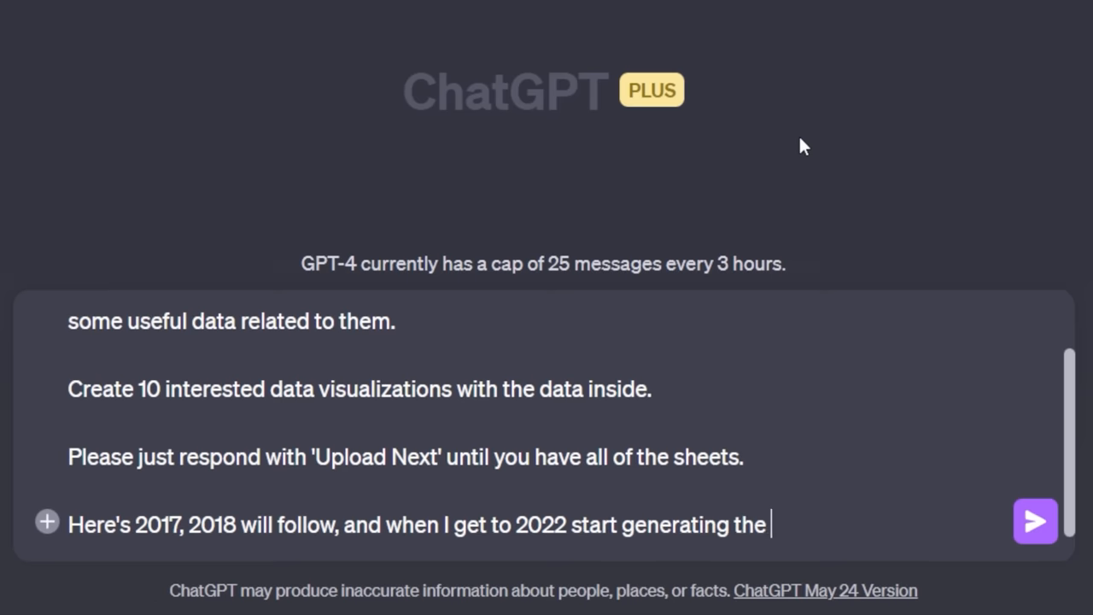
{"action": "type", "text": "10 interested datab"}
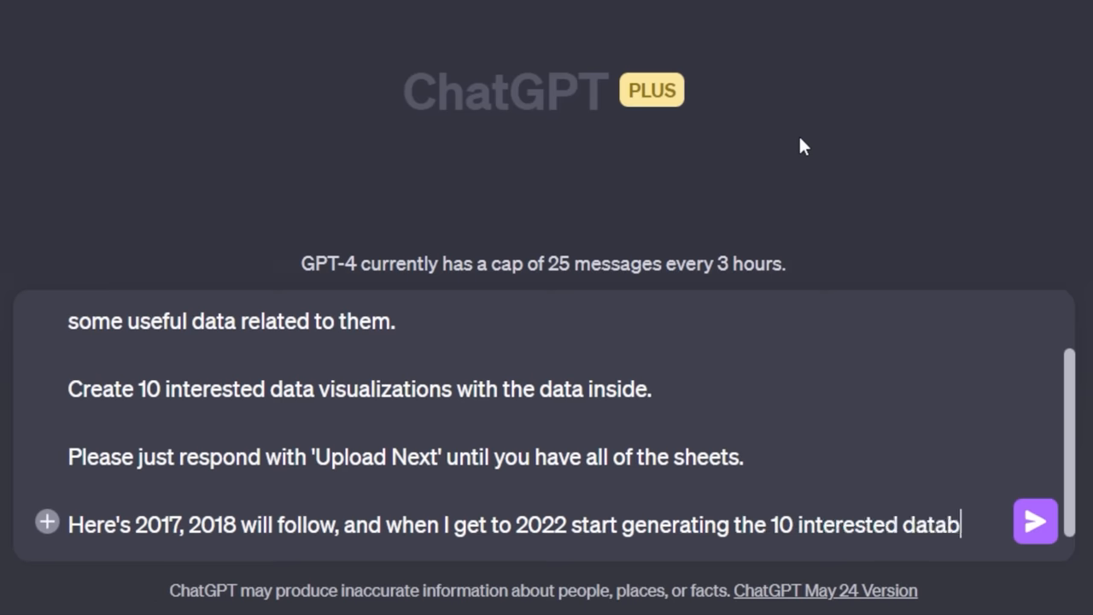
{"action": "type", "text": "visualizations for my cumulative music over all the years."}
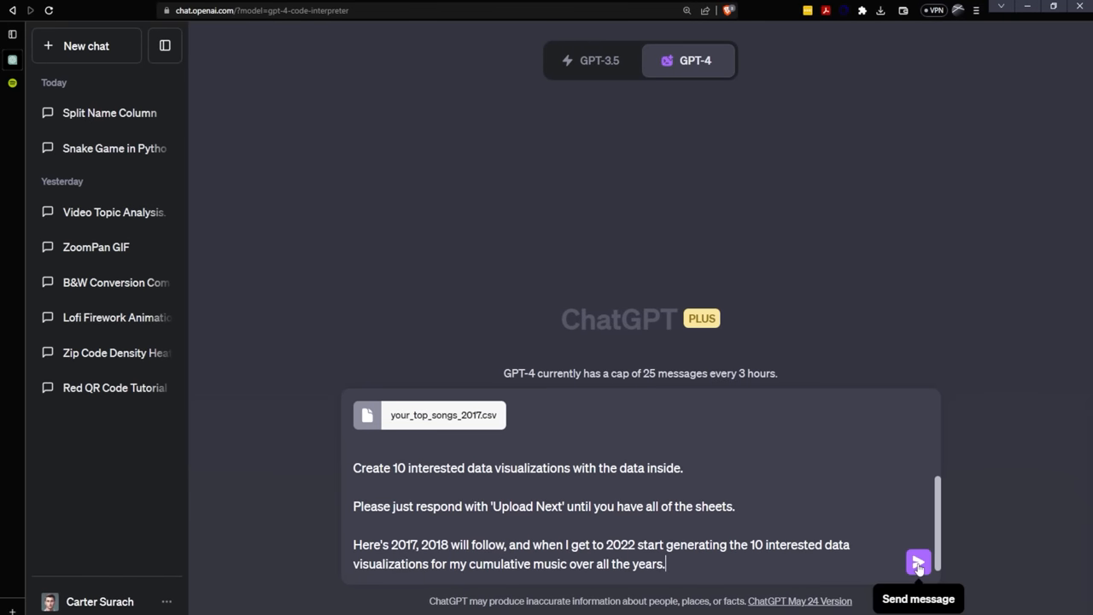
Send the 2017 prompt, then each top songs file for 2018 through 2022
{"action": "left_click", "coordinate": [917, 562]}
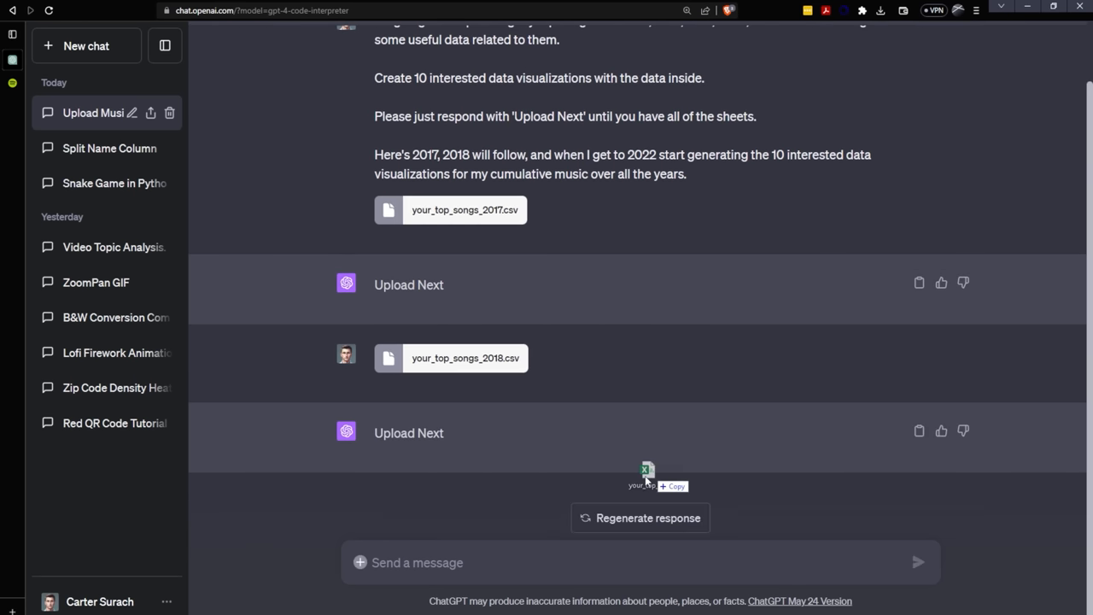
{"action": "left_click", "coordinate": [645, 474]}
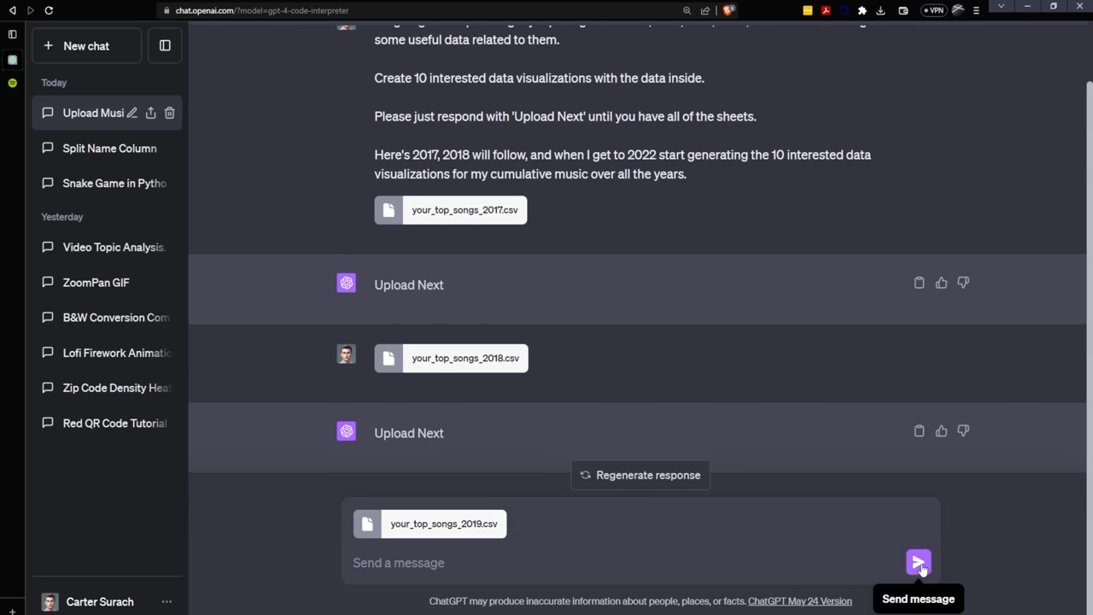
{"action": "left_click", "coordinate": [916, 559]}
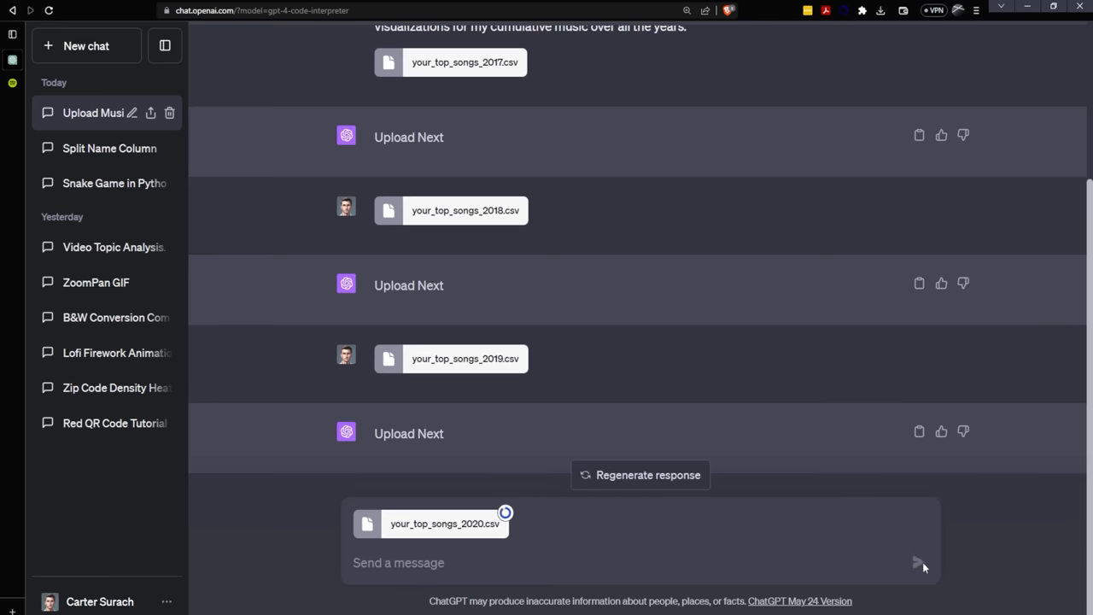
{"action": "left_click", "coordinate": [920, 563]}
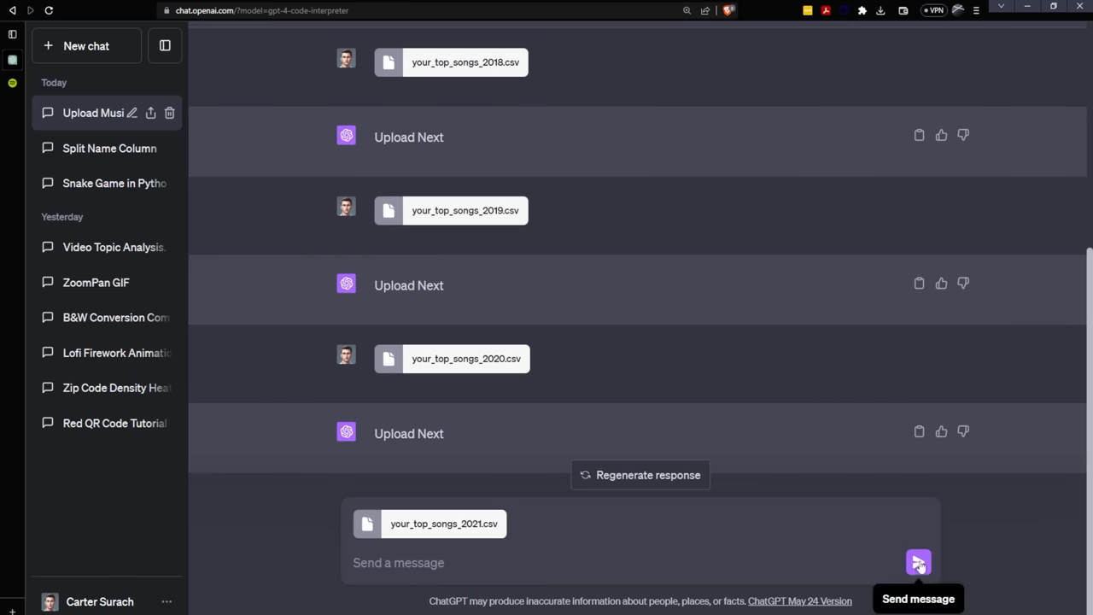
{"action": "left_click", "coordinate": [919, 561]}
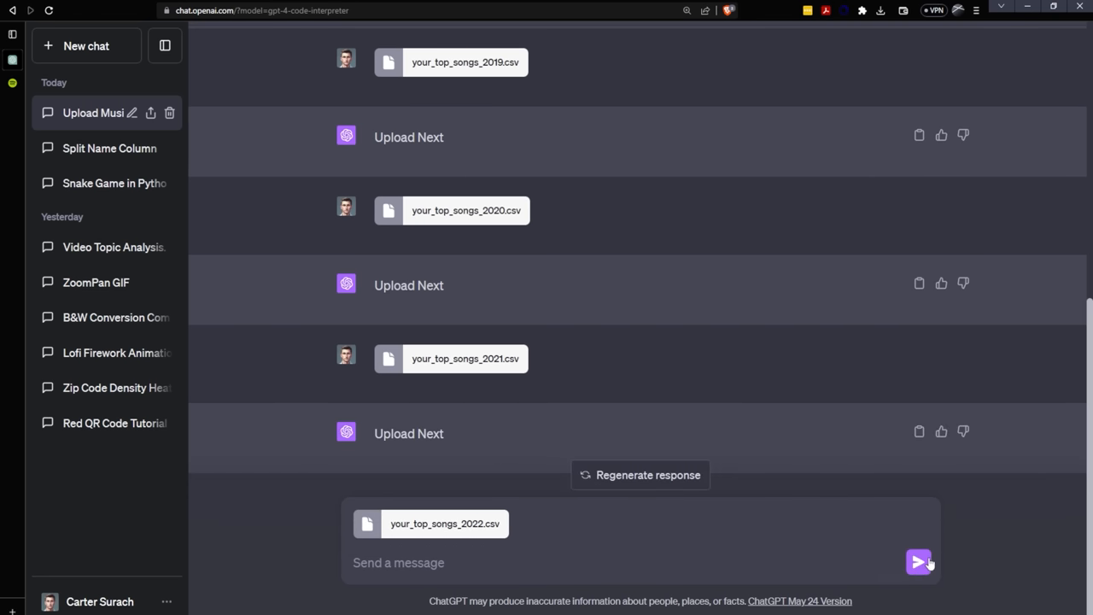
{"action": "left_click", "coordinate": [918, 563]}
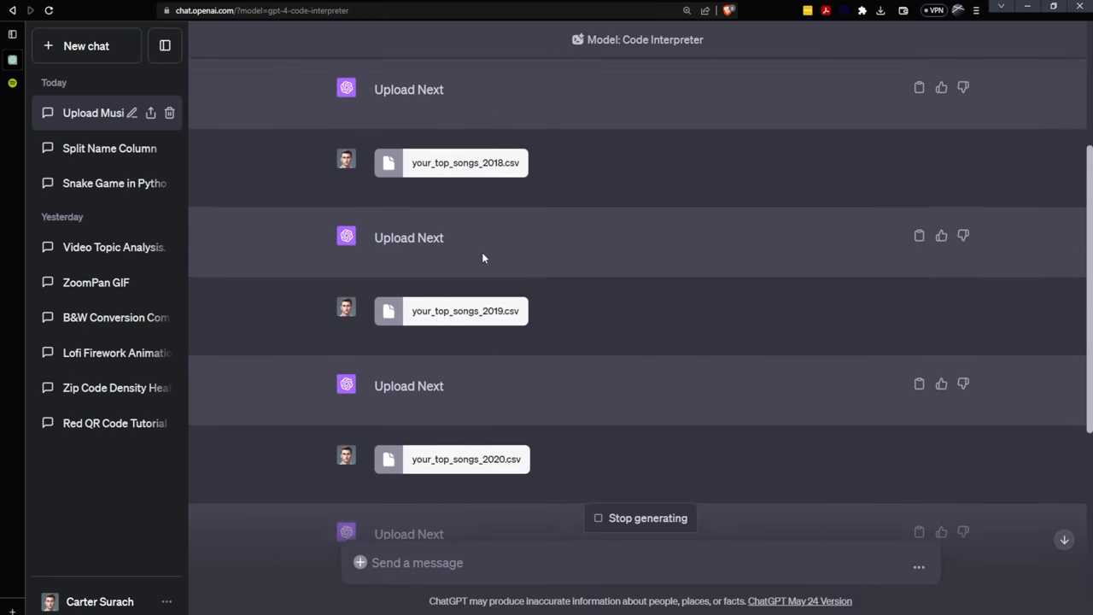
{"action": "scroll", "scroll_direction": "down", "scroll_amount": 3}
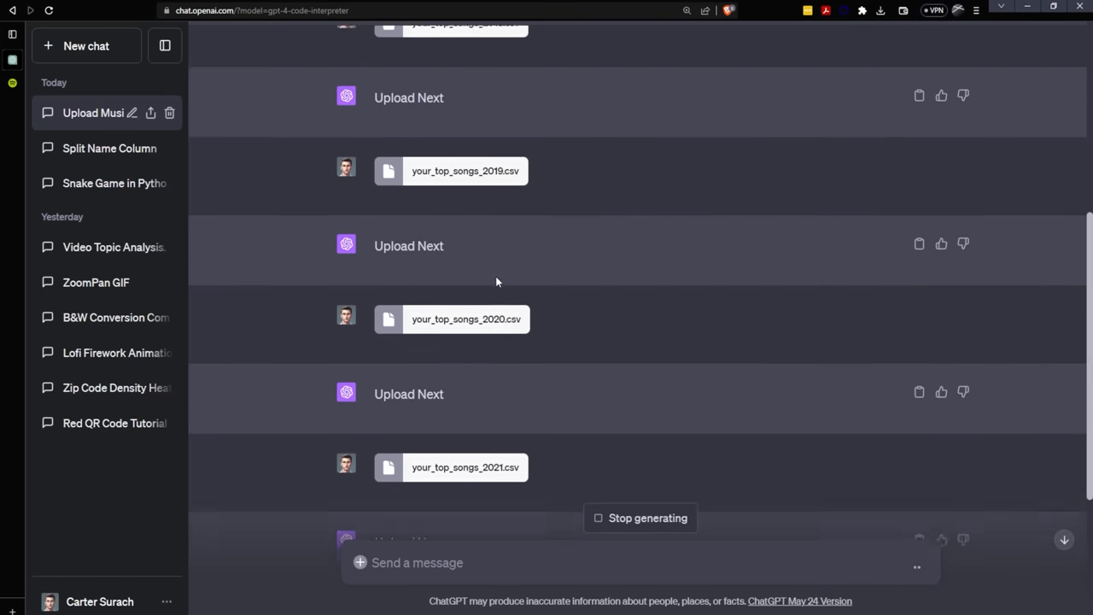
{"action": "scroll", "scroll_direction": "down", "scroll_amount": 3}
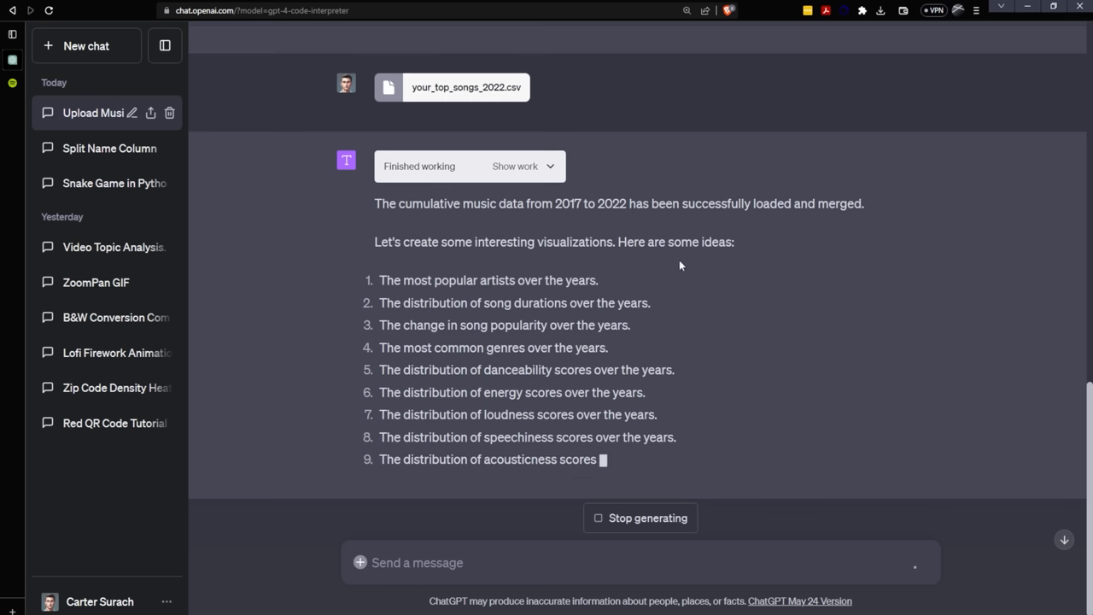
{"action": "scroll", "scroll_direction": "down", "scroll_amount": 3}
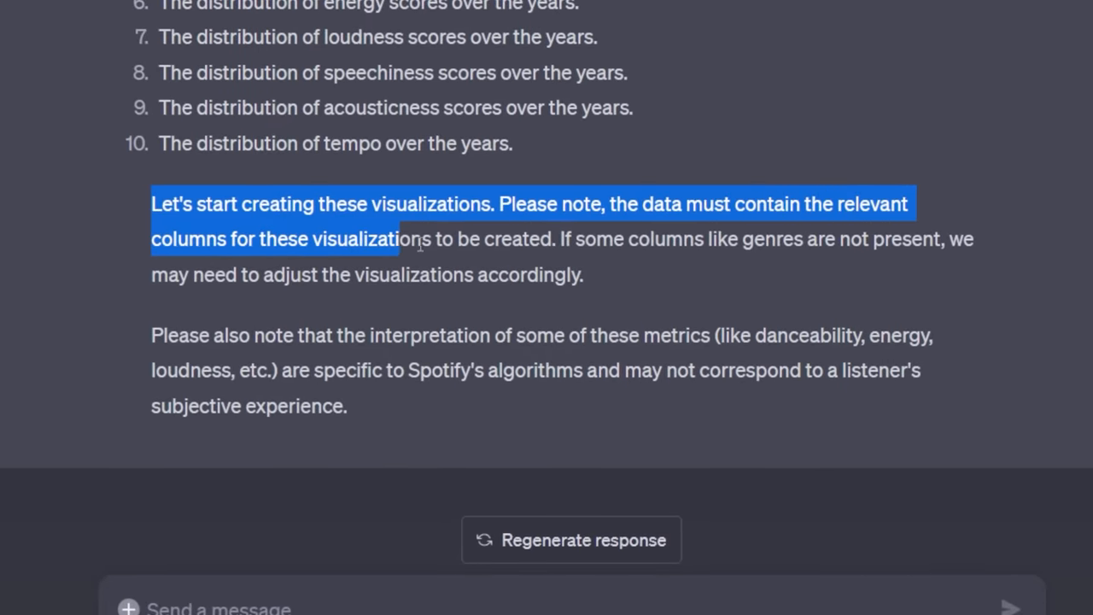
{"action": "left_click_drag", "start_coordinate": [407, 239], "coordinate": [749, 239]}
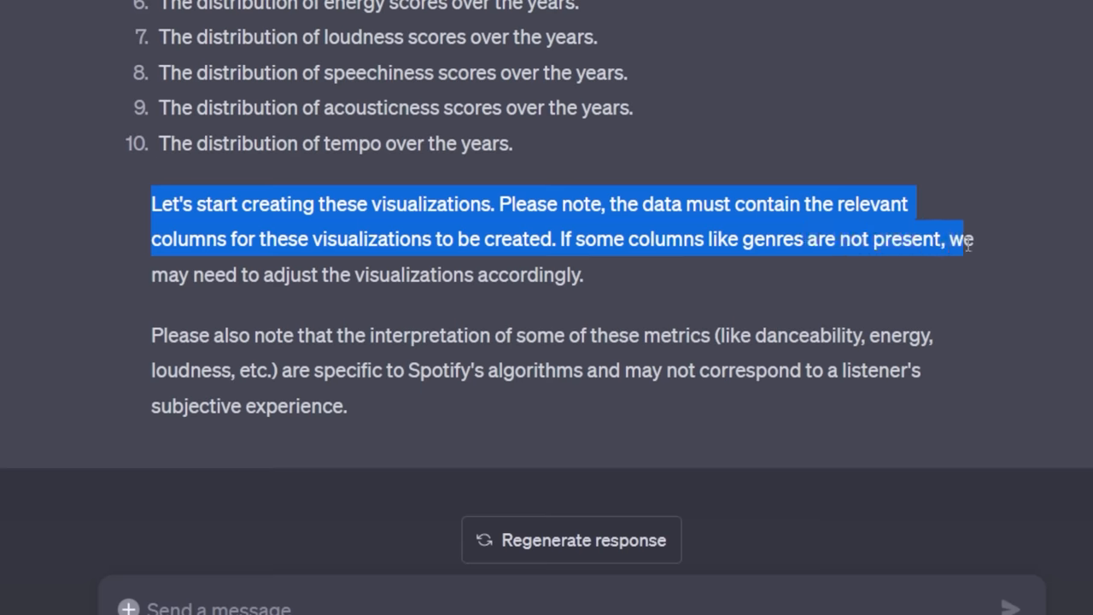
{"action": "left_click", "coordinate": [621, 289]}
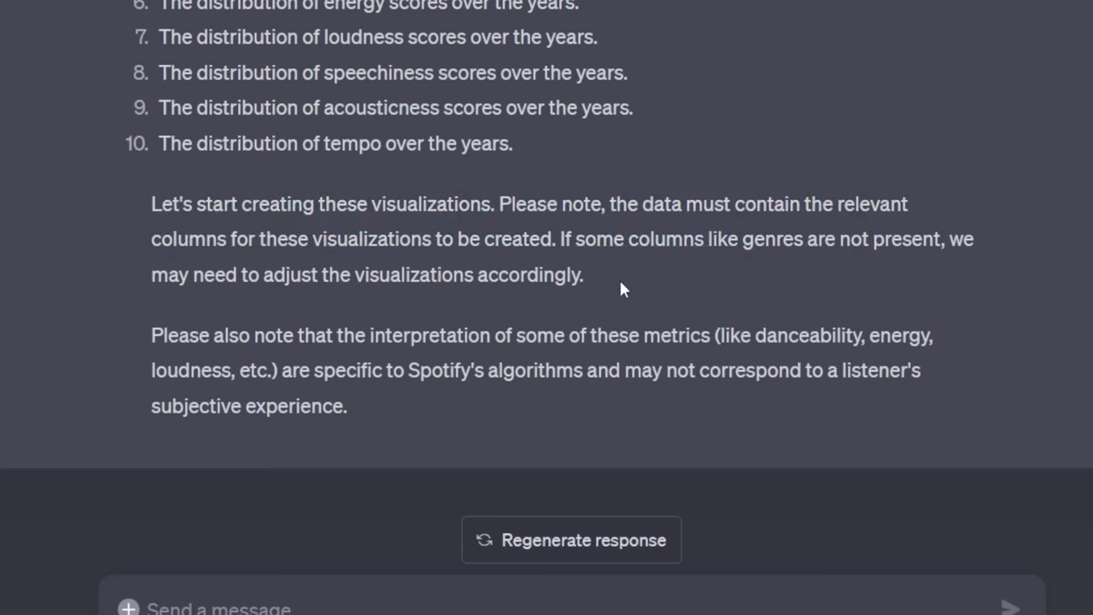
{"action": "type", "text": "Let's go, let'"}
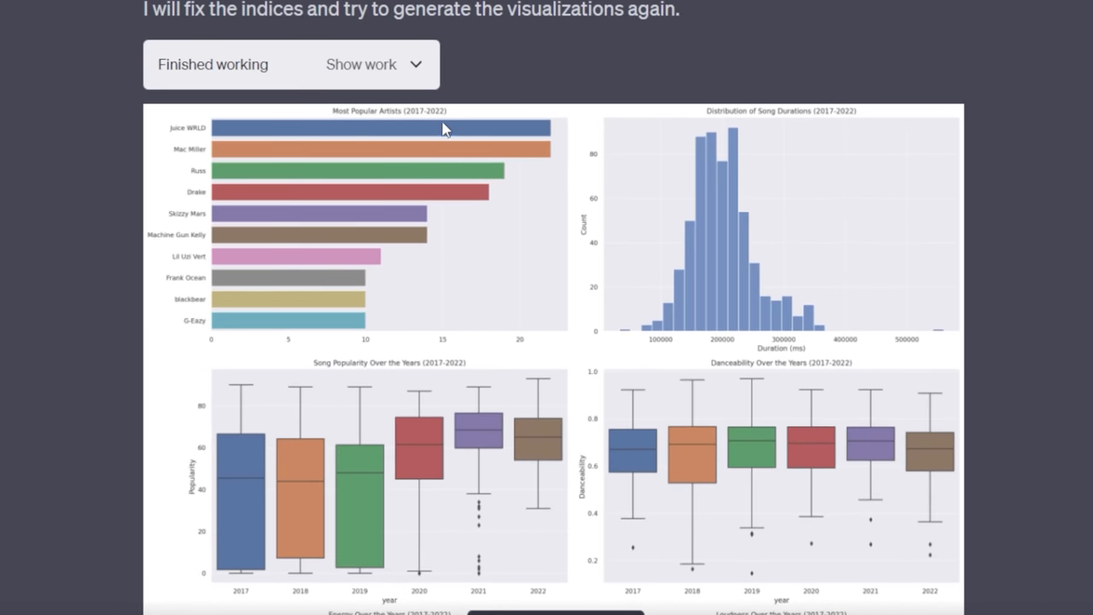
{"action": "mouse_move", "coordinate": [457, 126]}
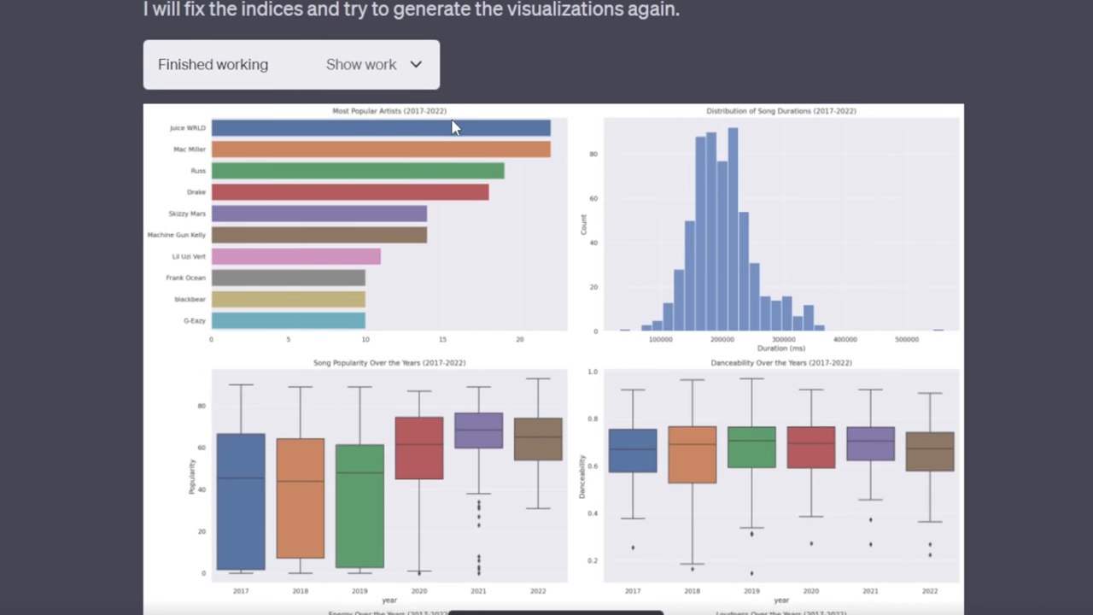
{"action": "mouse_move", "coordinate": [217, 142]}
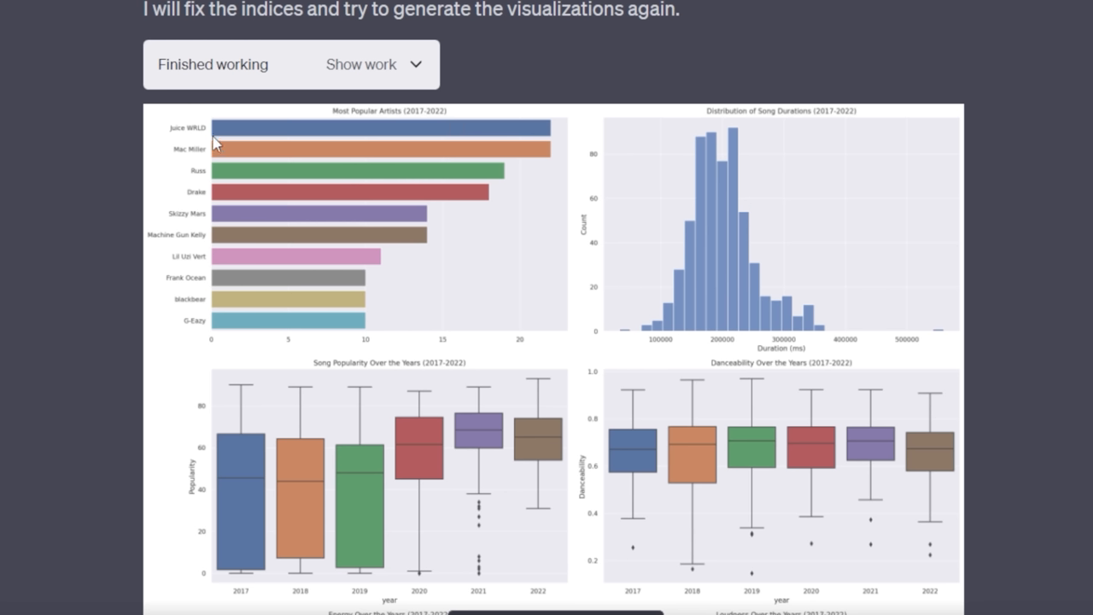
{"action": "mouse_move", "coordinate": [448, 294]}
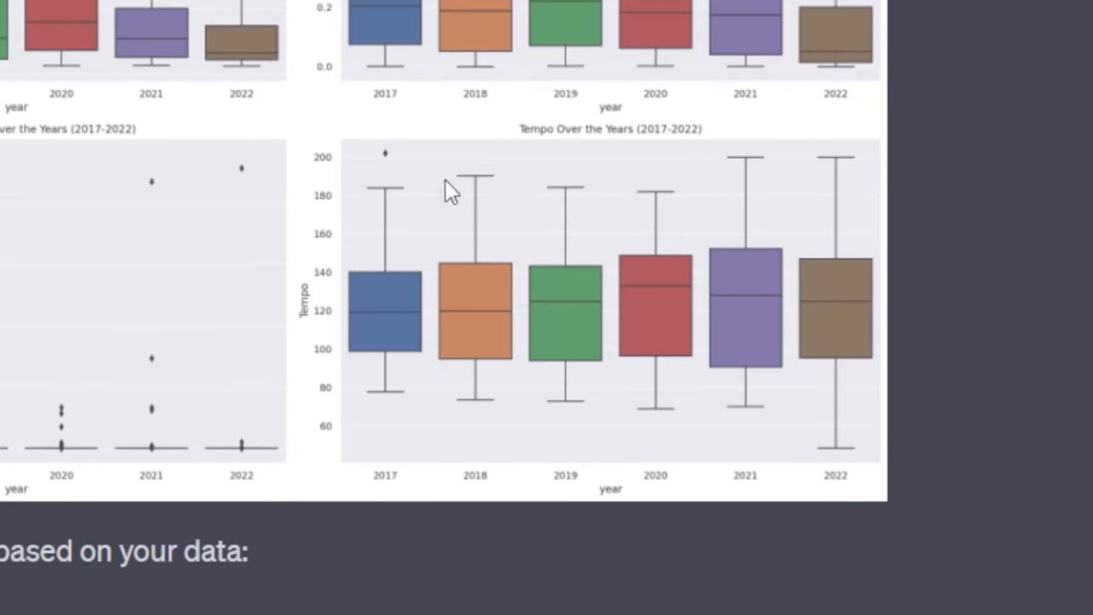
{"action": "mouse_move", "coordinate": [854, 167]}
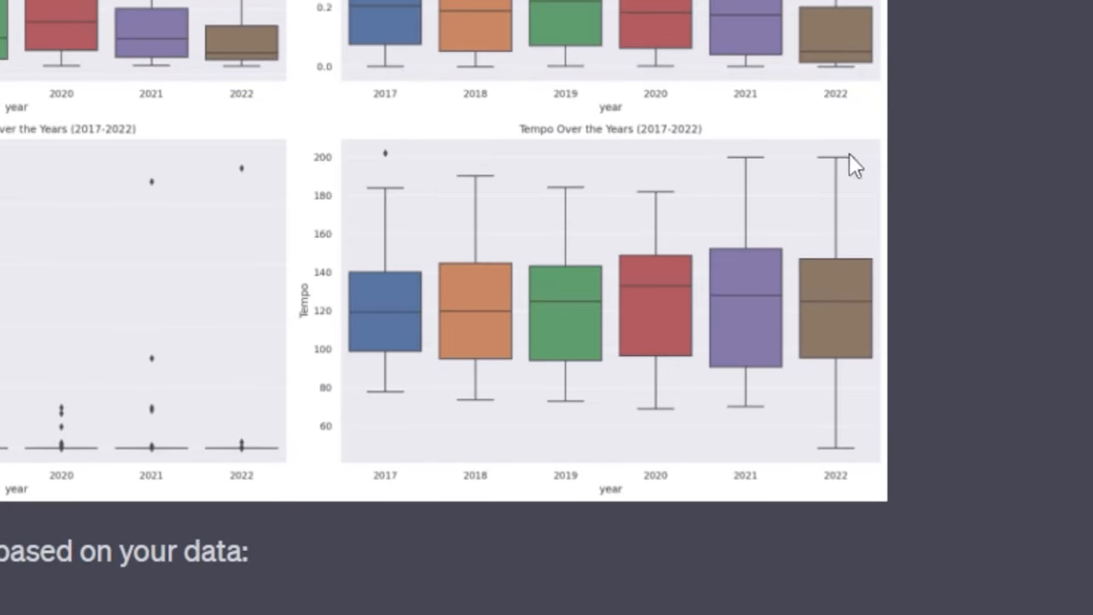
{"action": "mouse_move", "coordinate": [837, 171]}
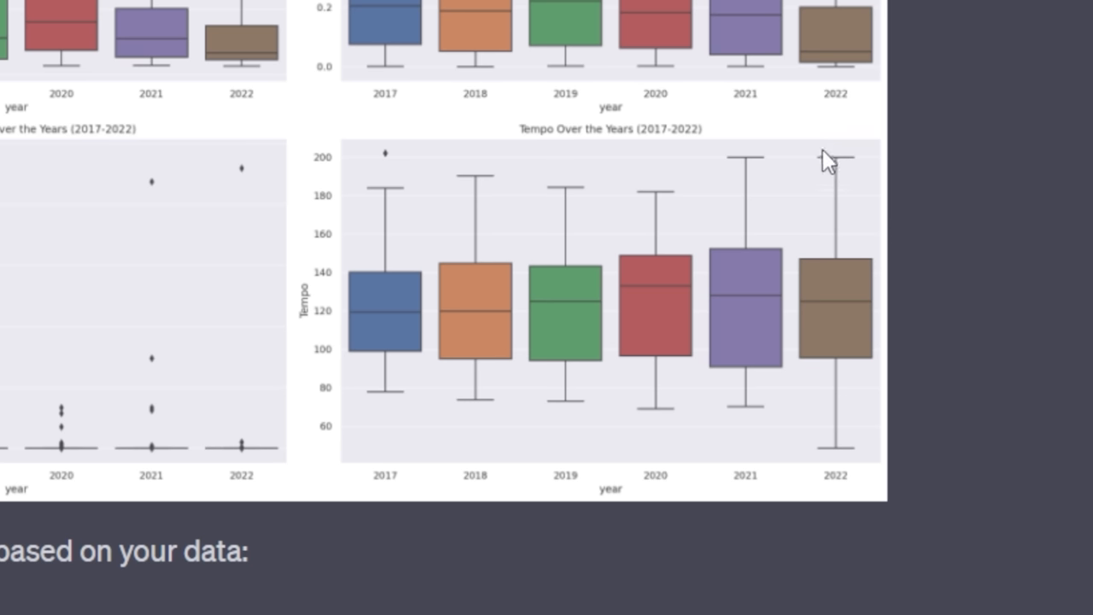
{"action": "mouse_move", "coordinate": [846, 164]}
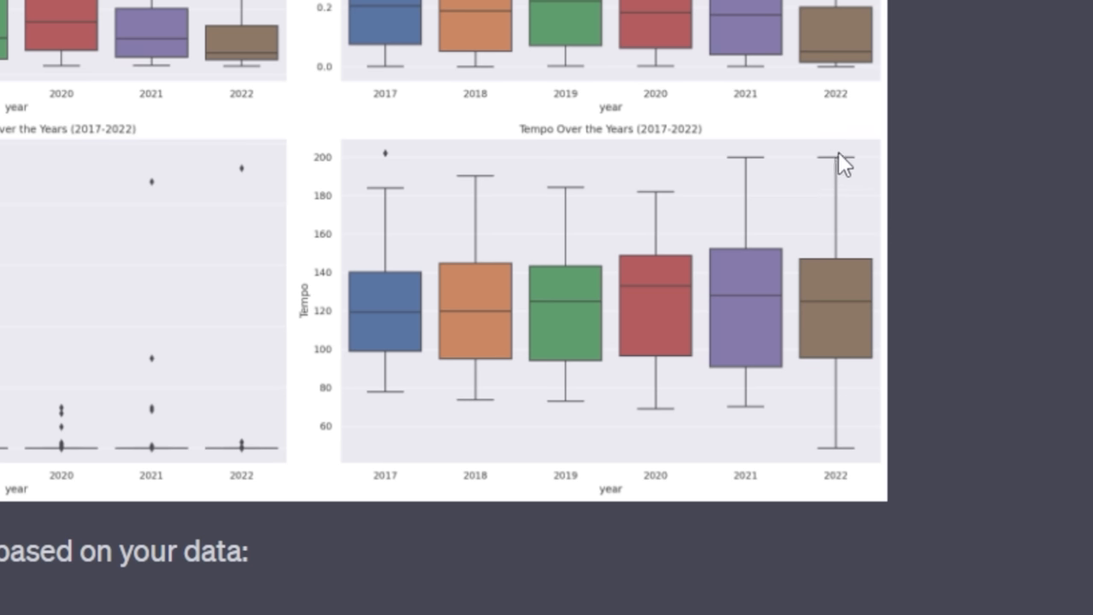
{"action": "mouse_move", "coordinate": [833, 169]}
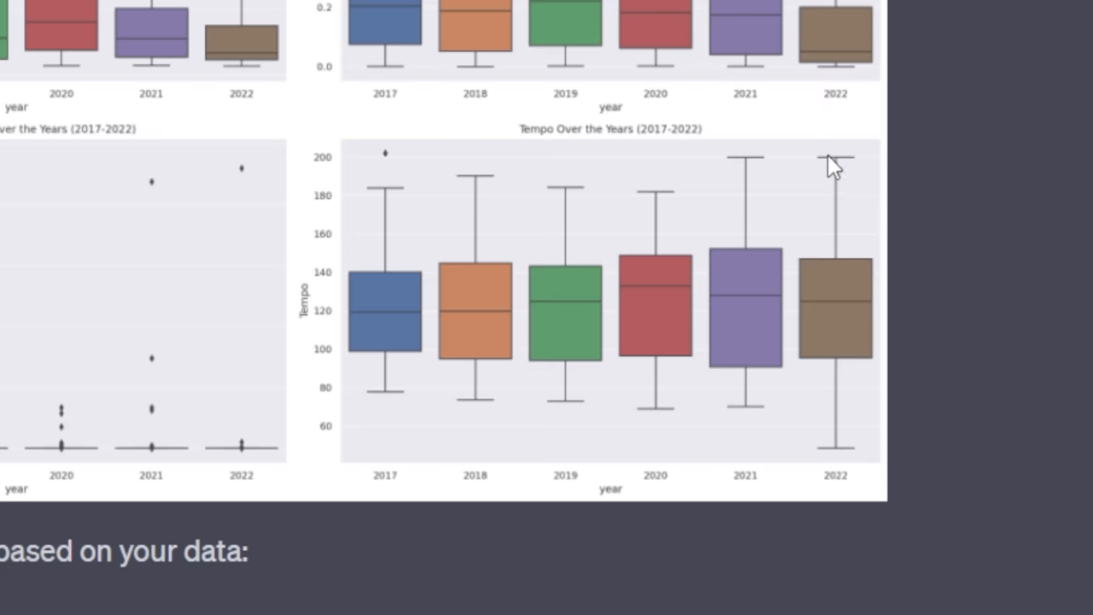
{"action": "mouse_move", "coordinate": [846, 472]}
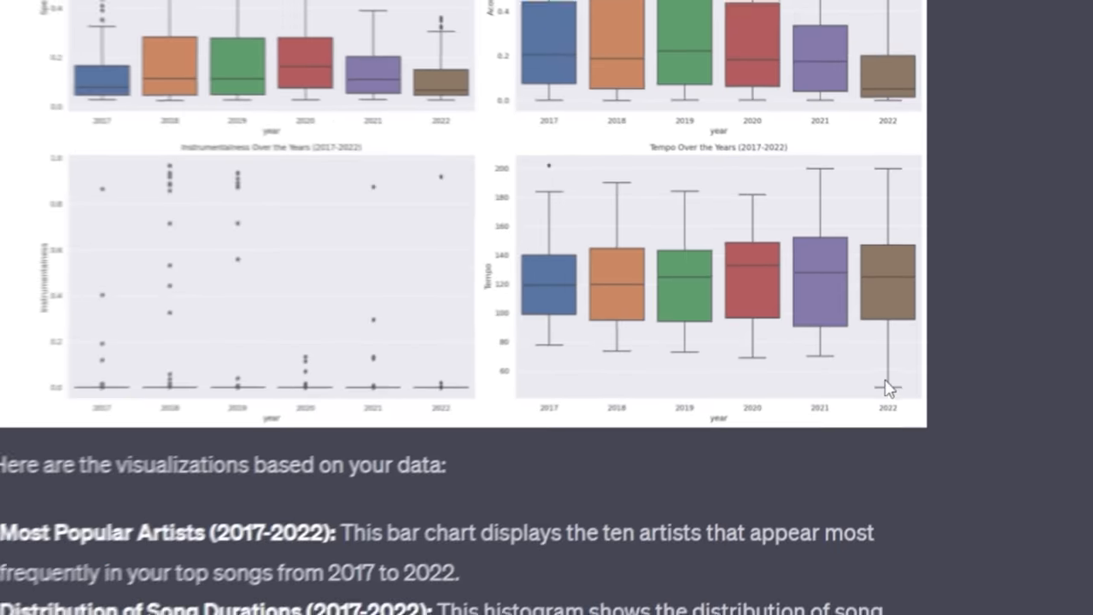
Scroll the conversation to view the chart grid from Most Popular Artists to Tempo
{"action": "scroll", "scroll_direction": "up", "scroll_amount": 3}
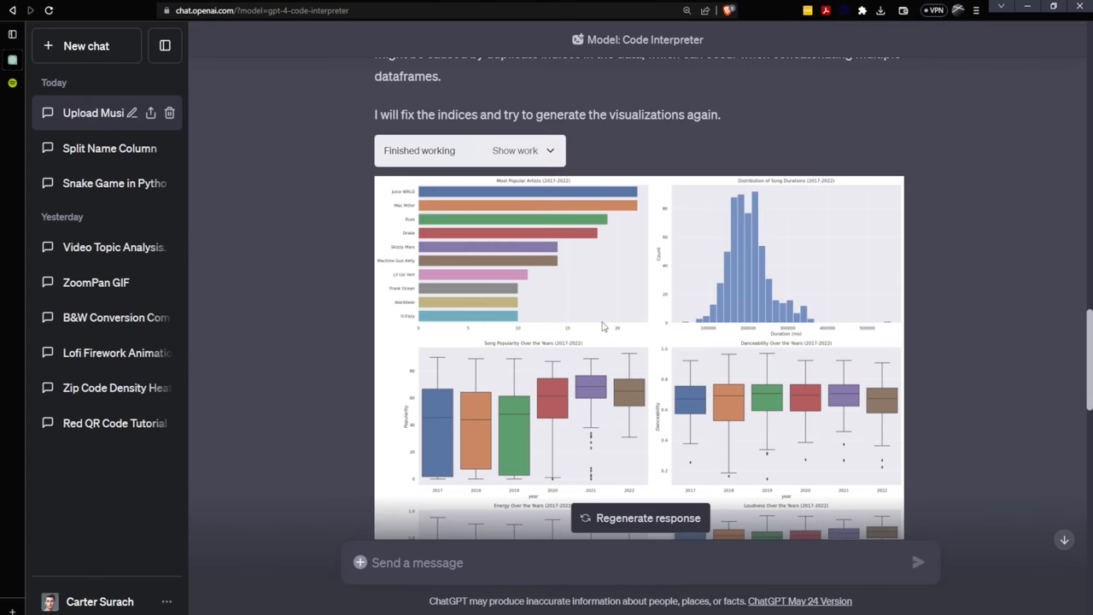
Request a radar chart for each year so the song dimensions can be compared
{"action": "scroll", "scroll_direction": "down", "scroll_amount": 3}
{"action": "type", "text": "Create a r"}
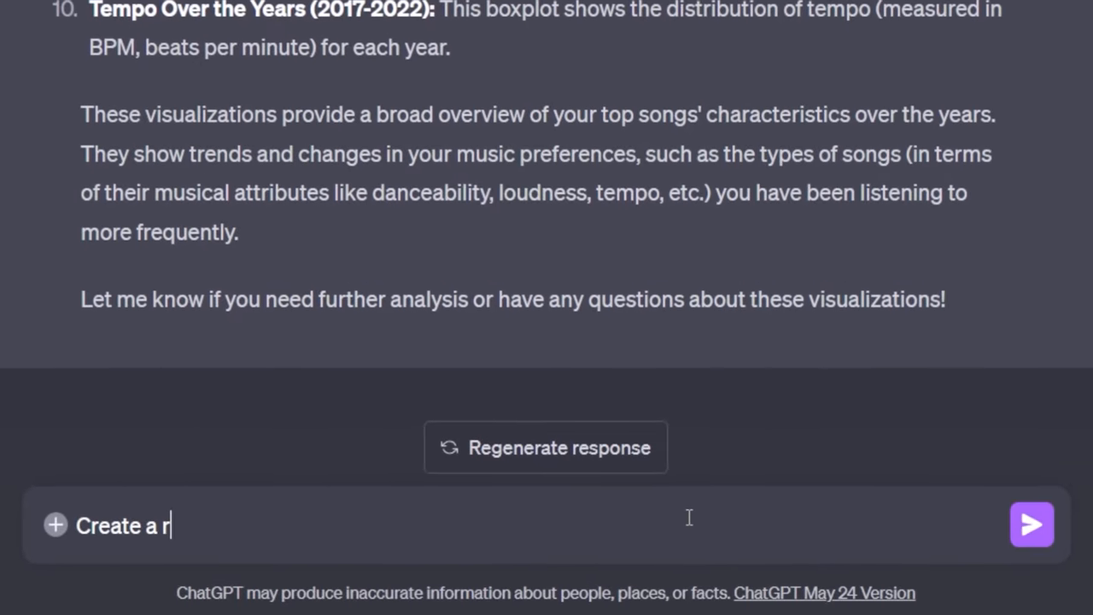
{"action": "type", "text": "adar chart of each of these so I"}
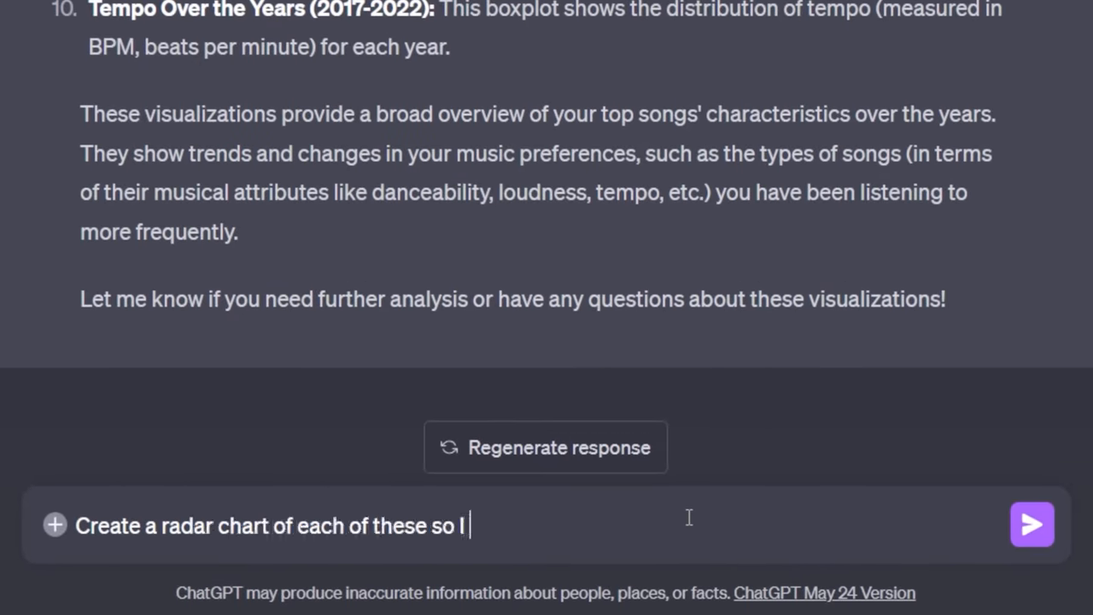
{"action": "type", "text": "can see the"}
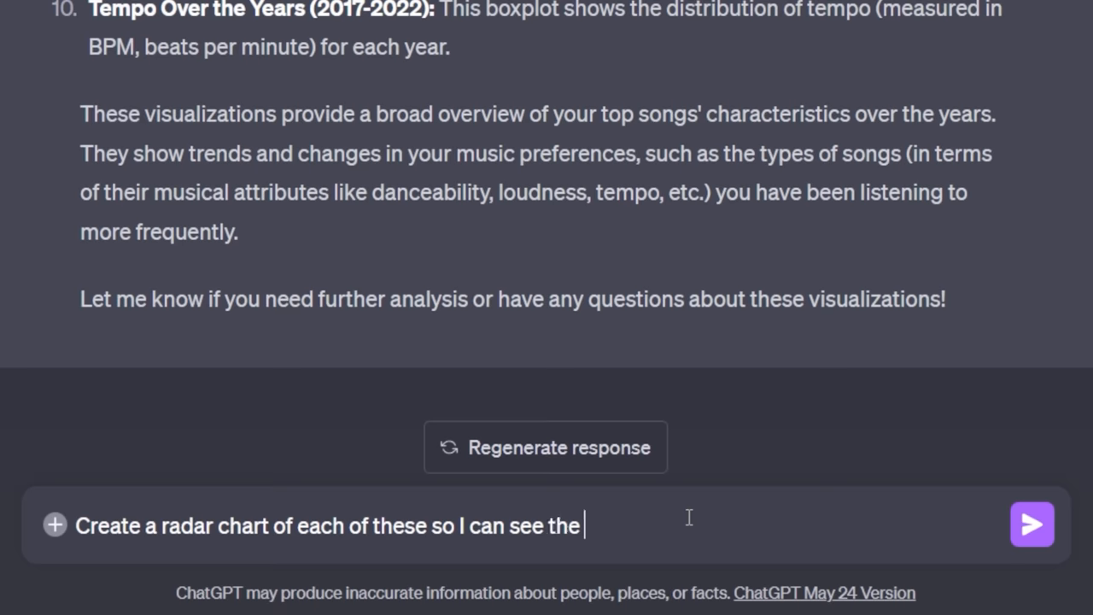
{"action": "type", "text": "dimensions base"}
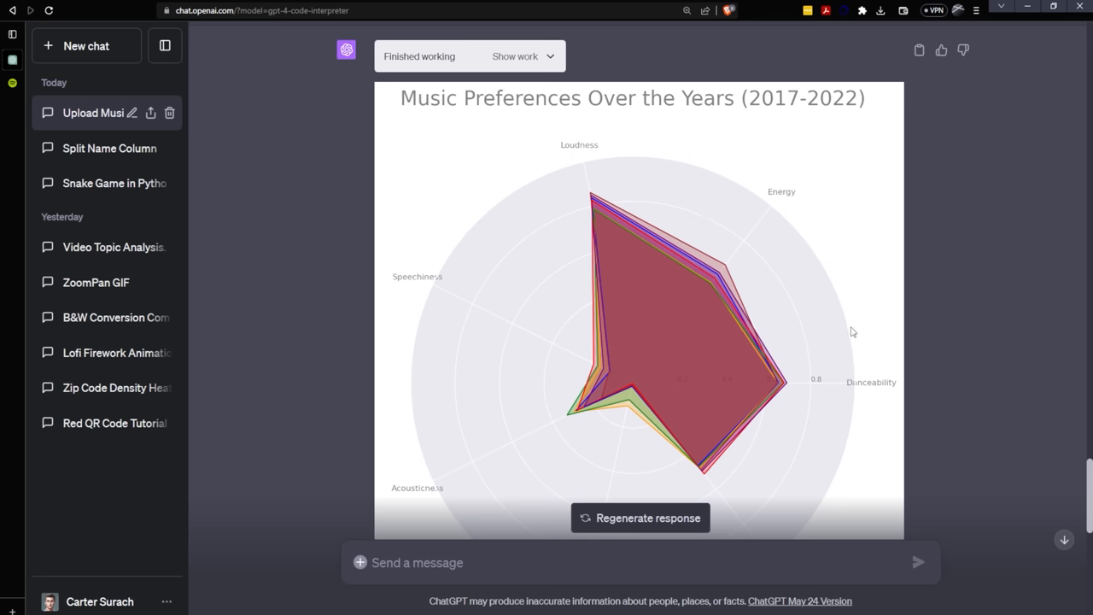
{"action": "mouse_move", "coordinate": [777, 215]}
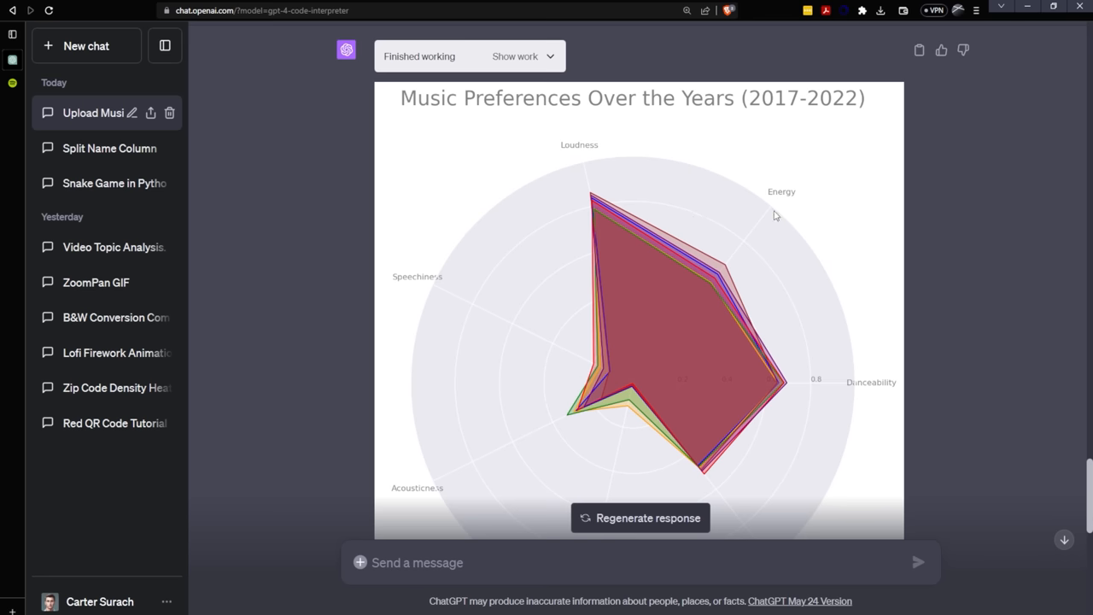
Scroll down to inspect the Music Preferences Over the Years (2017–2022) radar chart
{"action": "scroll", "scroll_direction": "down", "scroll_amount": 3}
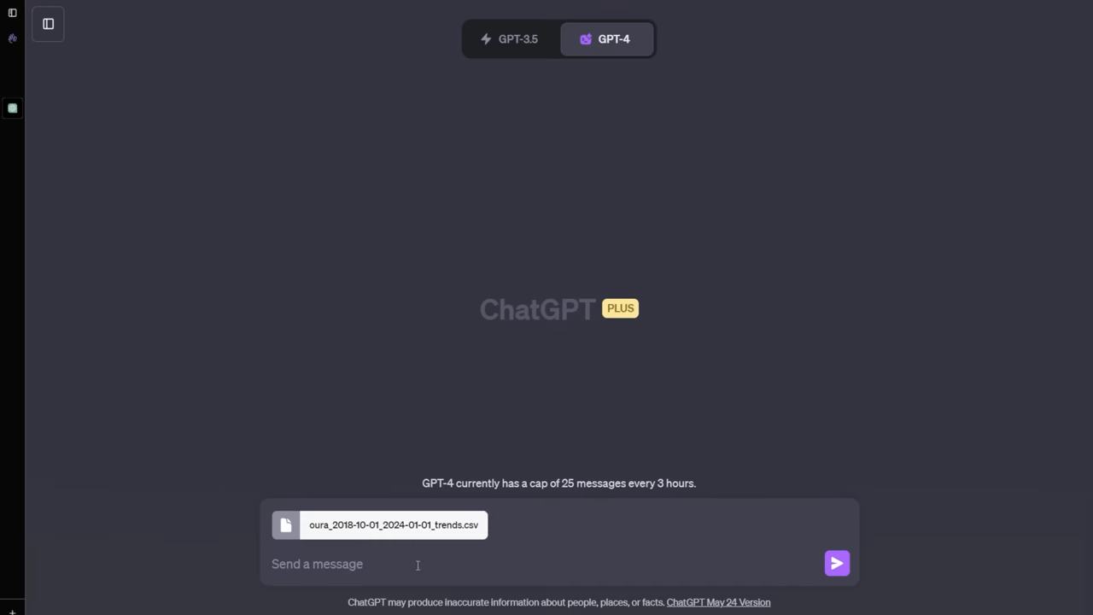
Send 'Create some data visualizations for my Oura Ring' weekly data with the trends CSV
{"action": "type", "text": "Create s"}
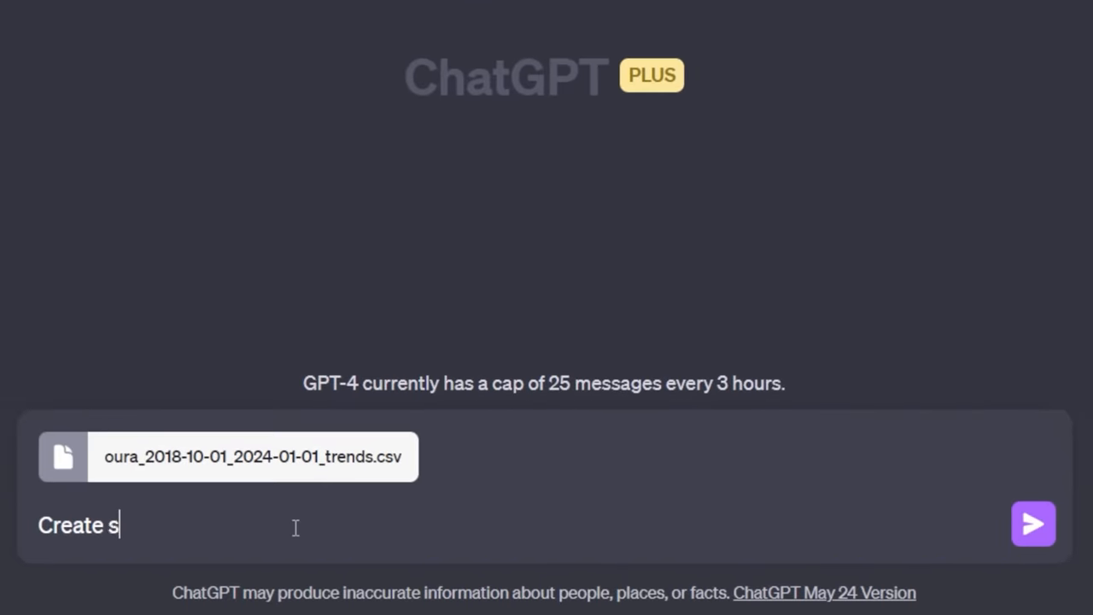
{"action": "type", "text": "ome data visual"}
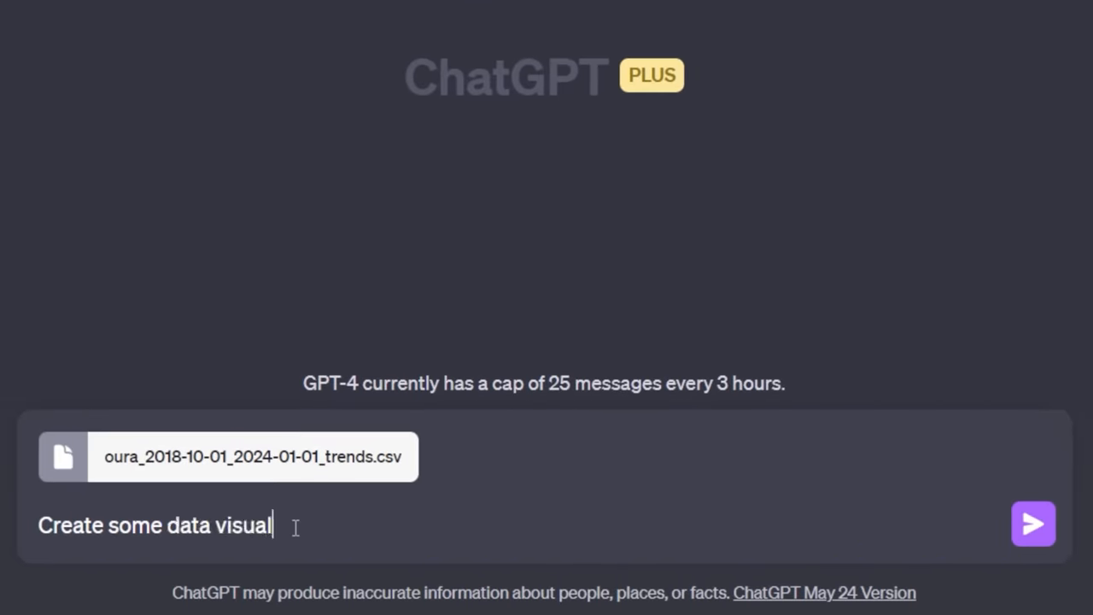
{"action": "type", "text": "izations for my"}
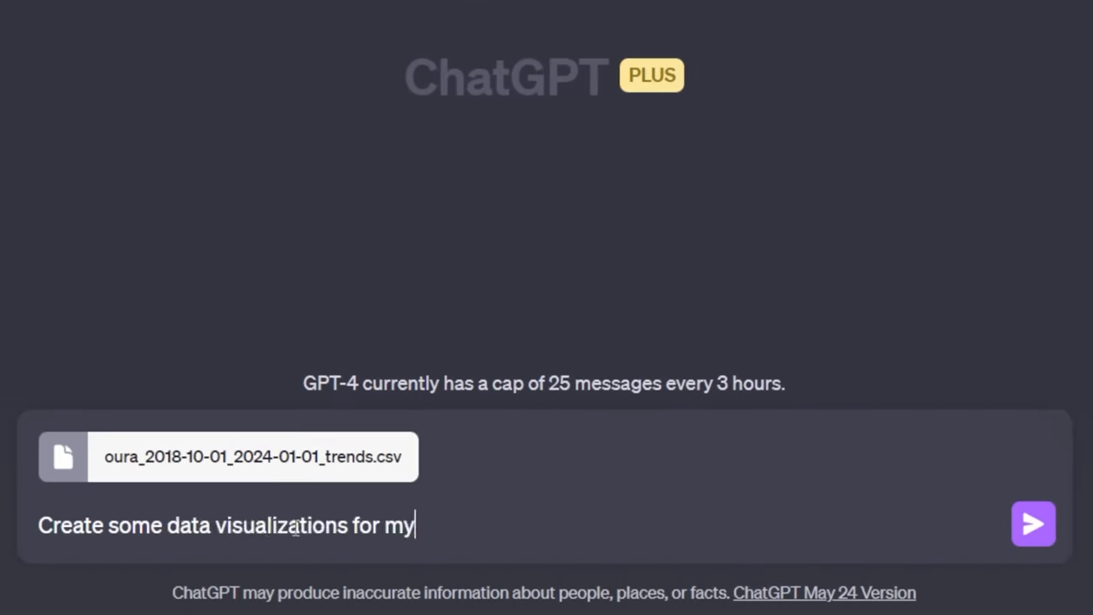
{"action": "type", "text": "Oura Ring data showing how my results have varied over"}
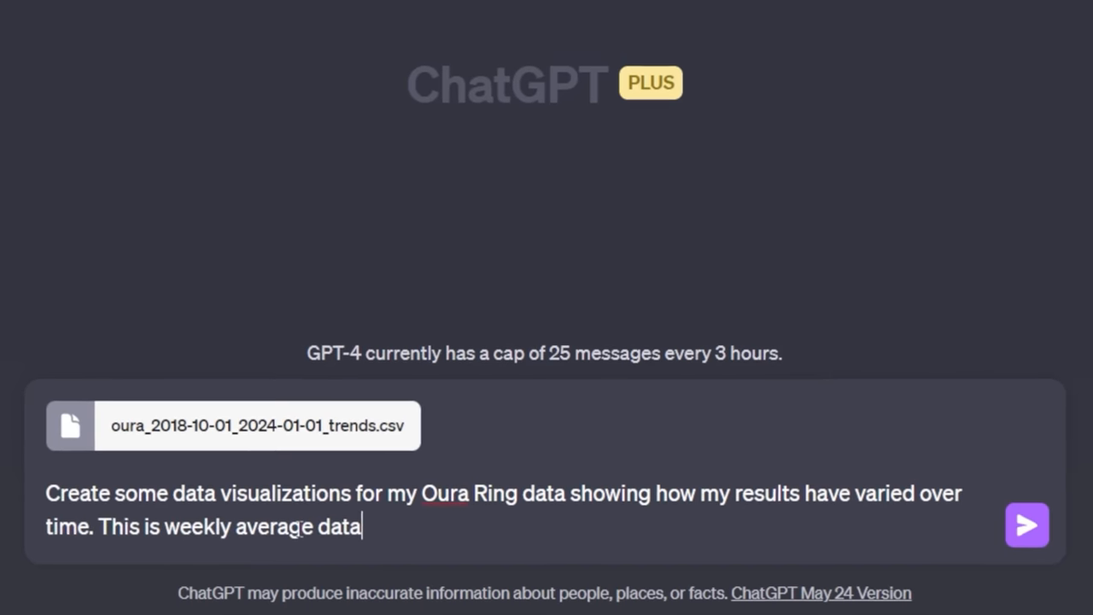
{"action": "left_click", "coordinate": [1027, 524]}
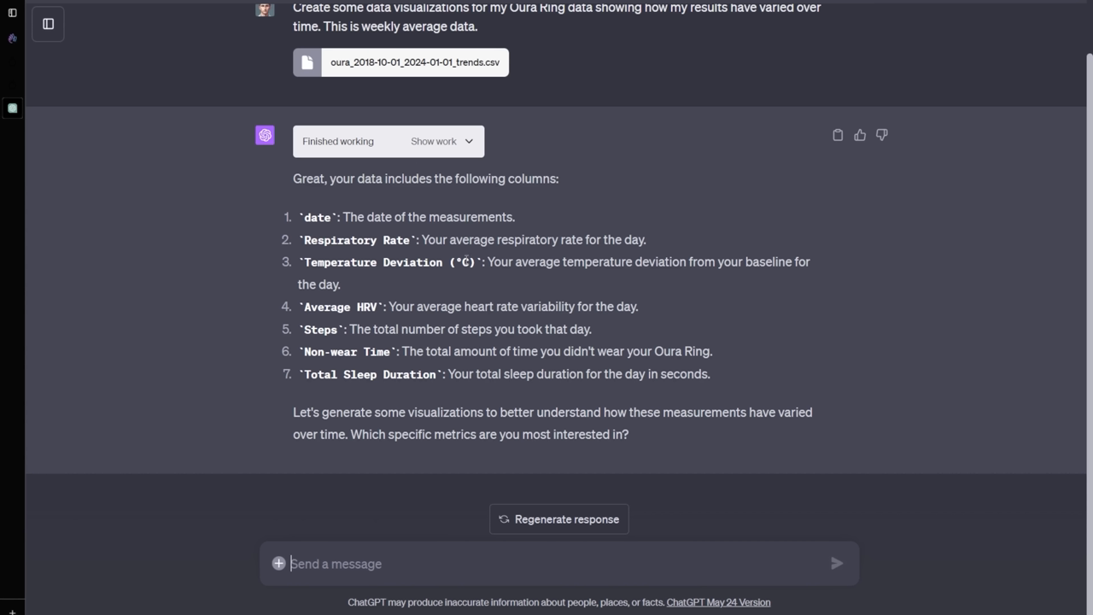
Select the column summary and type a request for a radar chart of all metrics per year
{"action": "left_click_drag", "start_coordinate": [302, 217], "coordinate": [710, 374]}
{"action": "type", "text": "Create a"}
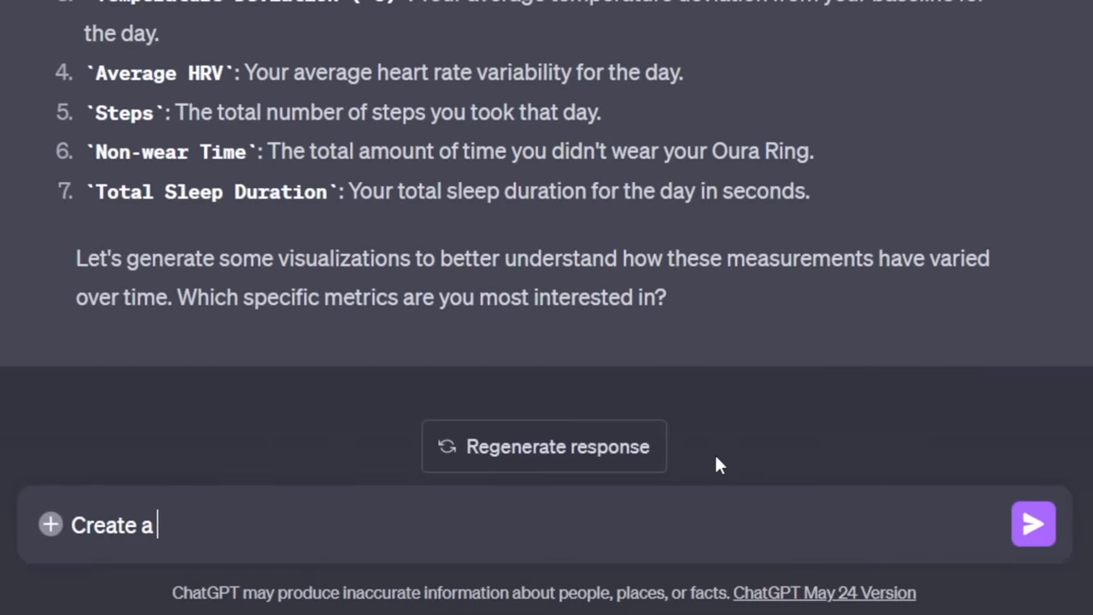
{"action": "type", "text": "radar chart with all of the"}
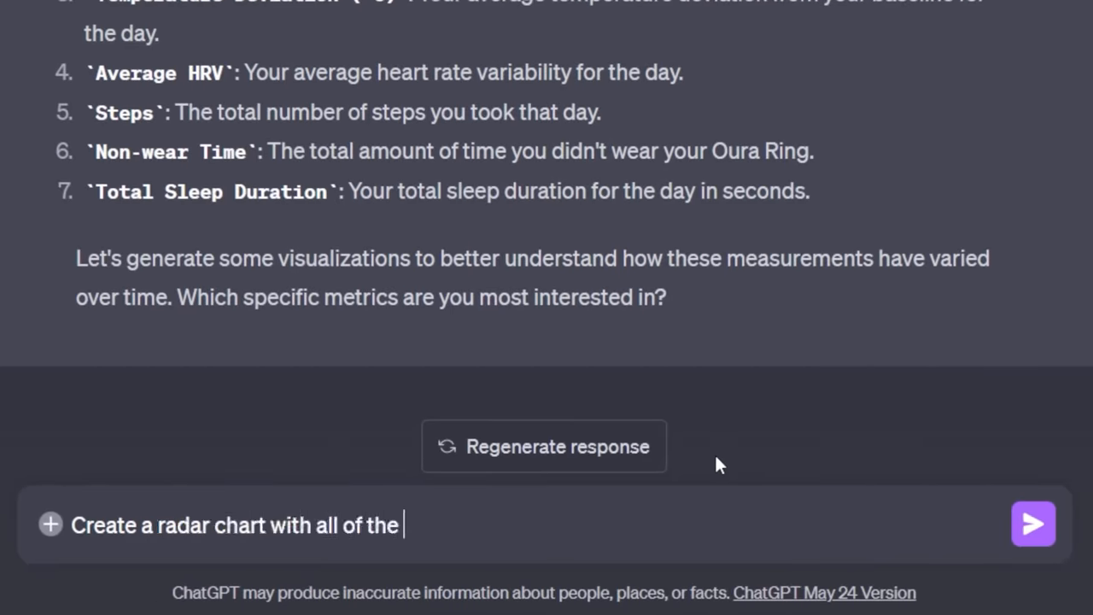
{"action": "type", "text": "metrics on it"}
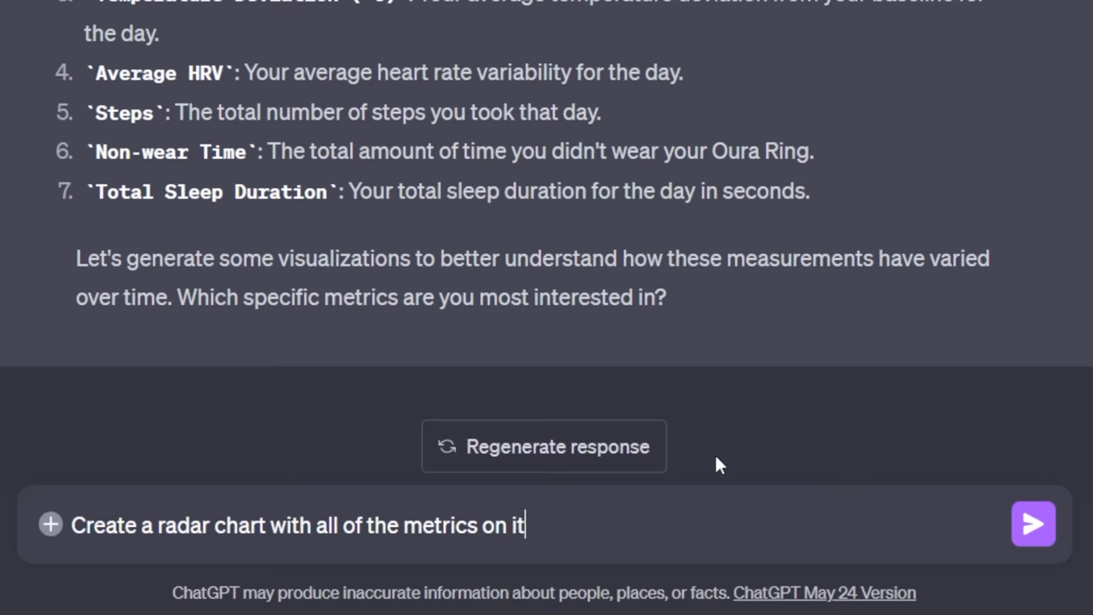
{"action": "type", "text": "for each year"}
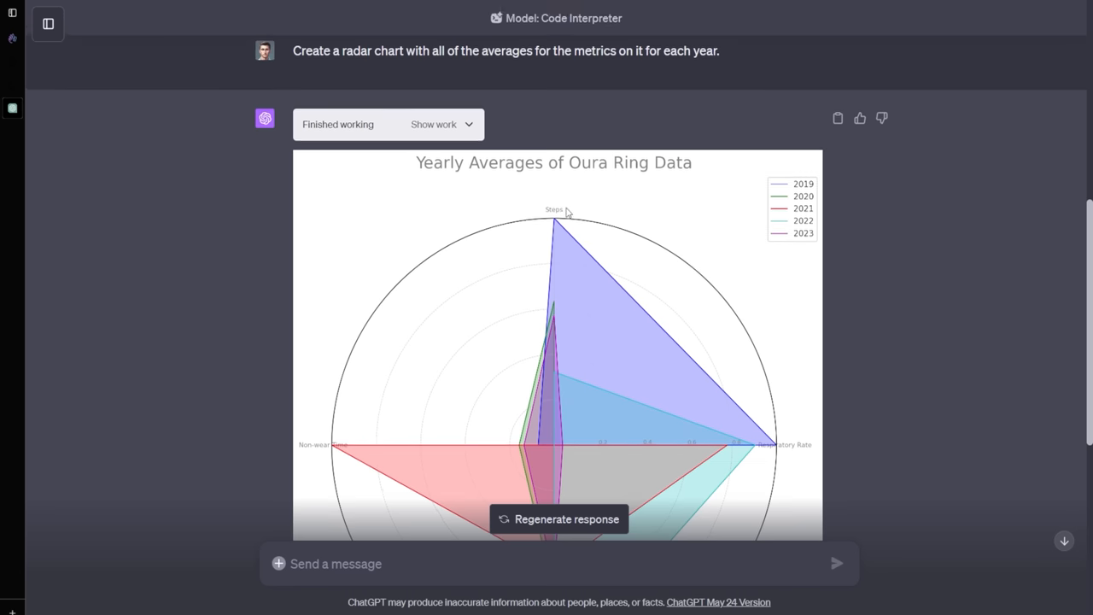
{"action": "mouse_move", "coordinate": [578, 558]}
{"action": "type", "text": "Let's see a bar chart with all the weekly st"}
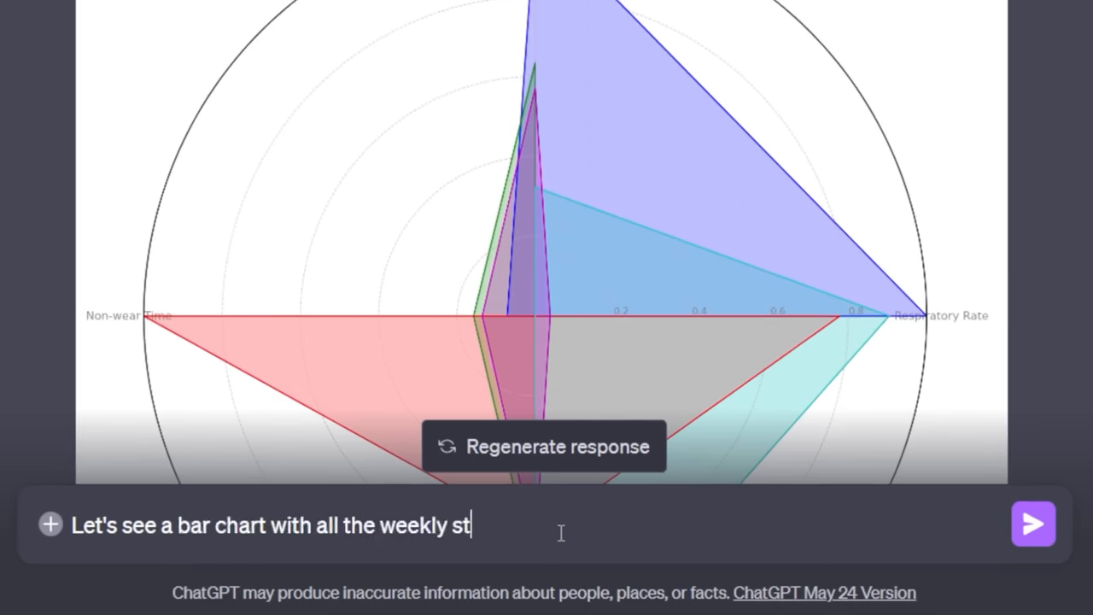
Send the request for a bar chart of weekly steps
{"action": "left_click", "coordinate": [1032, 524]}
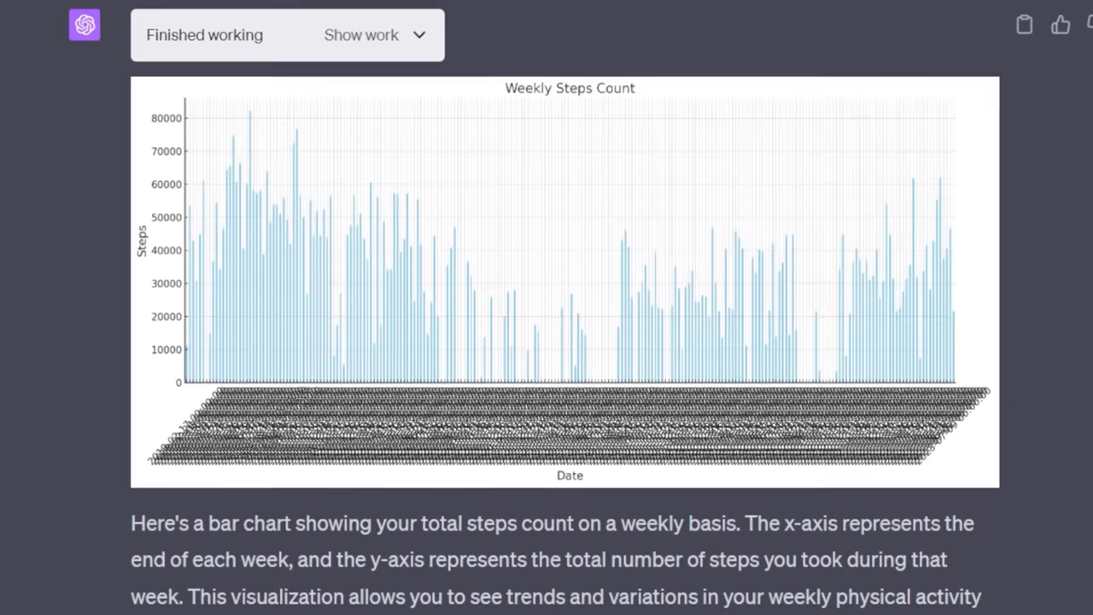
{"action": "mouse_move", "coordinate": [422, 333]}
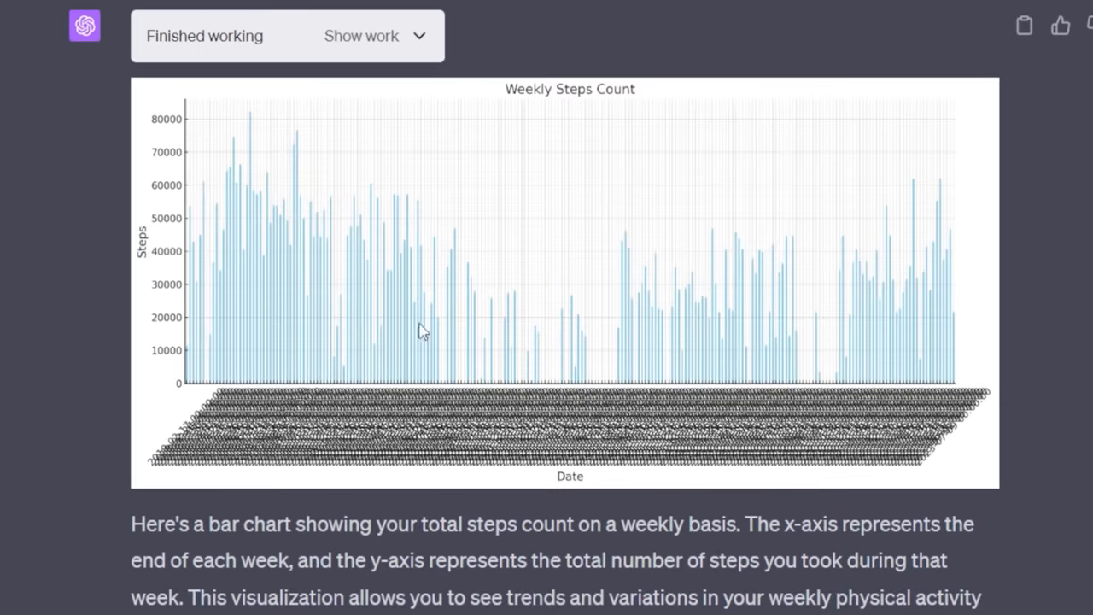
{"action": "mouse_move", "coordinate": [314, 260]}
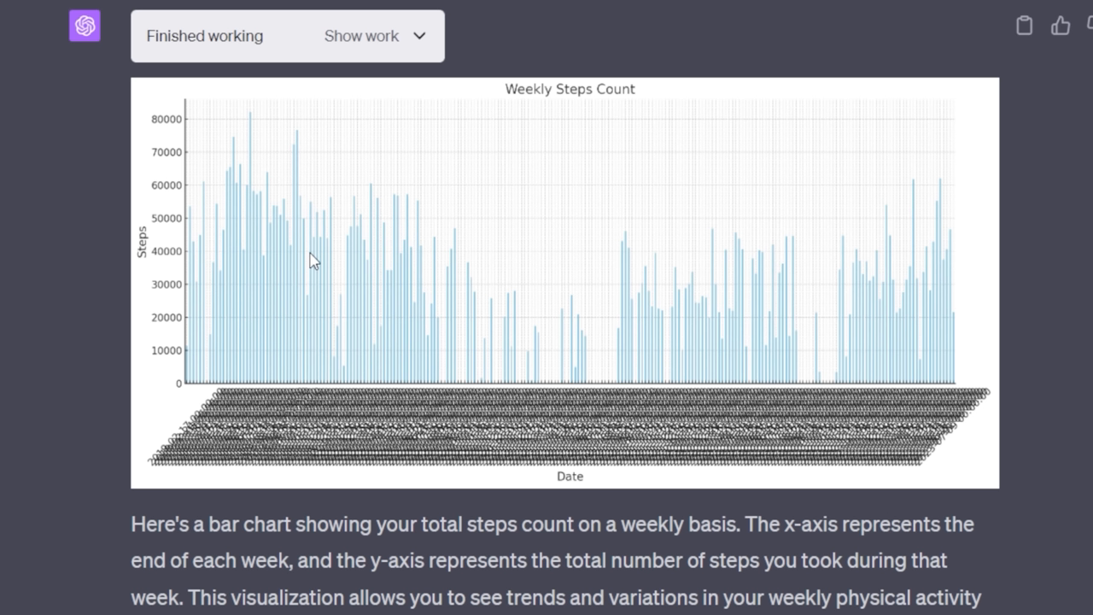
{"action": "mouse_move", "coordinate": [254, 150]}
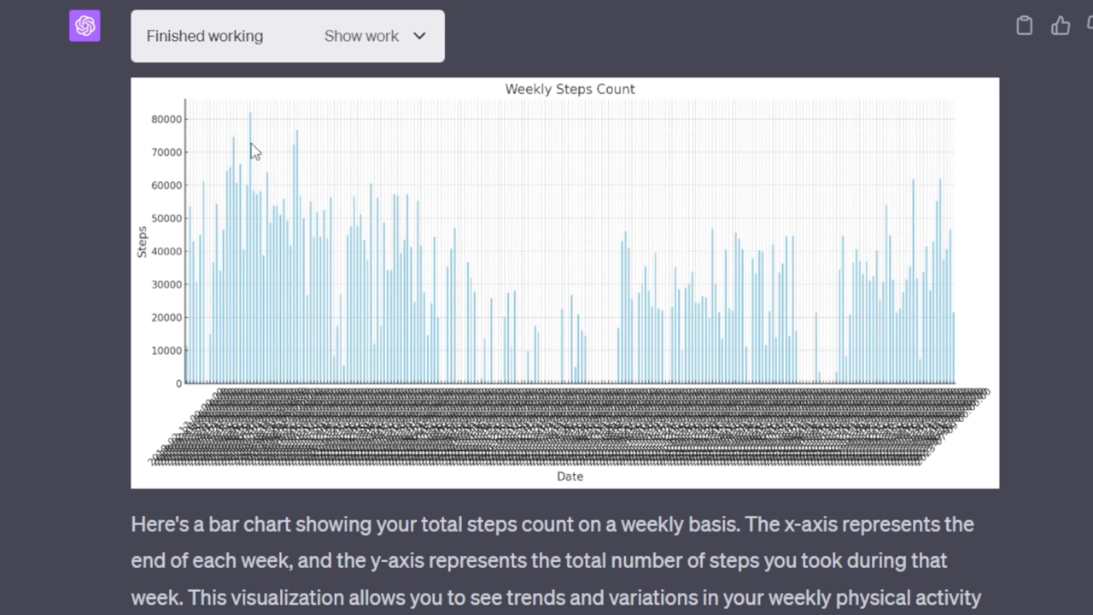
{"action": "mouse_move", "coordinate": [1007, 180]}
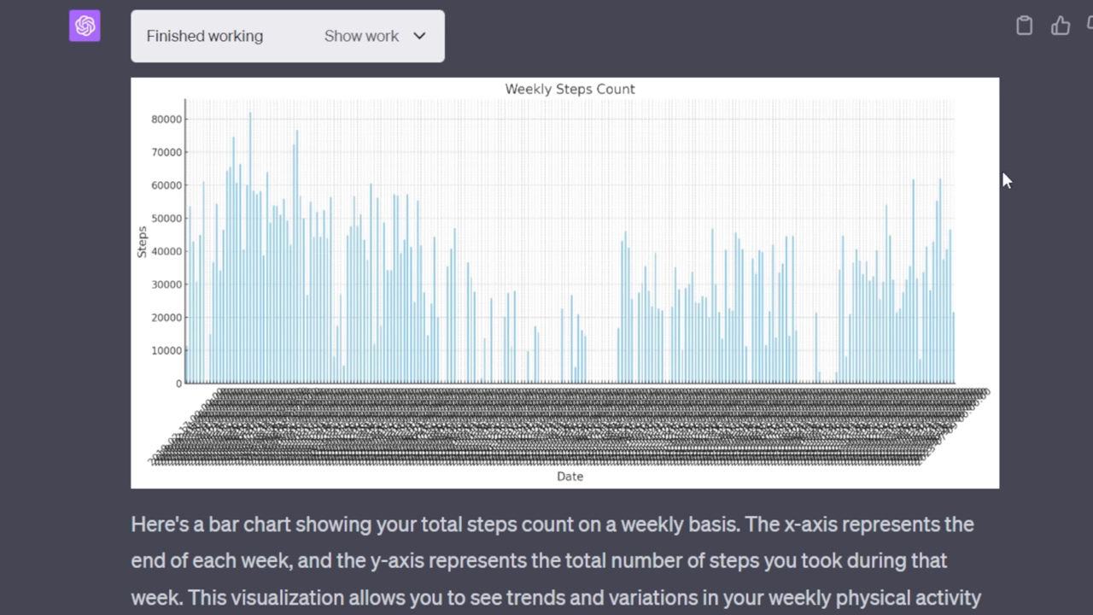
{"action": "mouse_move", "coordinate": [875, 246]}
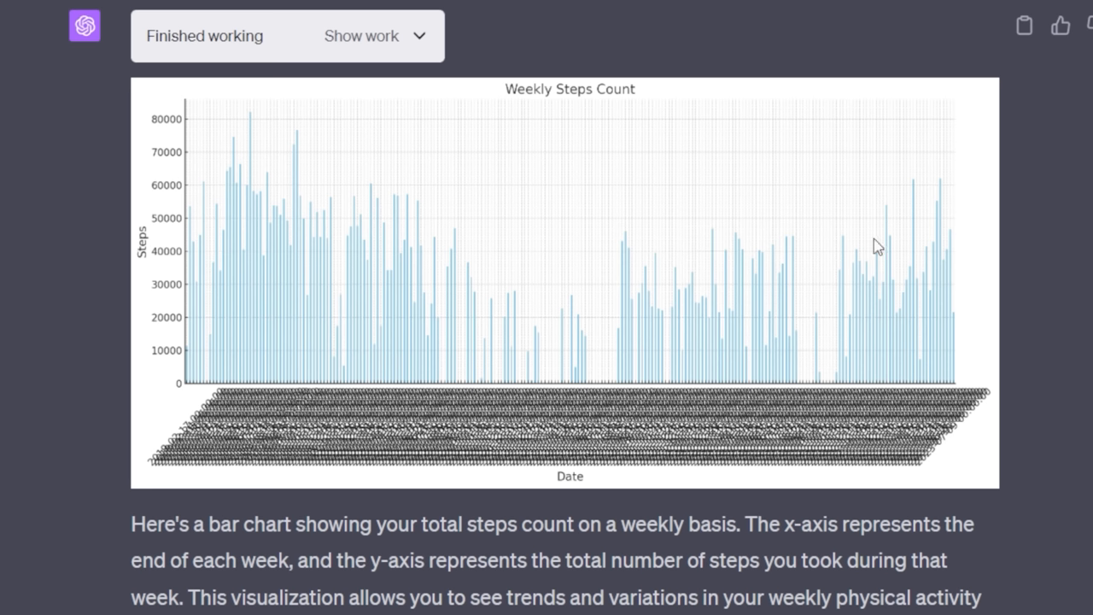
{"action": "mouse_move", "coordinate": [591, 252]}
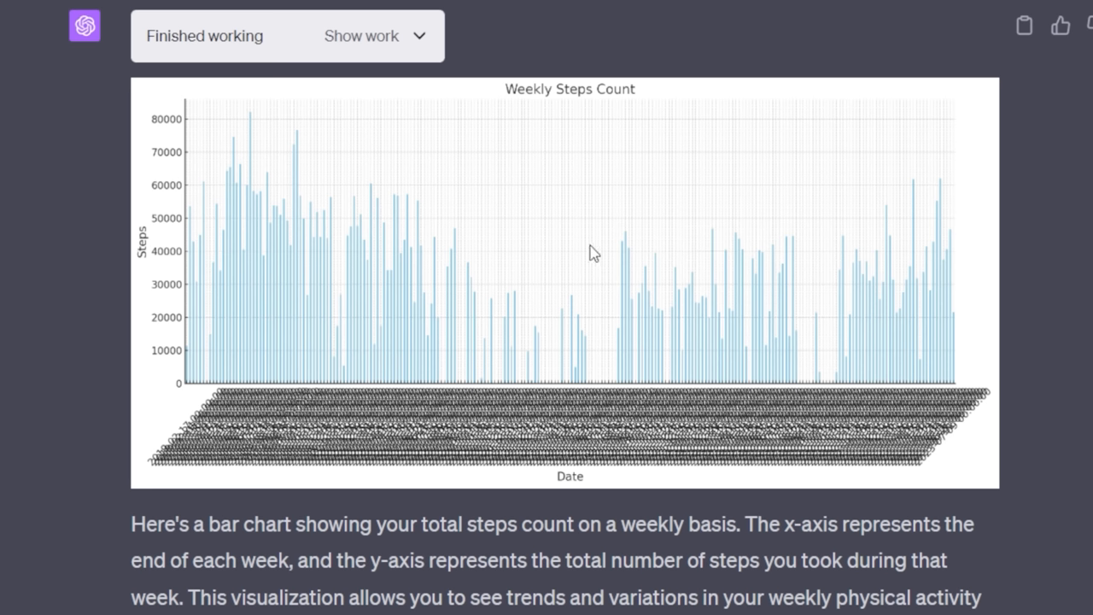
{"action": "mouse_move", "coordinate": [180, 90]}
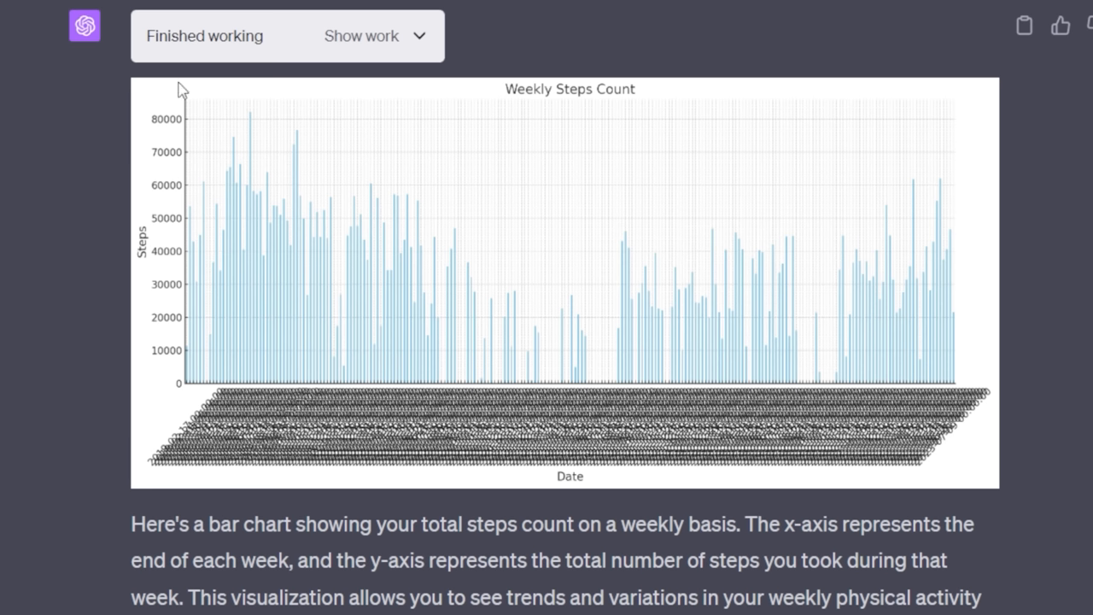
{"action": "mouse_move", "coordinate": [282, 219]}
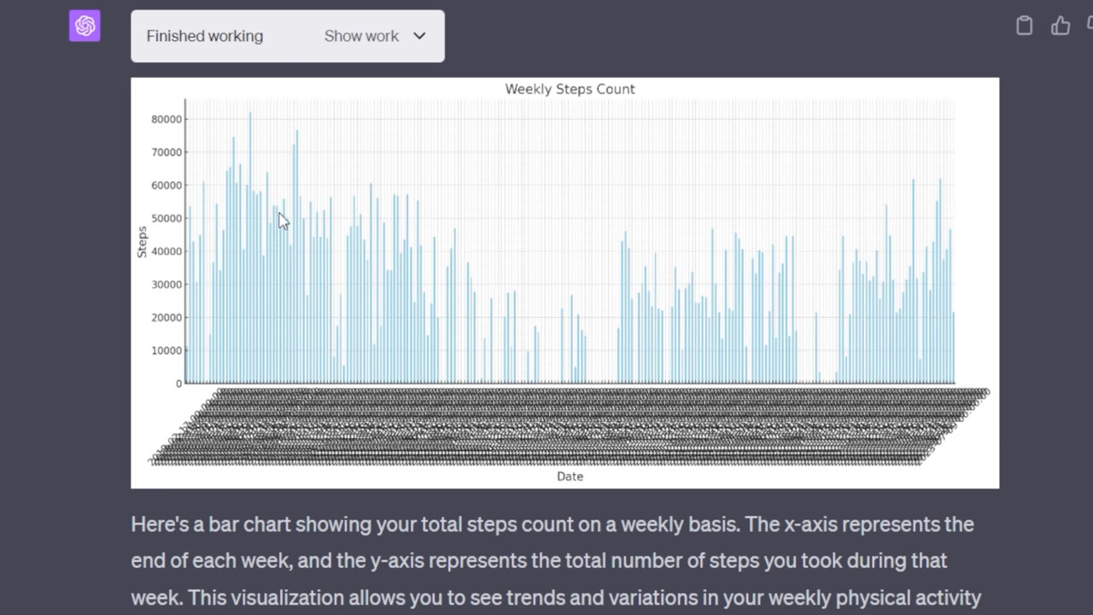
{"action": "mouse_move", "coordinate": [1008, 174]}
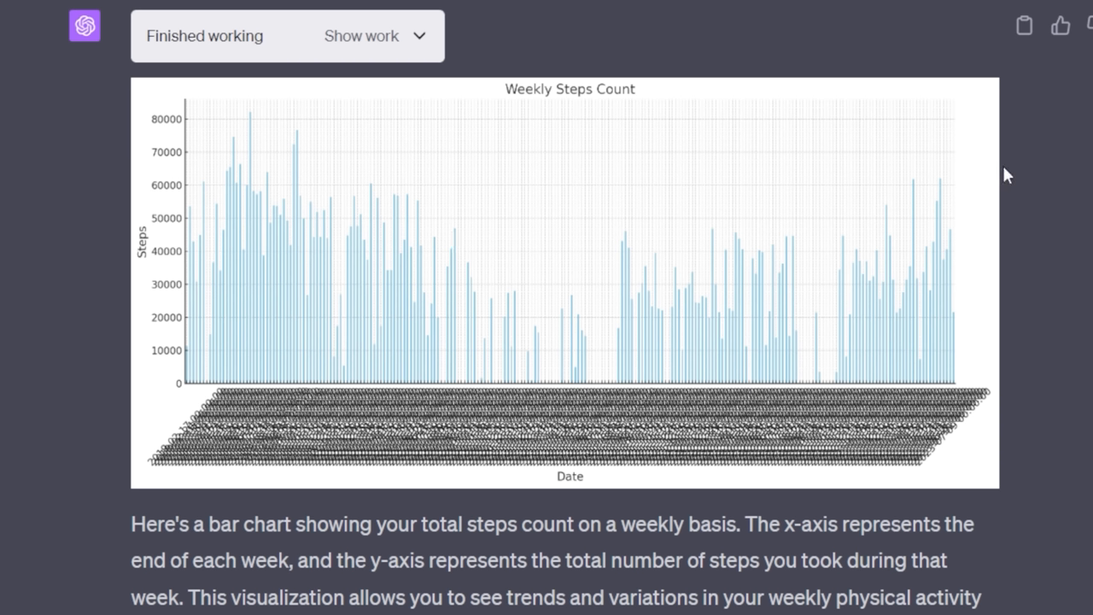
{"action": "mouse_move", "coordinate": [602, 314]}
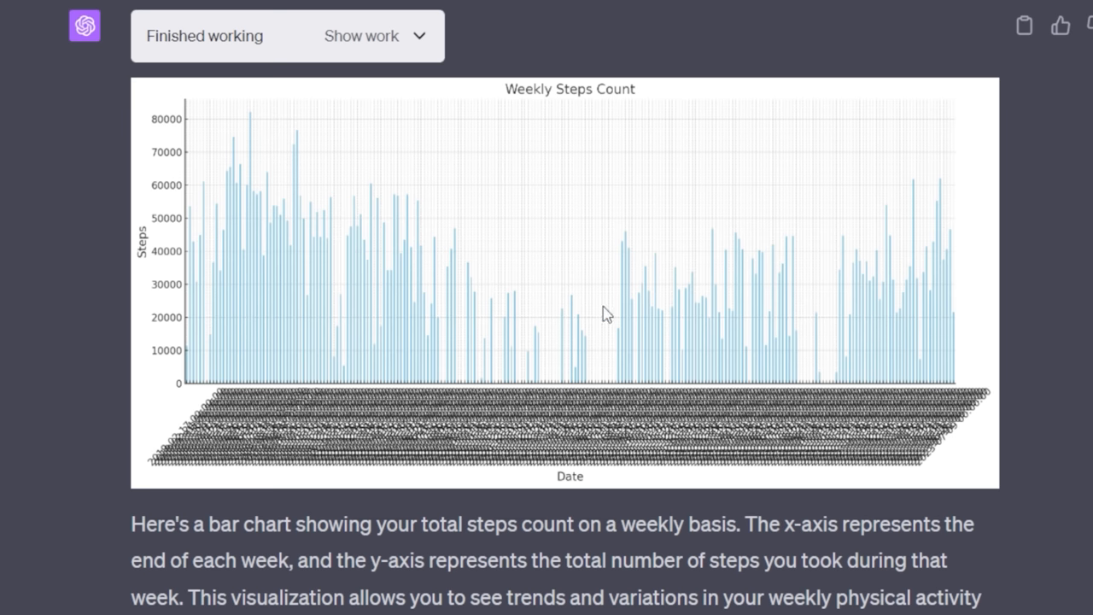
{"action": "mouse_move", "coordinate": [779, 301]}
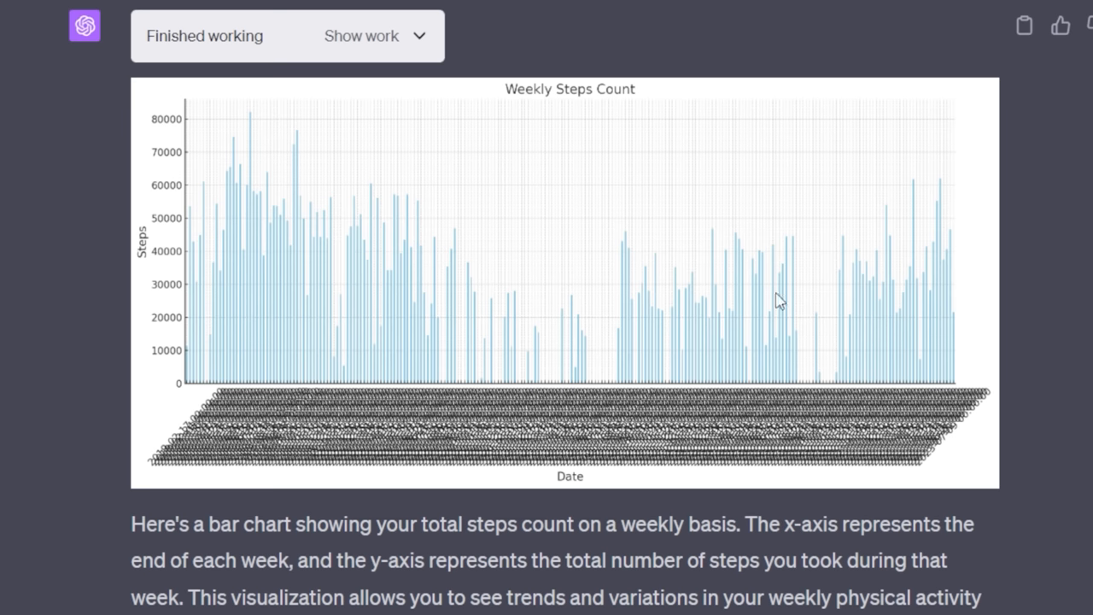
{"action": "mouse_move", "coordinate": [626, 368]}
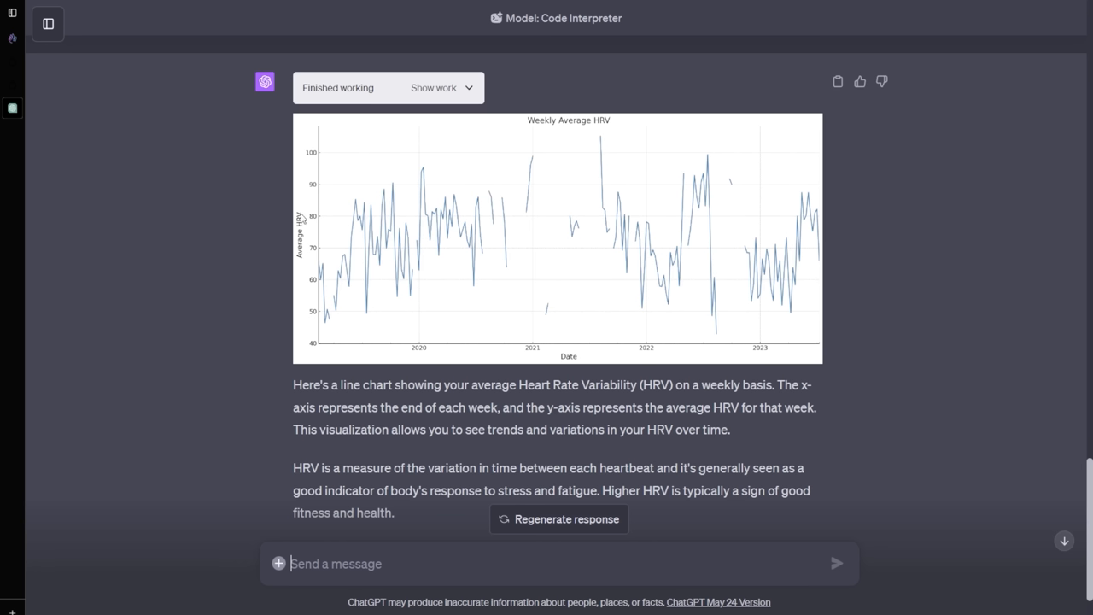
{"action": "mouse_move", "coordinate": [869, 272]}
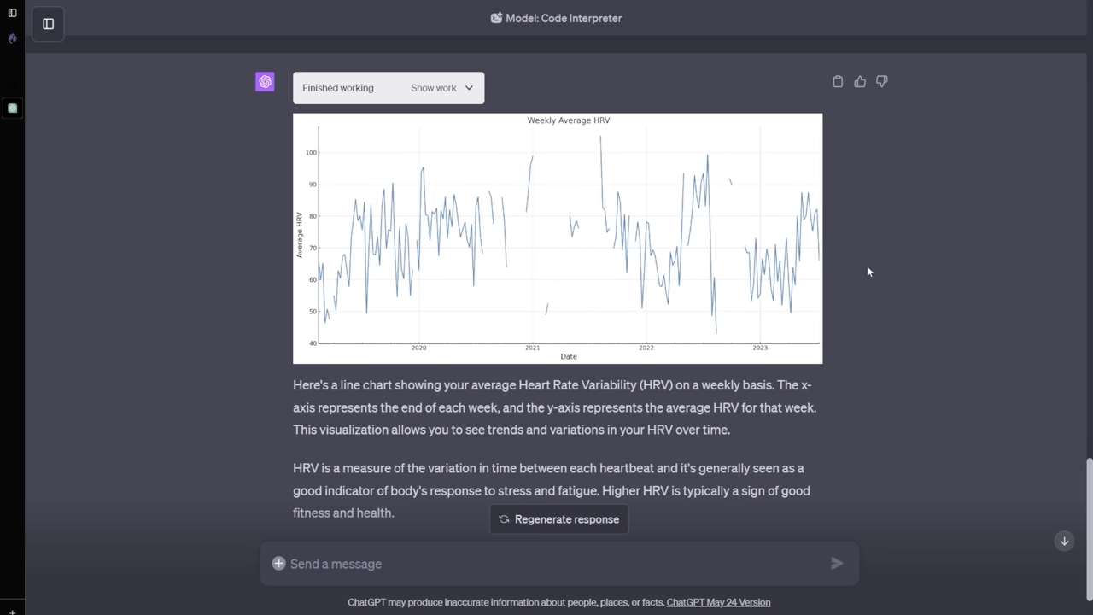
{"action": "mouse_move", "coordinate": [863, 264]}
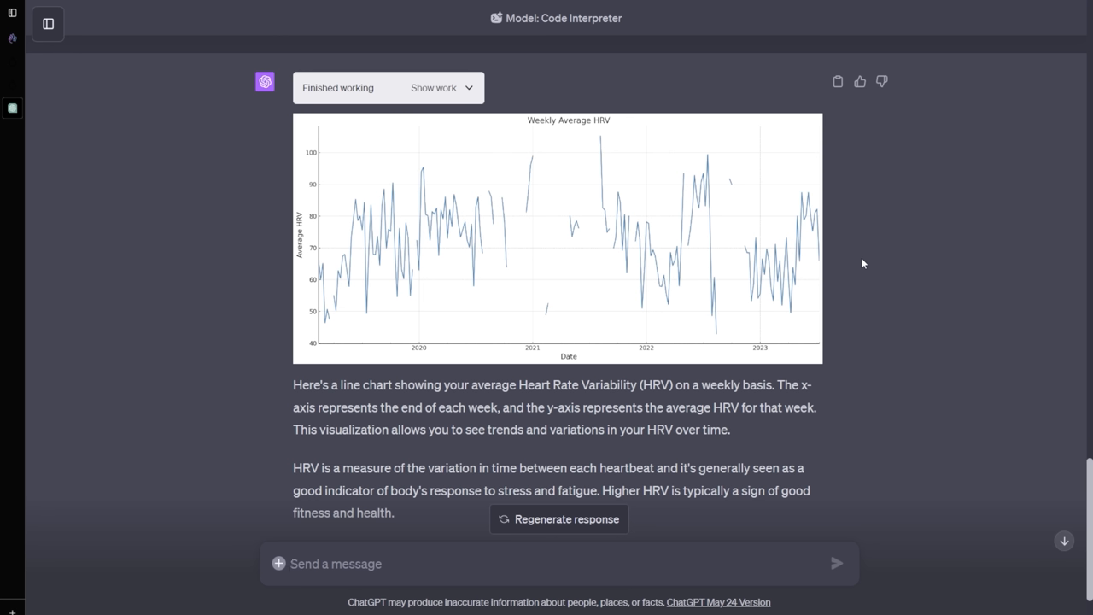
{"action": "mouse_move", "coordinate": [364, 269]}
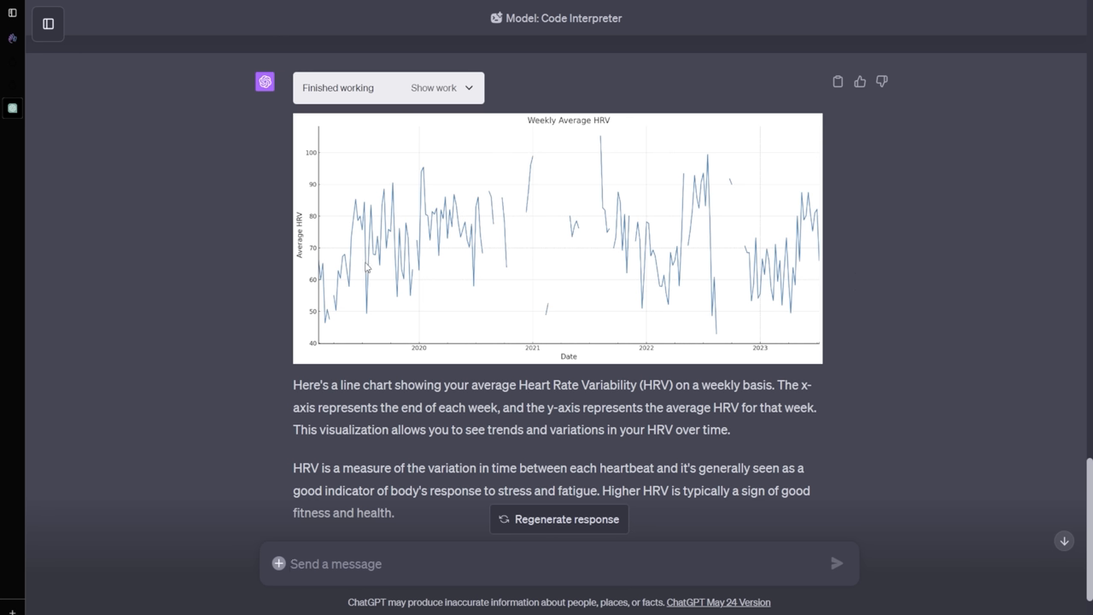